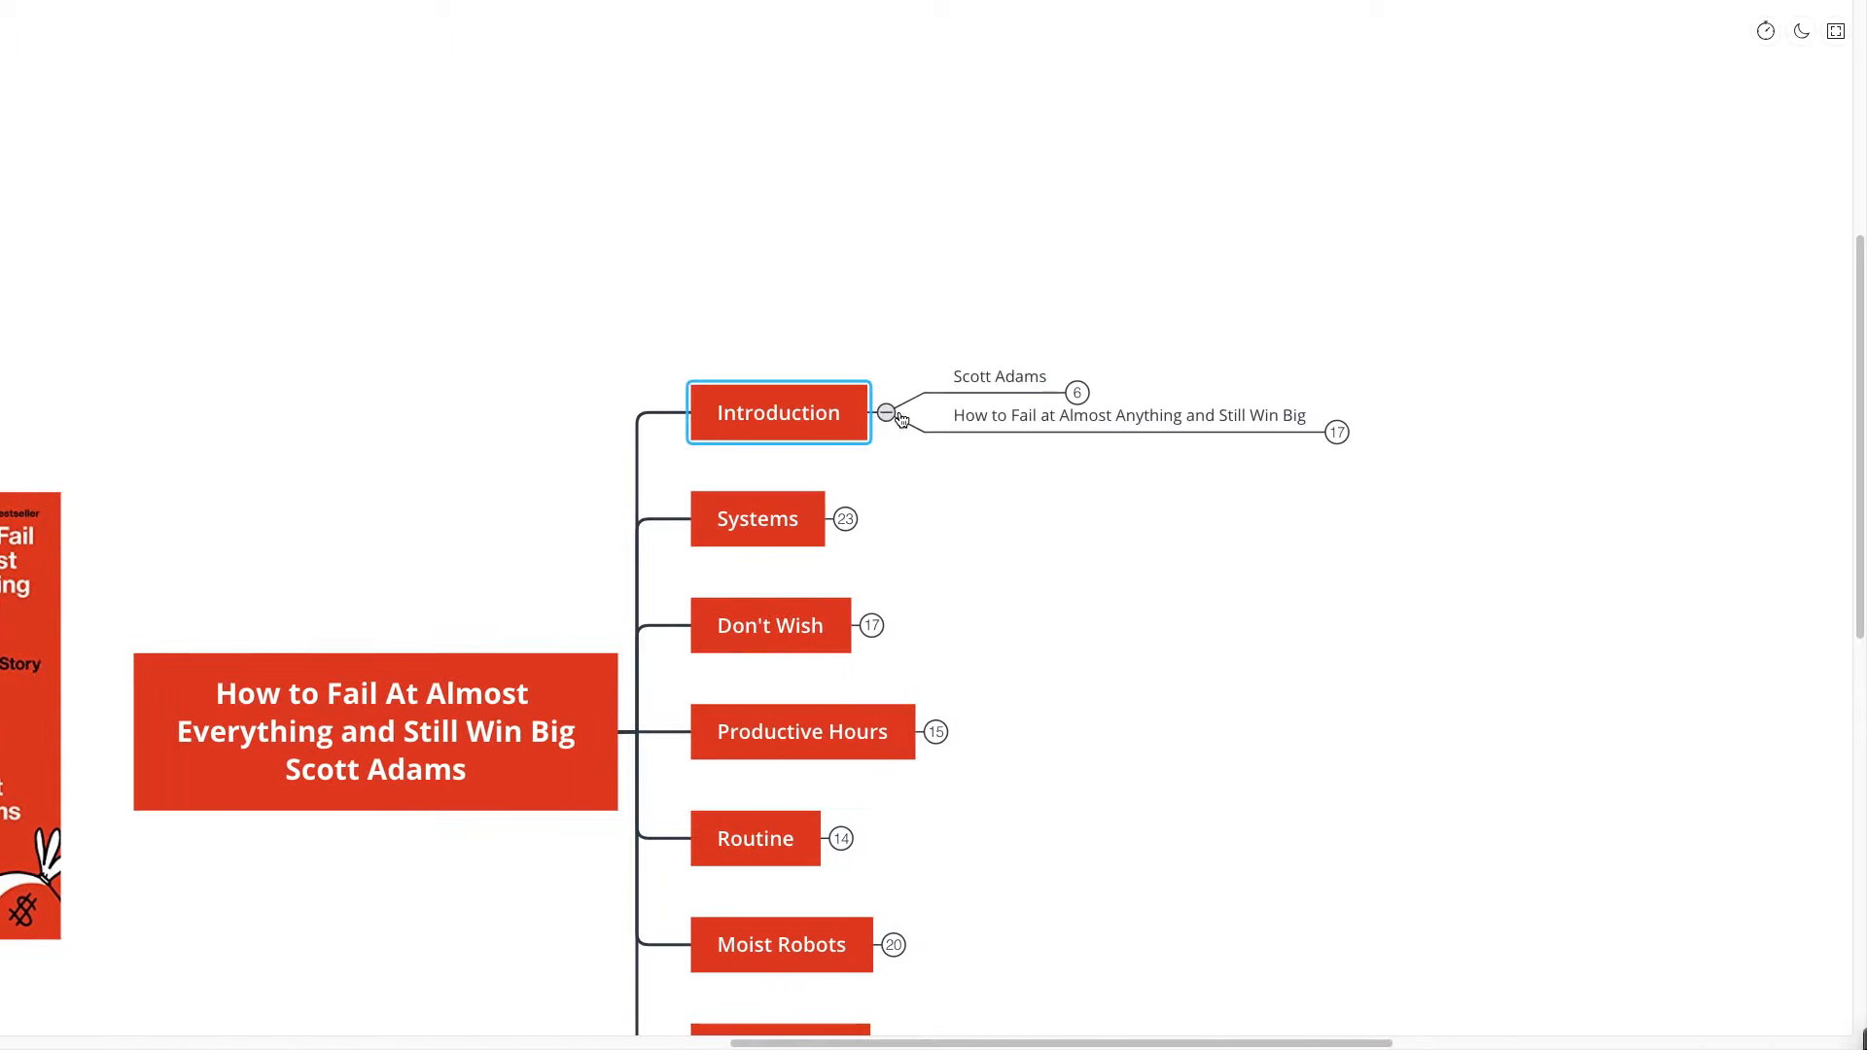
- Expand Scott Adams, Best Selling Books, and the book-title topic with its quote and Obstacle to Success
click(1078, 393)
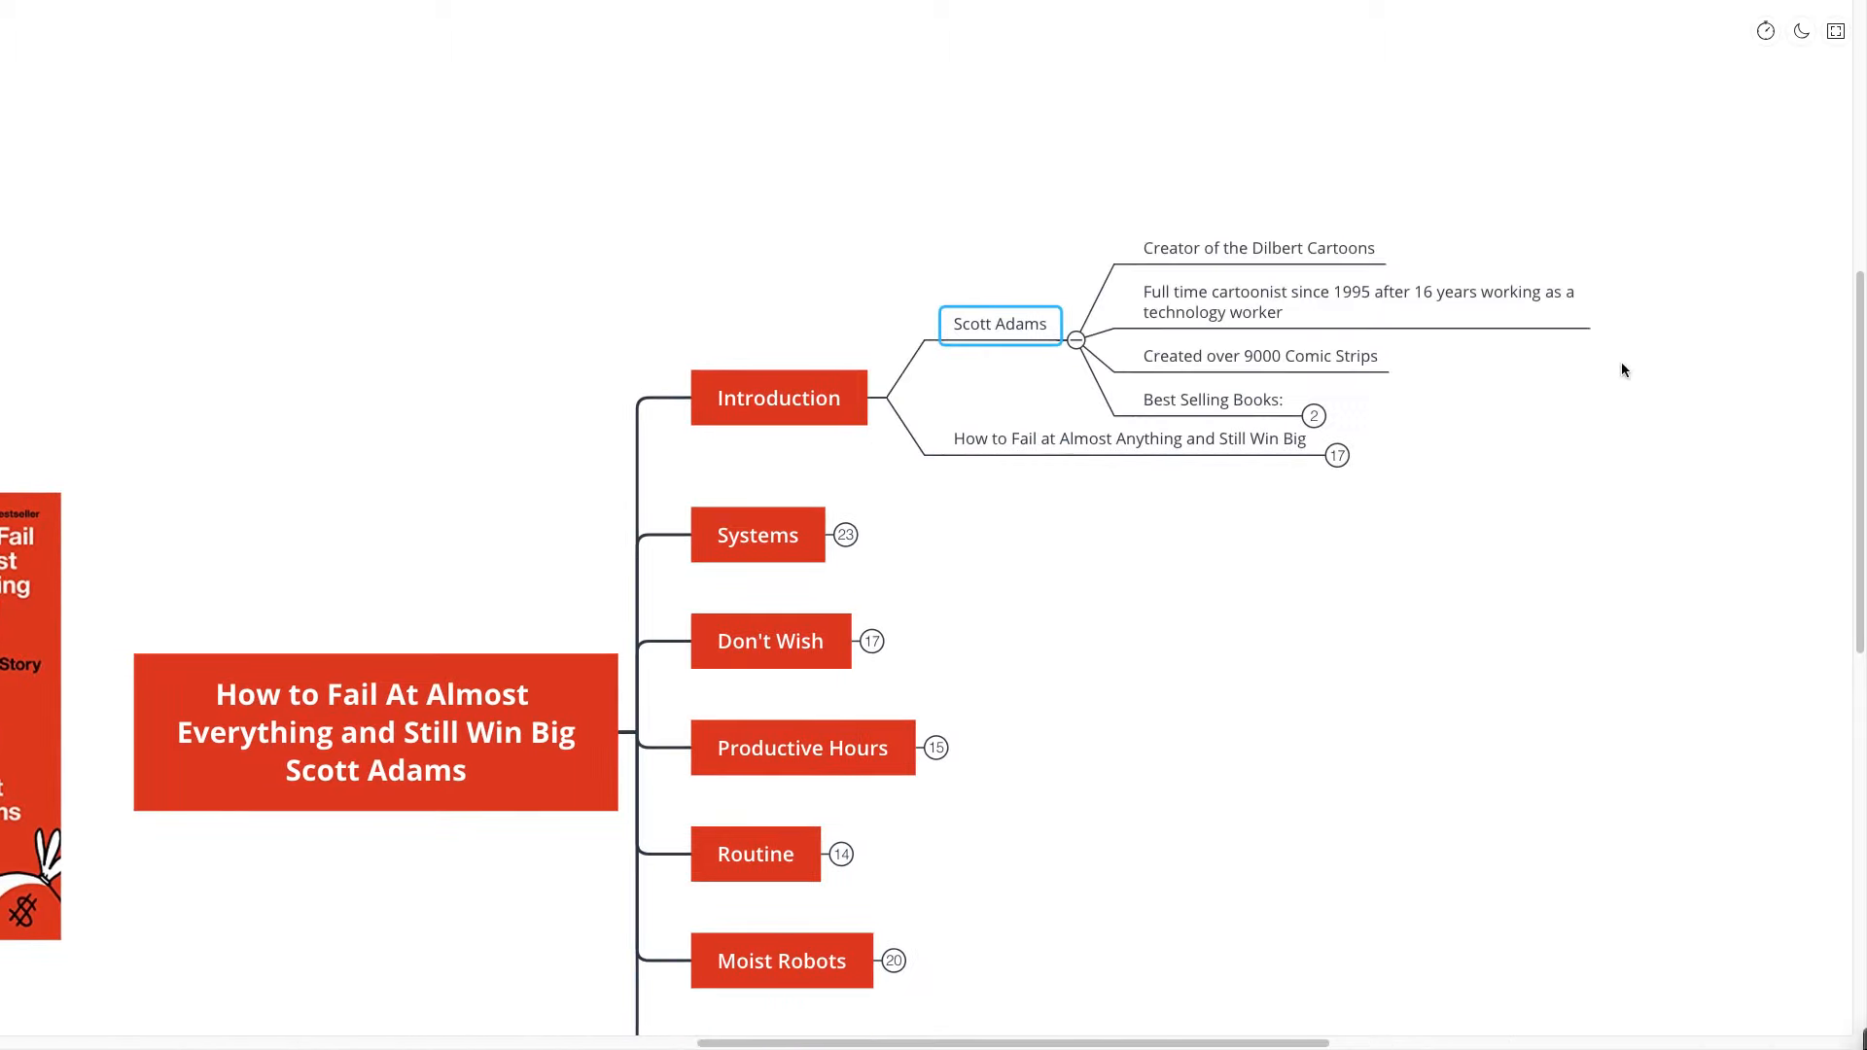
mouse_move(1675, 381)
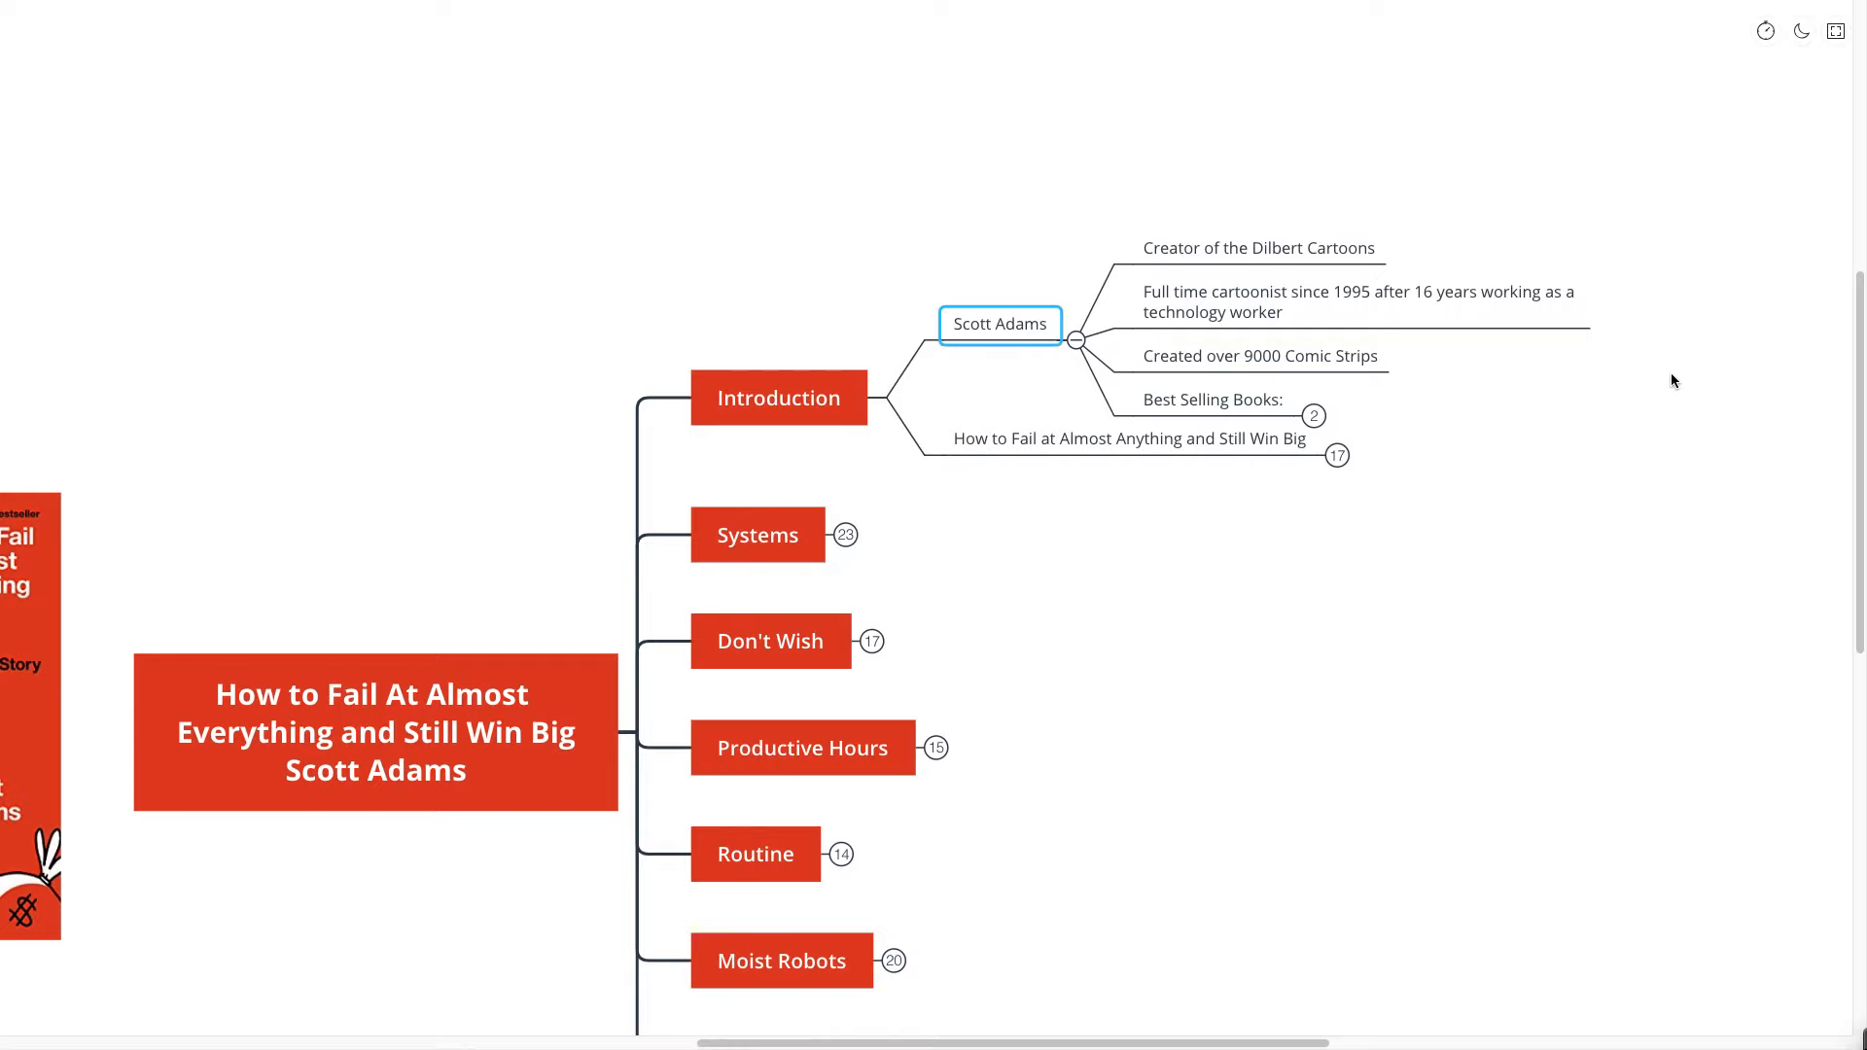
click(1311, 415)
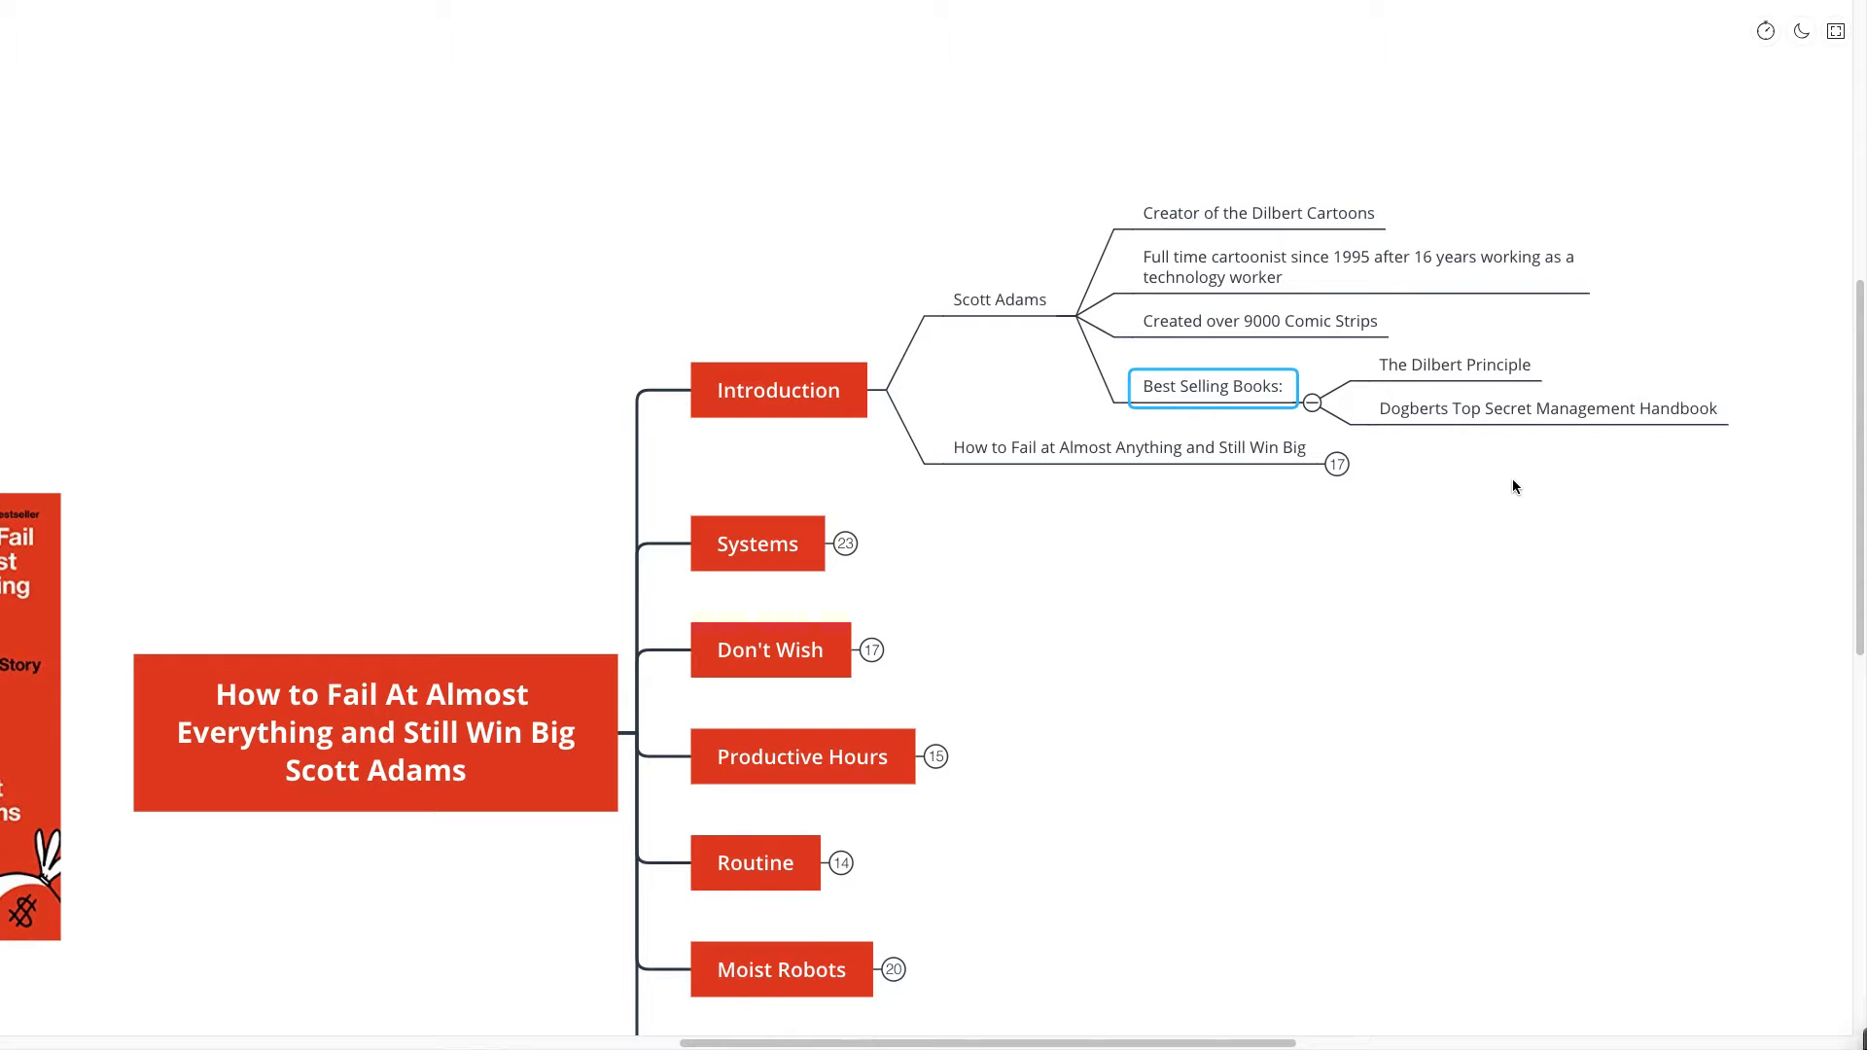
click(1129, 447)
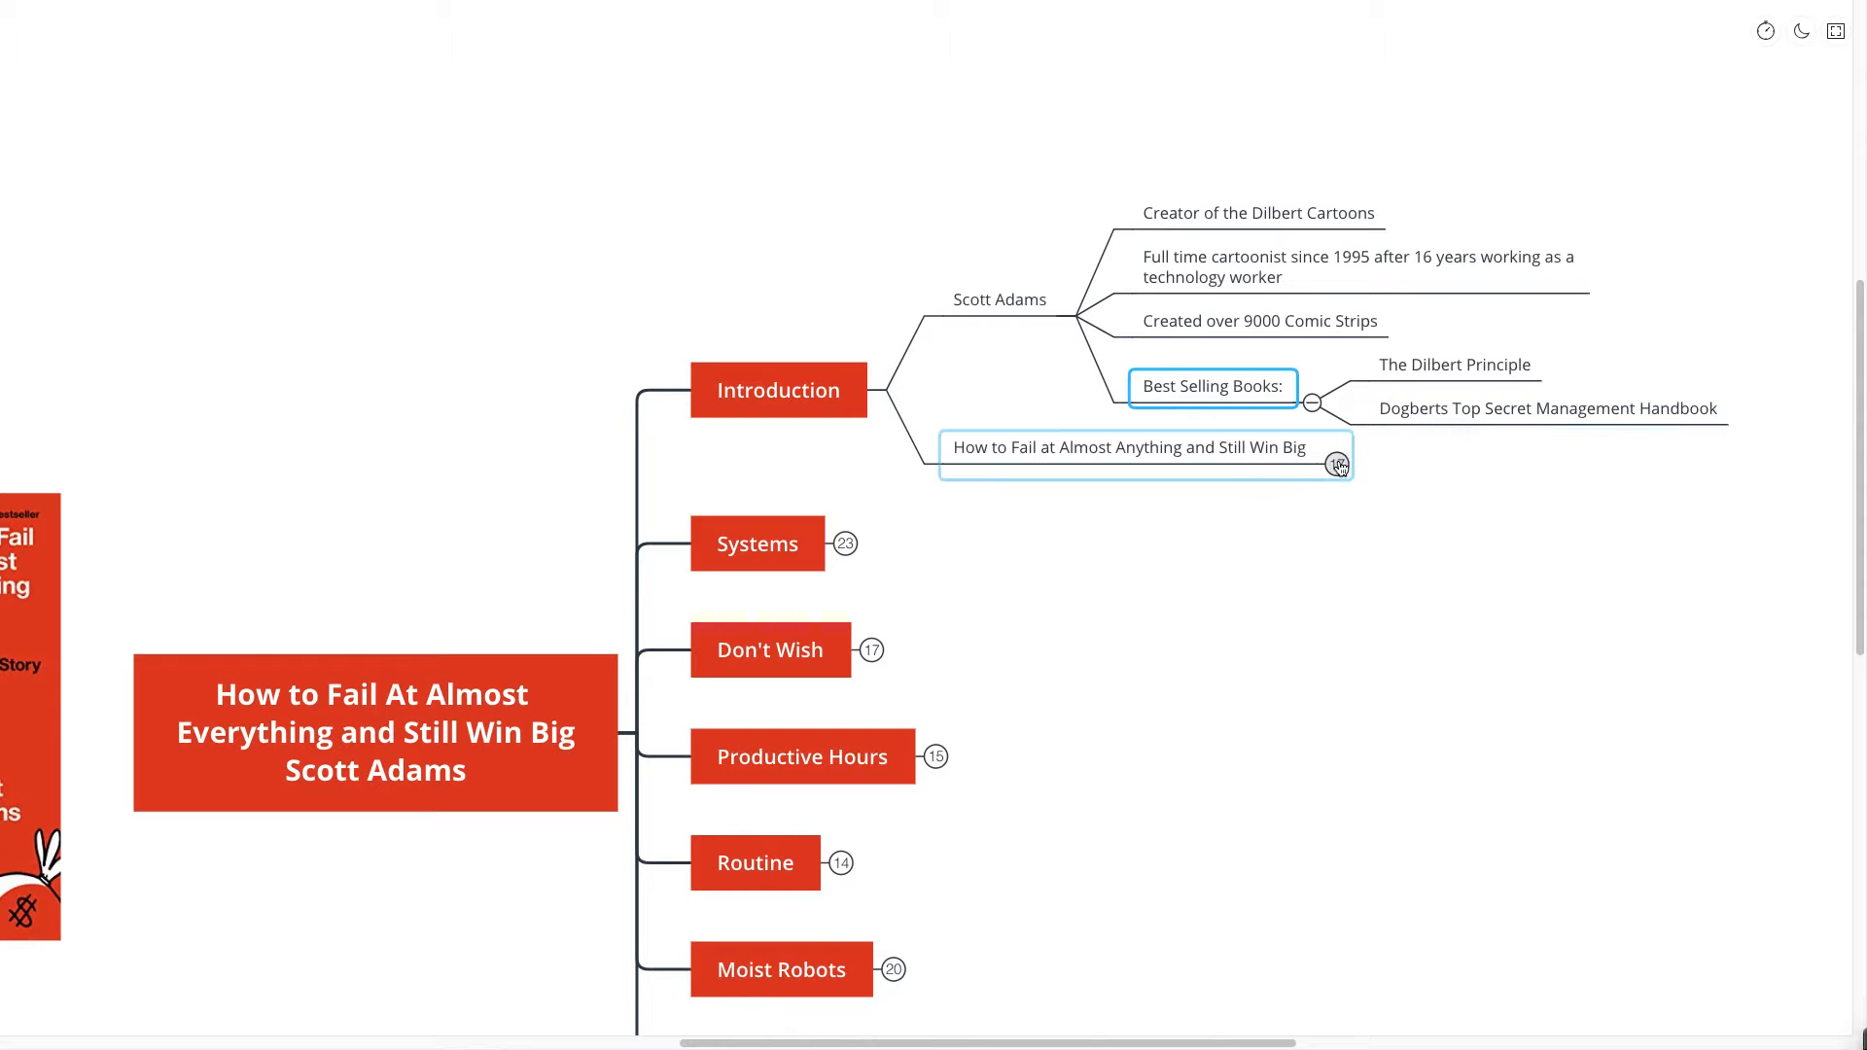
click(1338, 465)
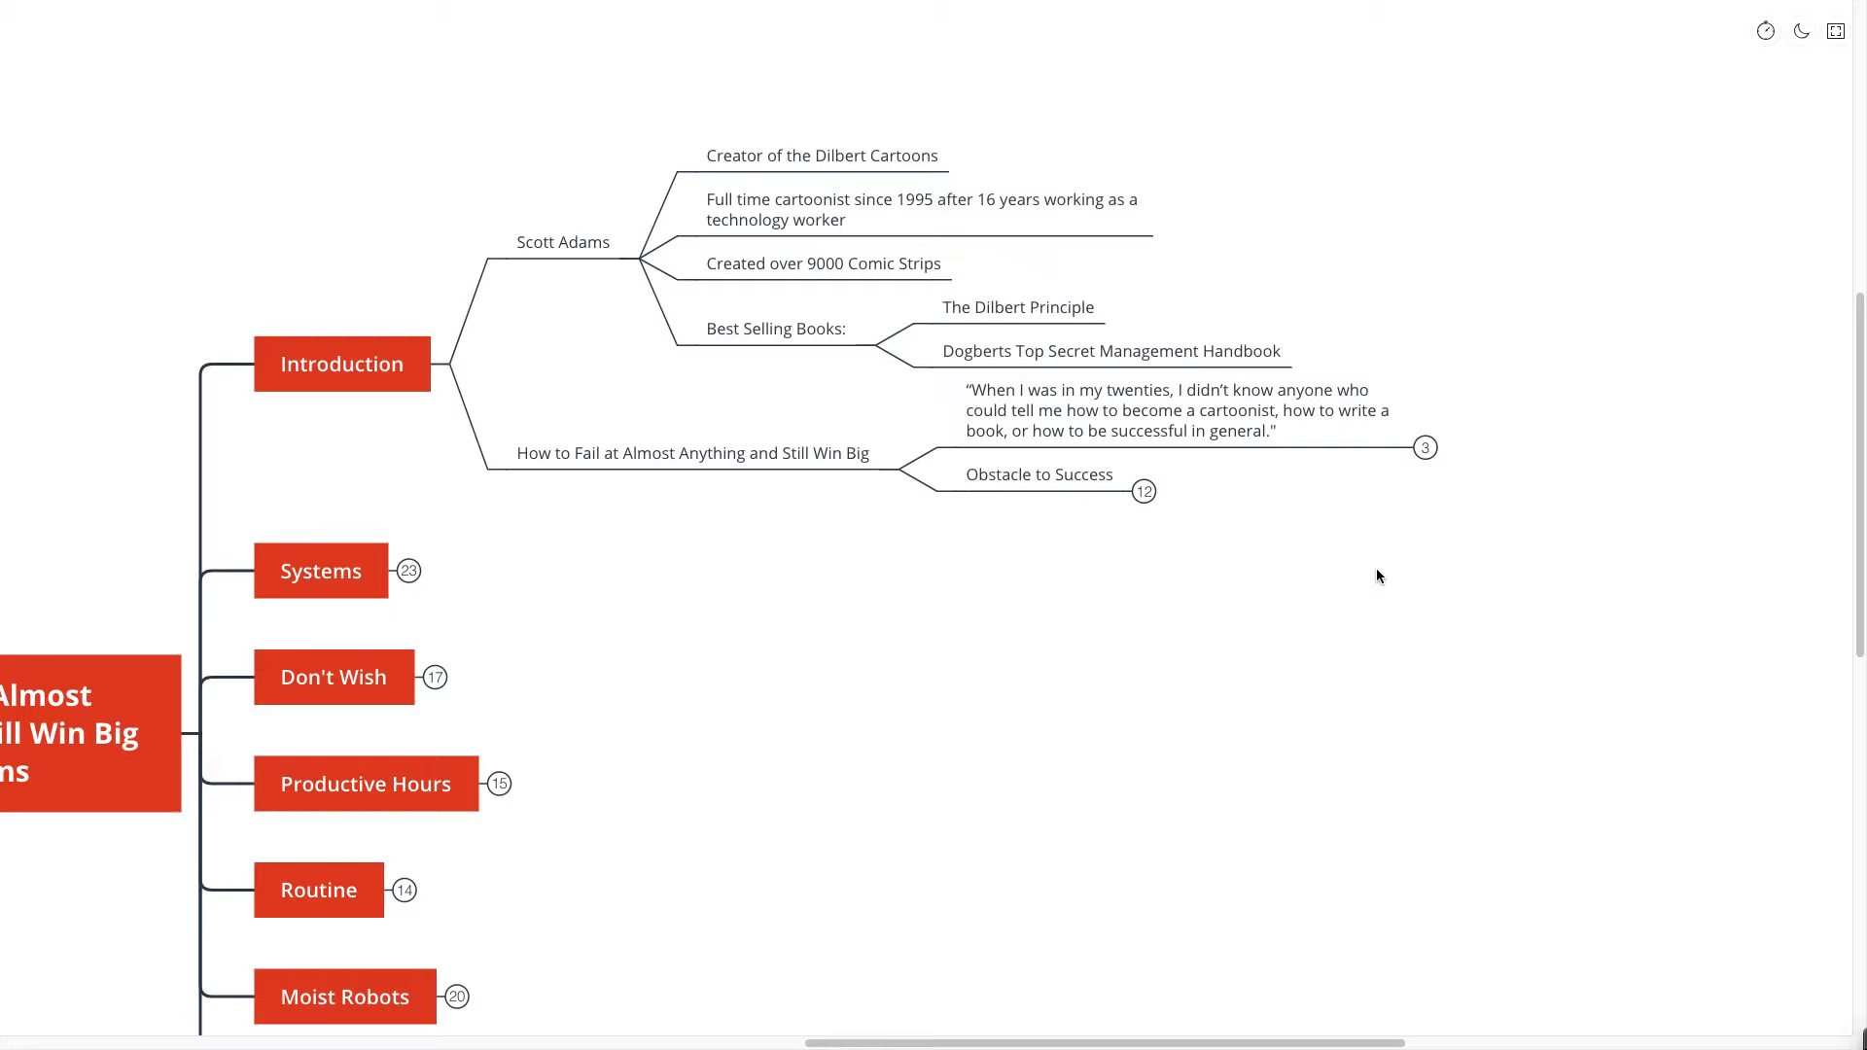
click(1424, 449)
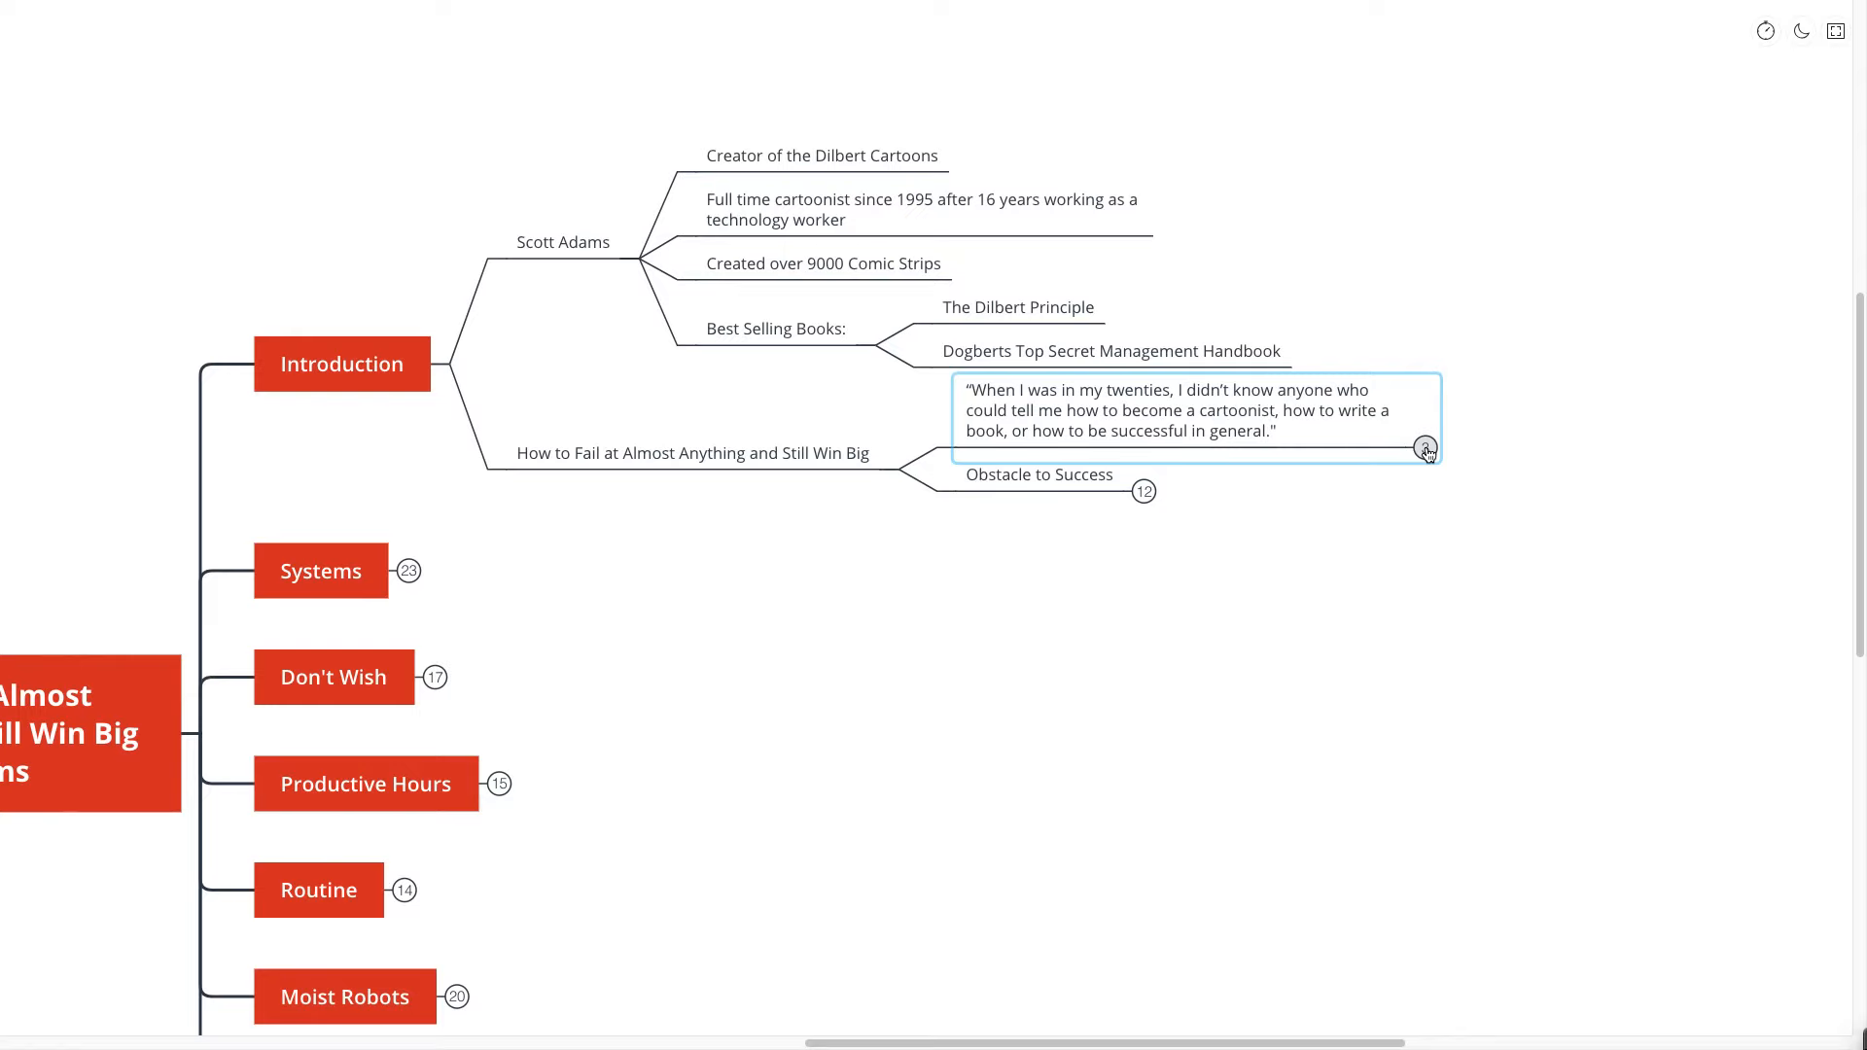
- Expand the 'When I was in my twenties' quote to show three follow-up quotes, then deselect it
click(1425, 451)
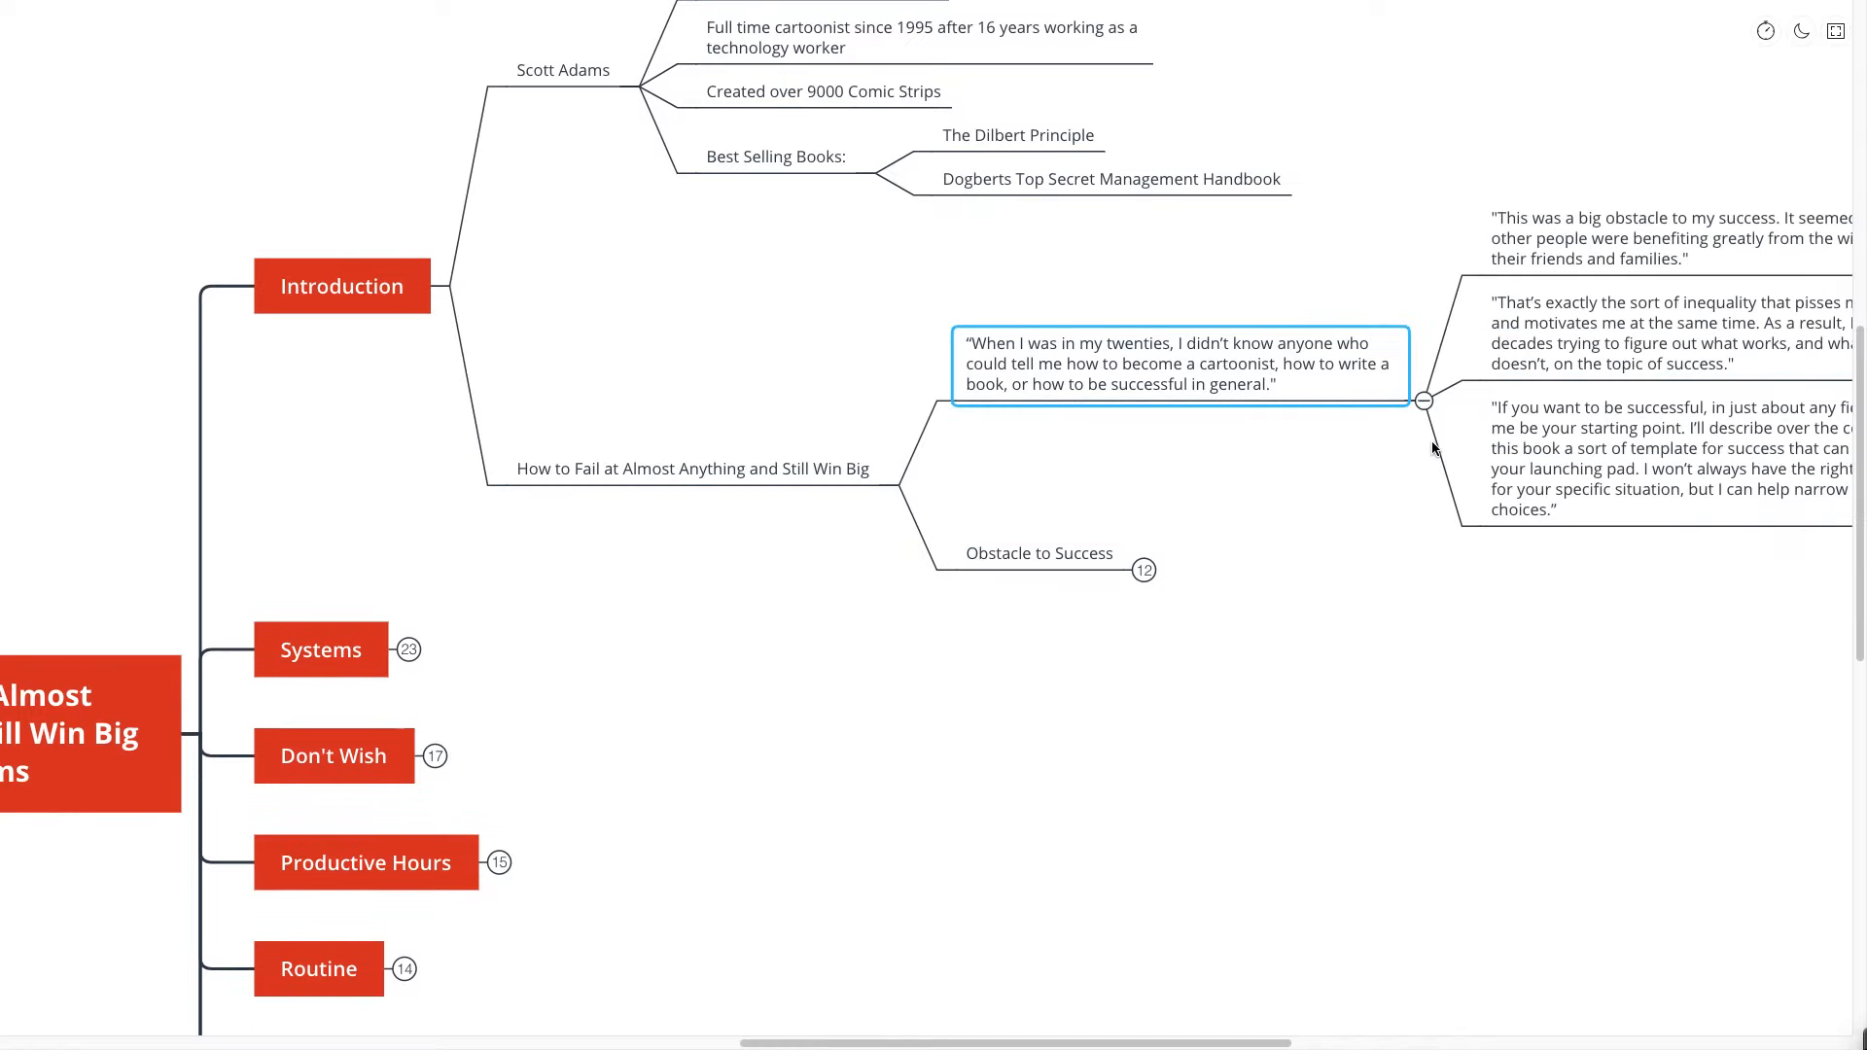
mouse_move(1406, 431)
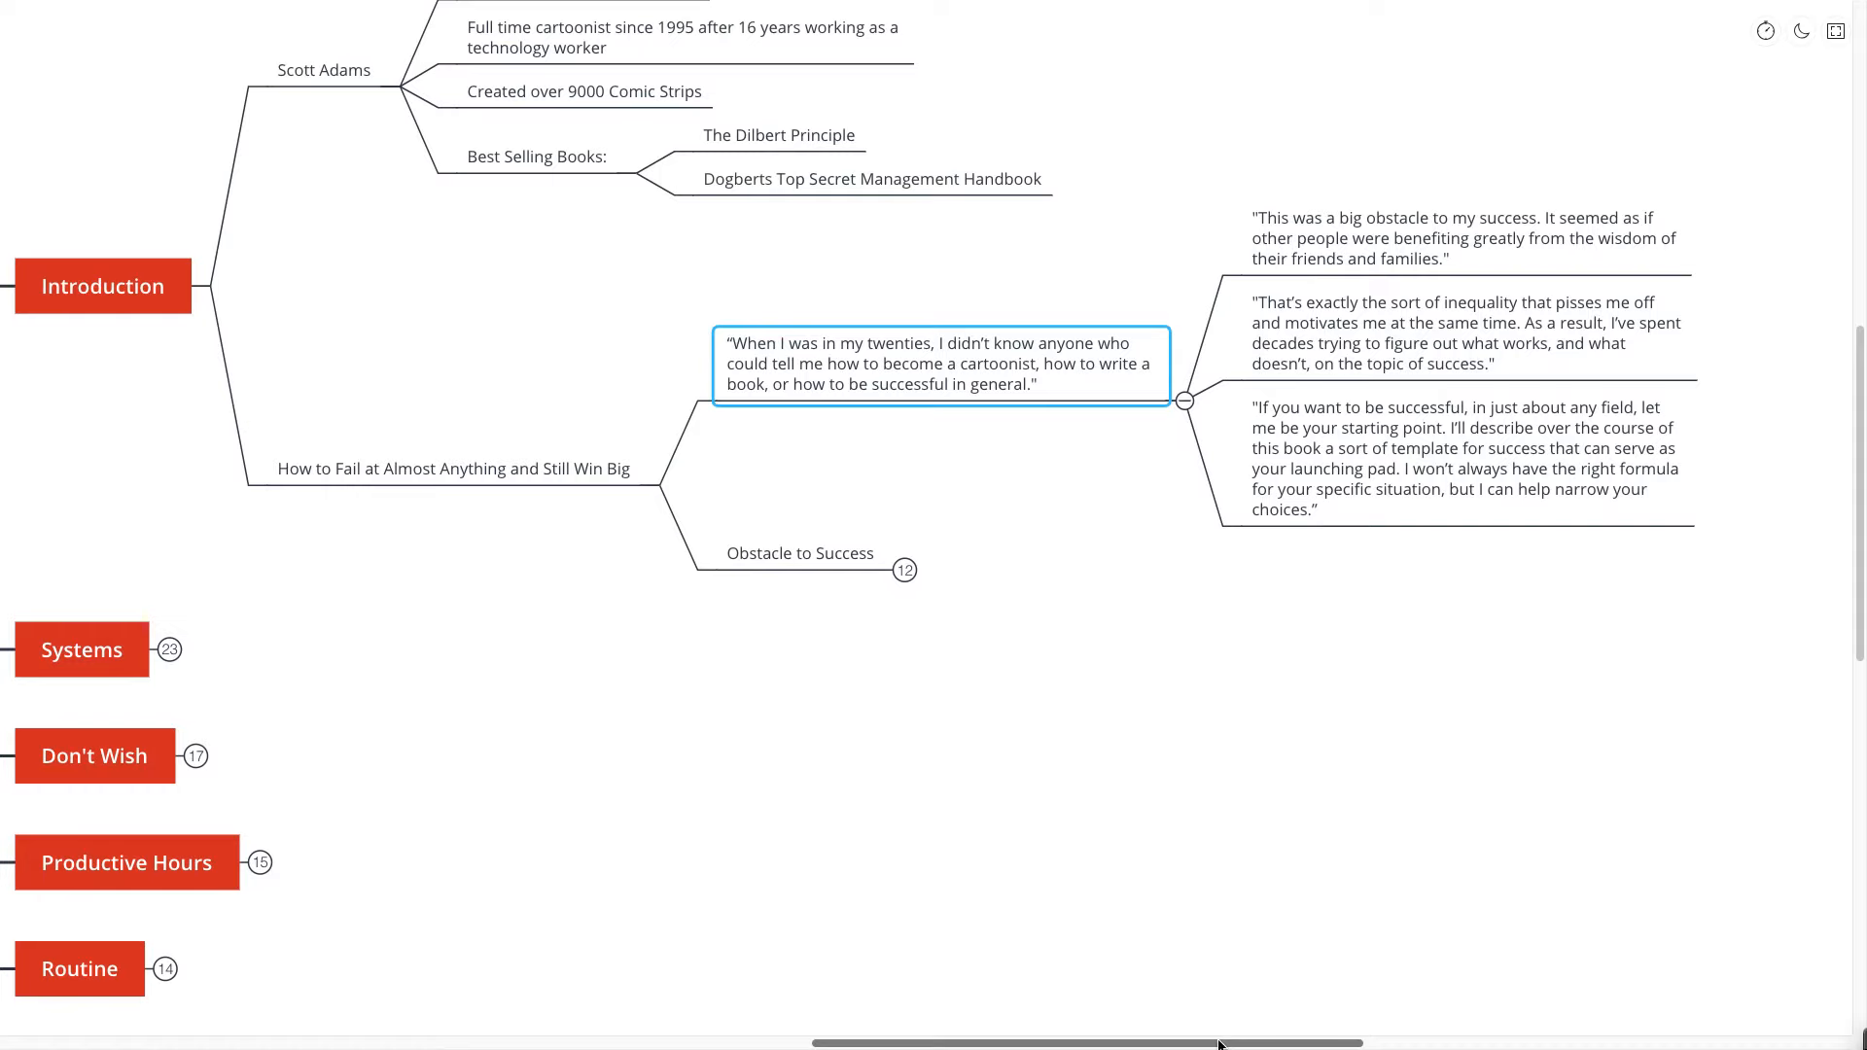
scroll(up, 3)
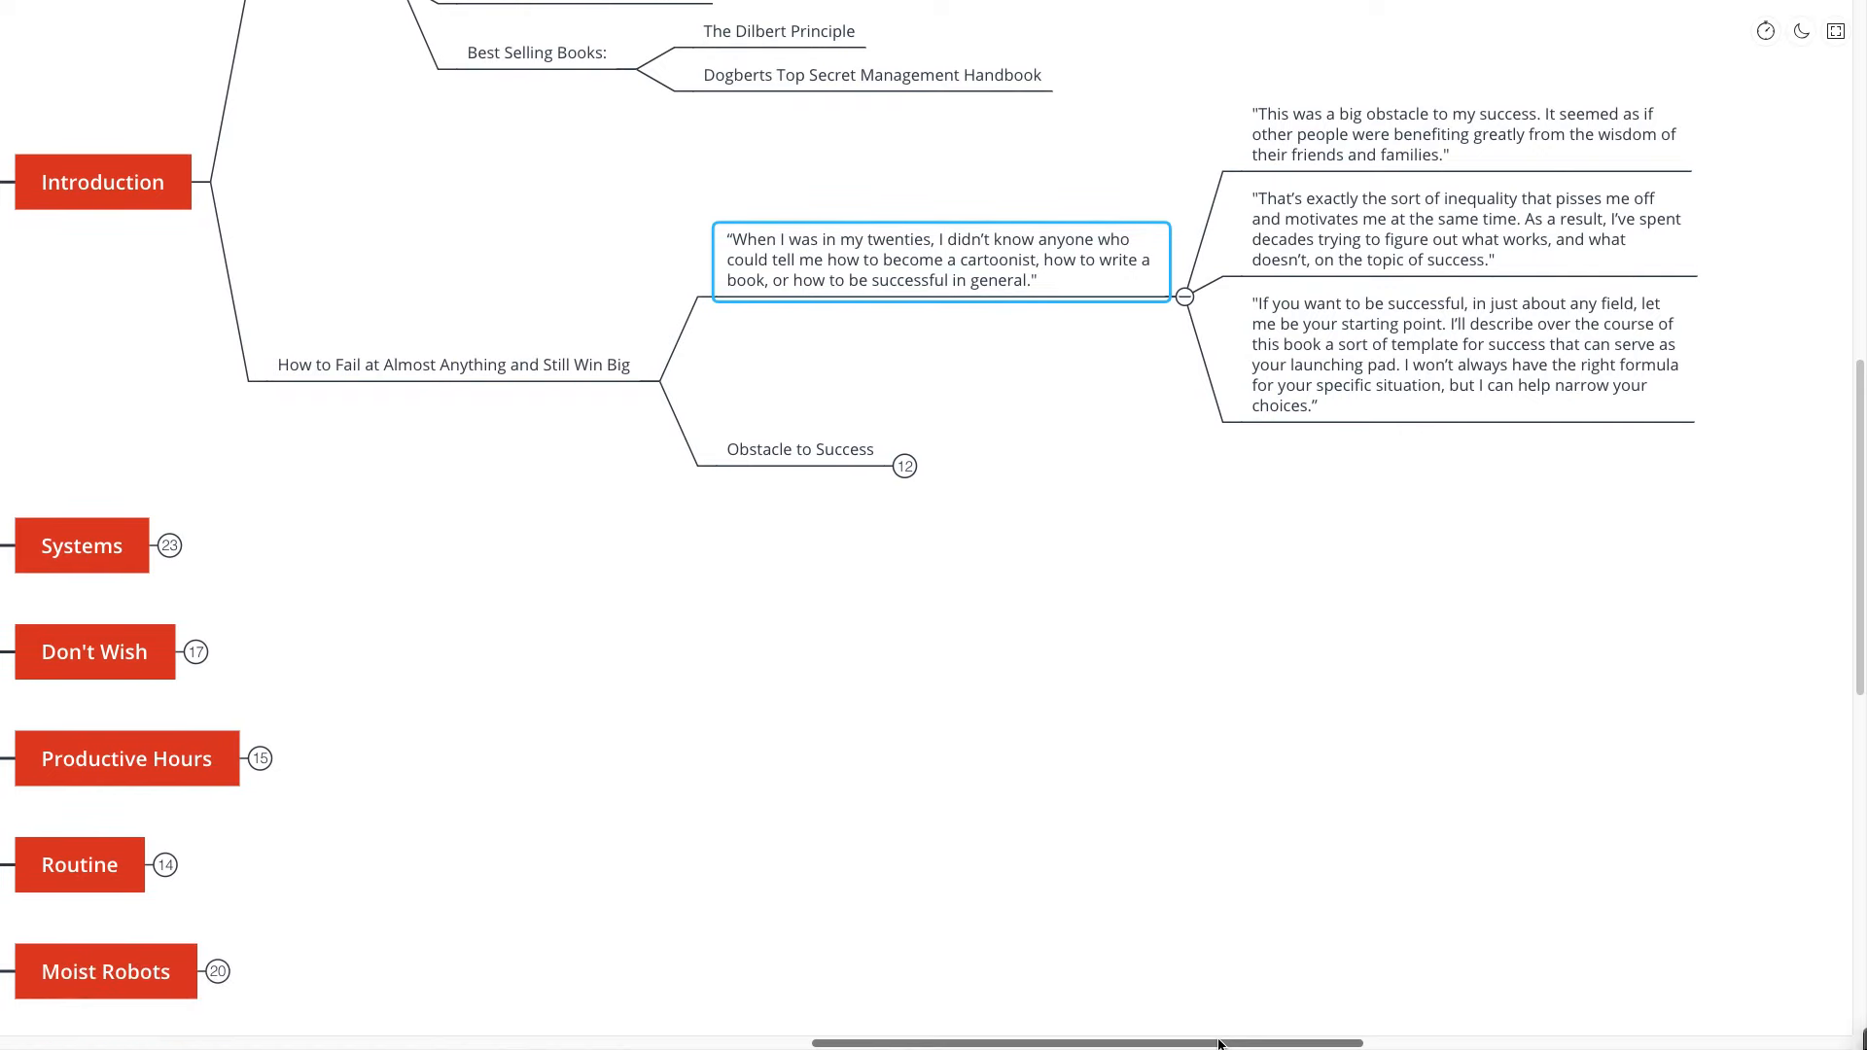
mouse_move(1219, 1025)
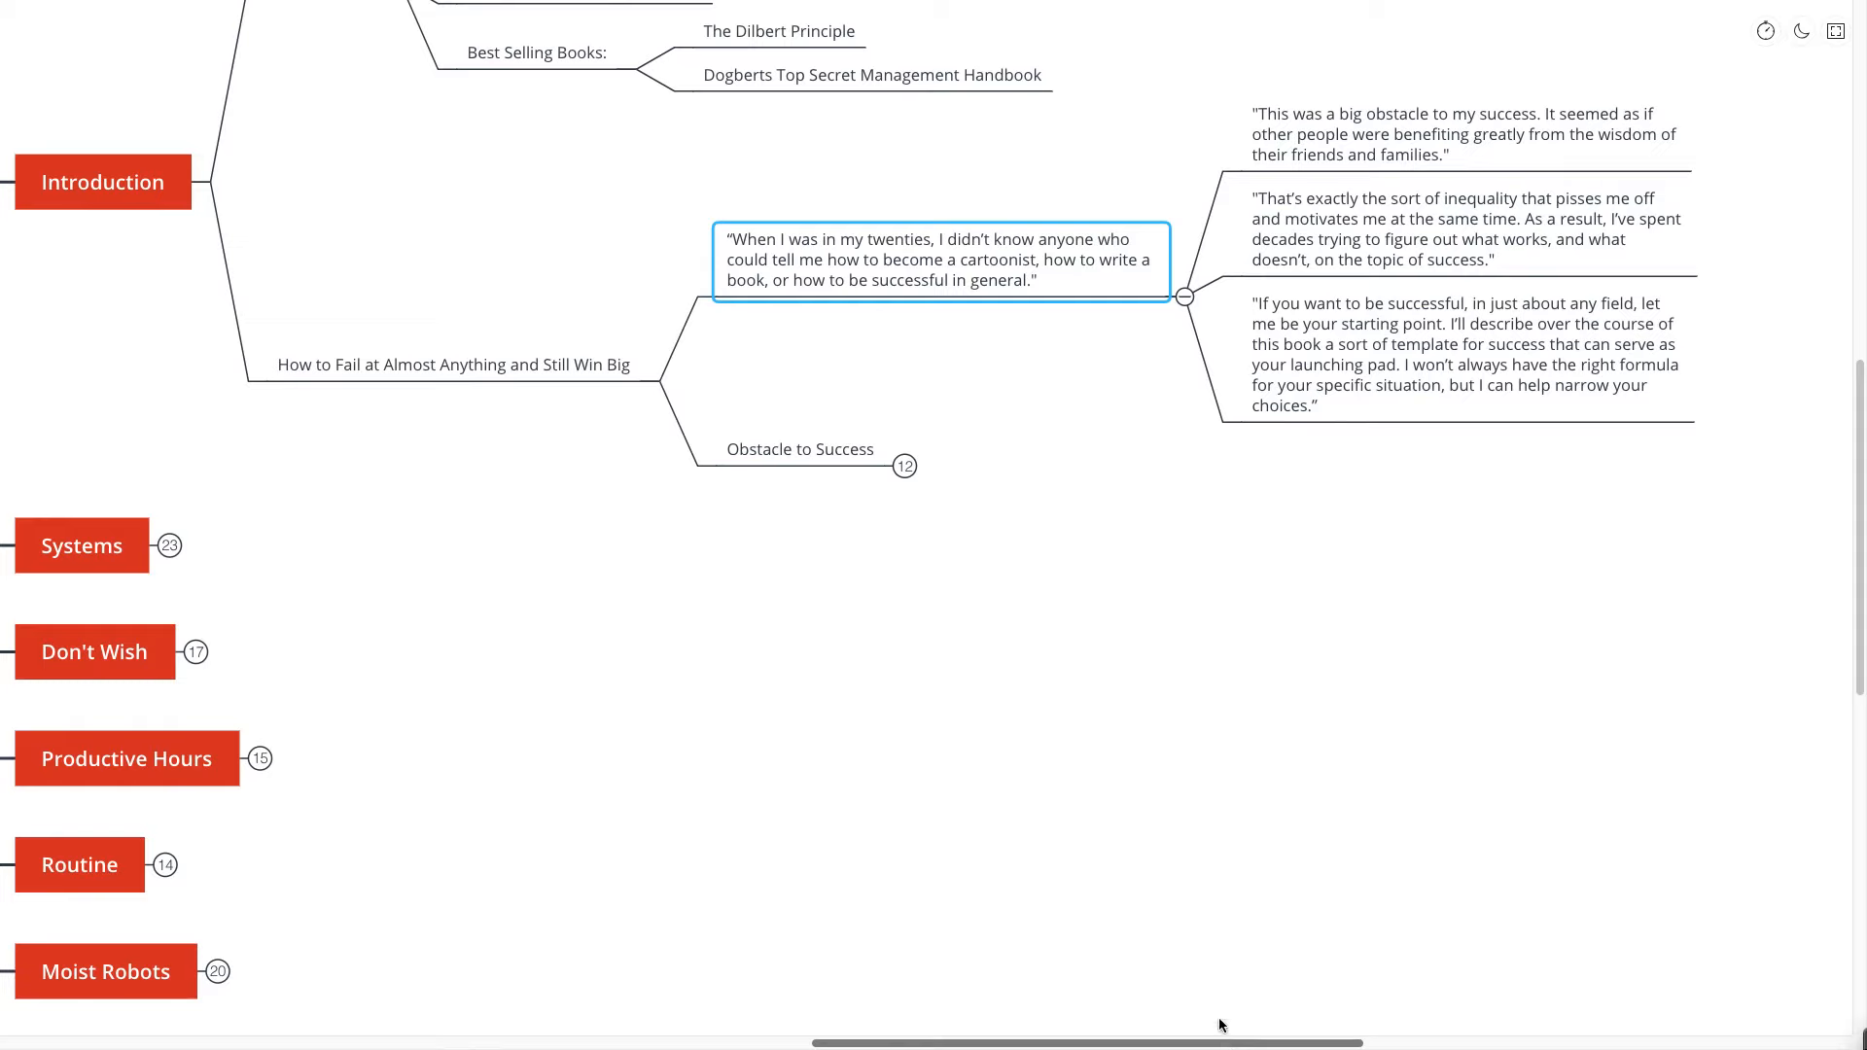
click(1119, 589)
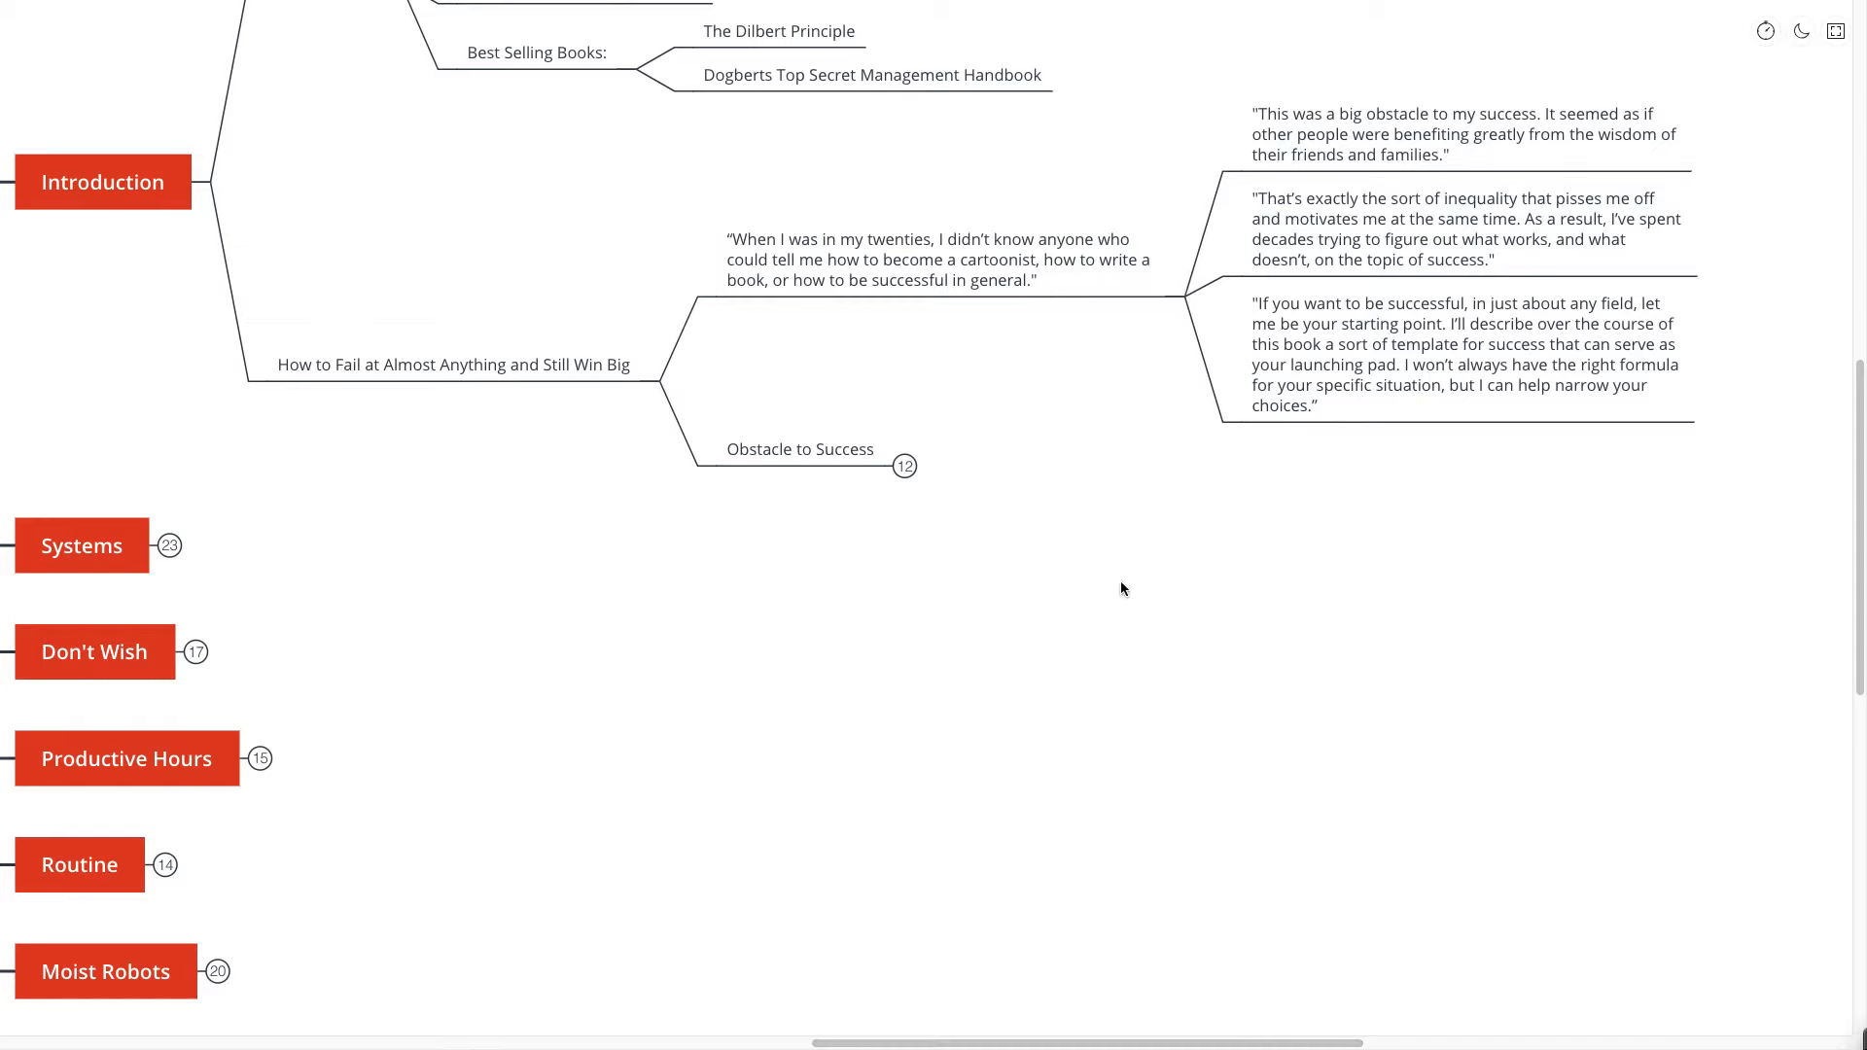
mouse_move(1147, 553)
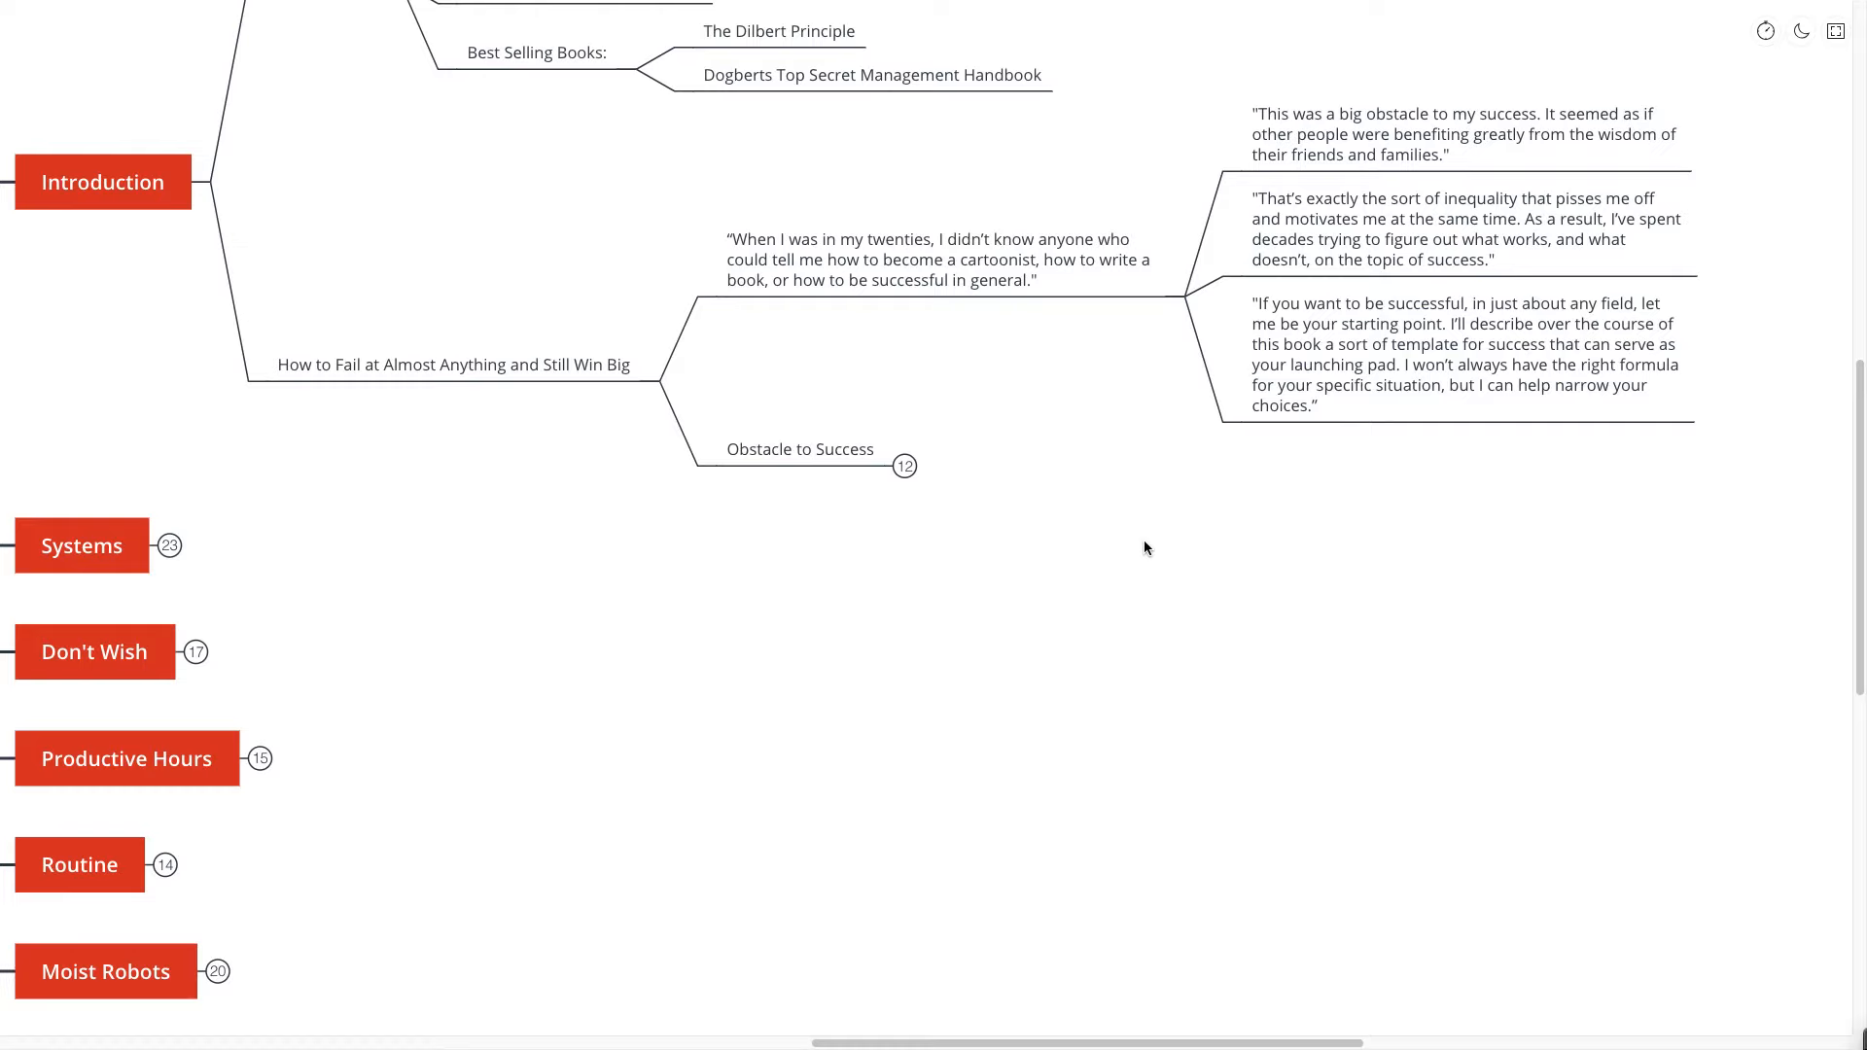
mouse_move(1007, 490)
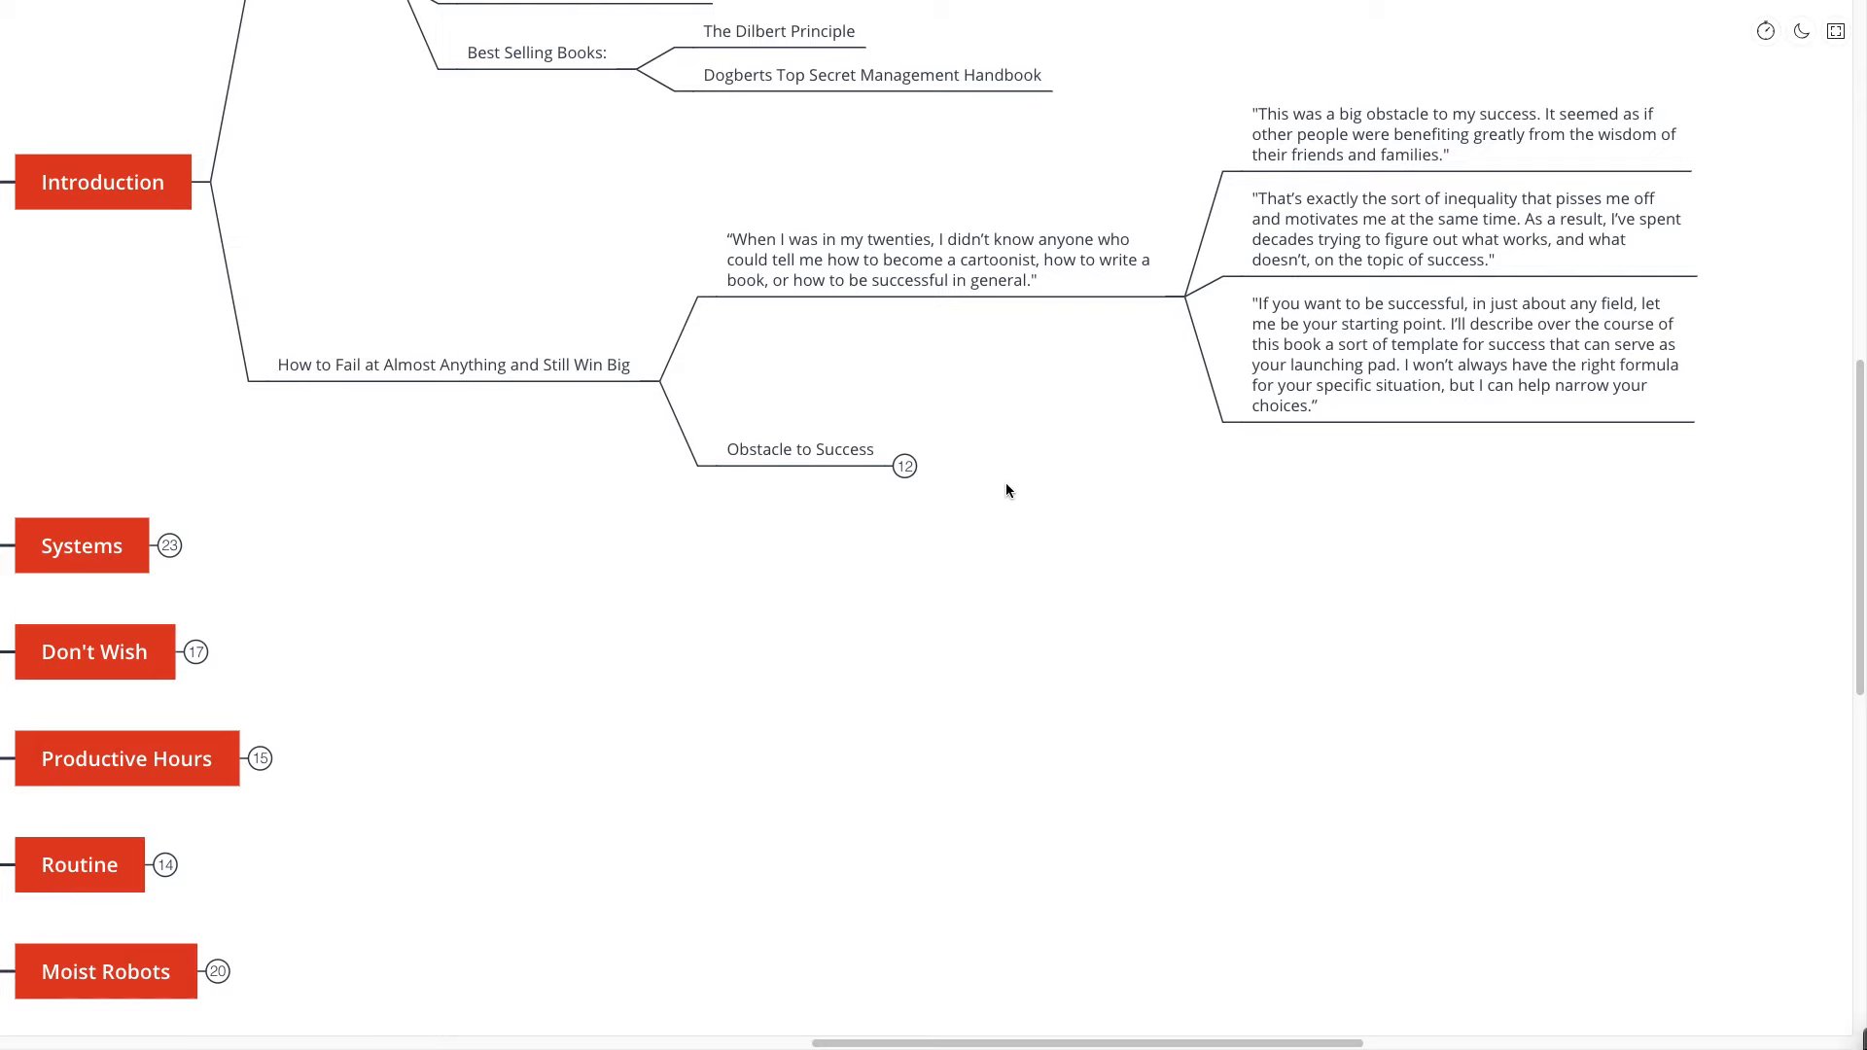
- Expand Obstacle to Success and its 'Are you trying to achieve…' question
click(904, 465)
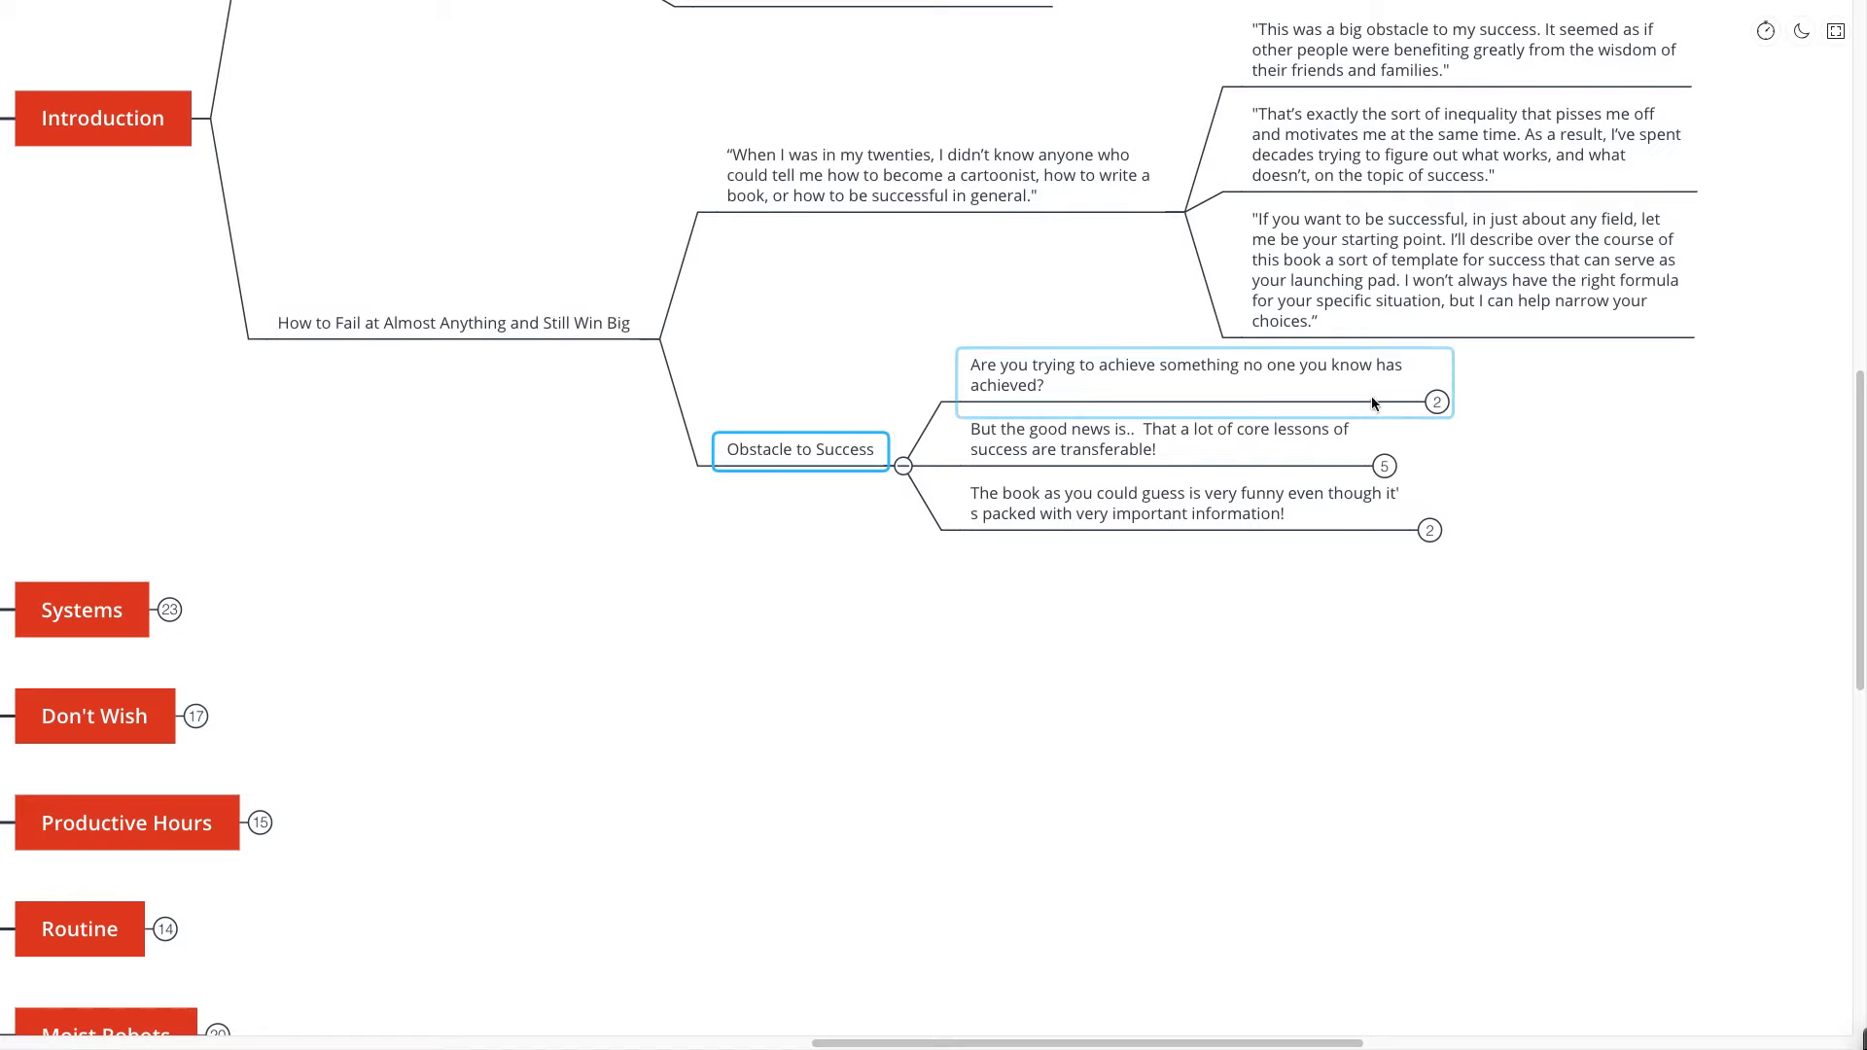
click(1438, 402)
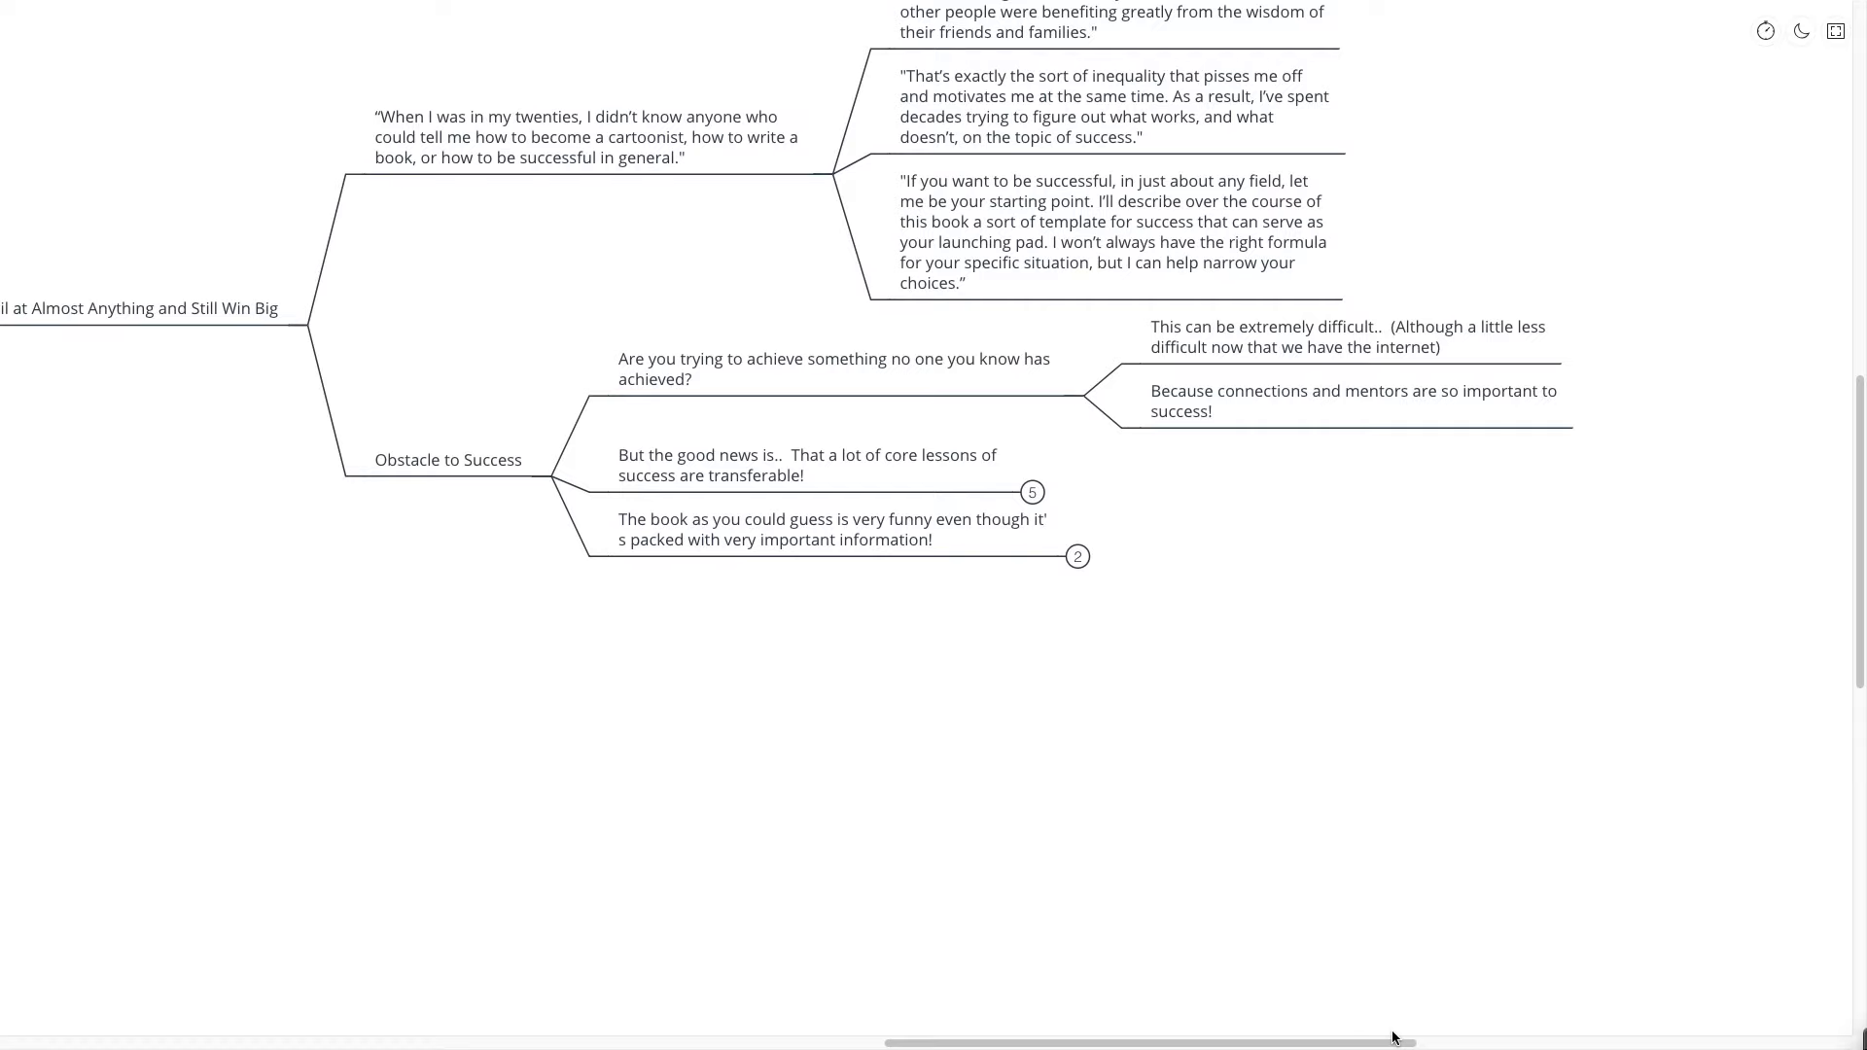
mouse_move(1364, 699)
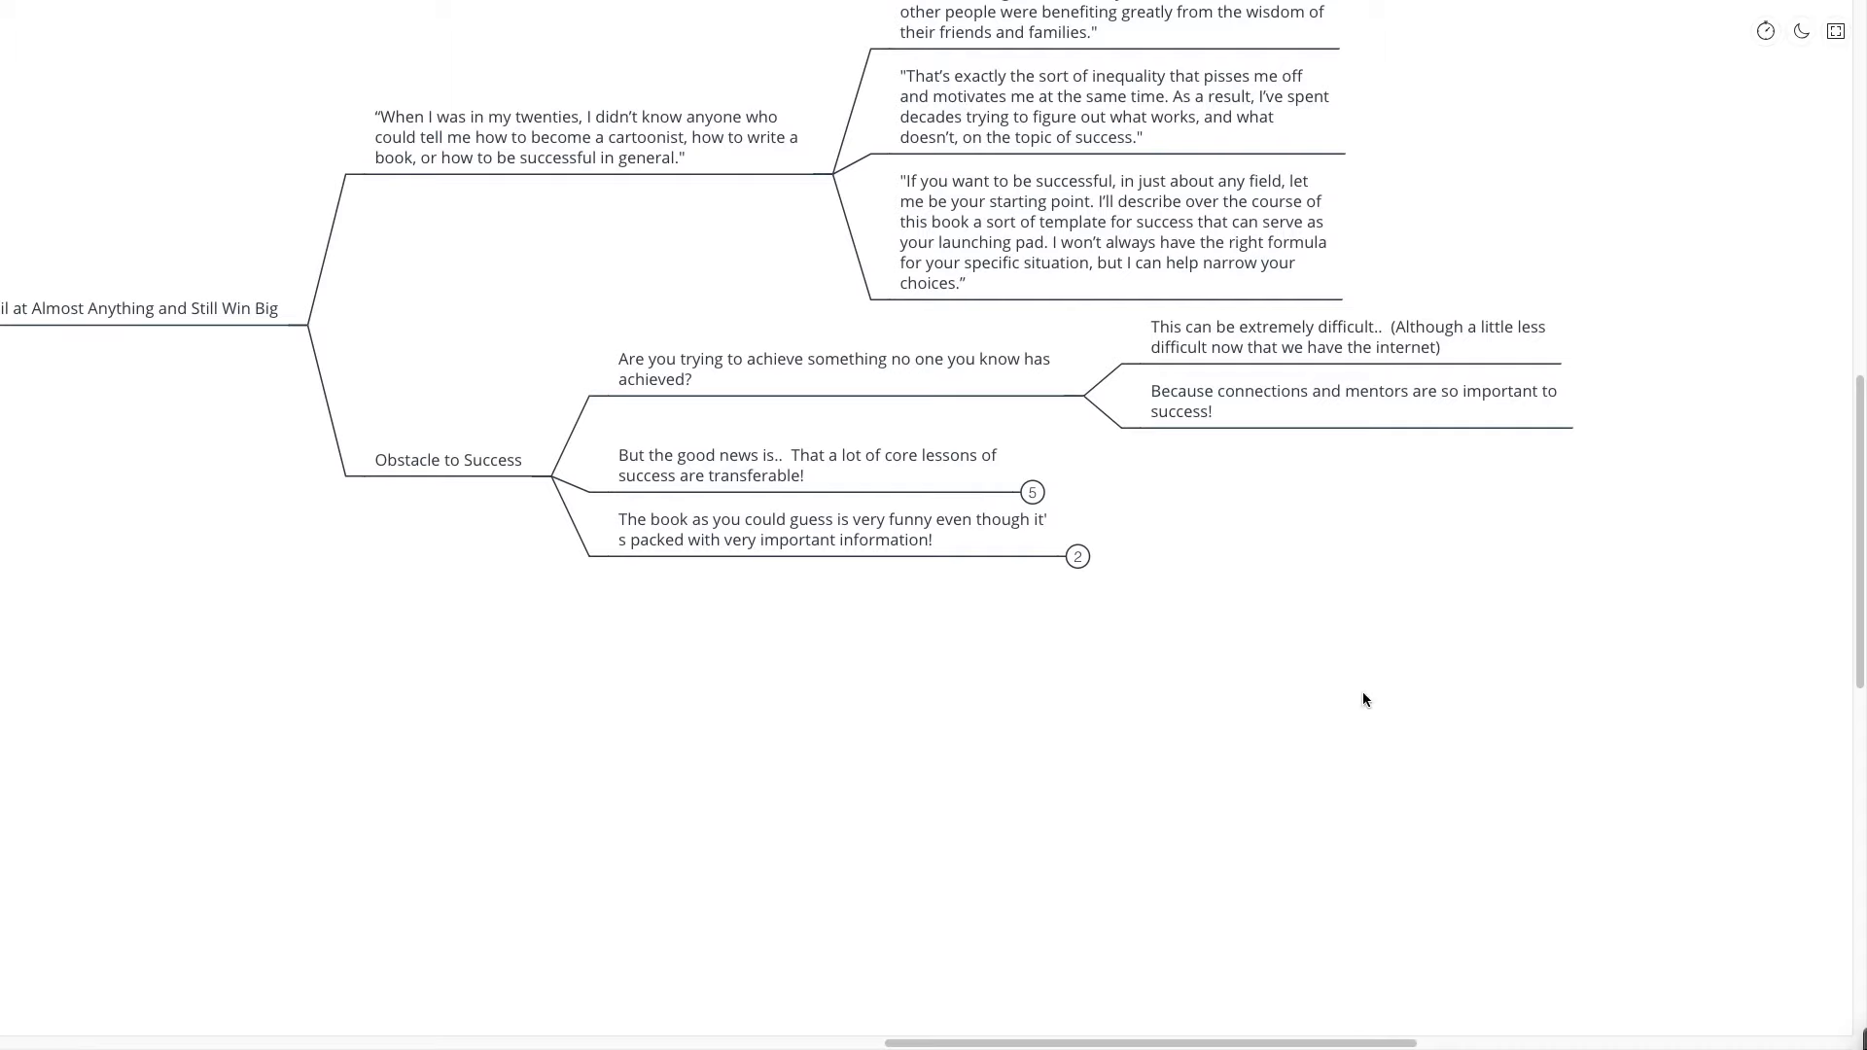
mouse_move(1242, 556)
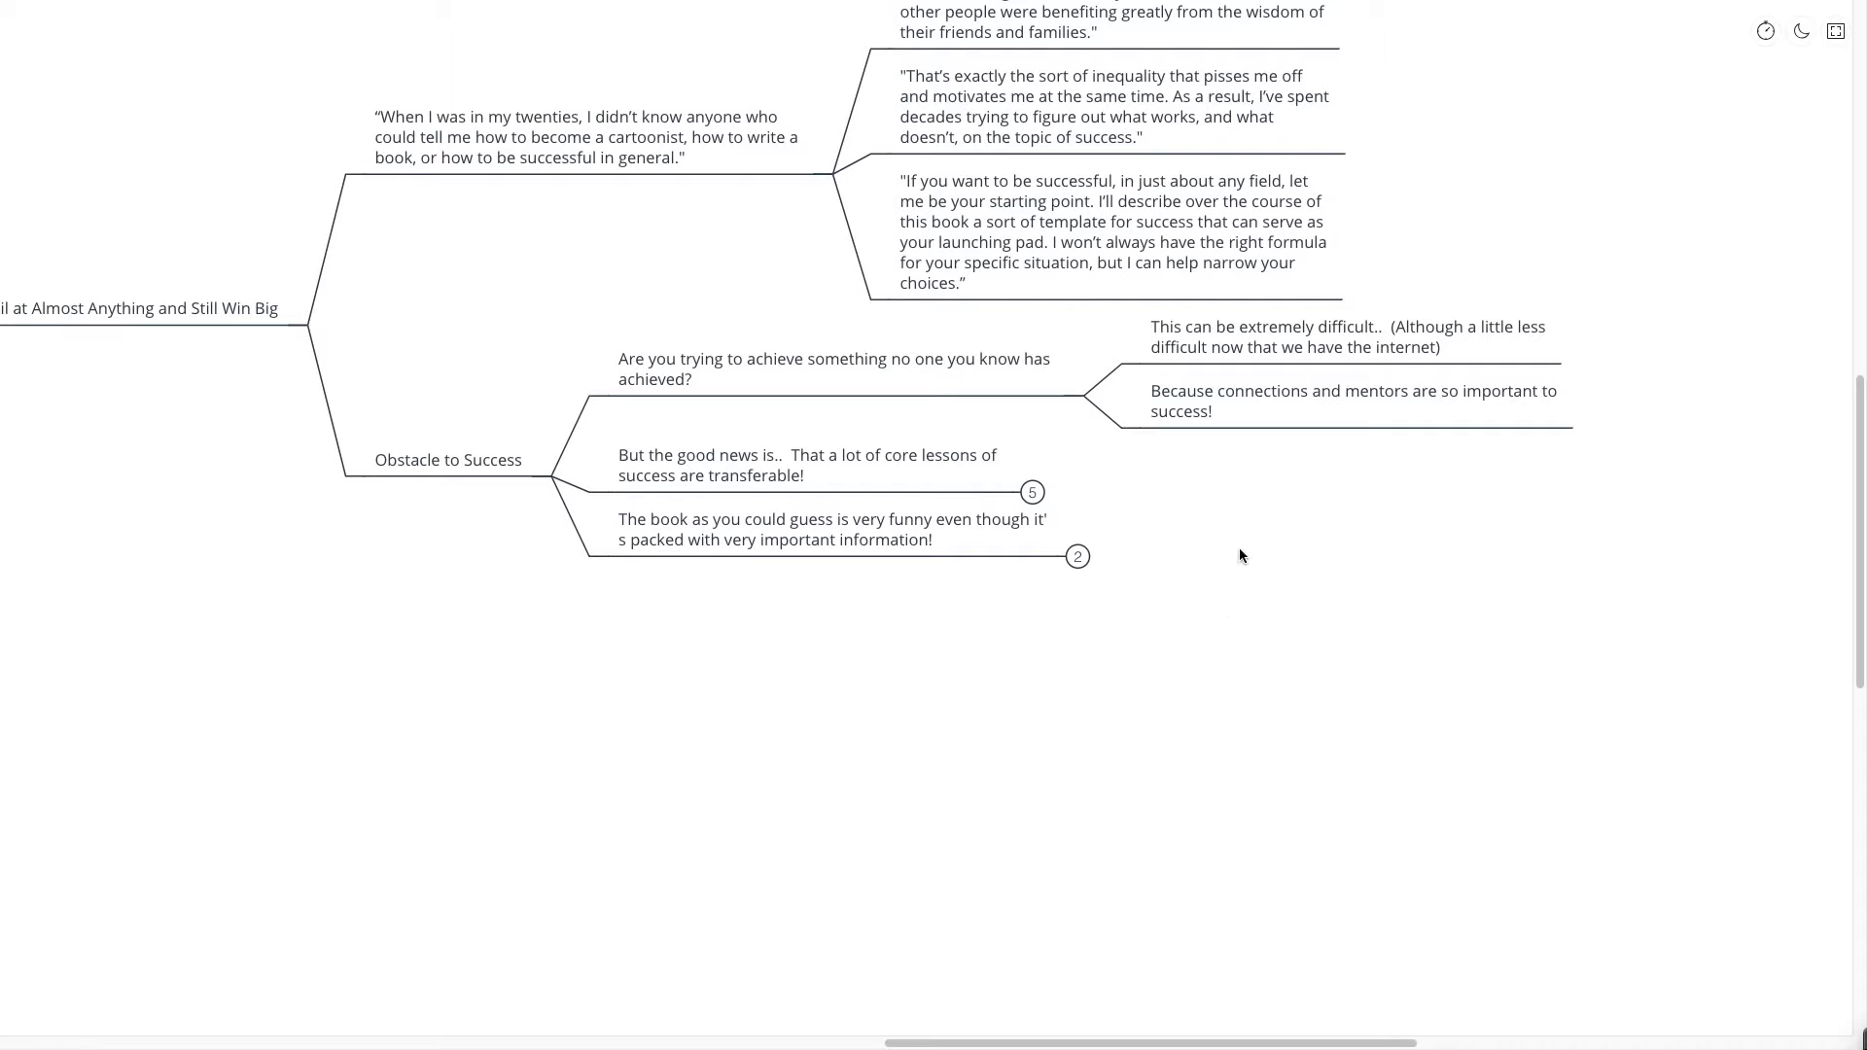
- Expand 'But the good news is..' and its 'impressive feat' note
click(1031, 490)
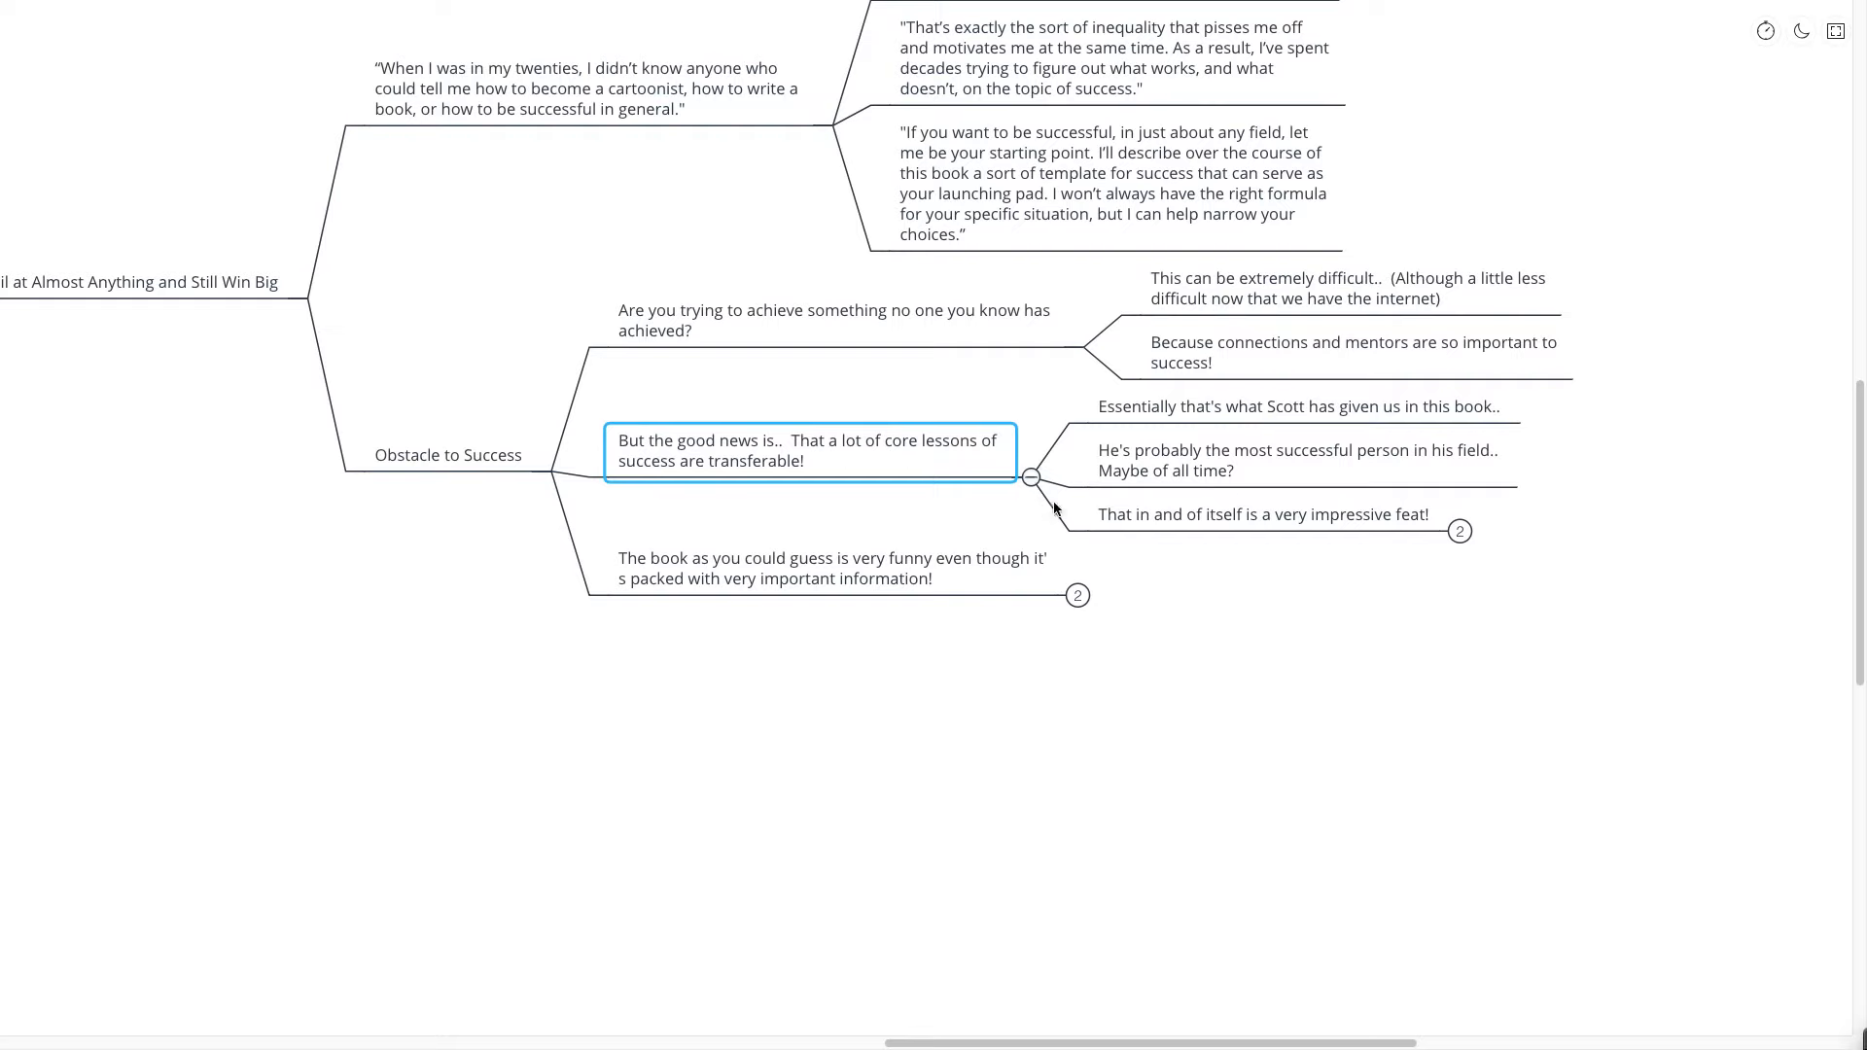
mouse_move(1086, 508)
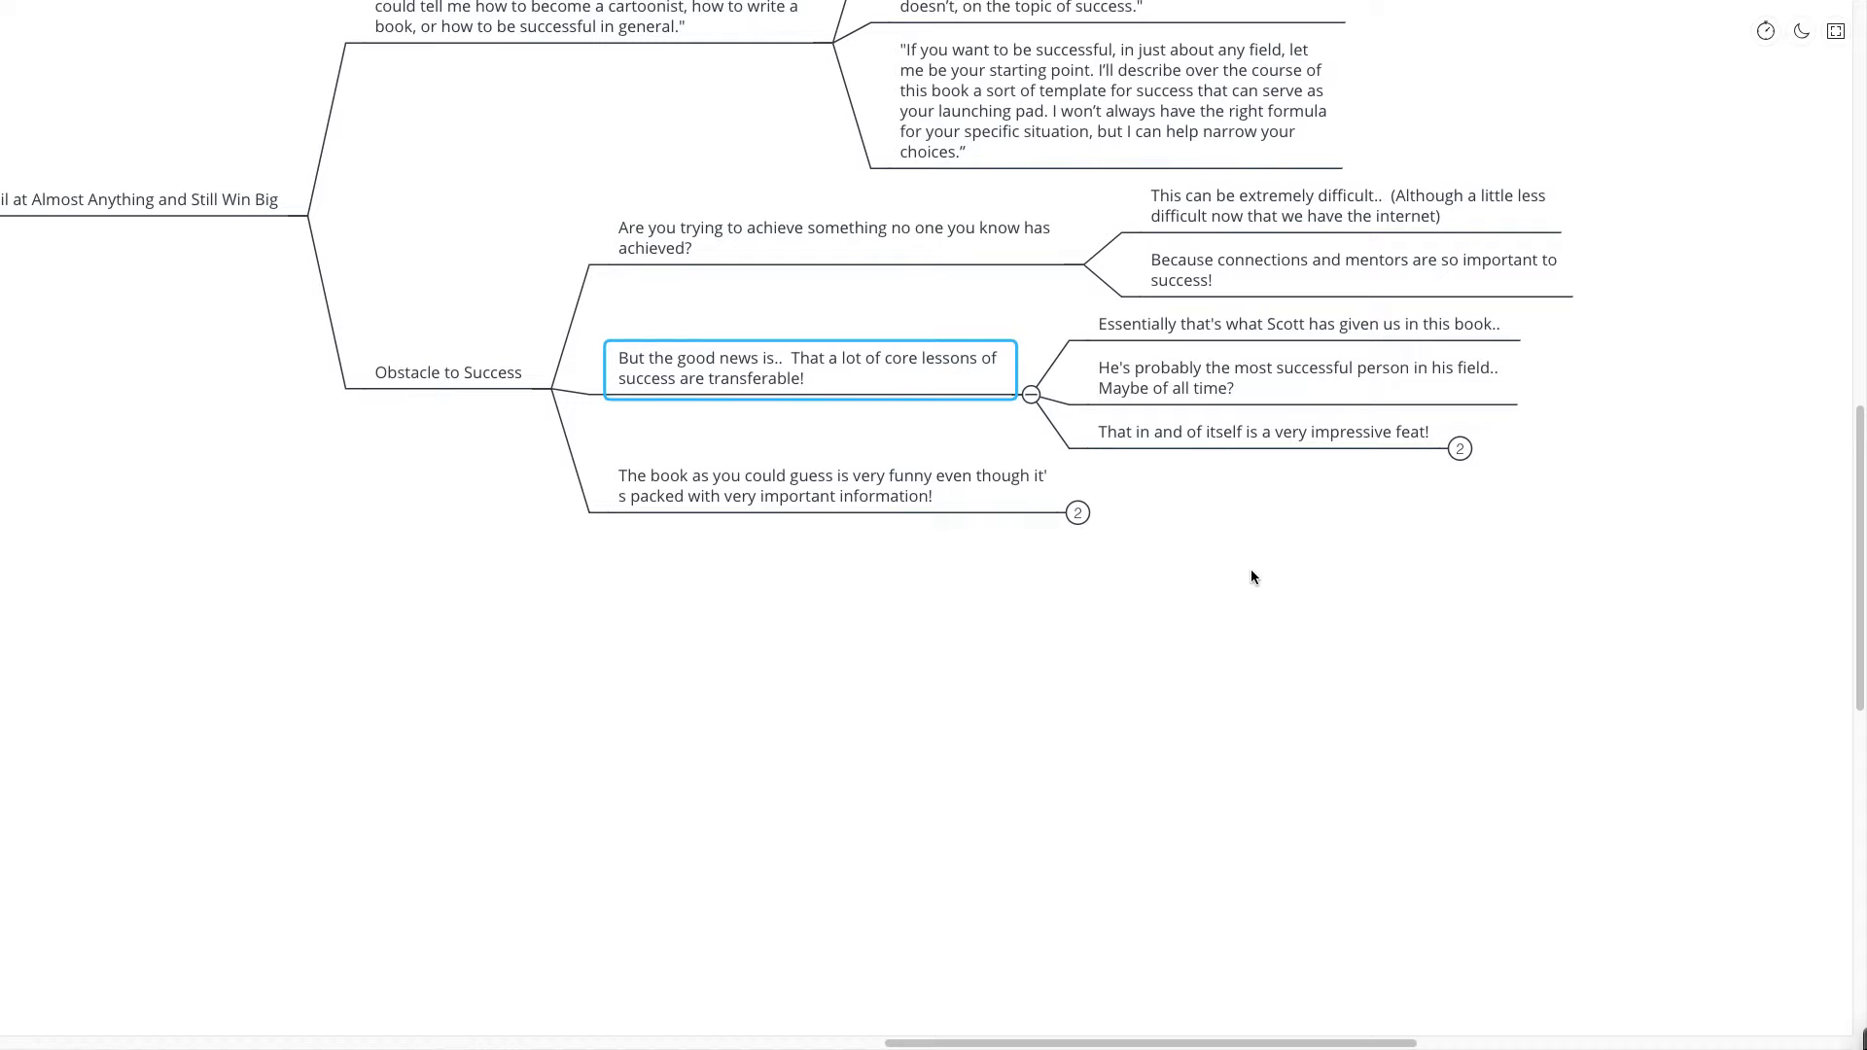
mouse_move(1286, 520)
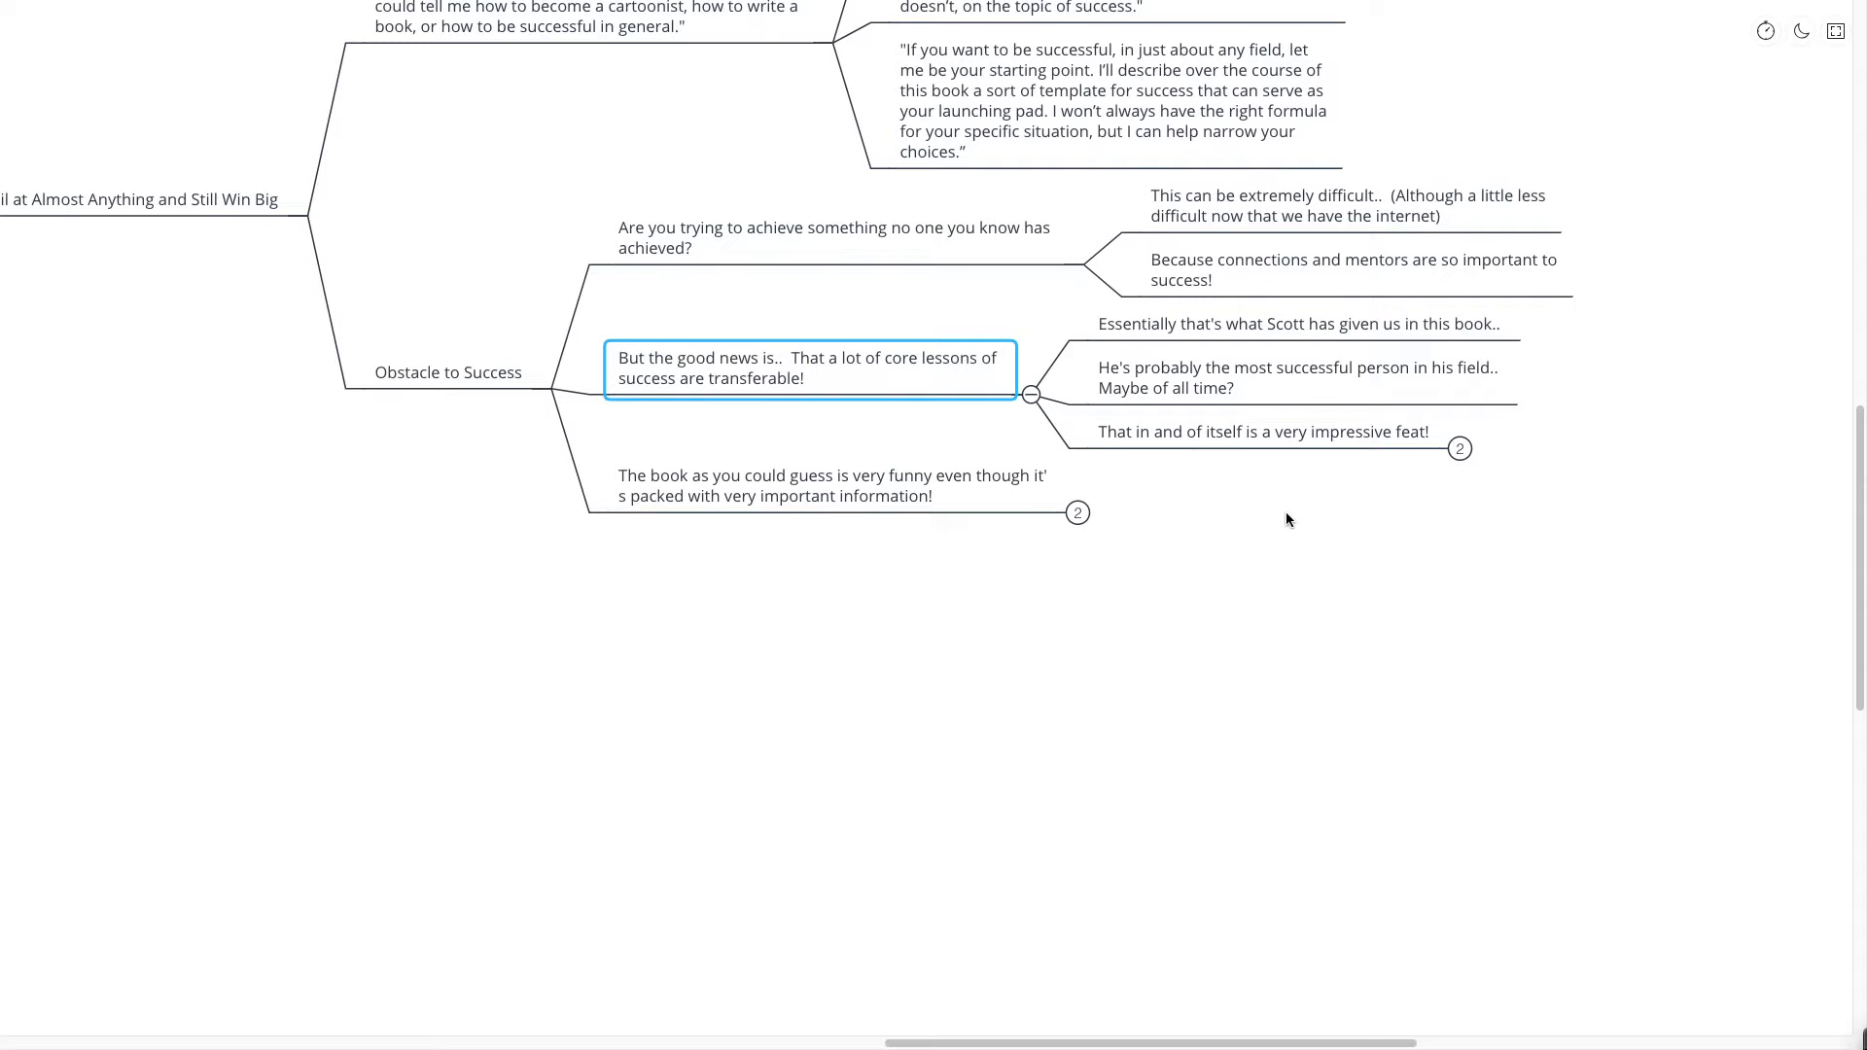
click(1459, 449)
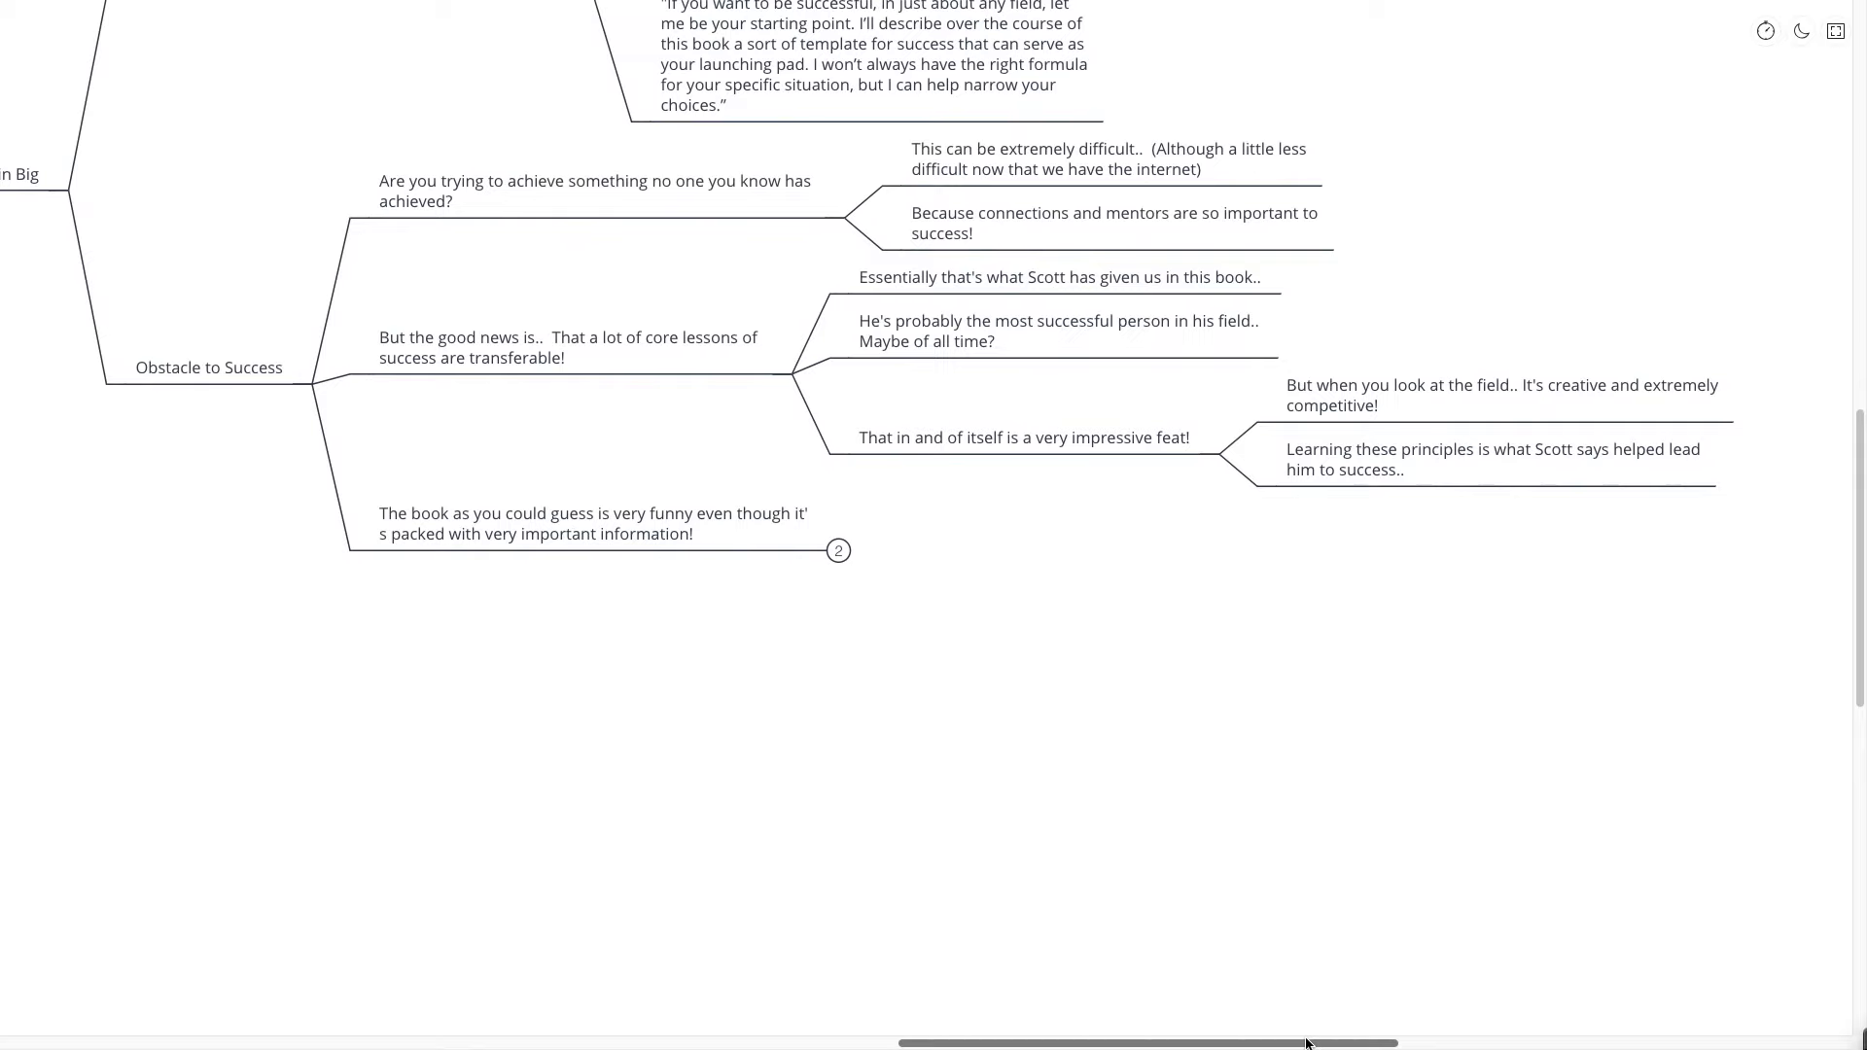
mouse_move(1320, 988)
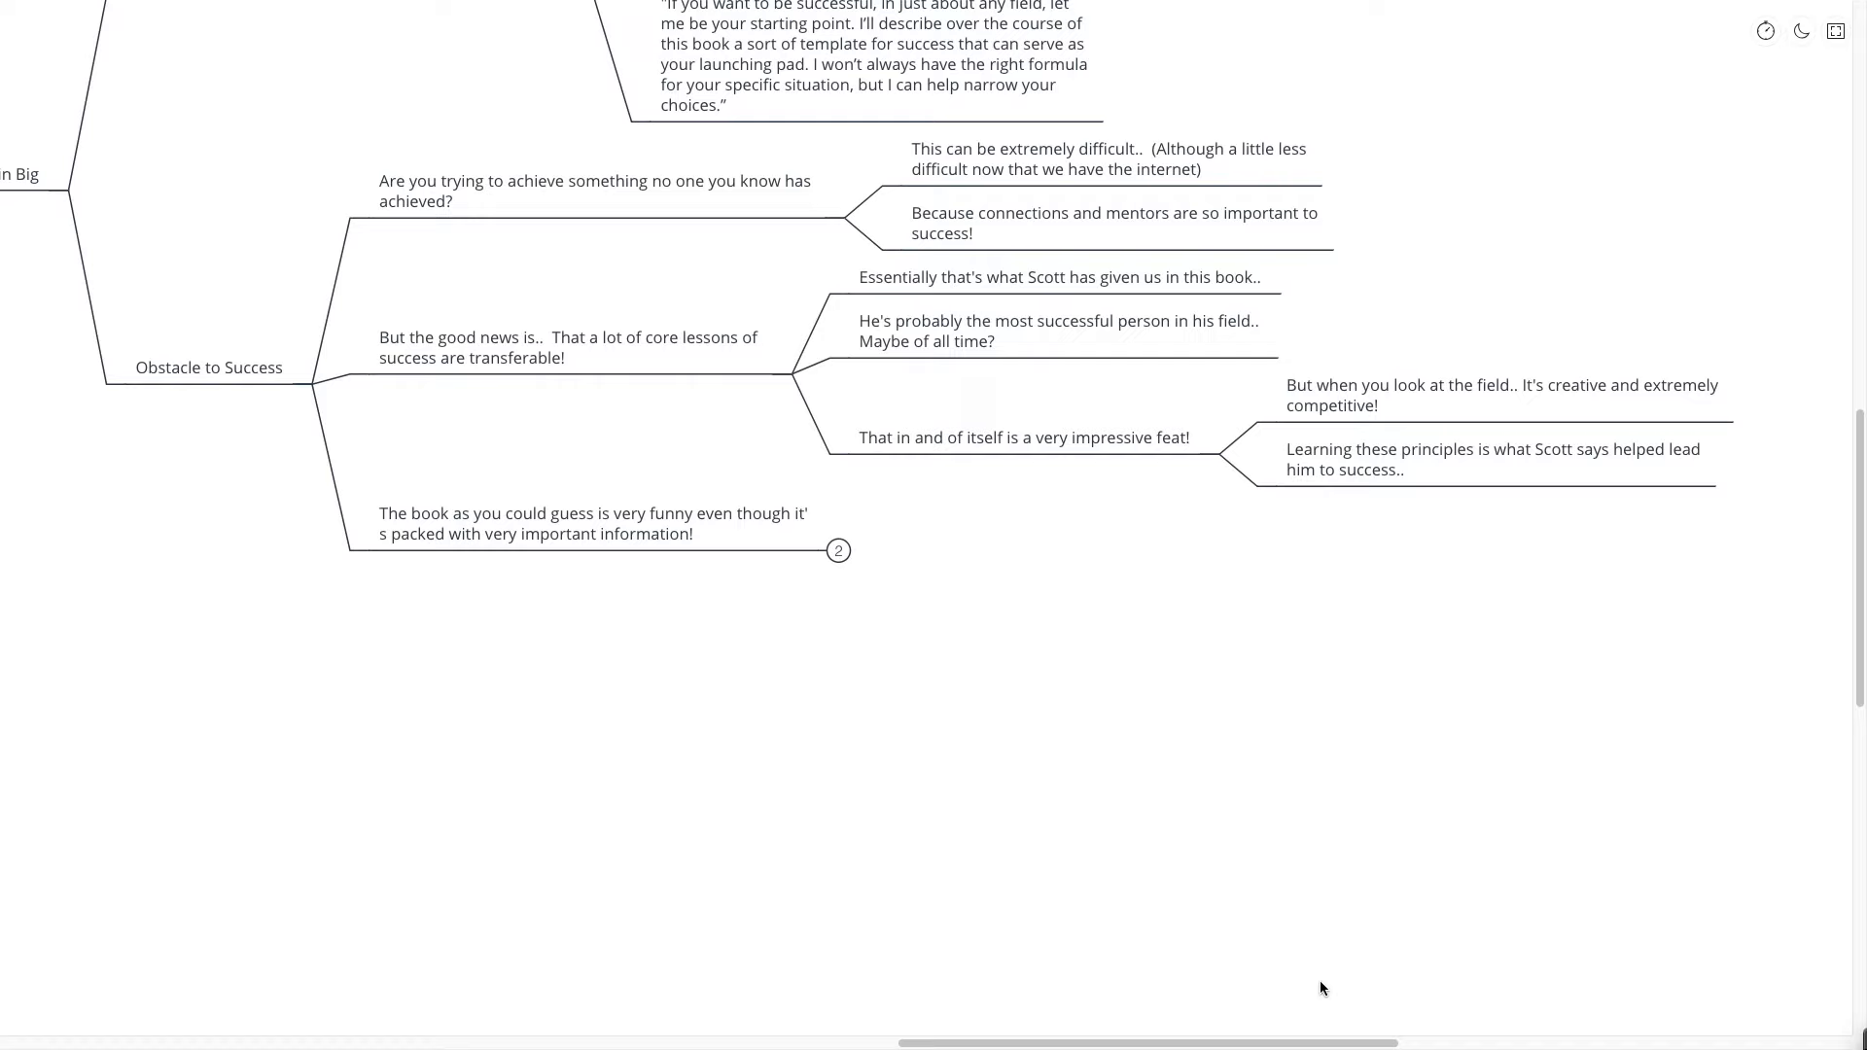
mouse_move(1222, 894)
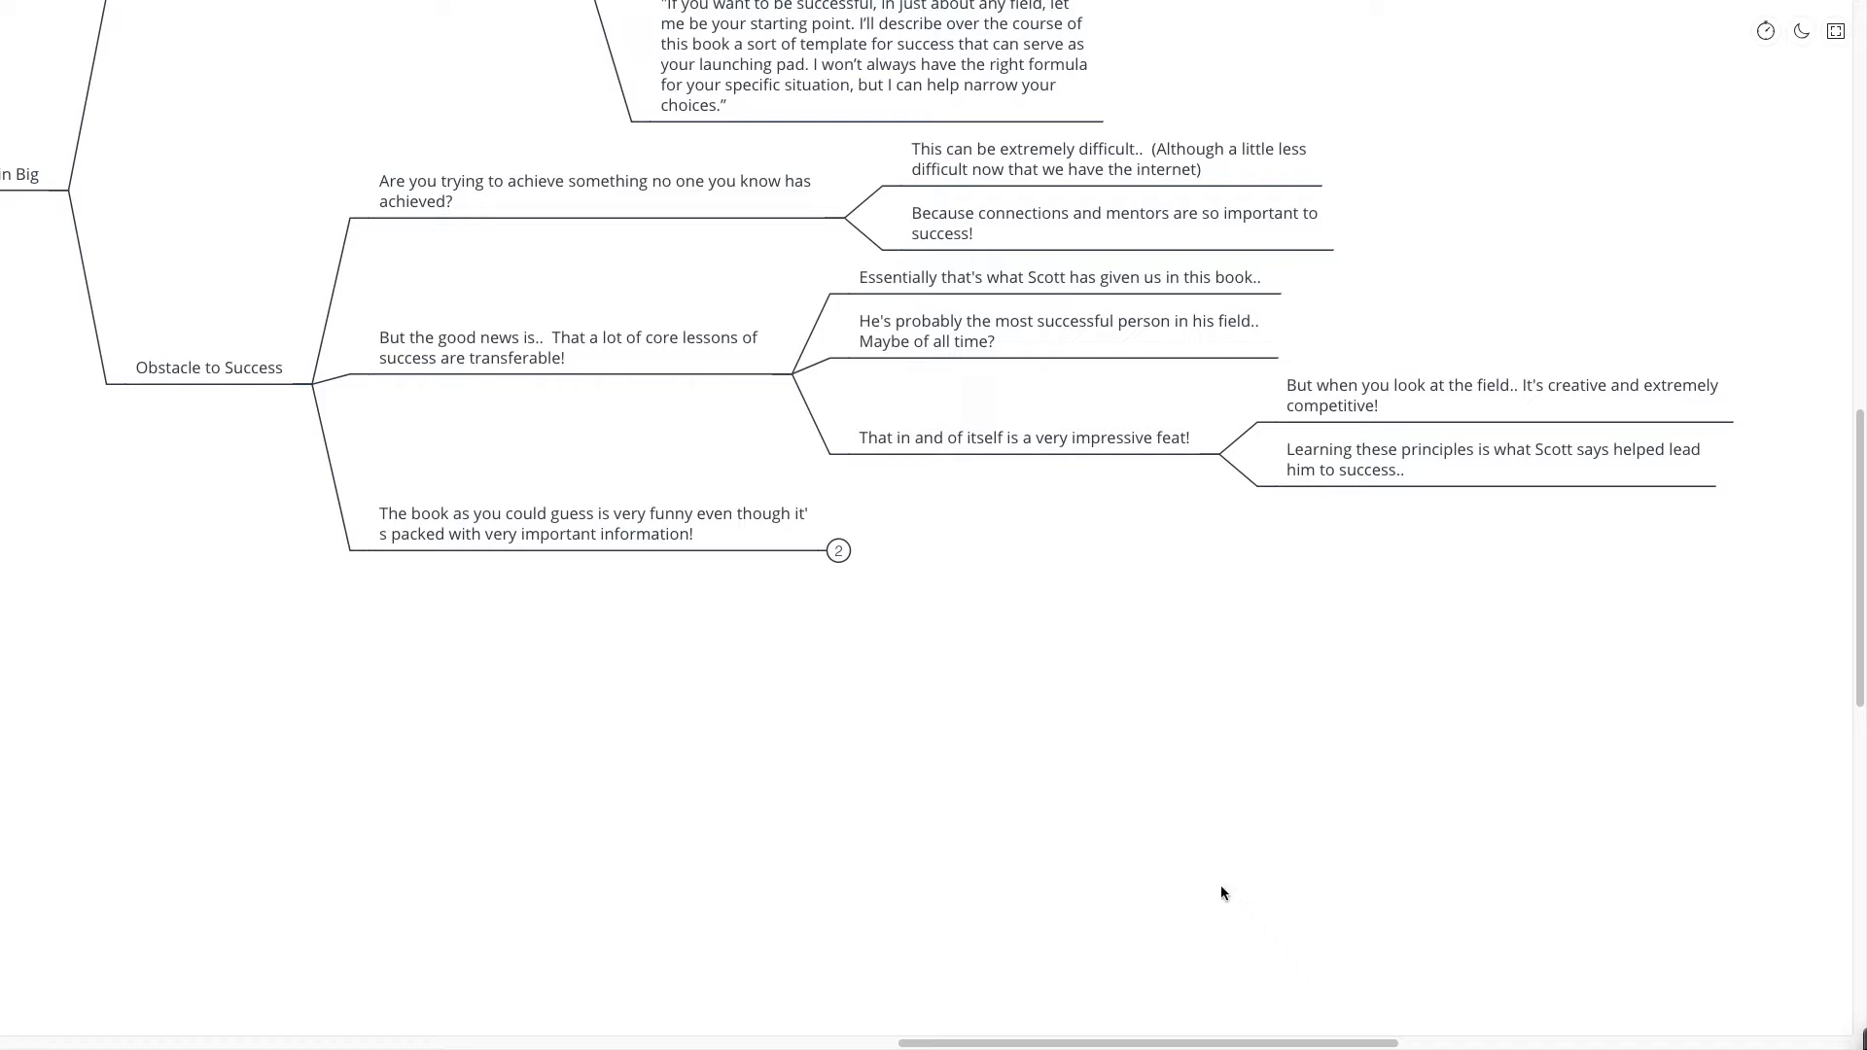
mouse_move(806, 486)
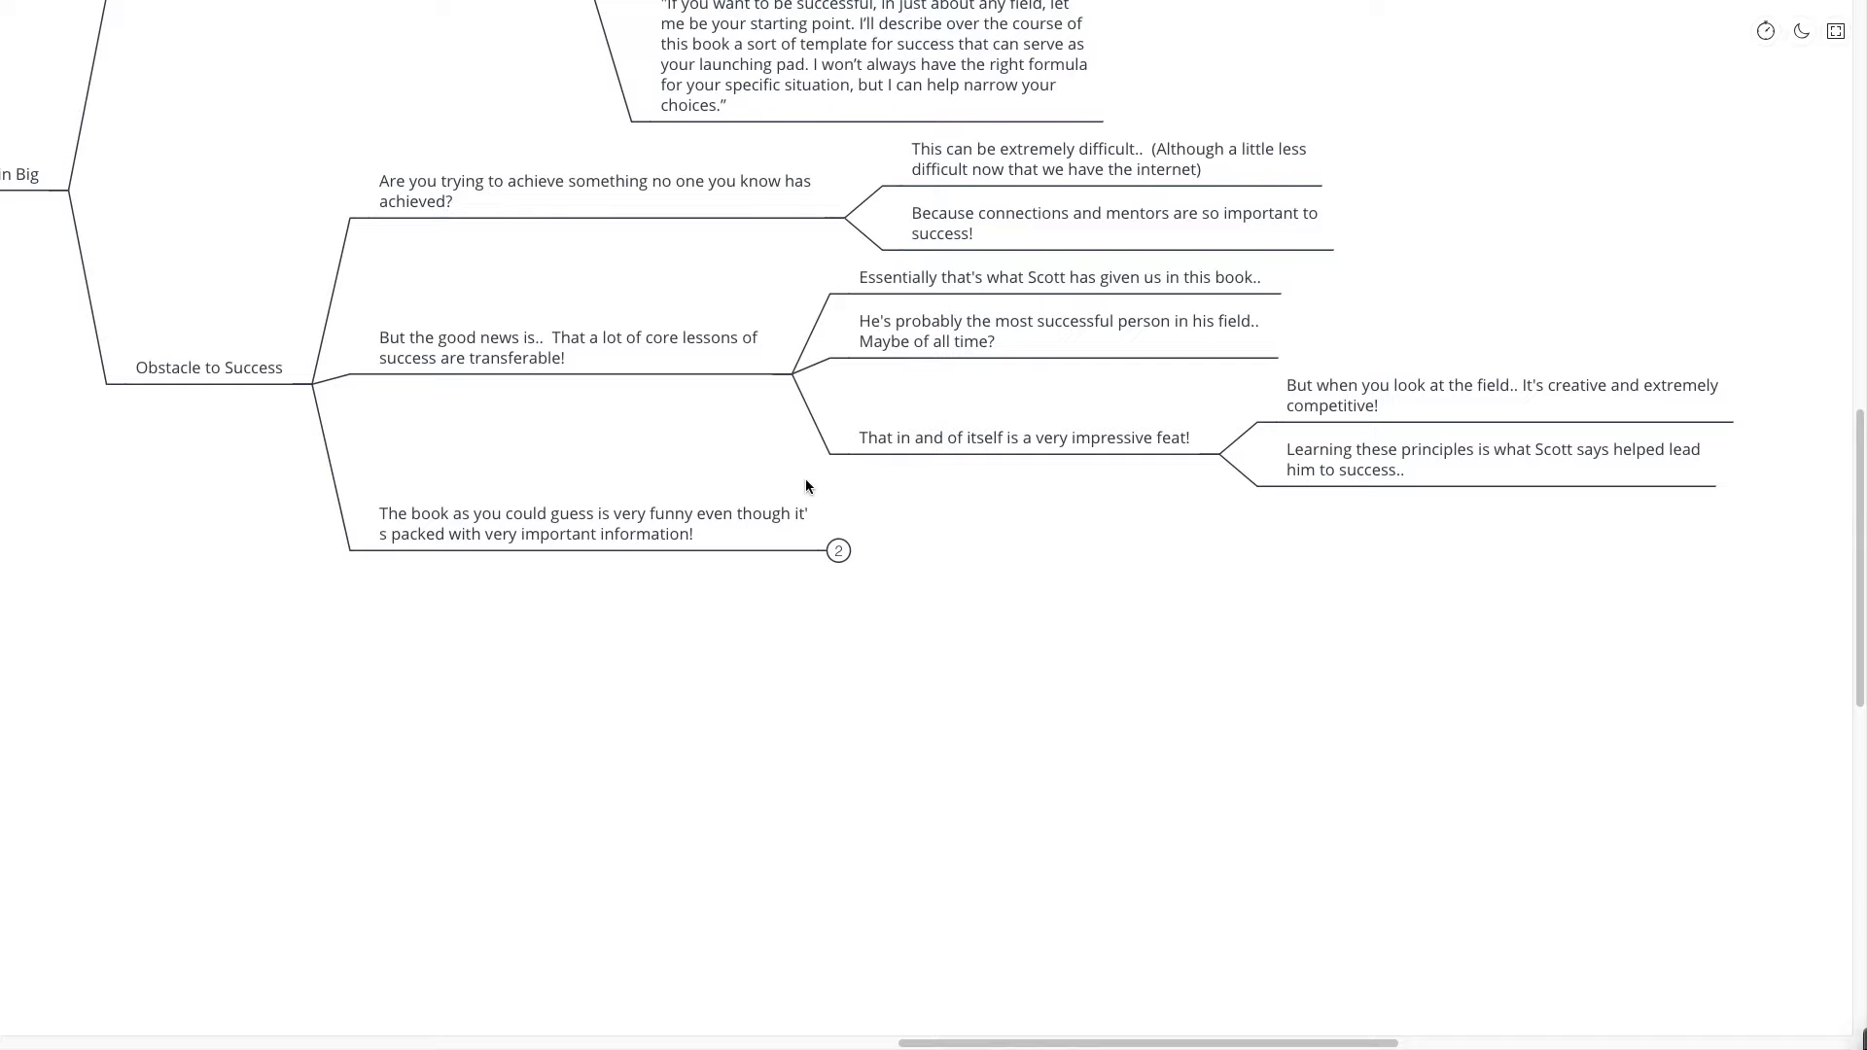
mouse_move(833, 518)
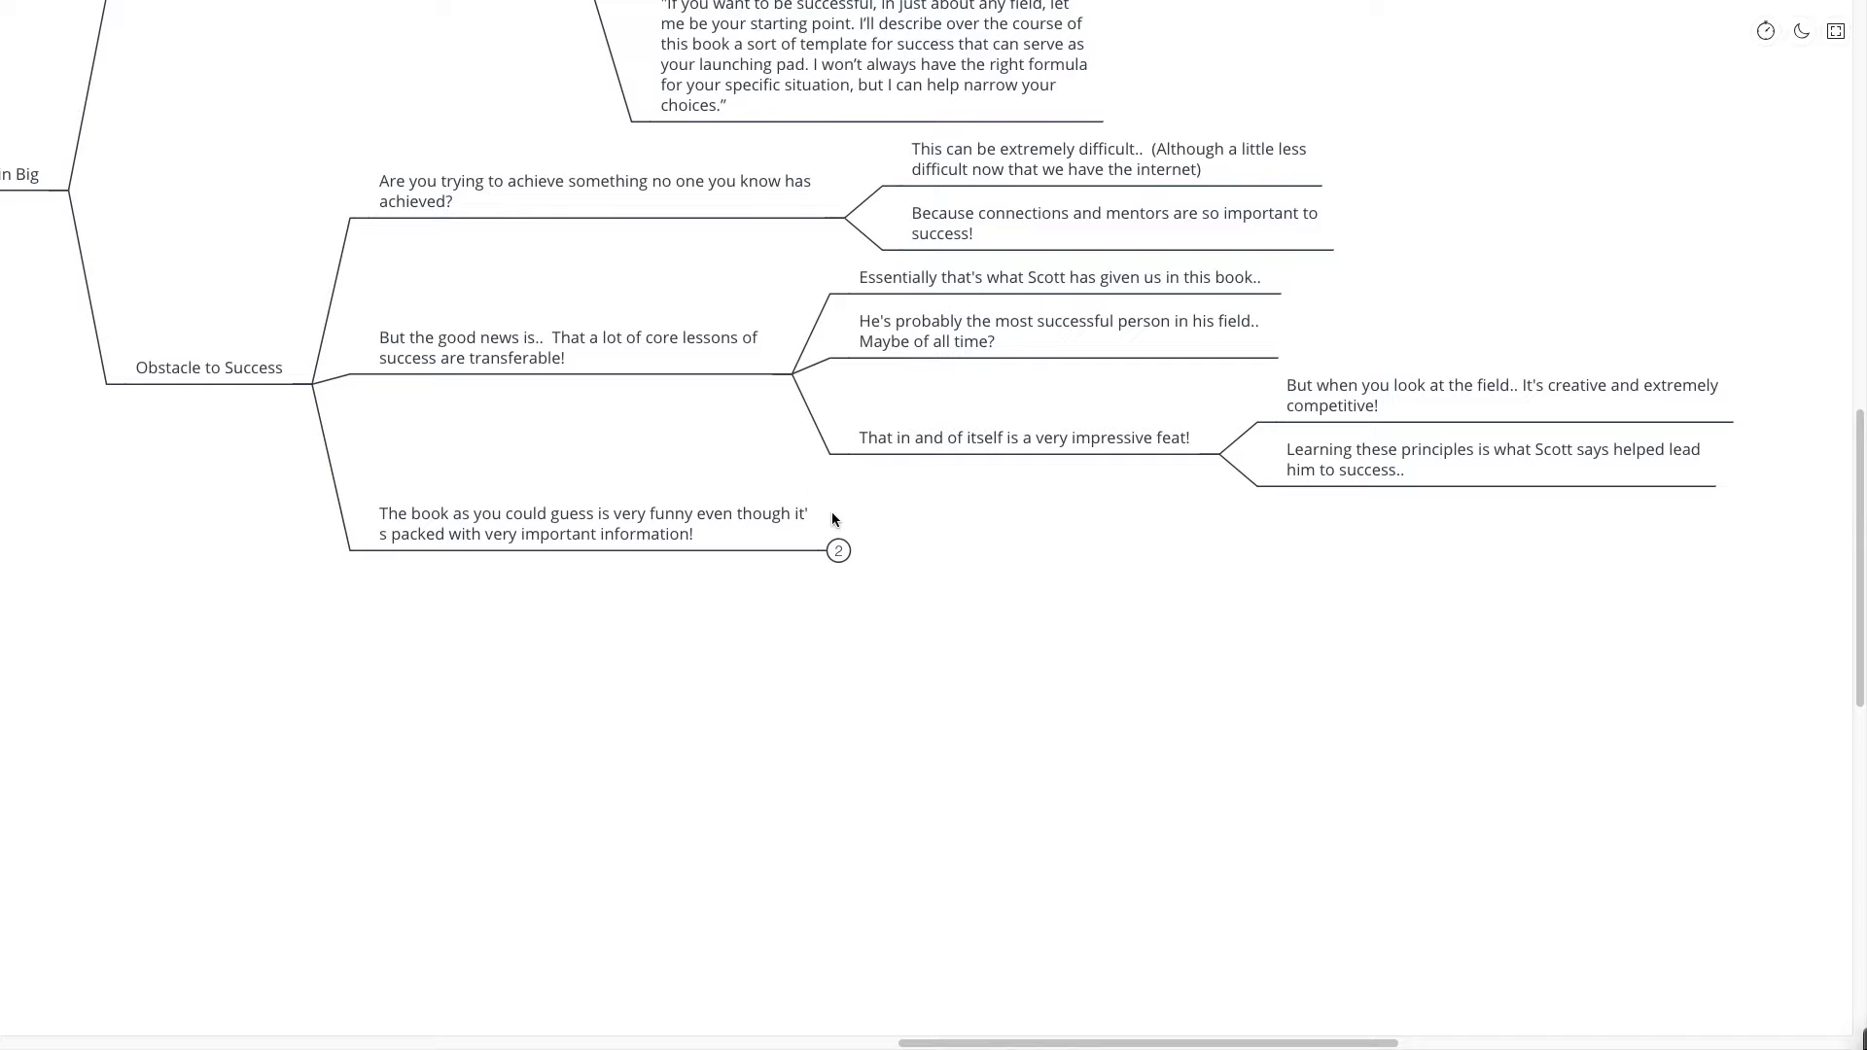
- Expand the book-is-funny topic and the Systems chapter branch
click(837, 550)
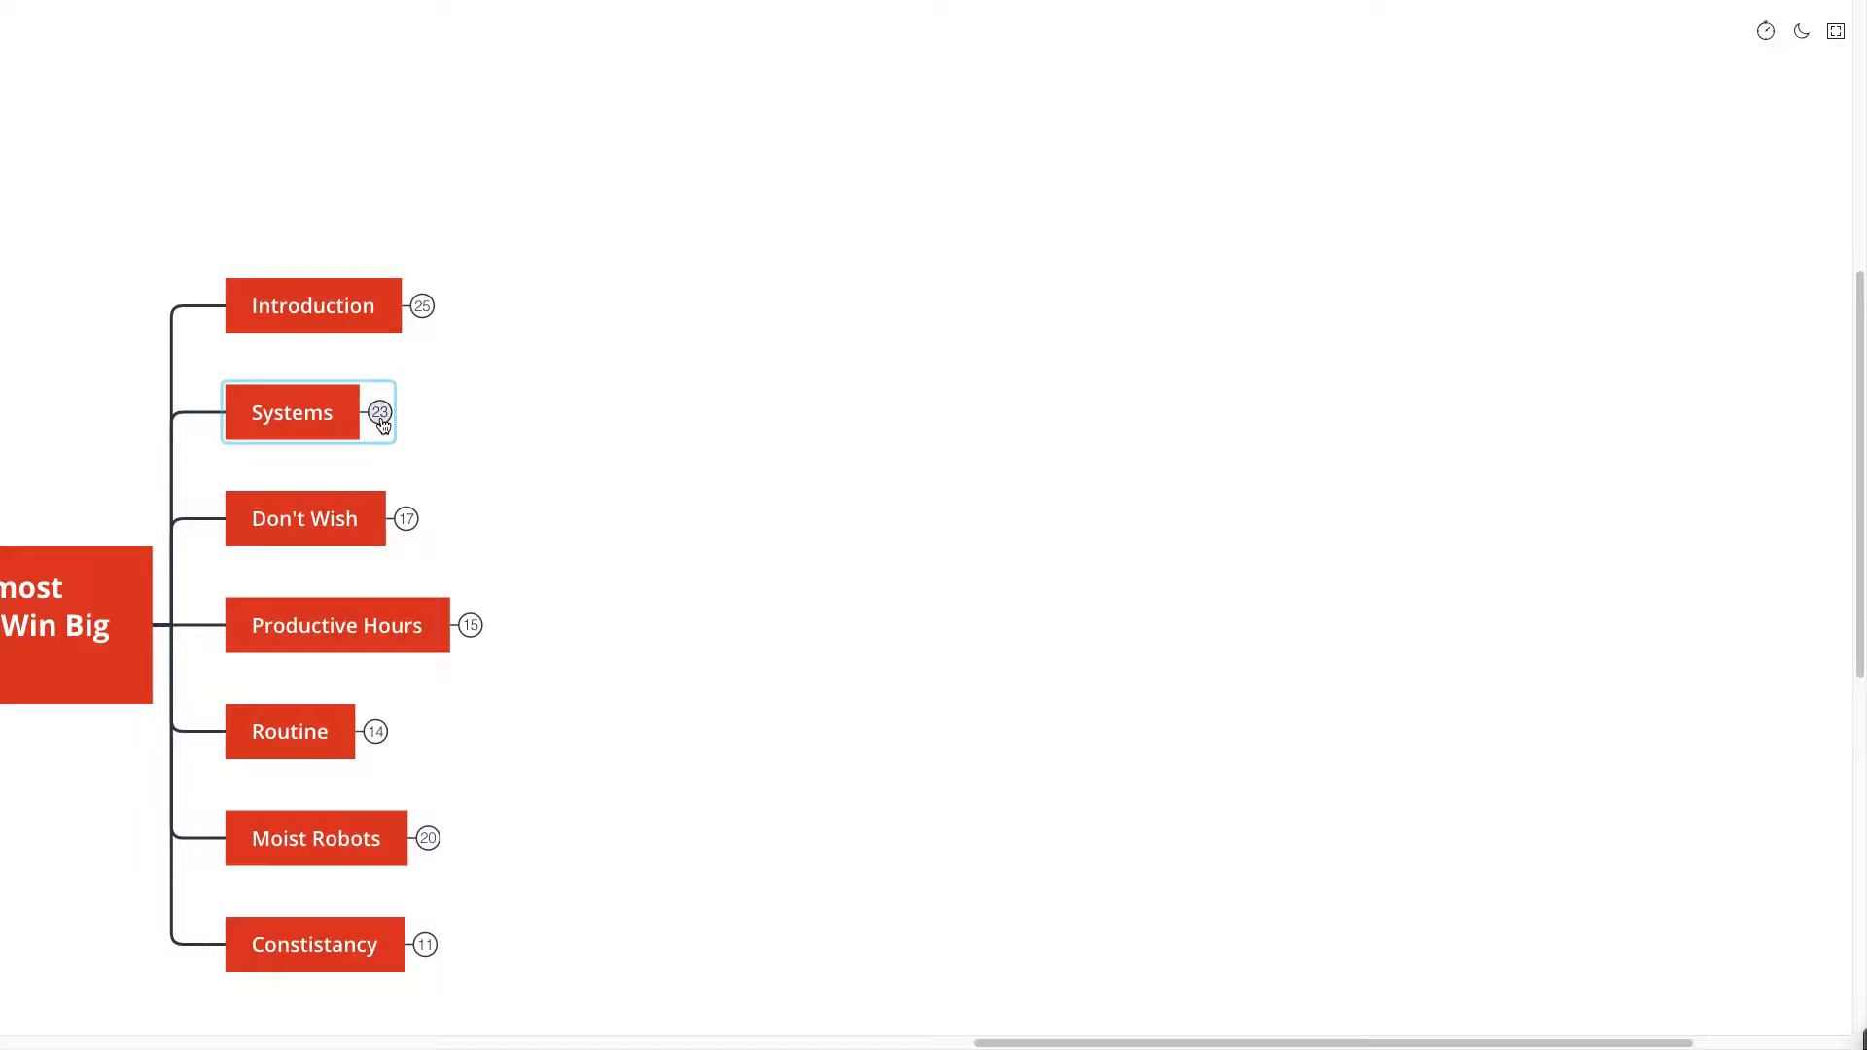
click(378, 413)
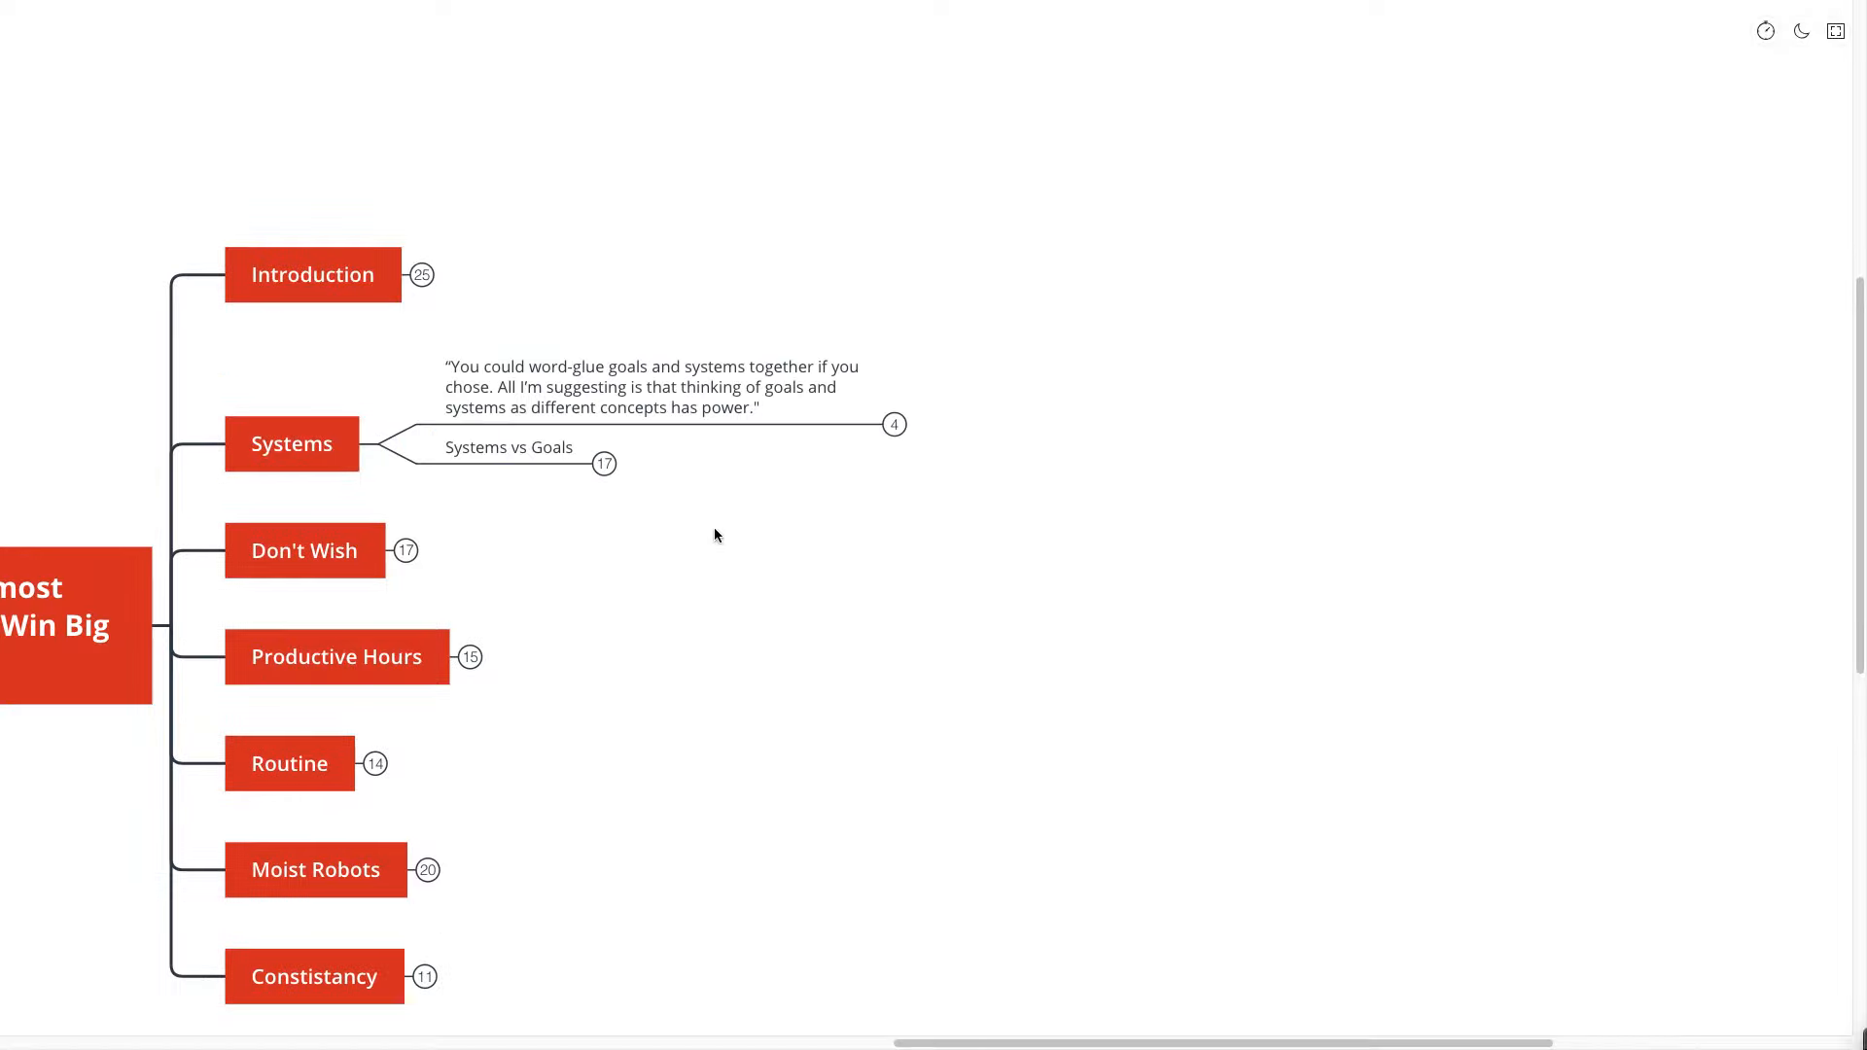
scroll(up, 3)
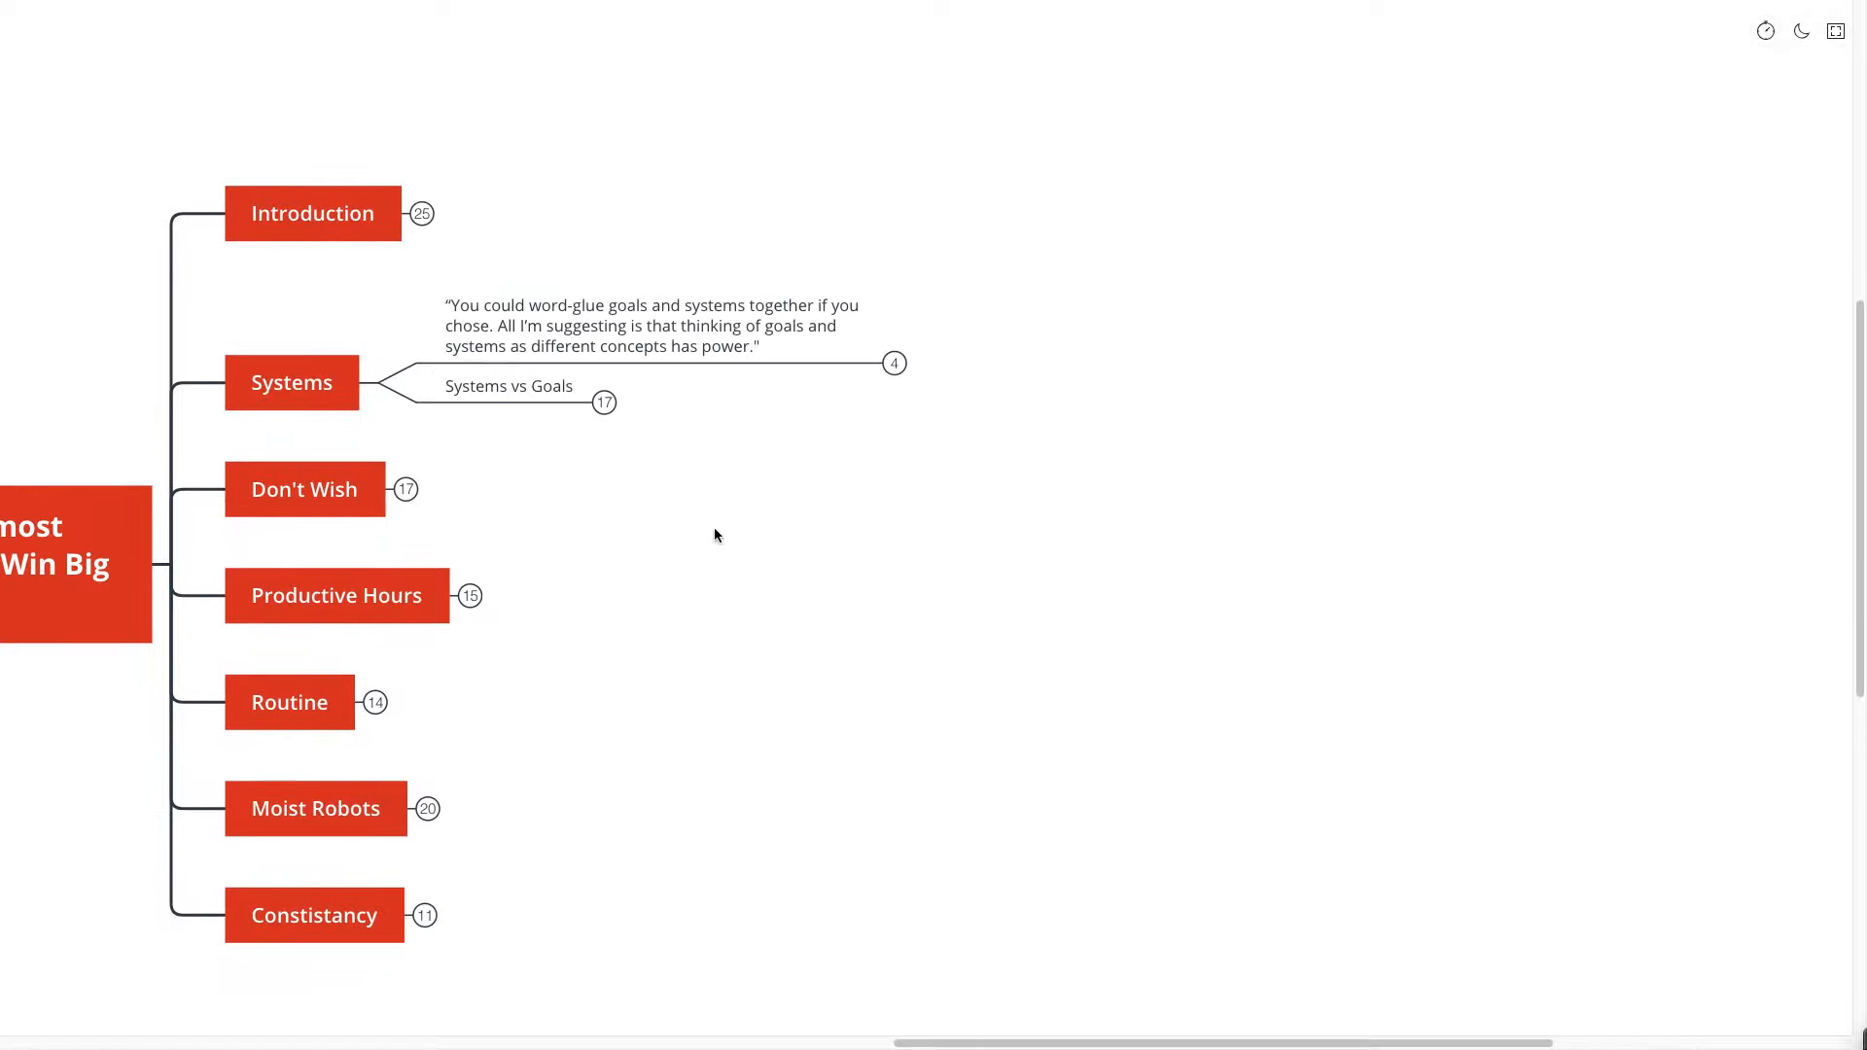
mouse_move(793, 483)
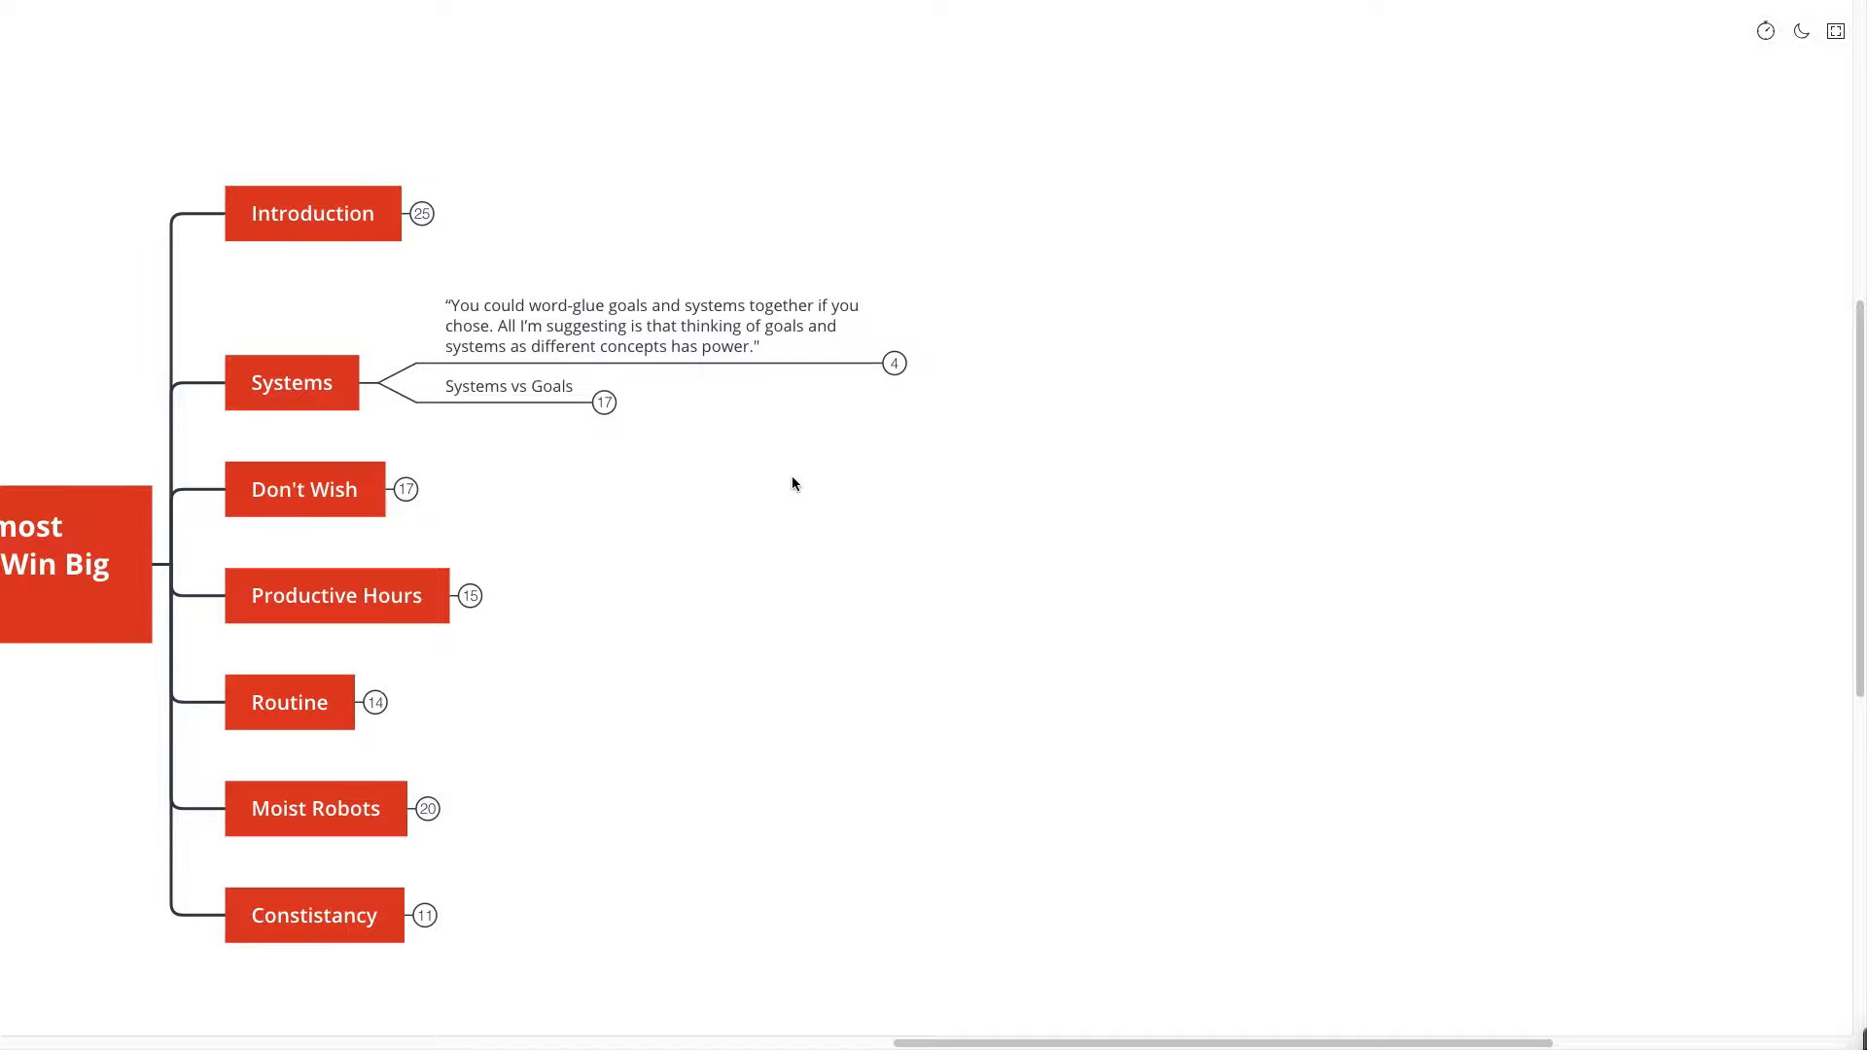
- Reveal further Systems quotes, then expand Systems vs Goals and its 'Goals are the end point' notes
click(895, 363)
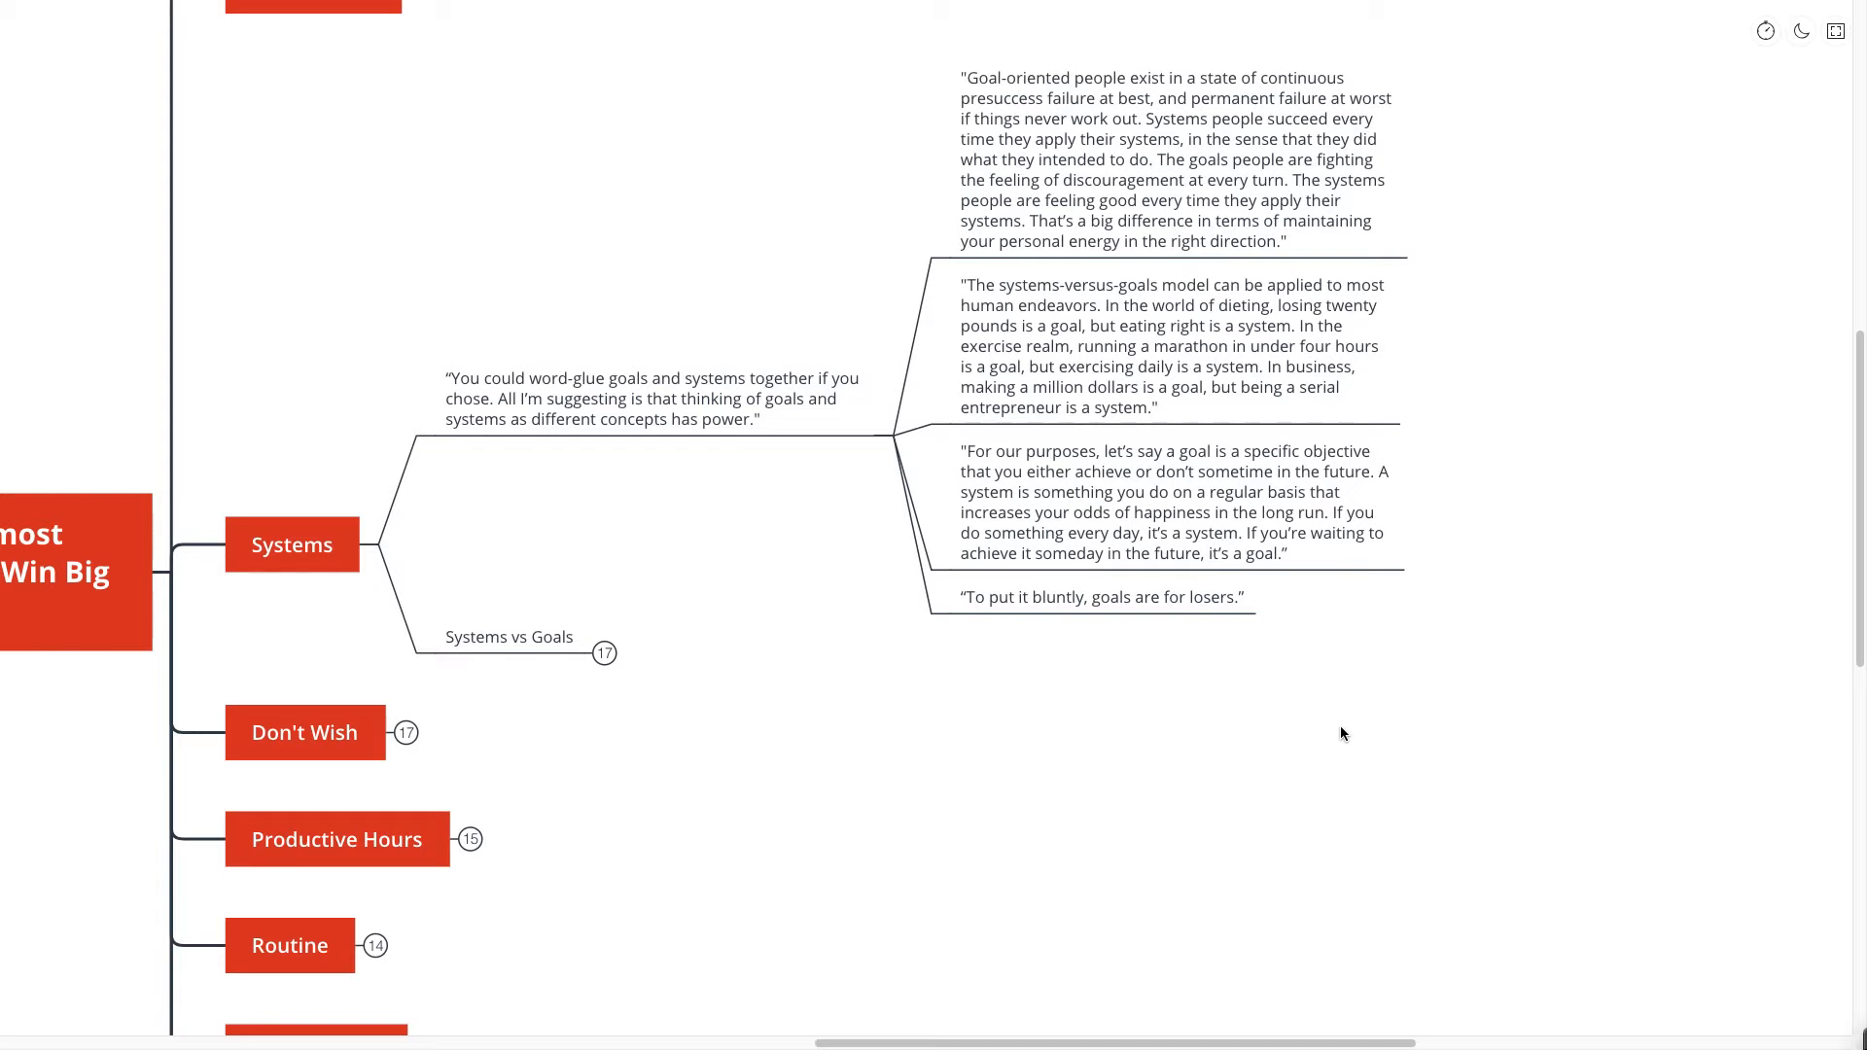
scroll(down, 3)
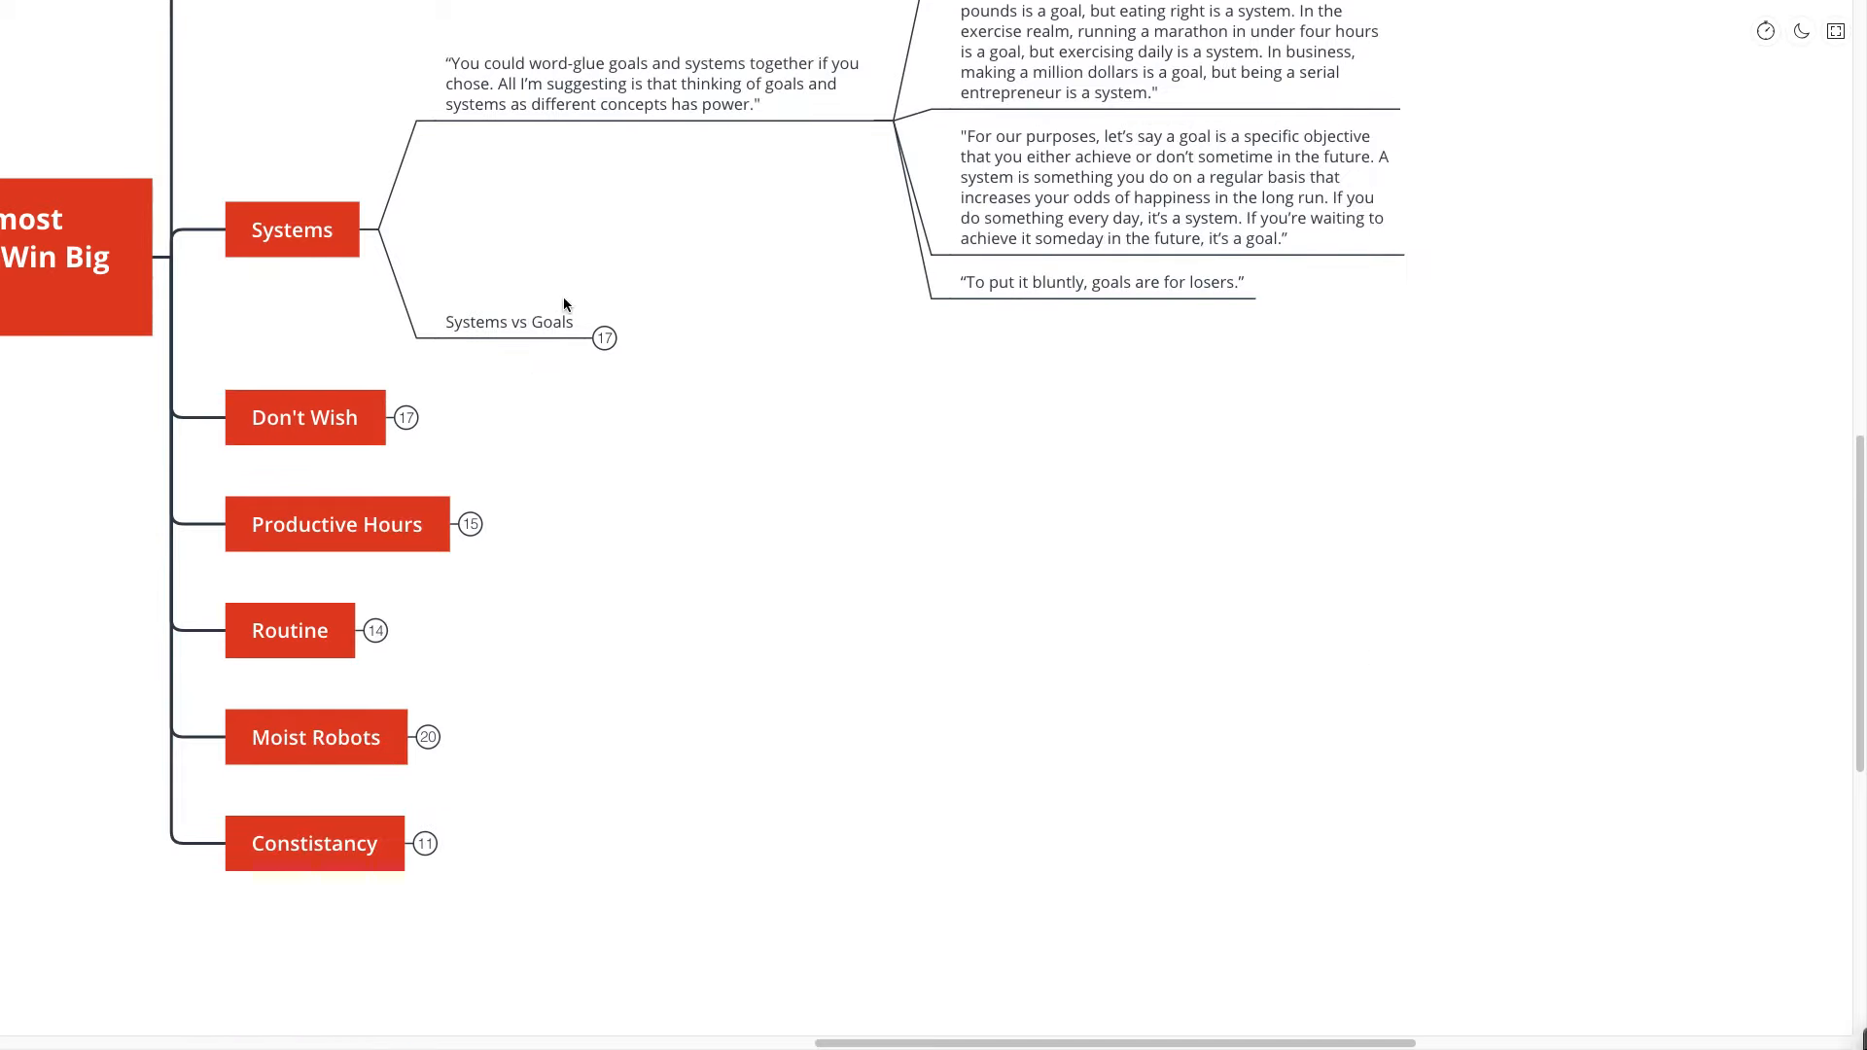
mouse_move(707, 337)
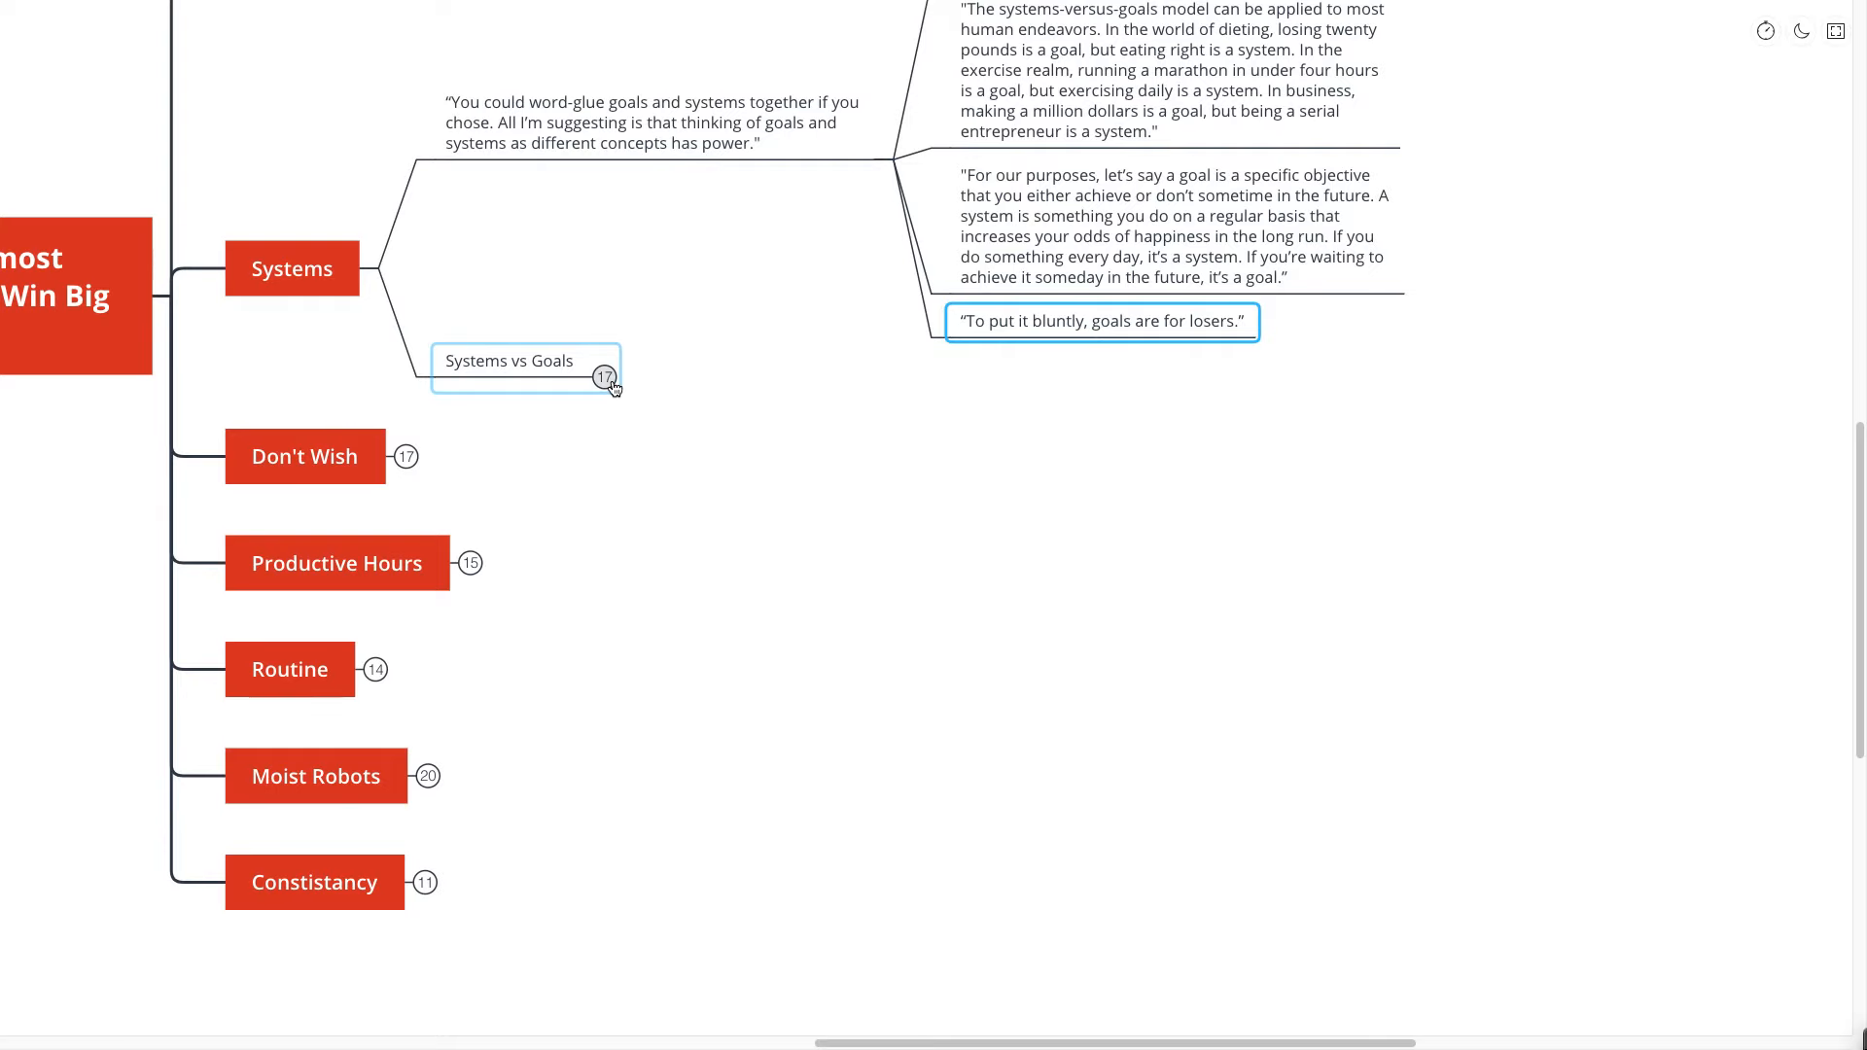
click(605, 376)
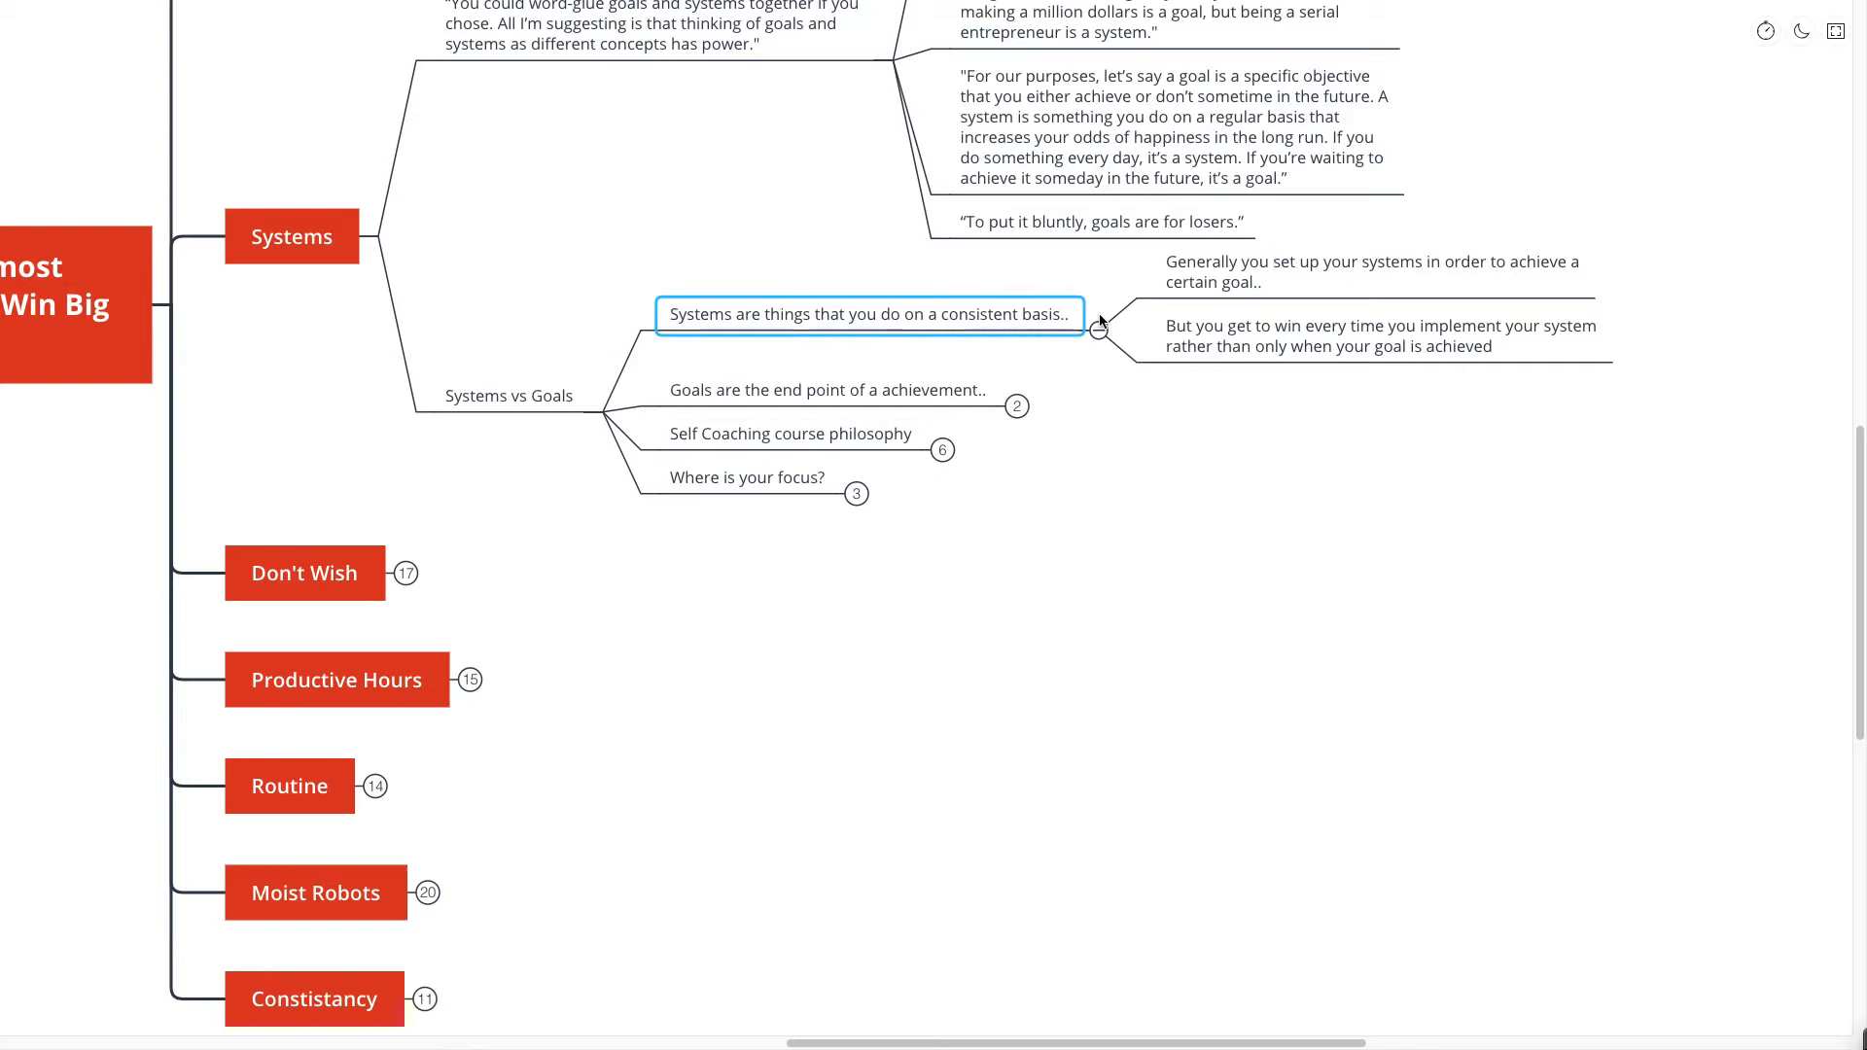
scroll(down, 3)
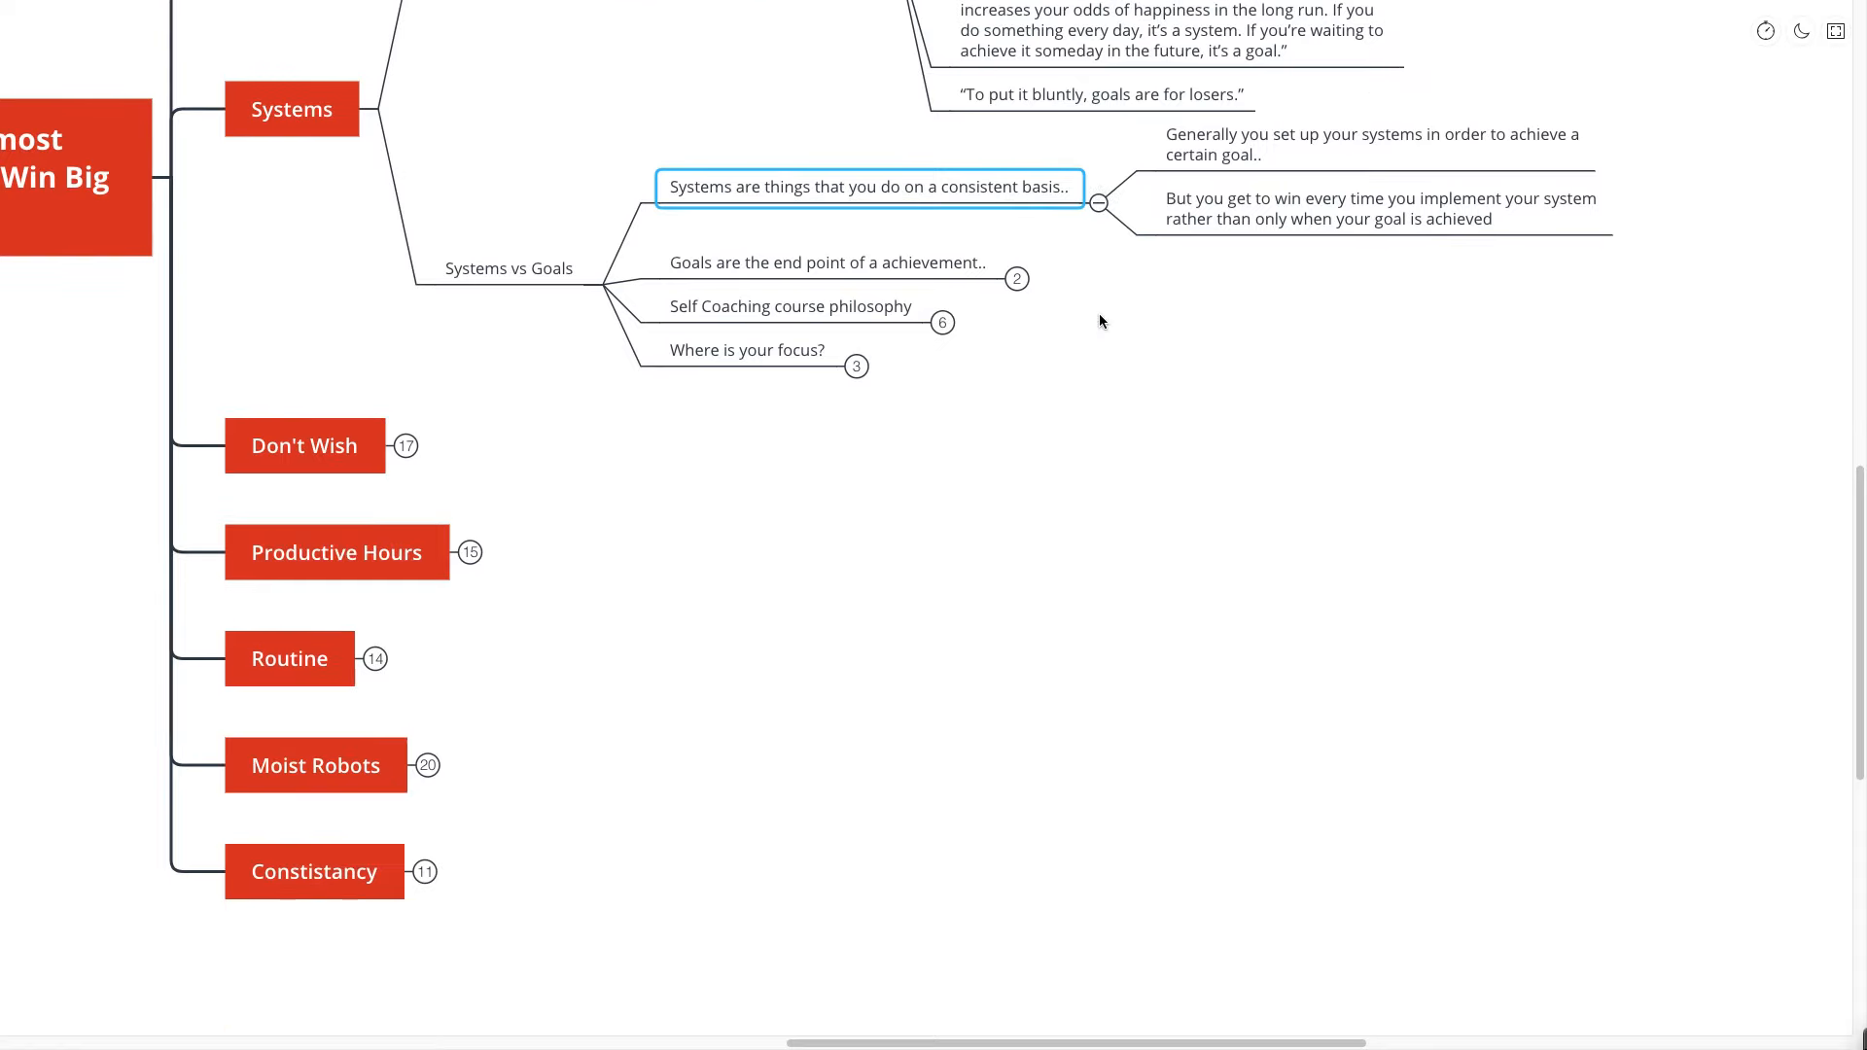
mouse_move(1080, 305)
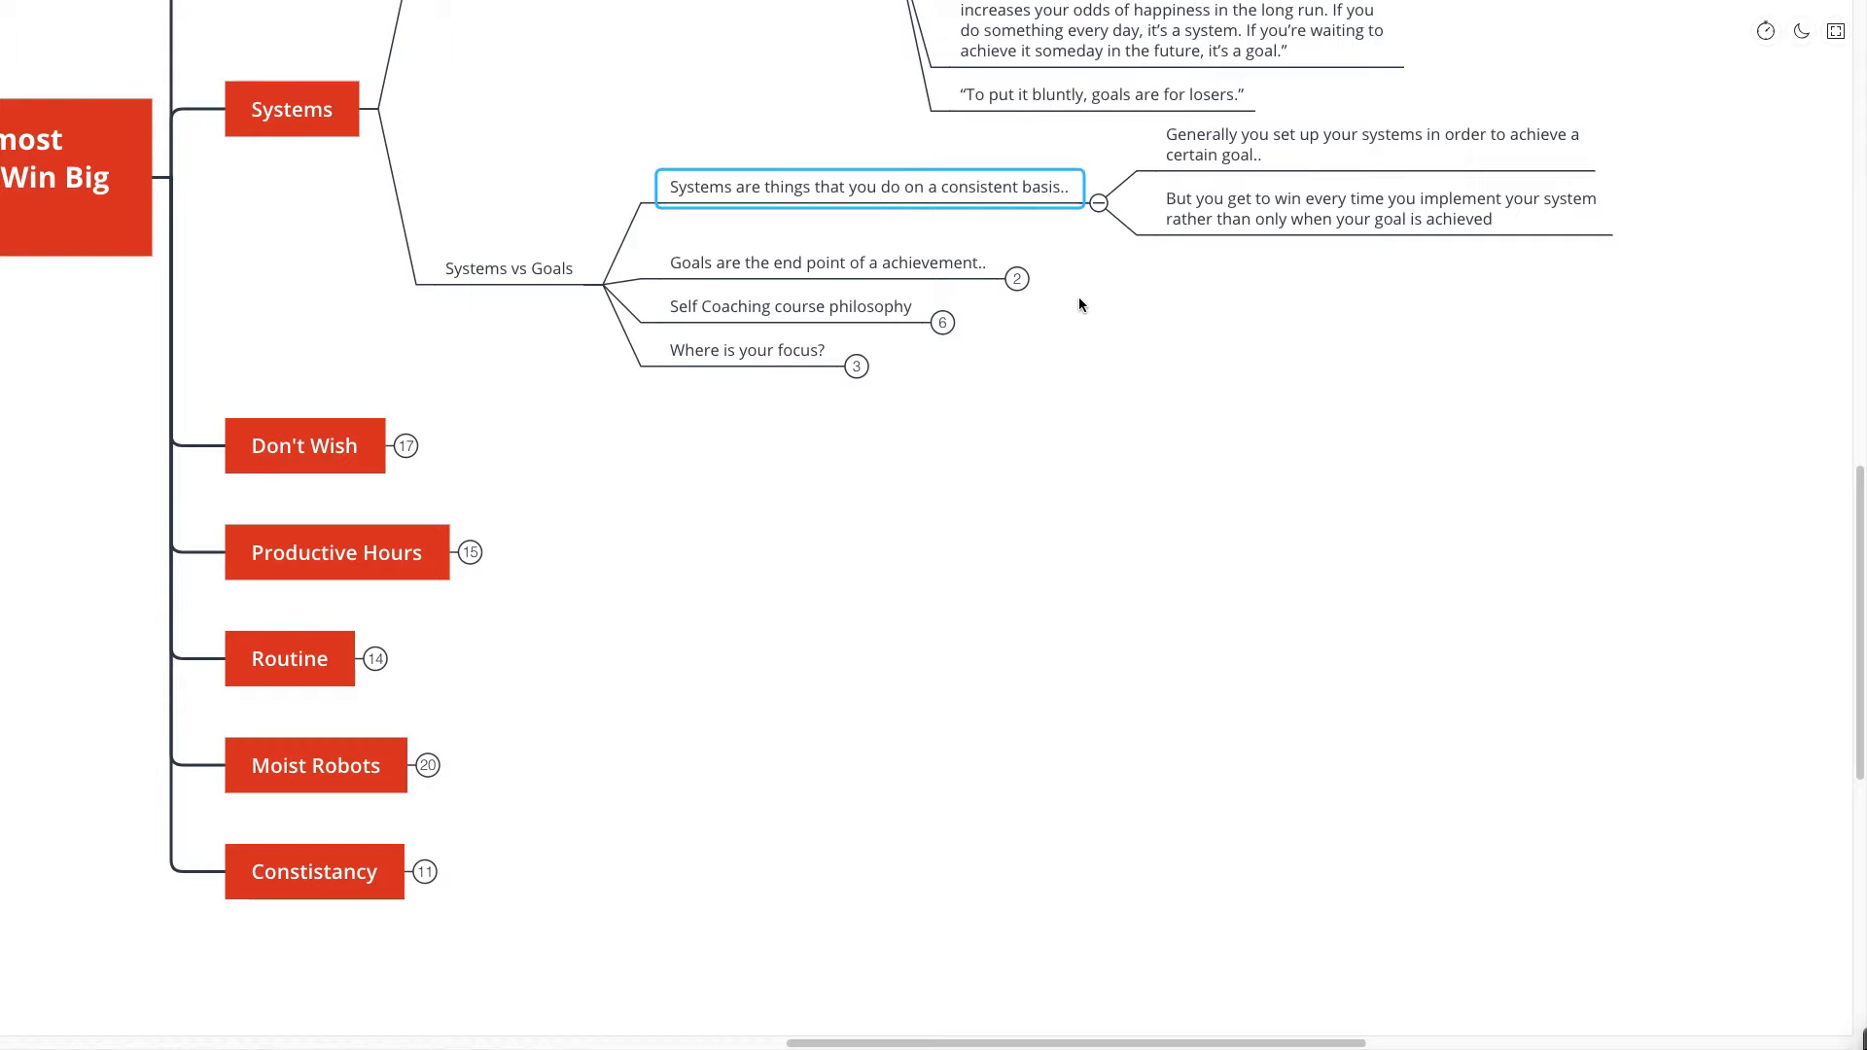
mouse_move(1104, 264)
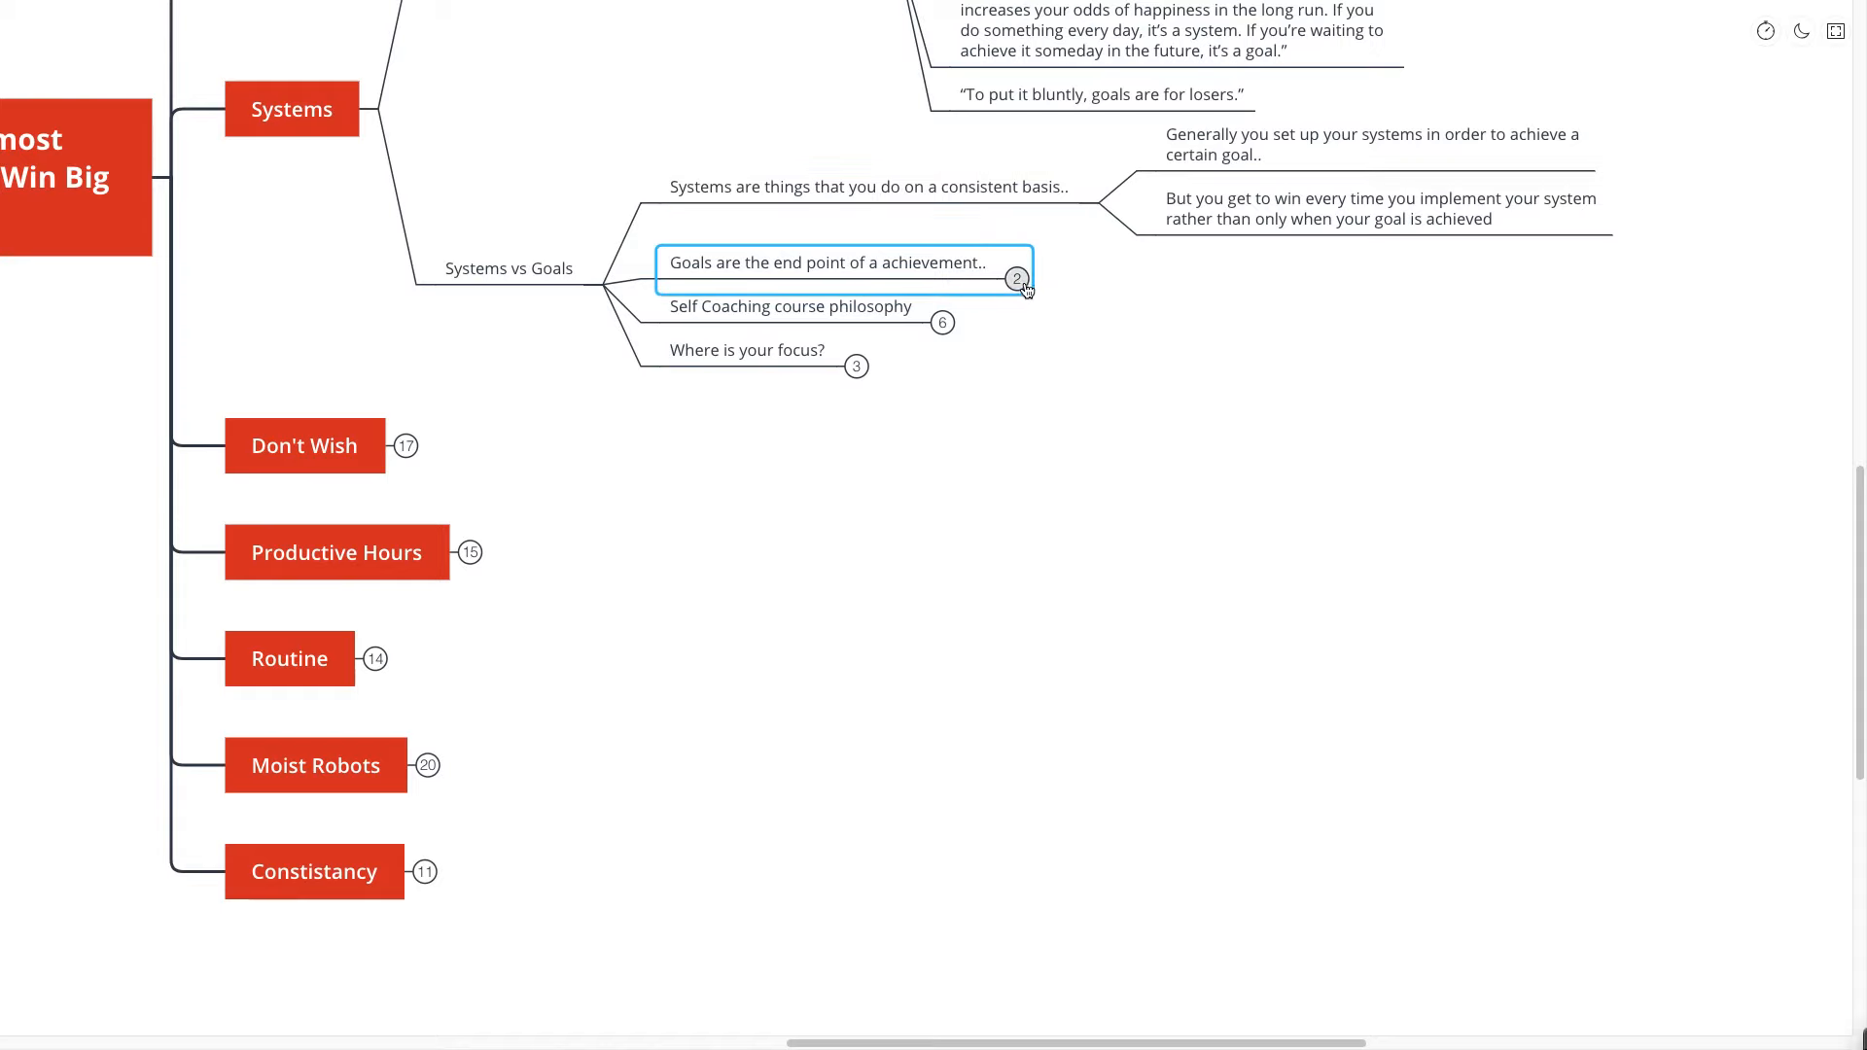
click(1015, 279)
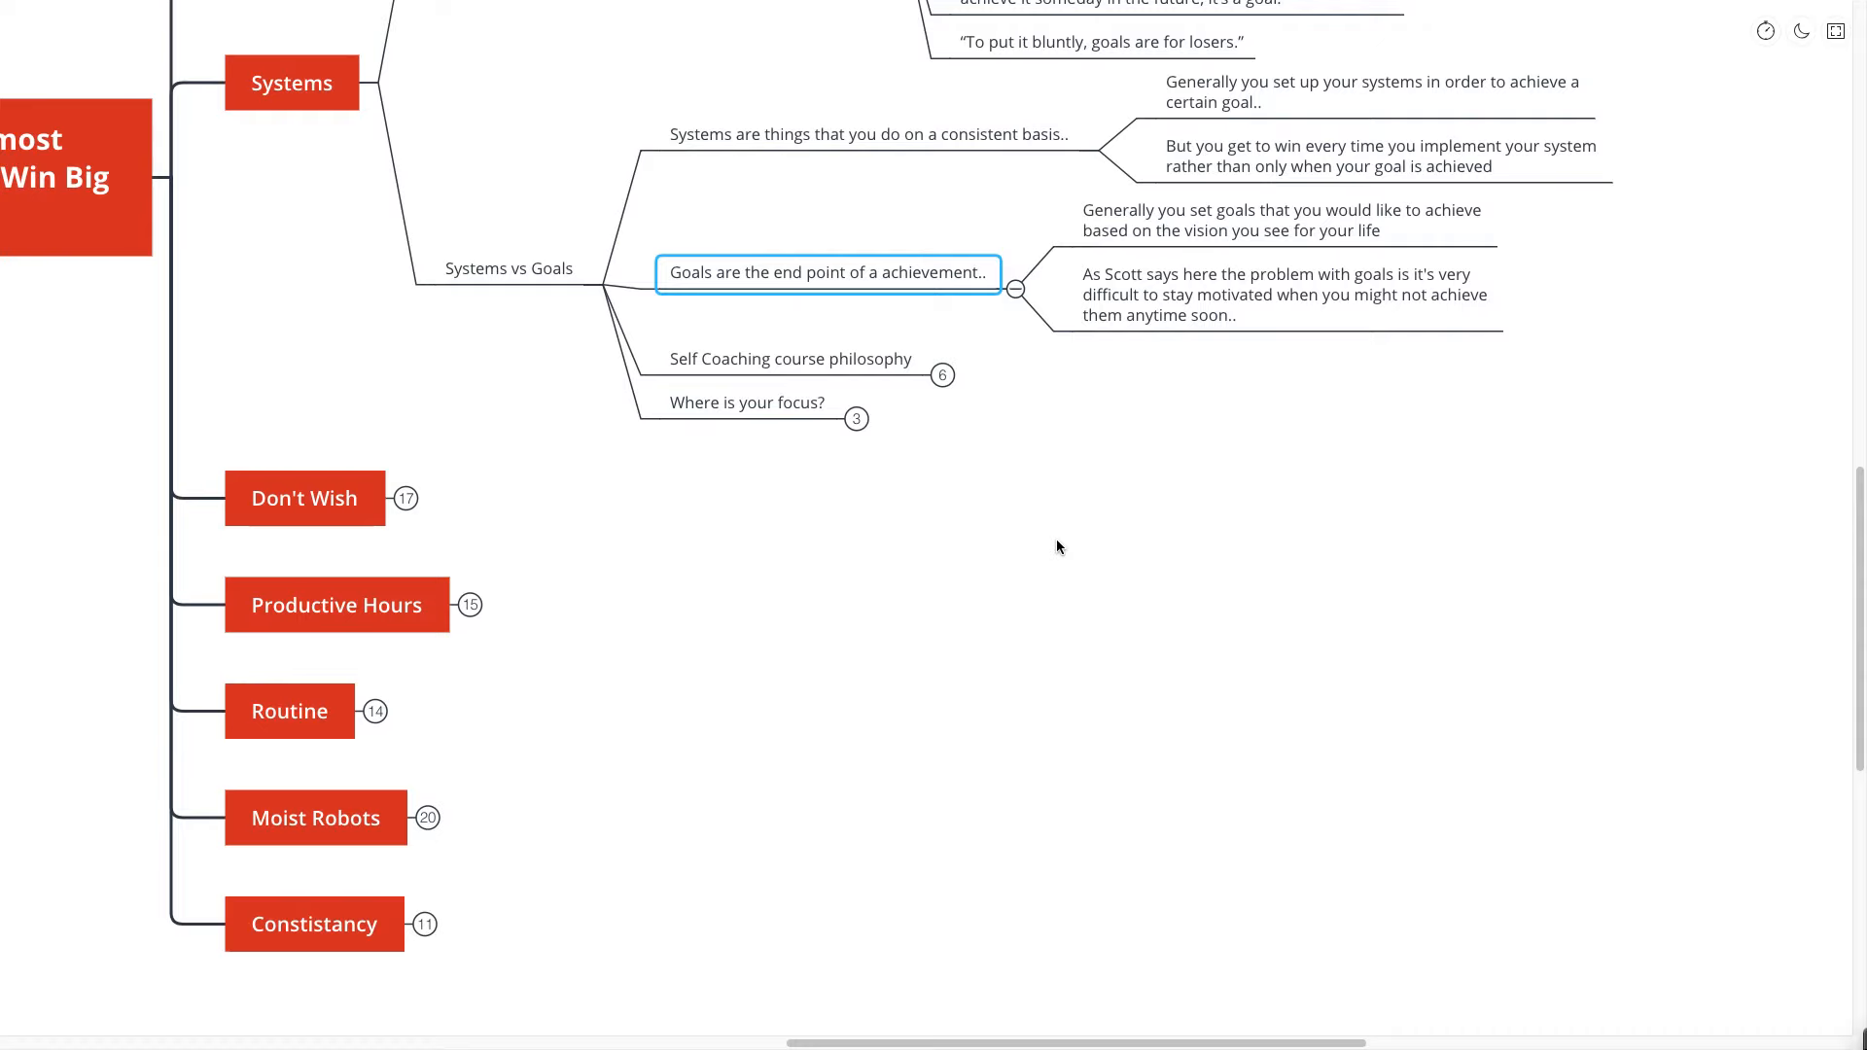
mouse_move(1045, 524)
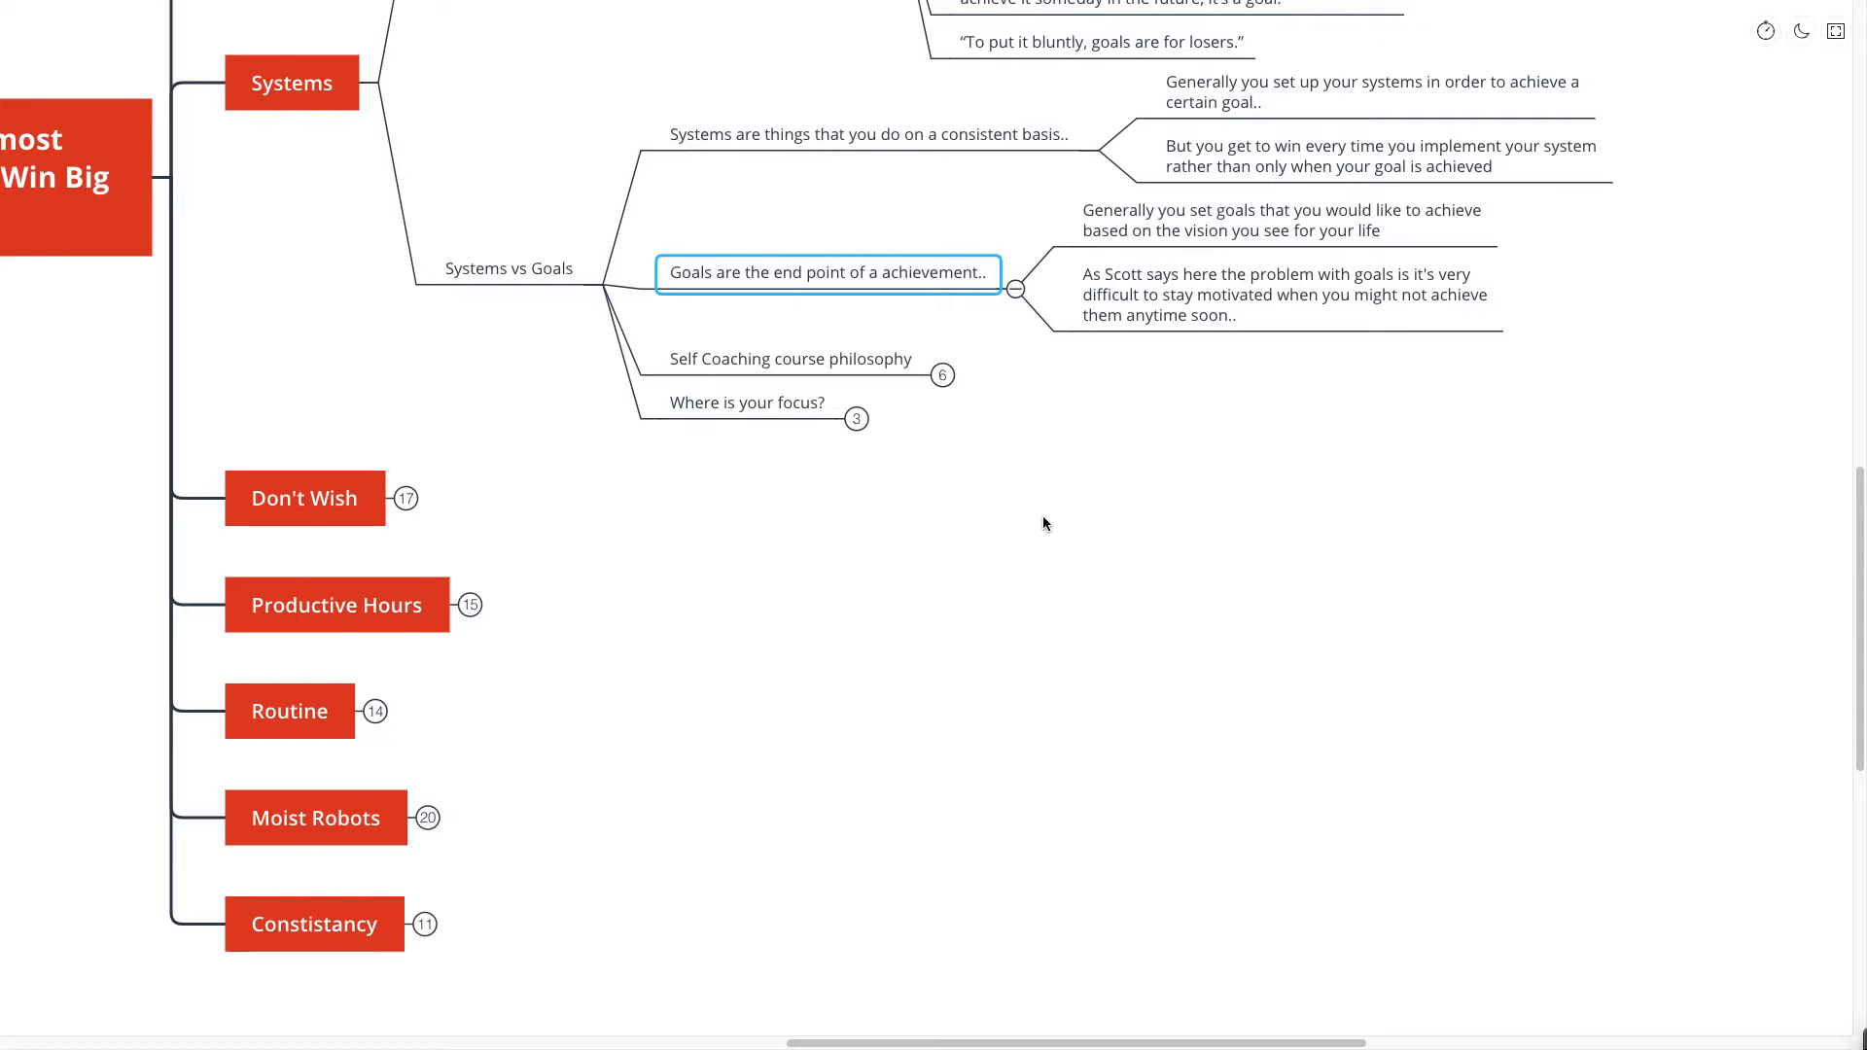
mouse_move(1055, 502)
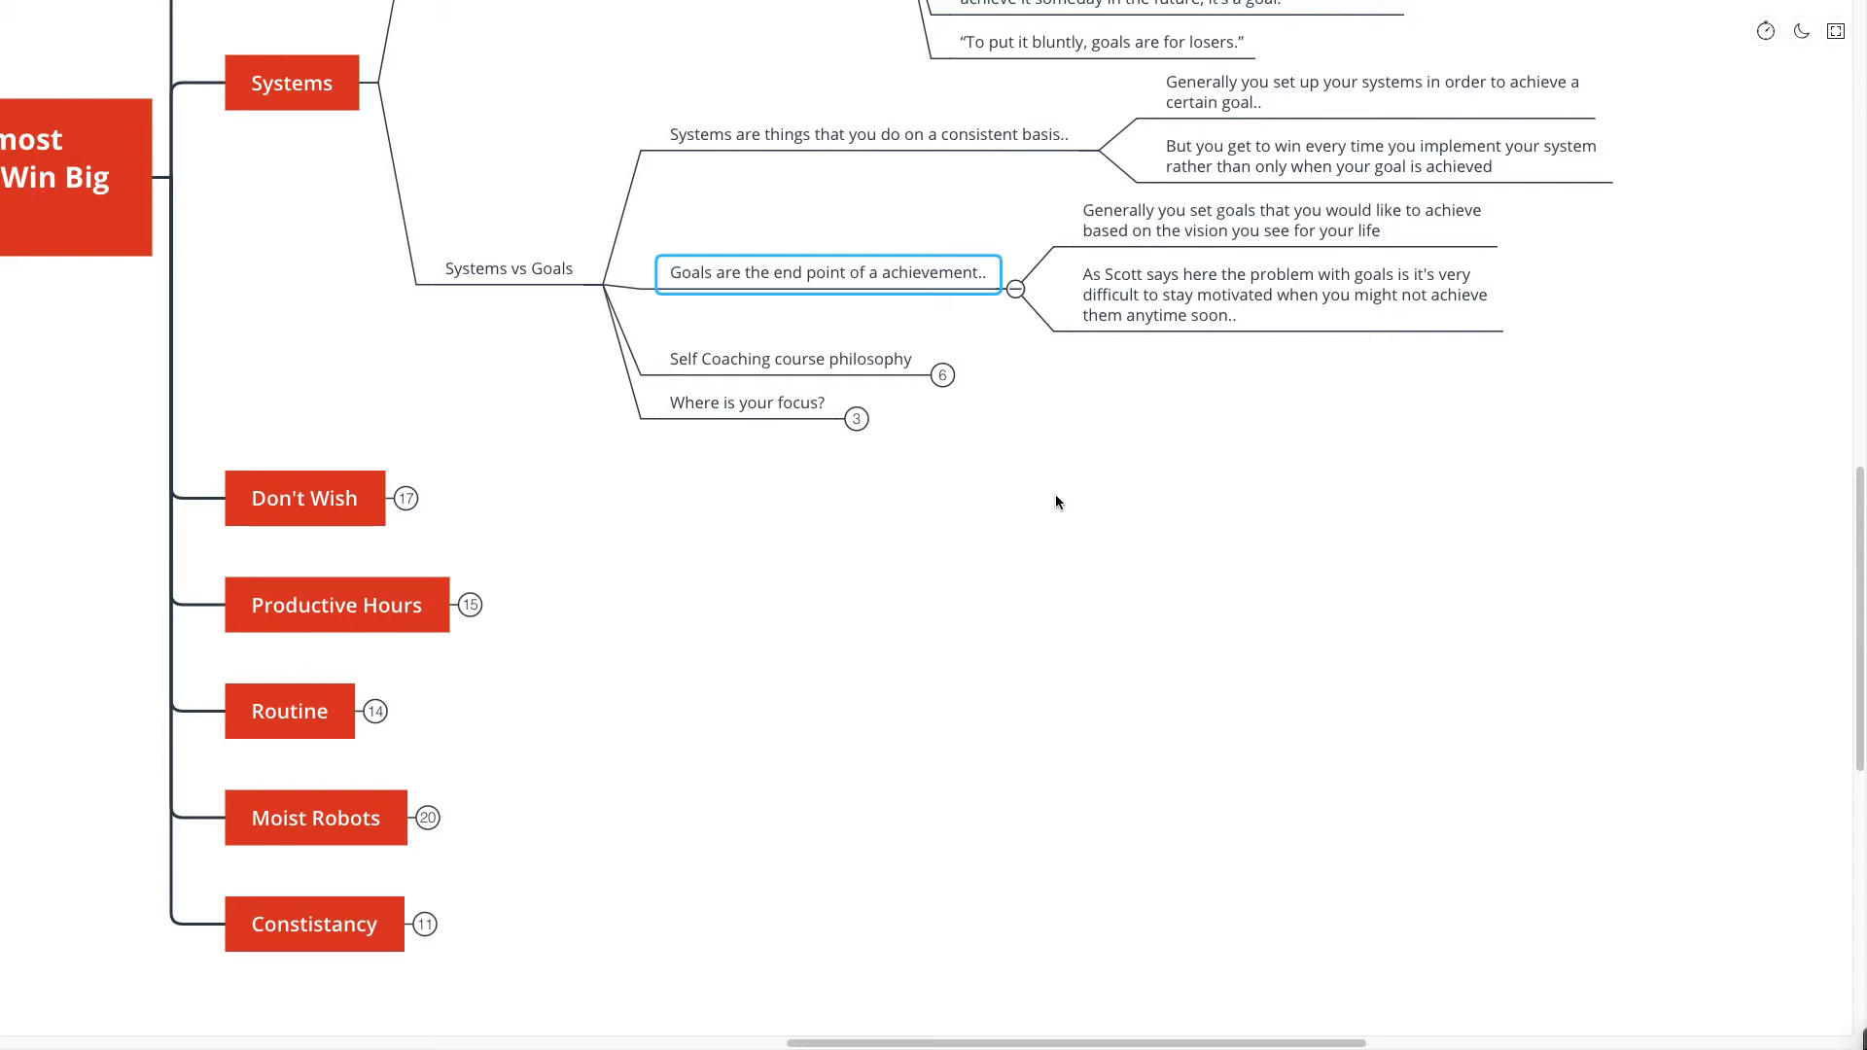
- Expand the Self Coaching course philosophy notes and 'Where is your focus?' questions, then select Systems
click(790, 359)
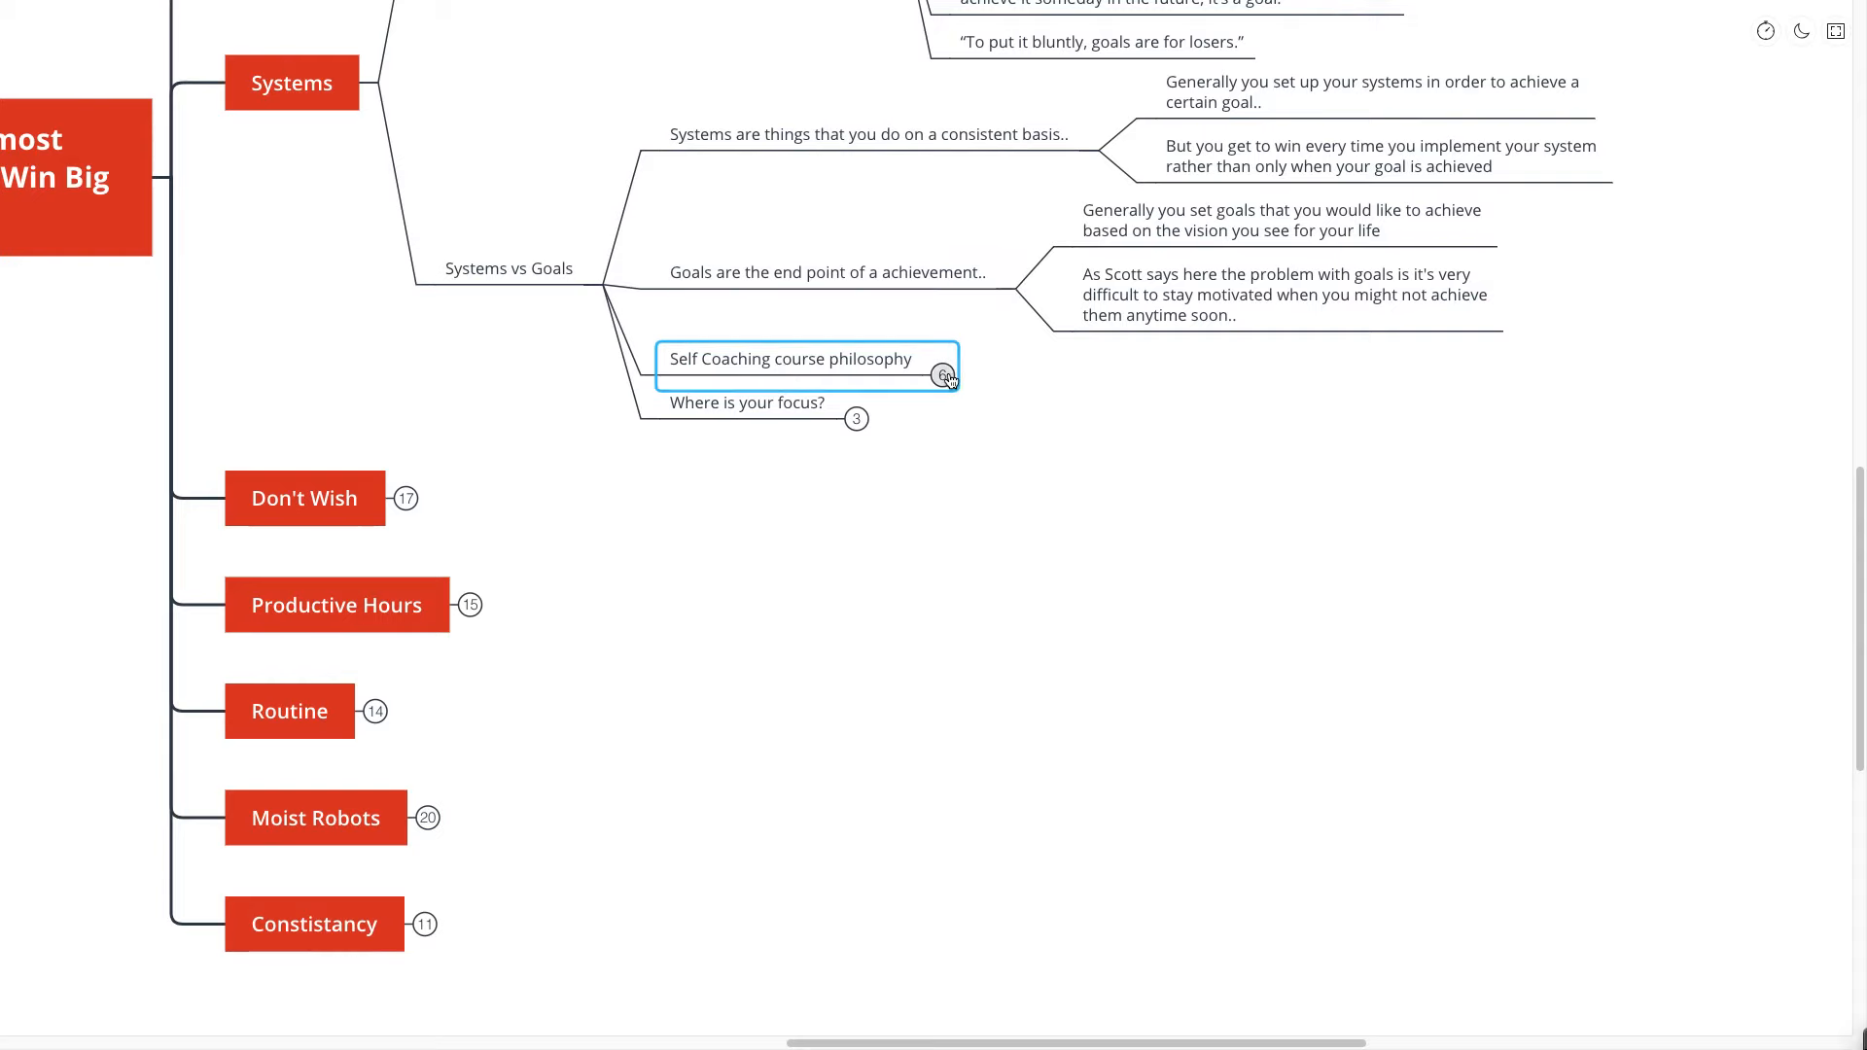
click(944, 377)
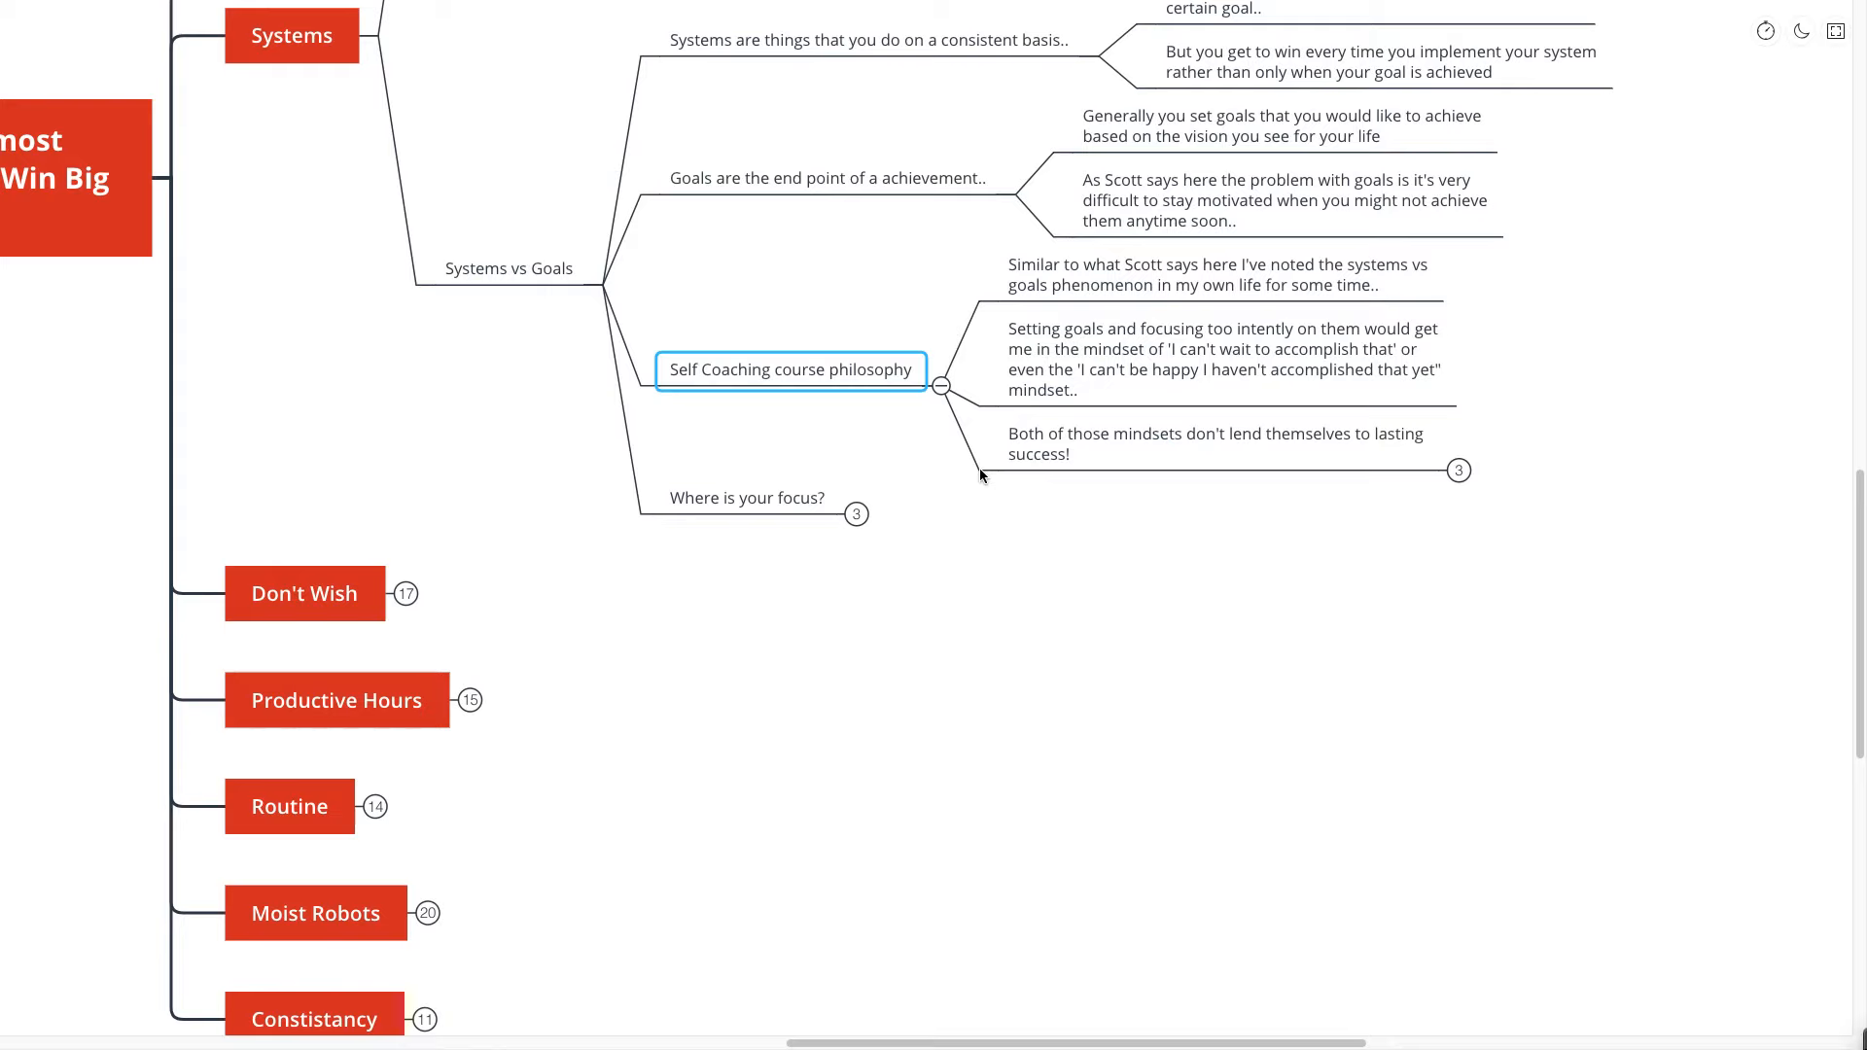
mouse_move(946, 462)
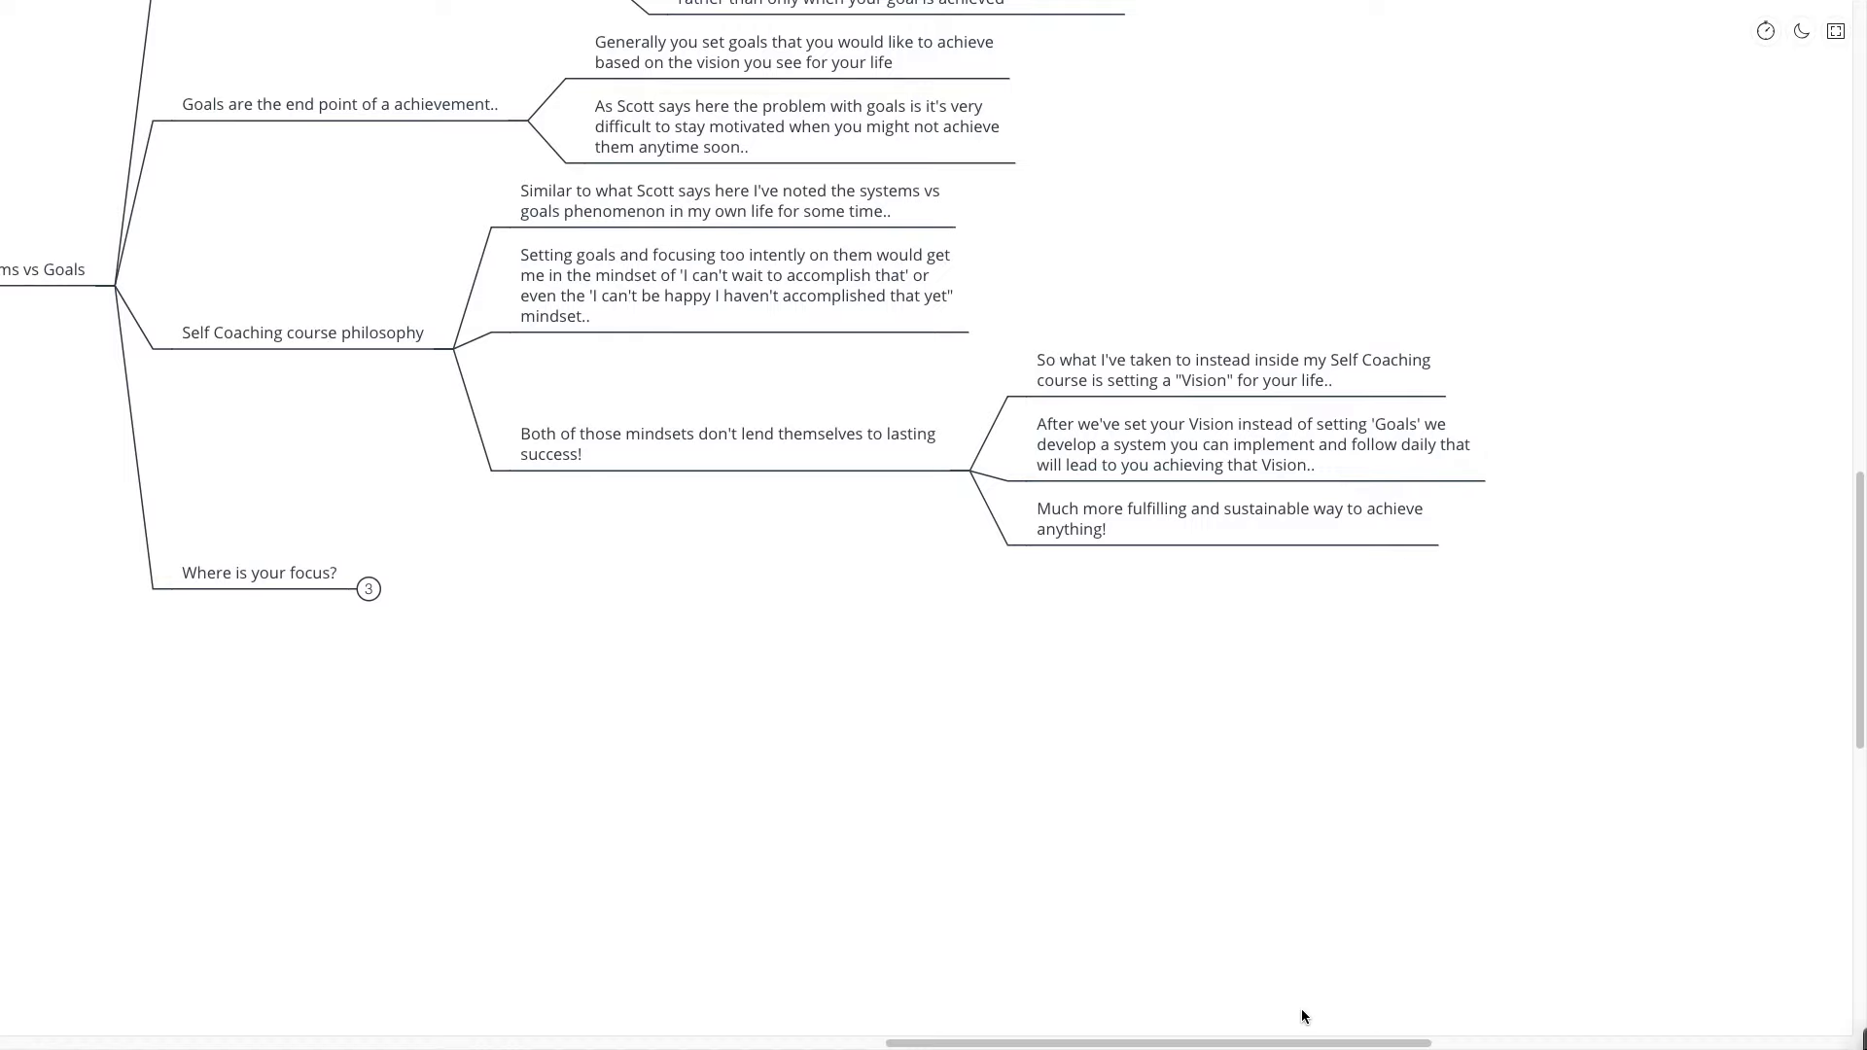
mouse_move(487, 588)
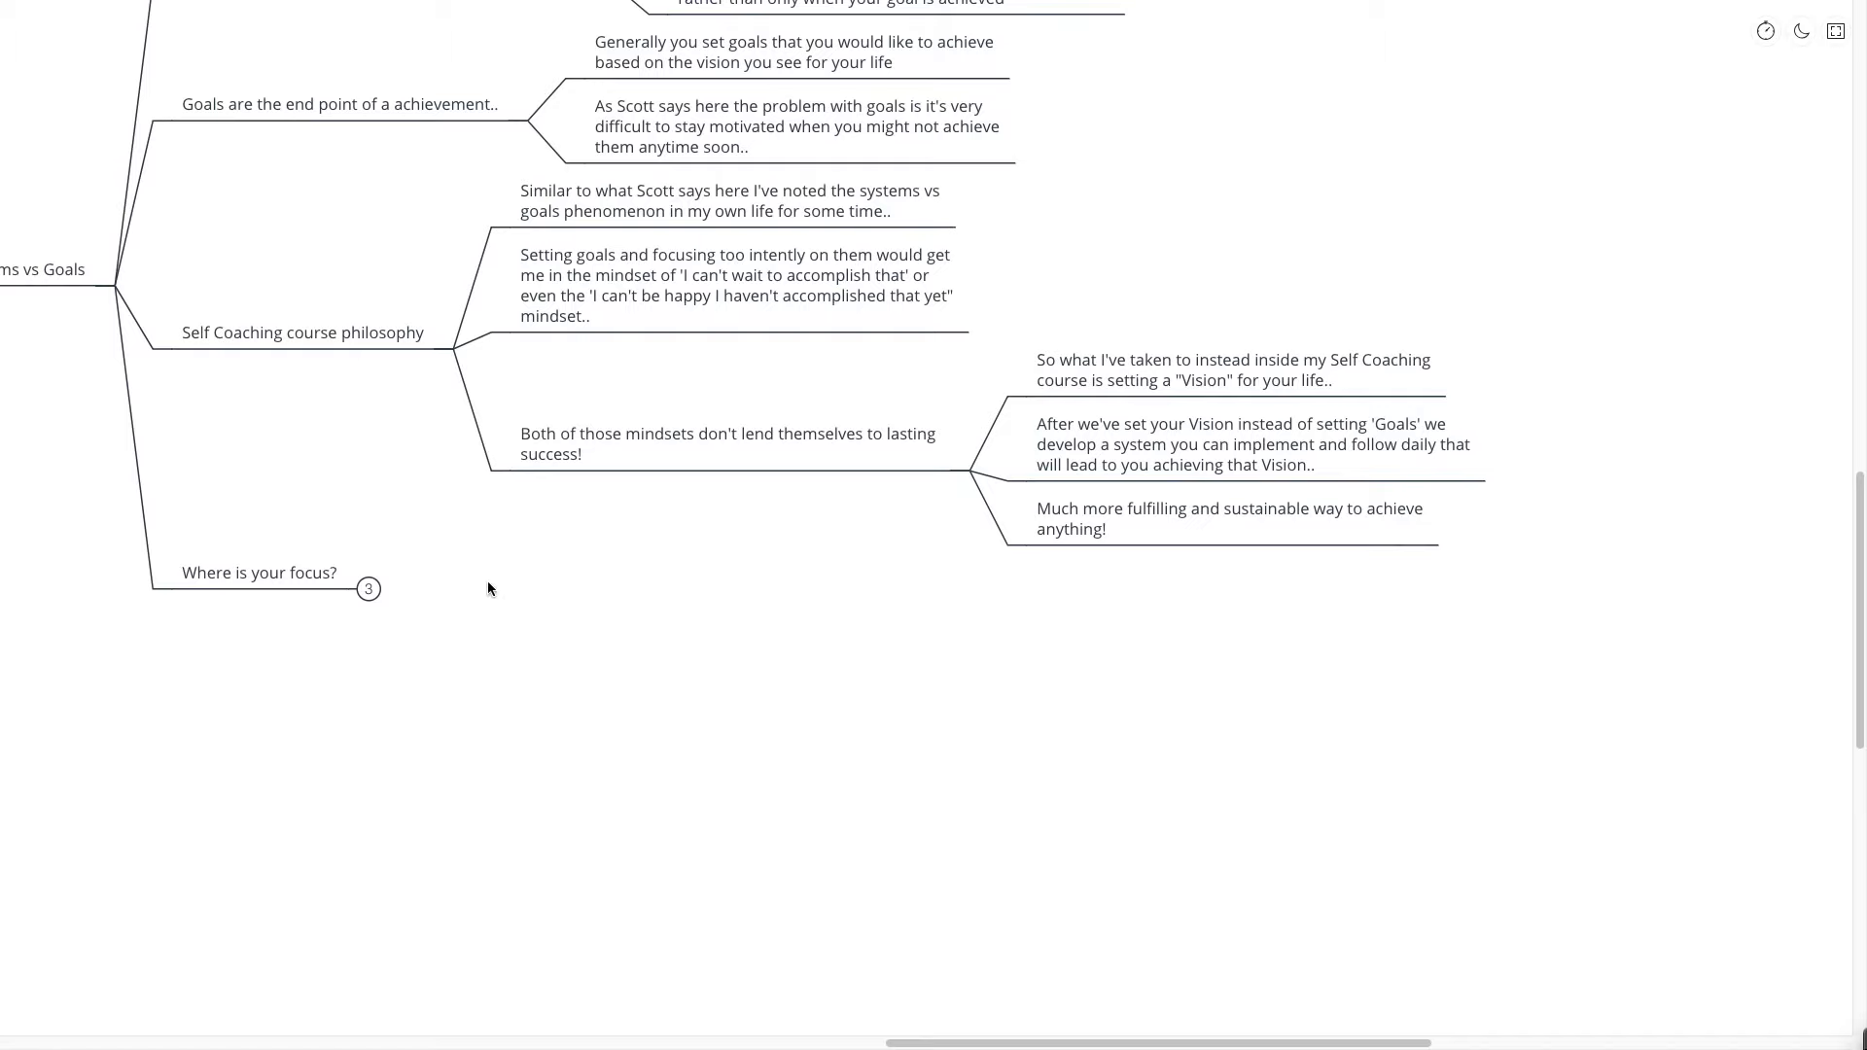
click(368, 588)
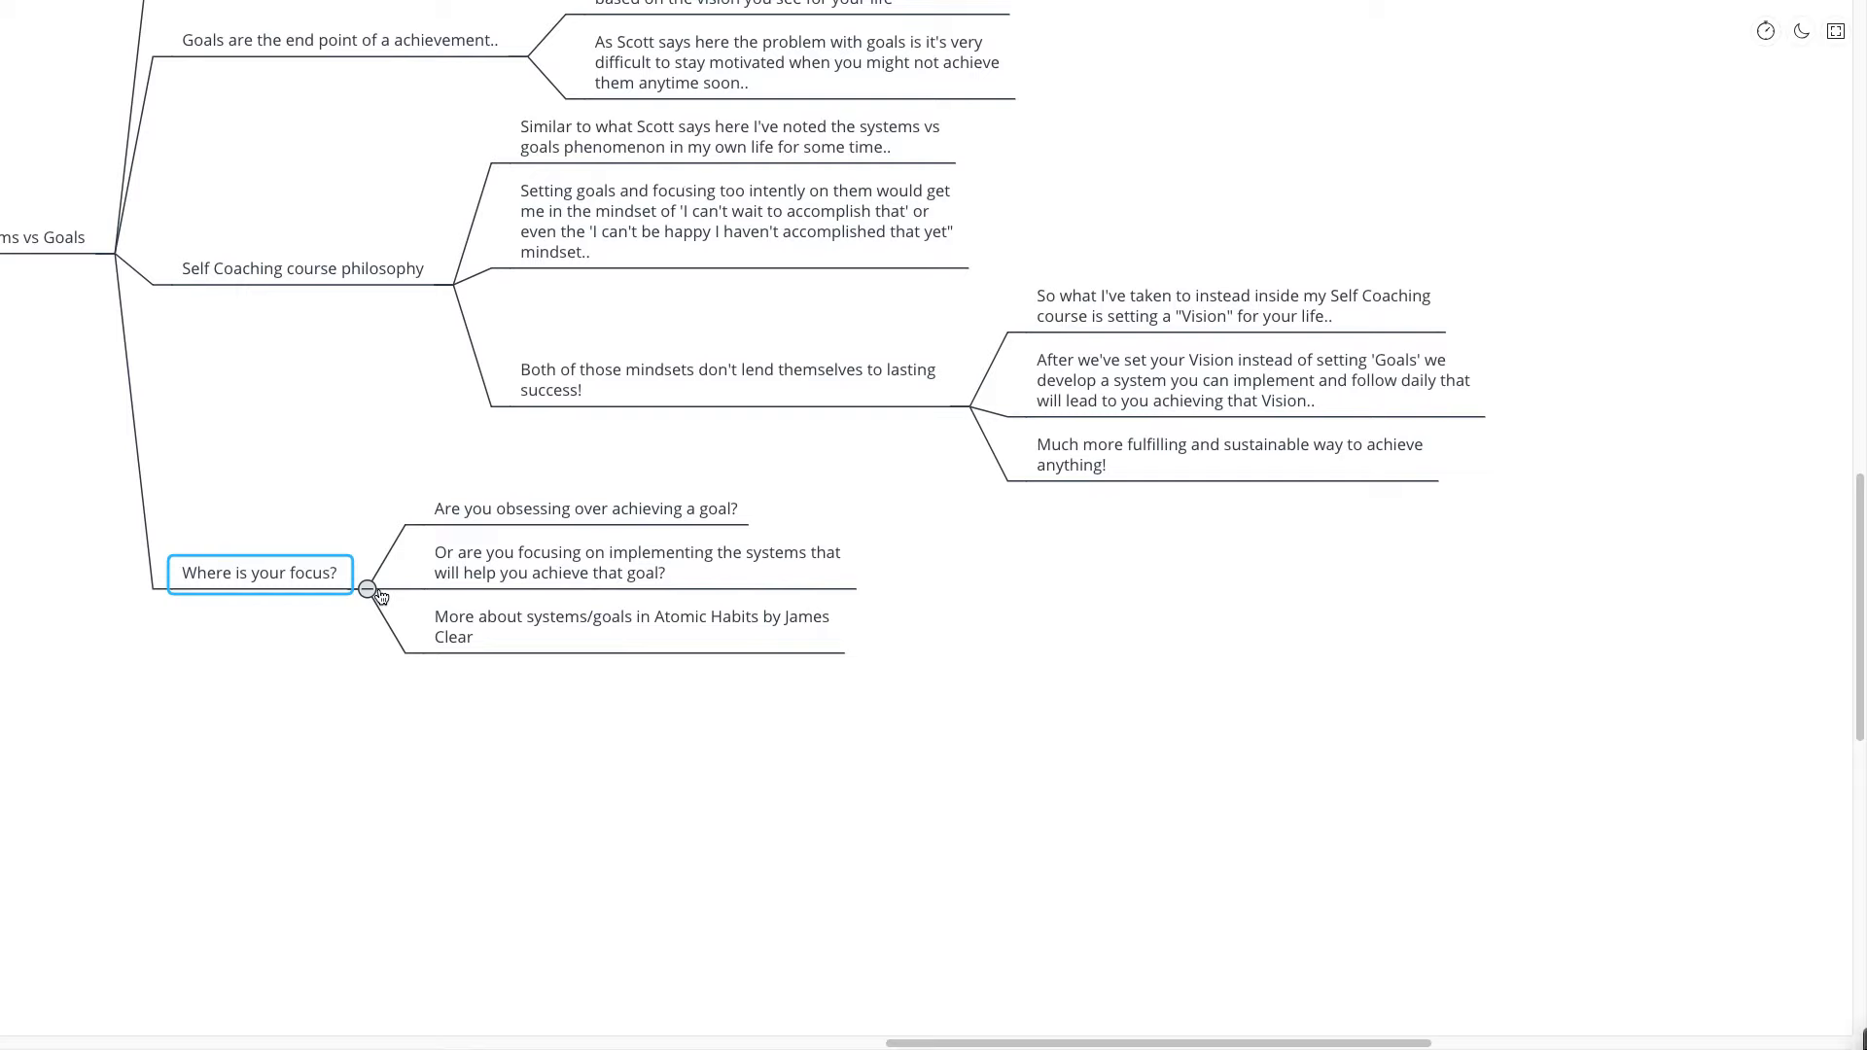
mouse_move(381, 607)
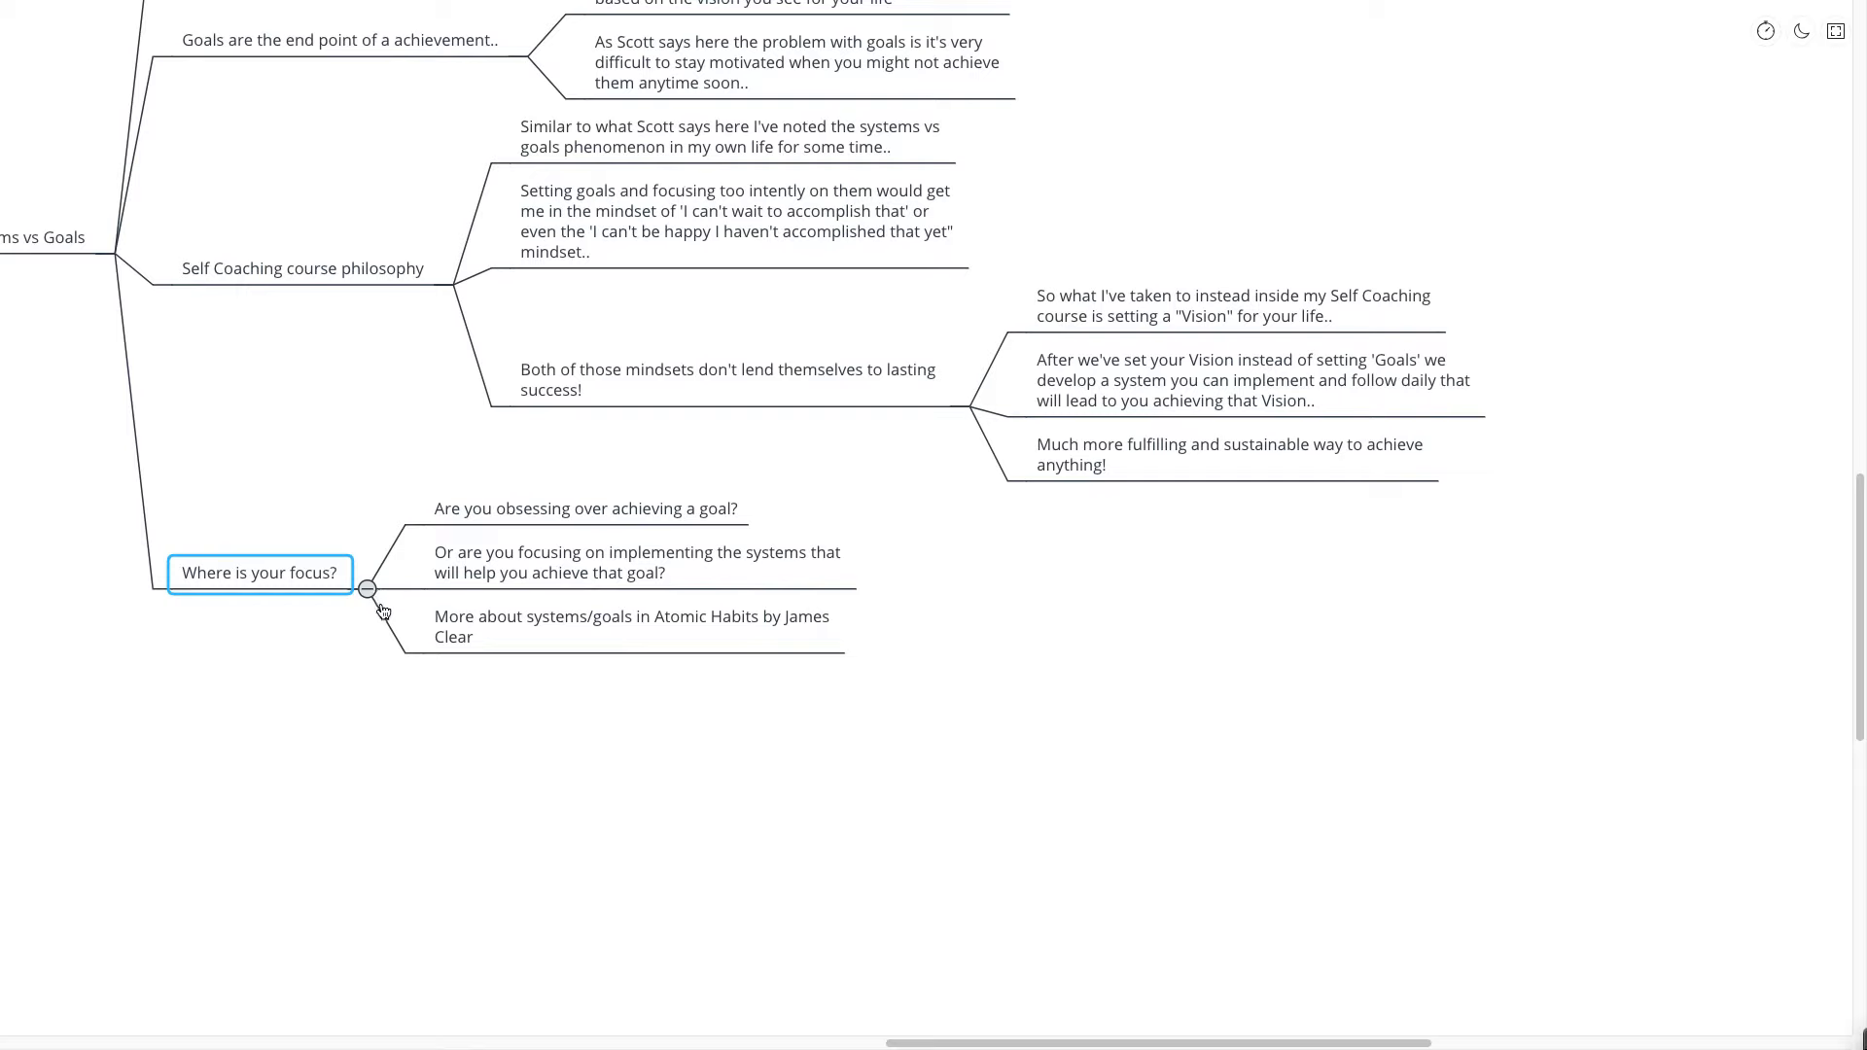
mouse_move(407, 649)
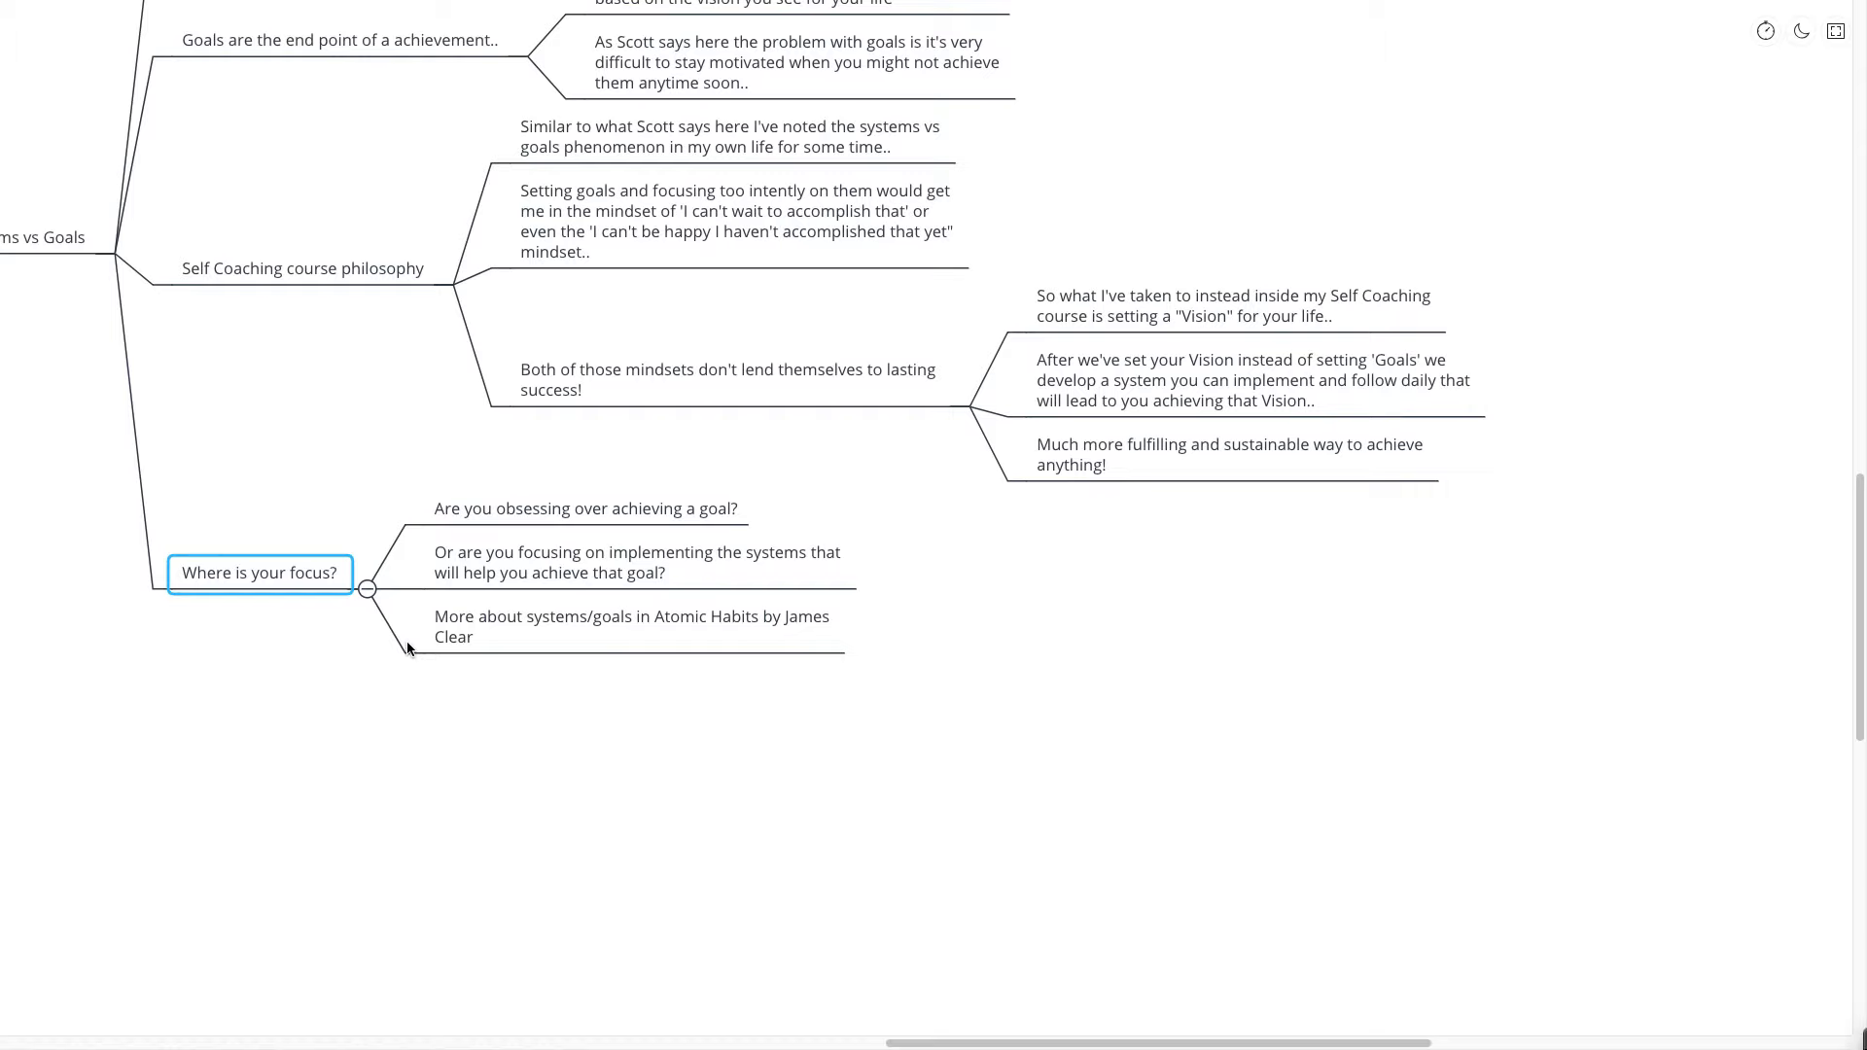
click(1055, 927)
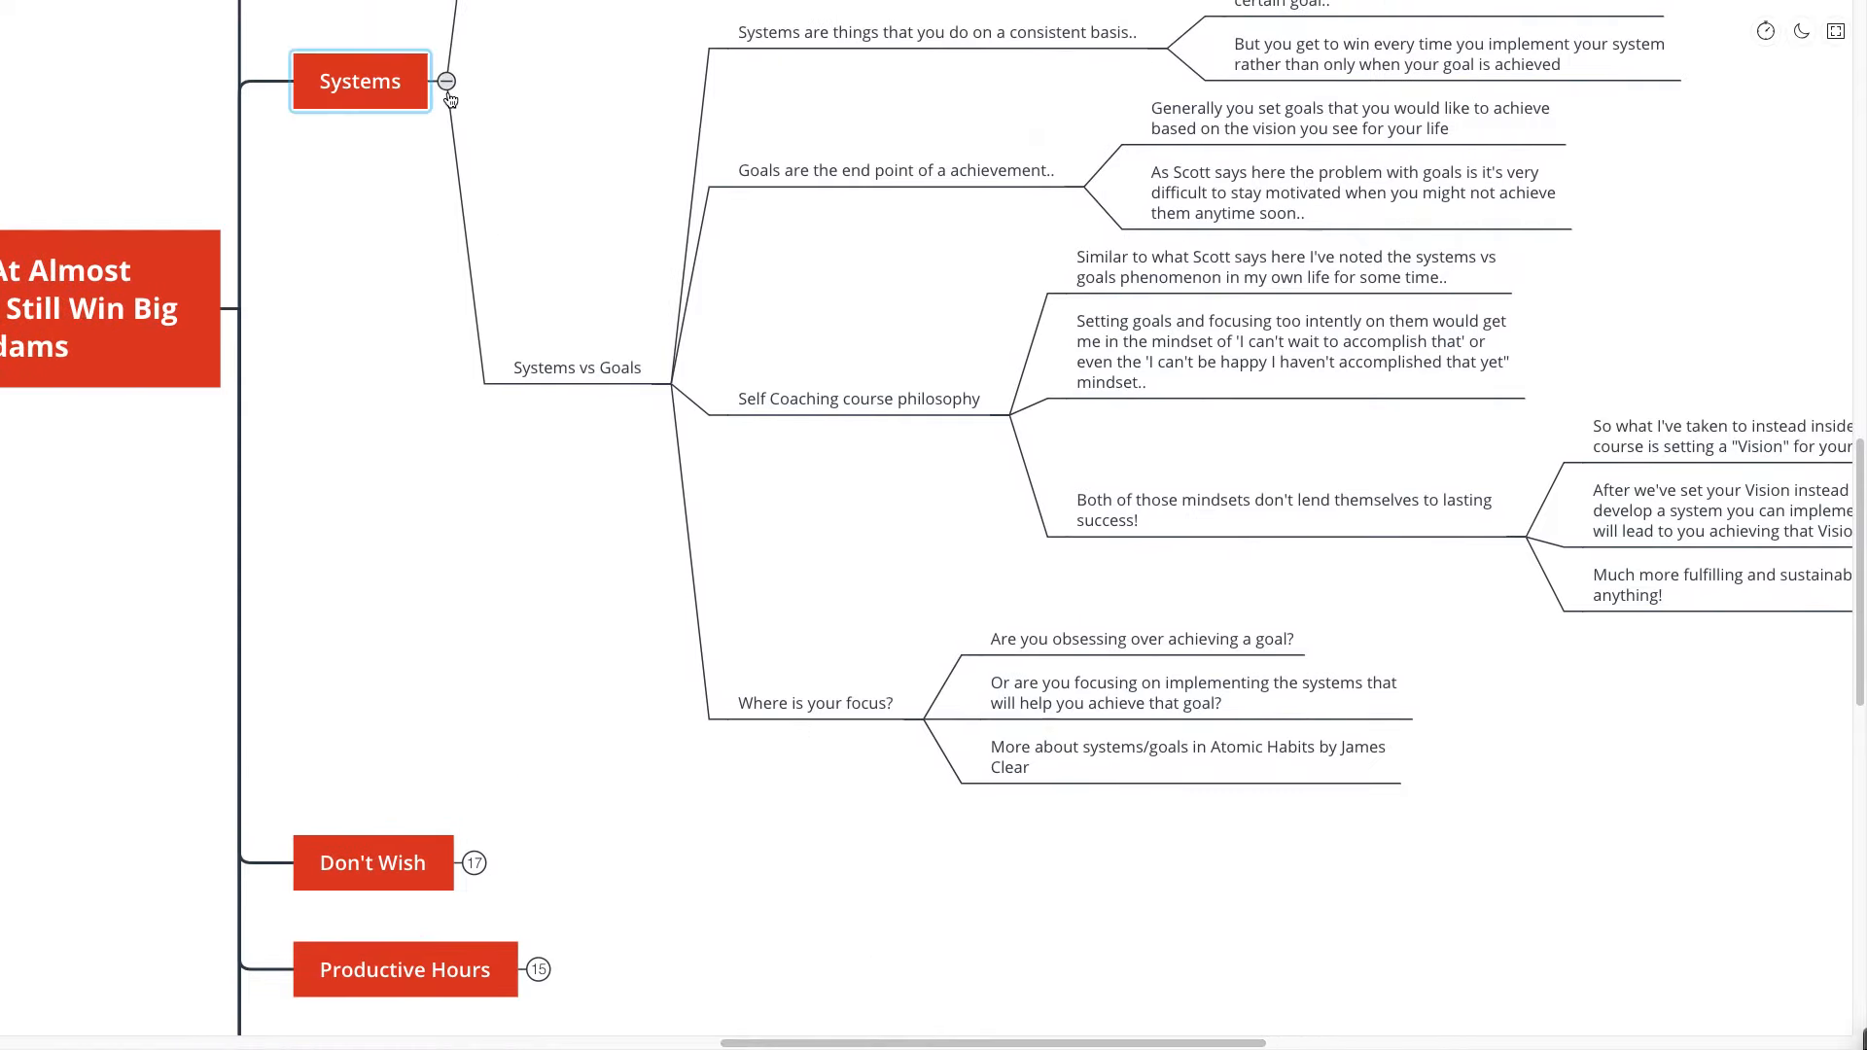
- Collapse the Systems chapter and scroll down to the Don't Wish chapter
click(449, 81)
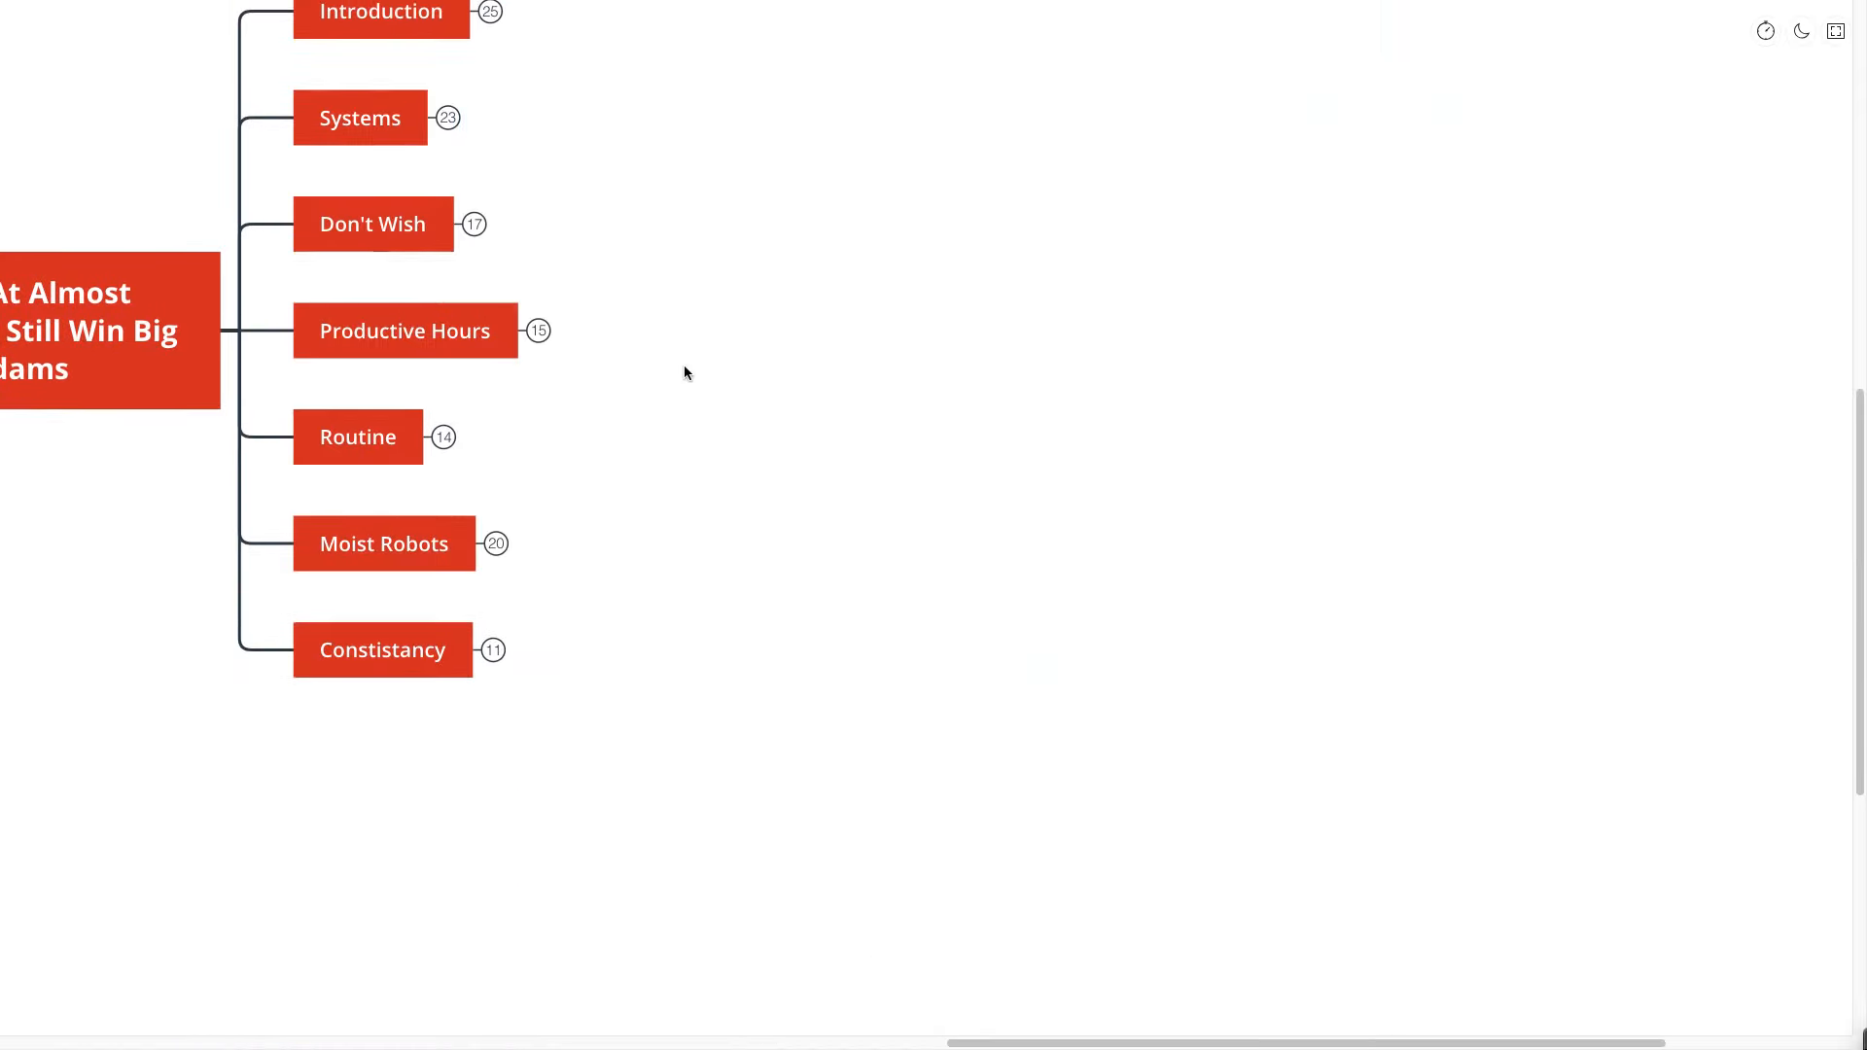
scroll(down, 3)
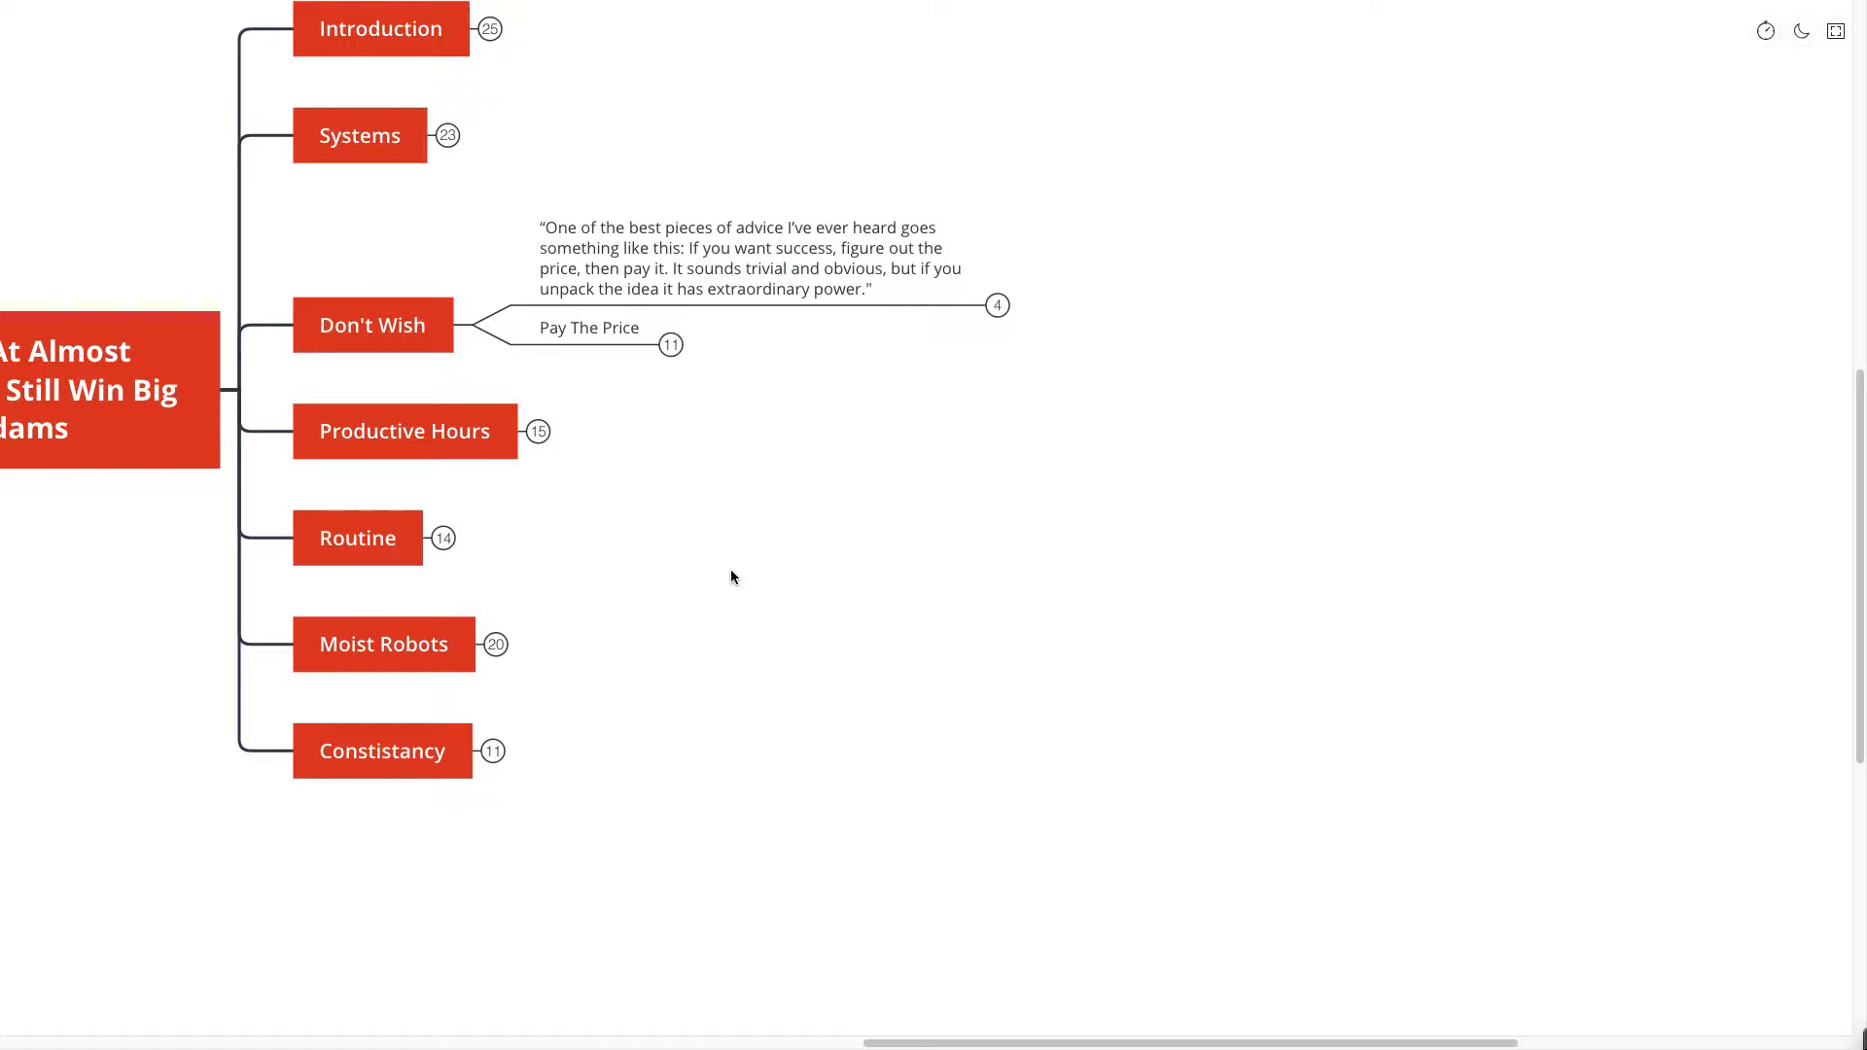
mouse_move(1070, 323)
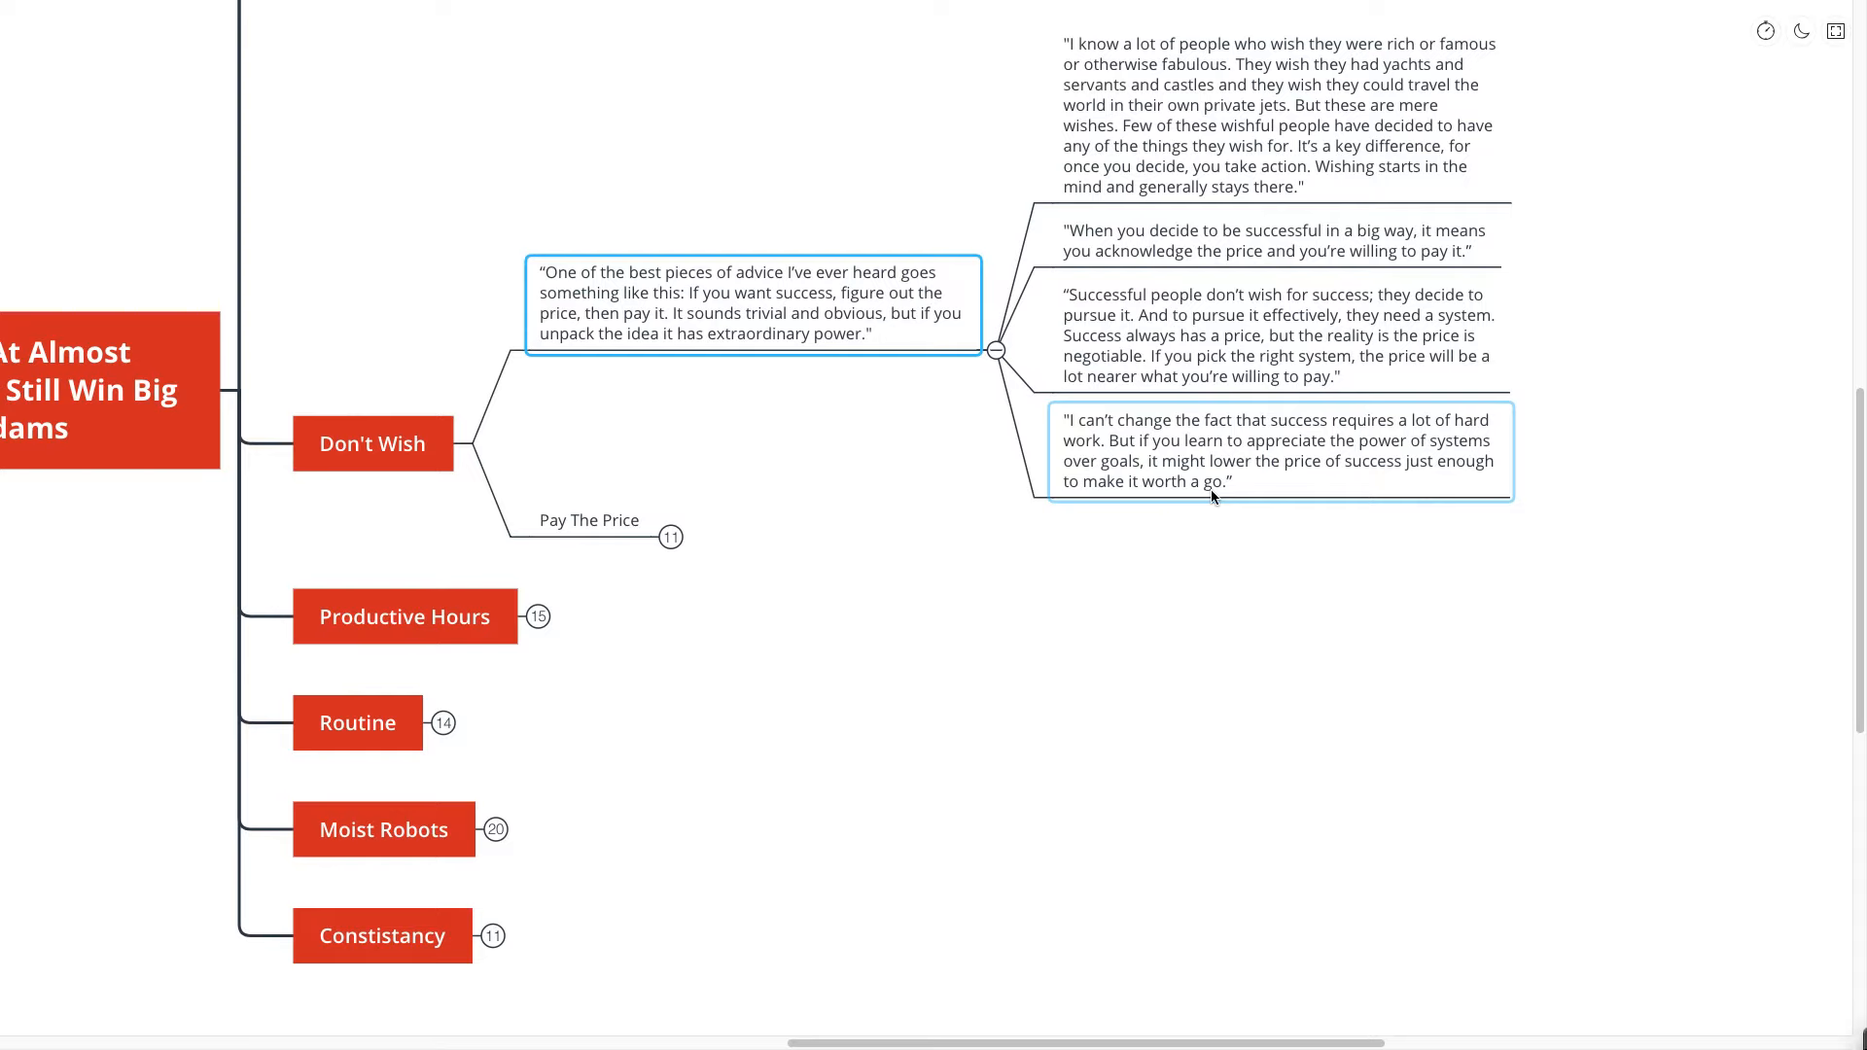
mouse_move(1215, 491)
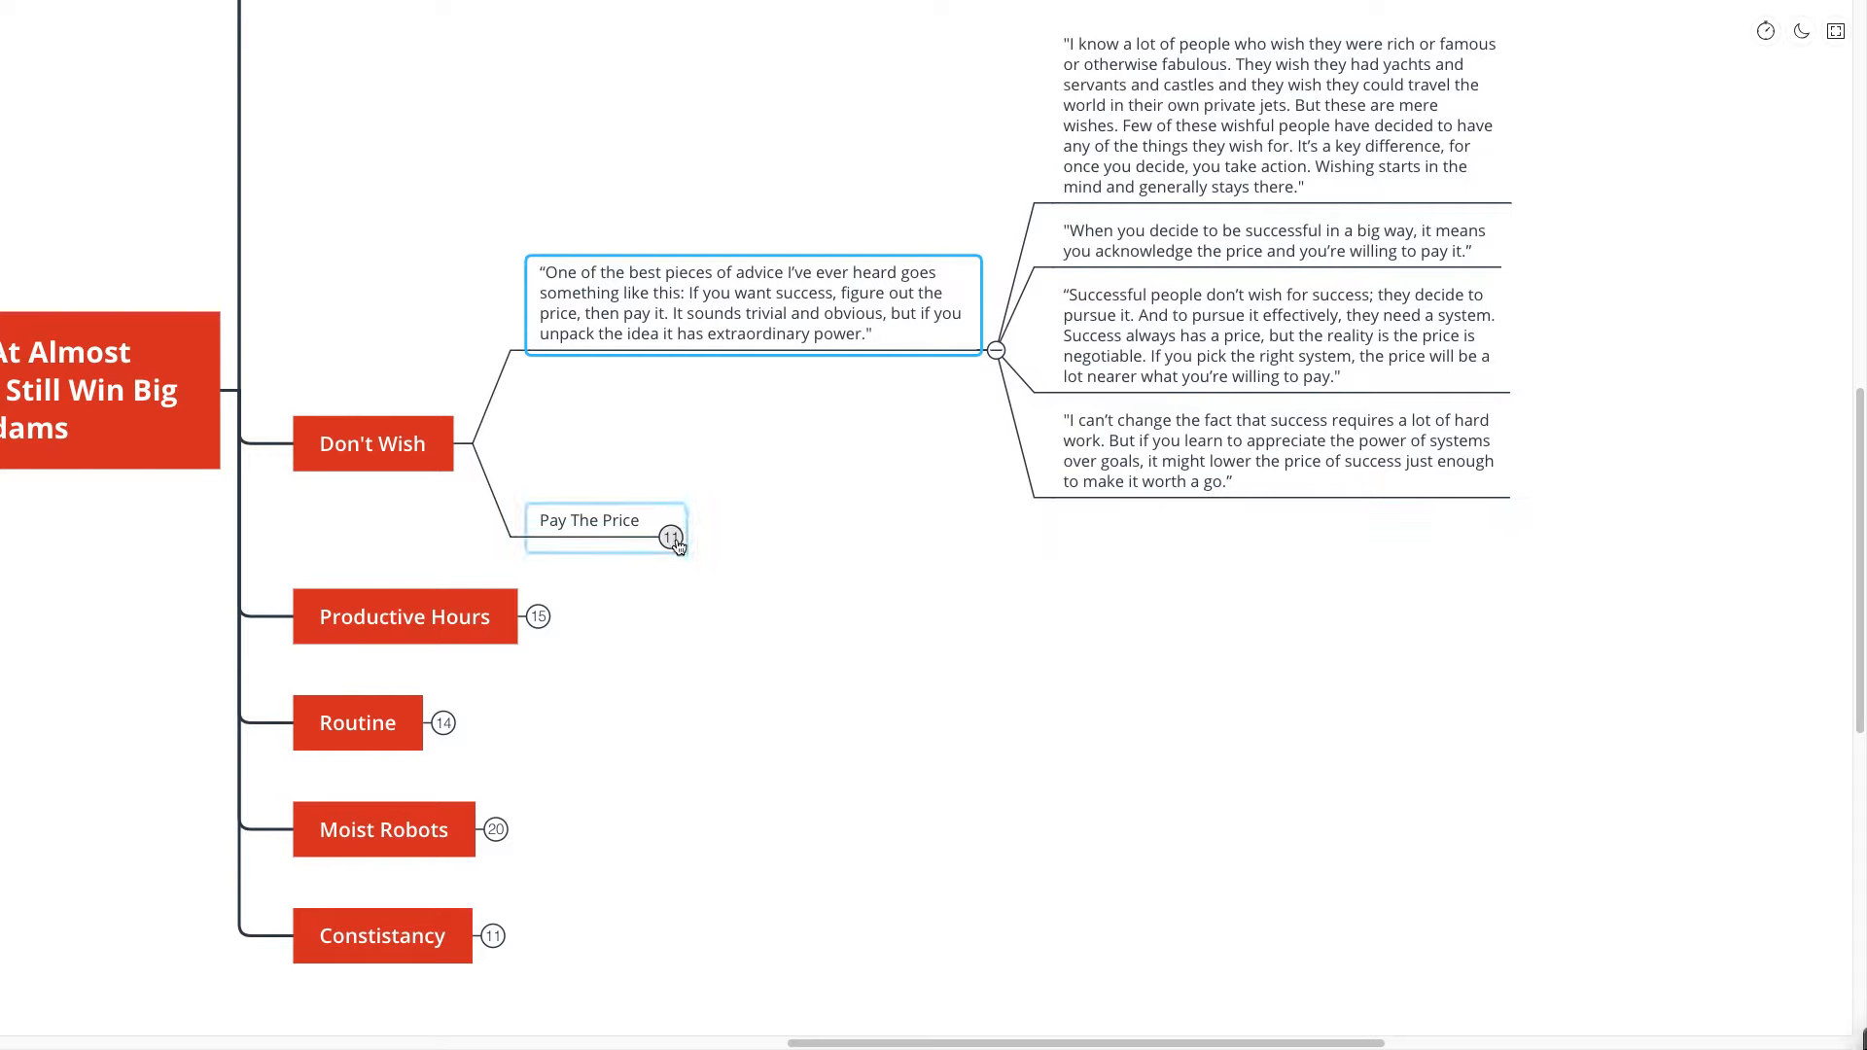
- Expand 'Are you stuck in wishing mode?', the Three Step Process, and the creating-a-system topic
click(670, 536)
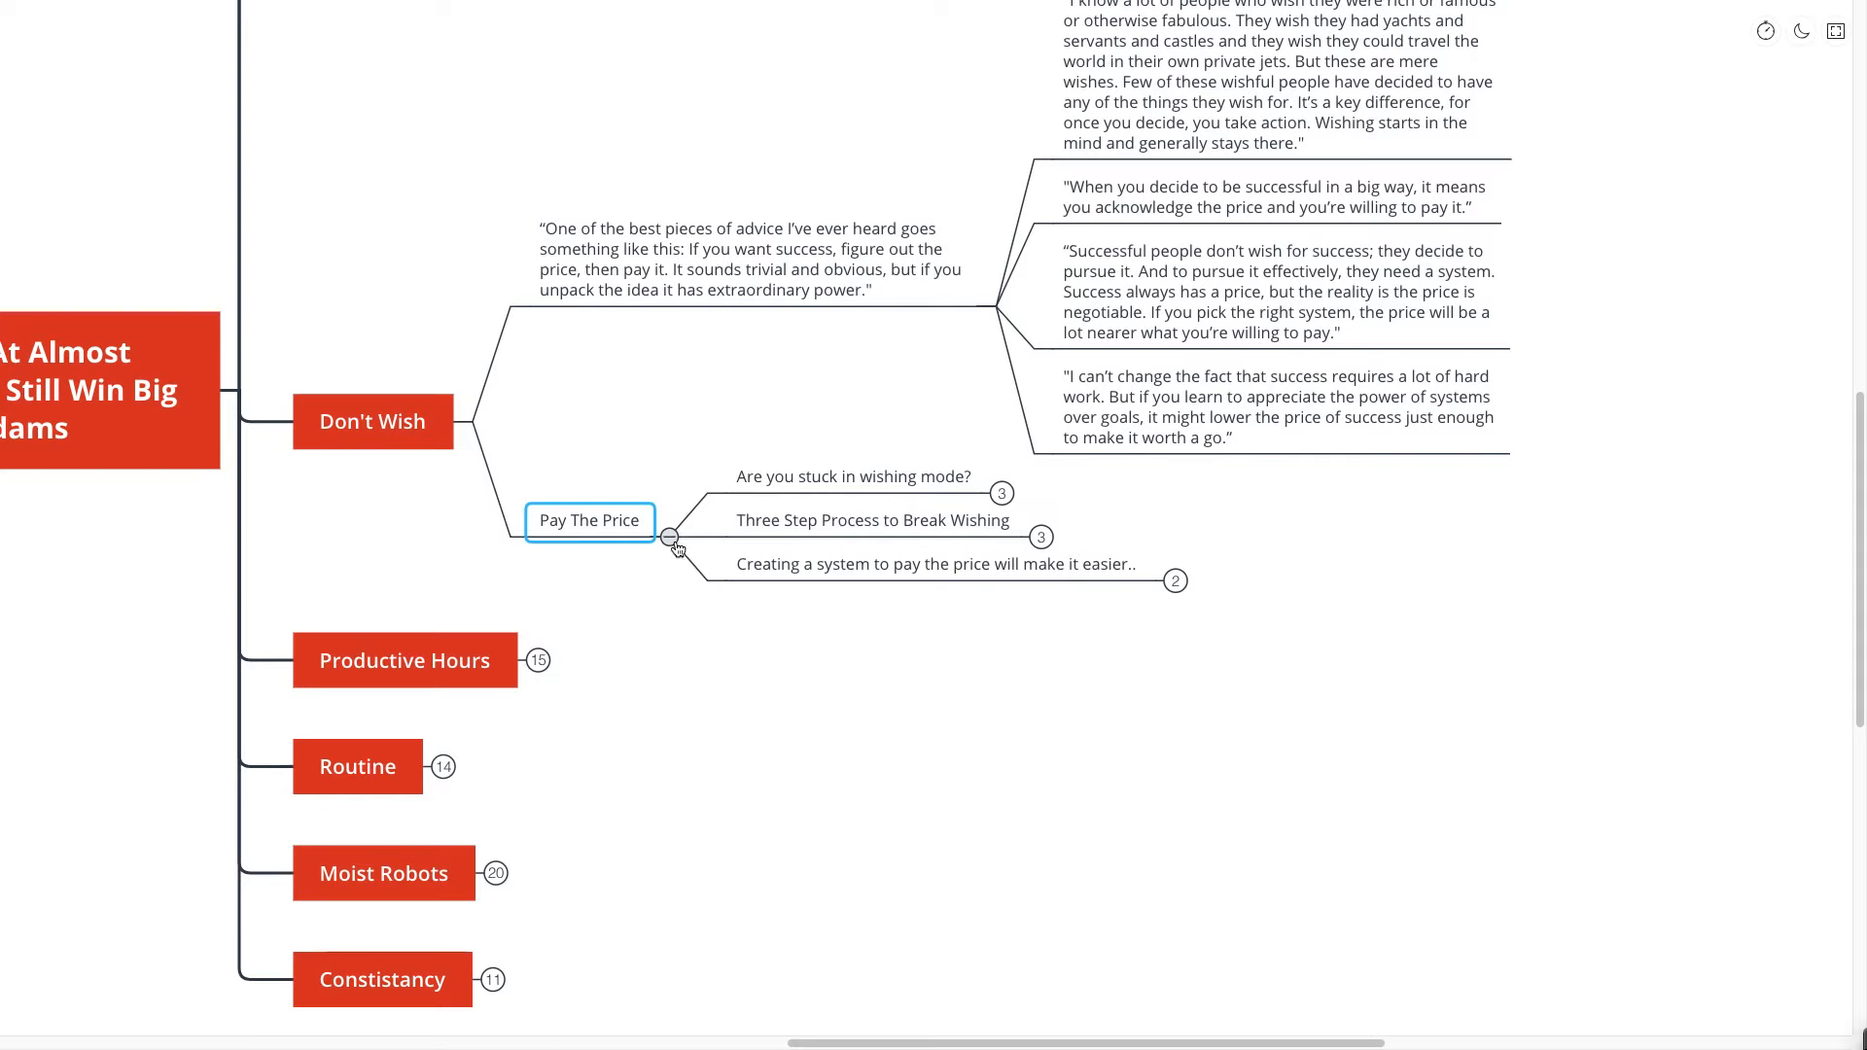
mouse_move(718, 532)
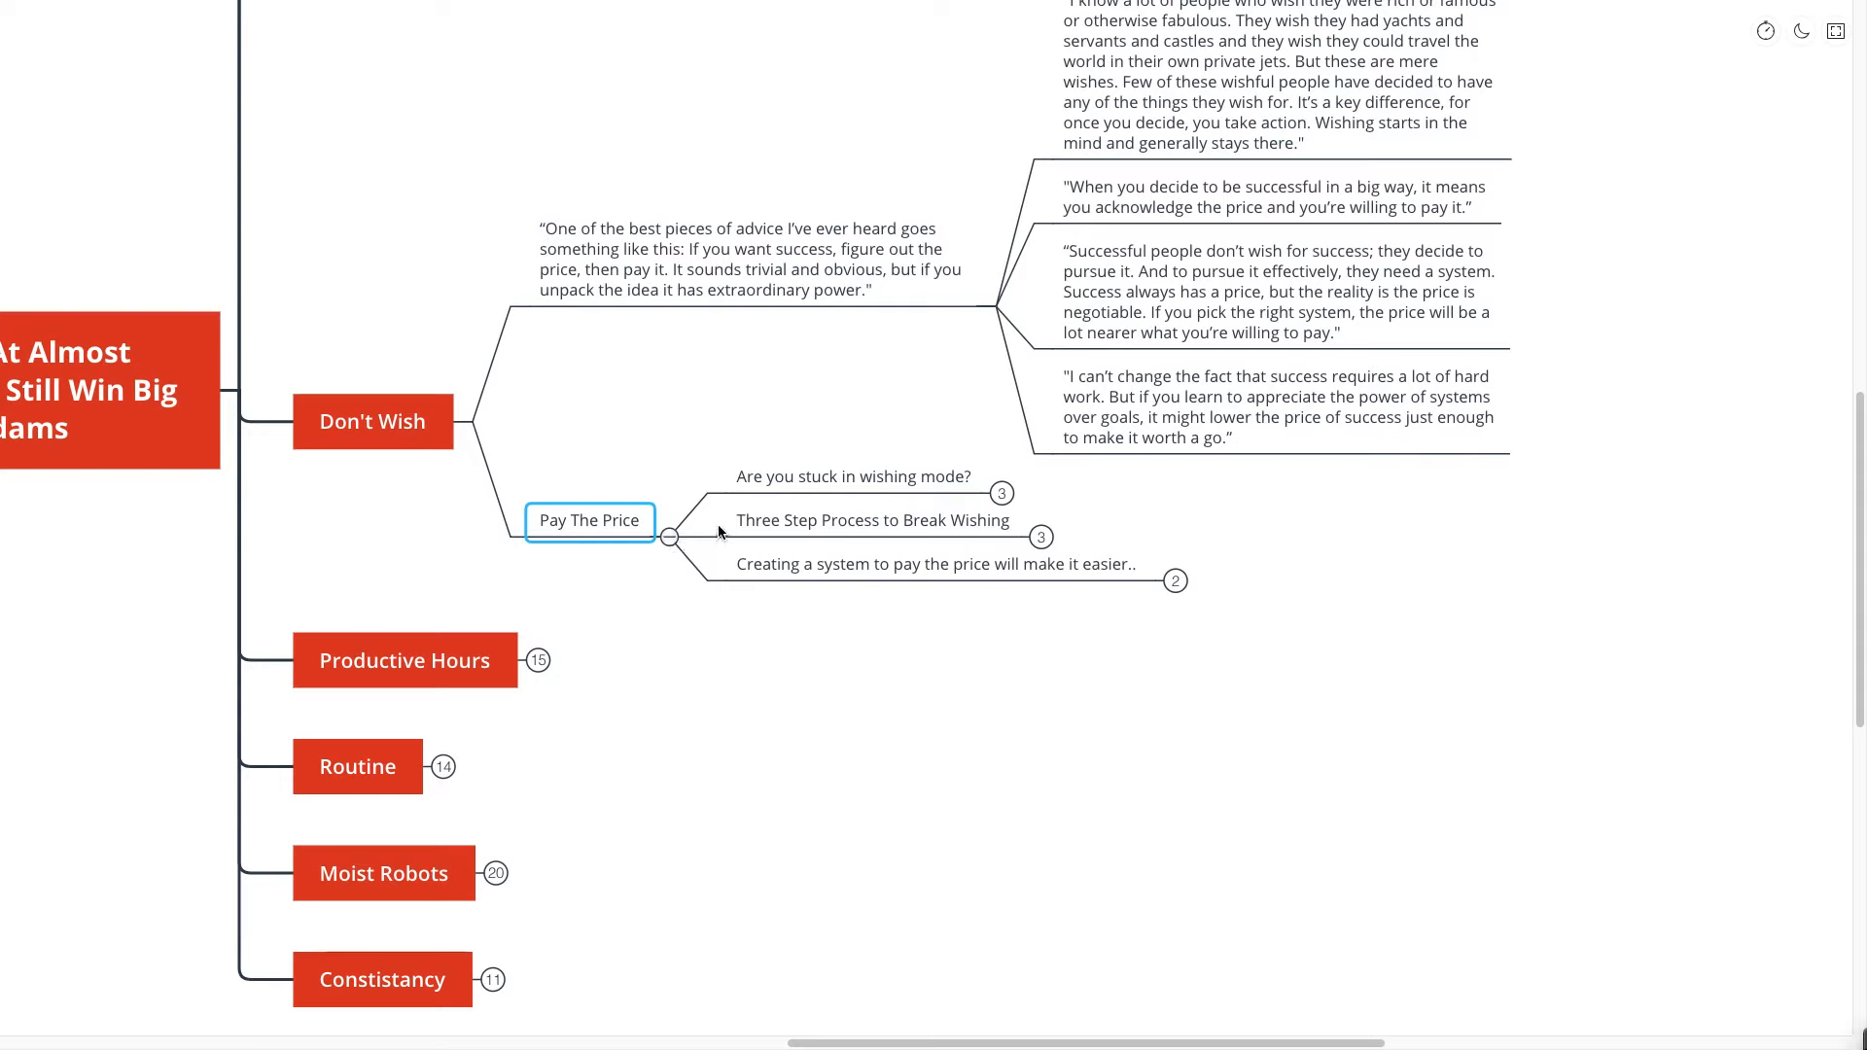
click(853, 477)
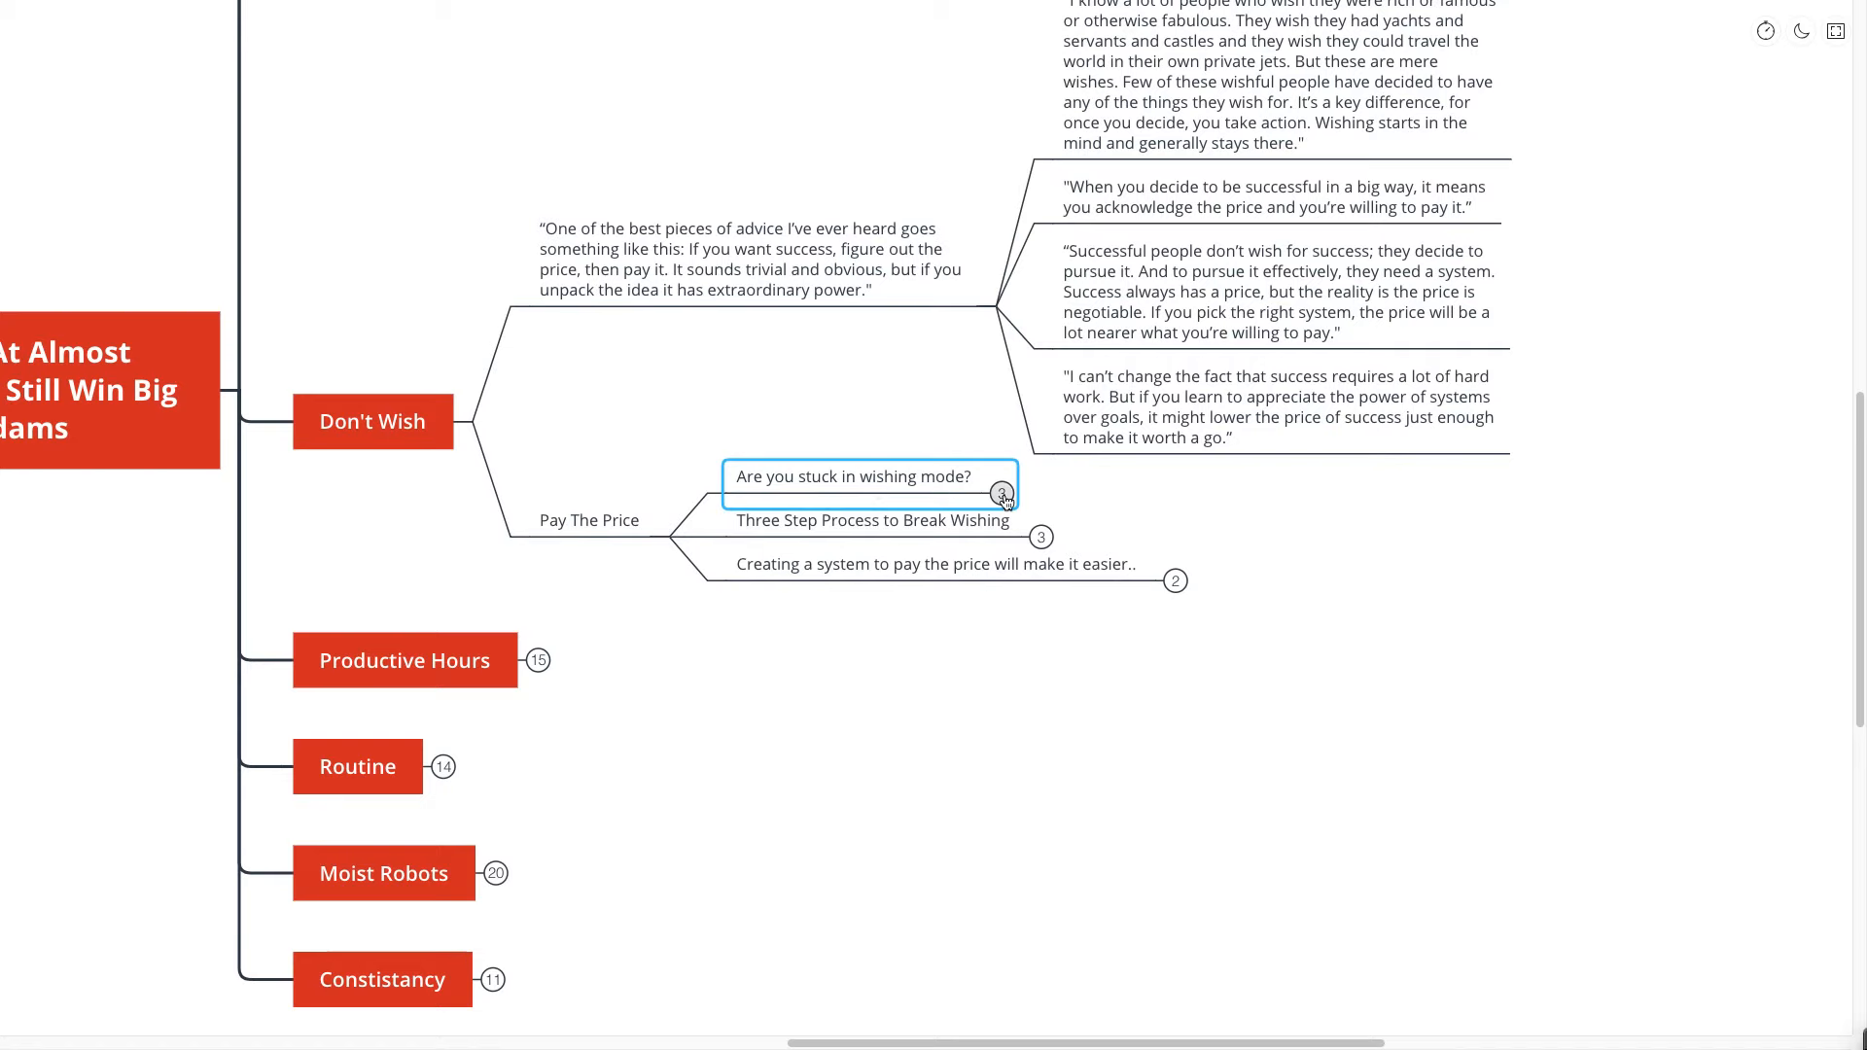
click(1004, 498)
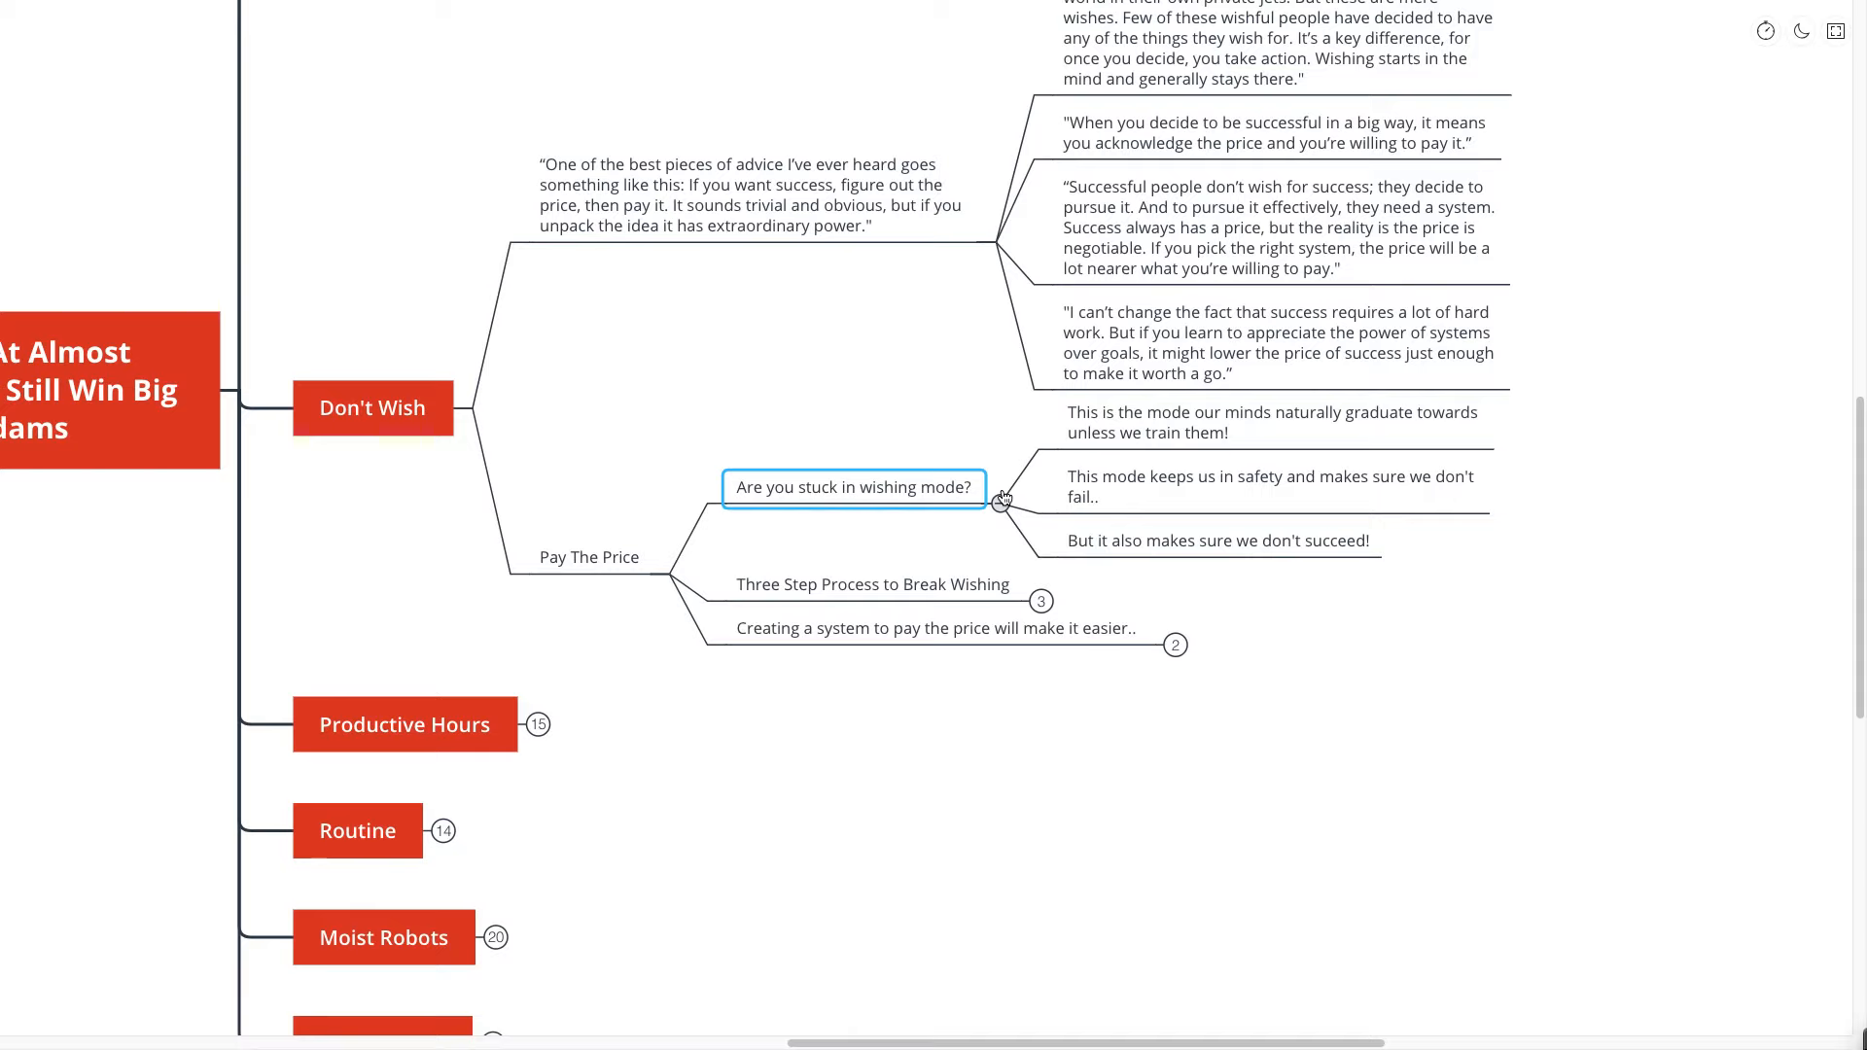
click(873, 585)
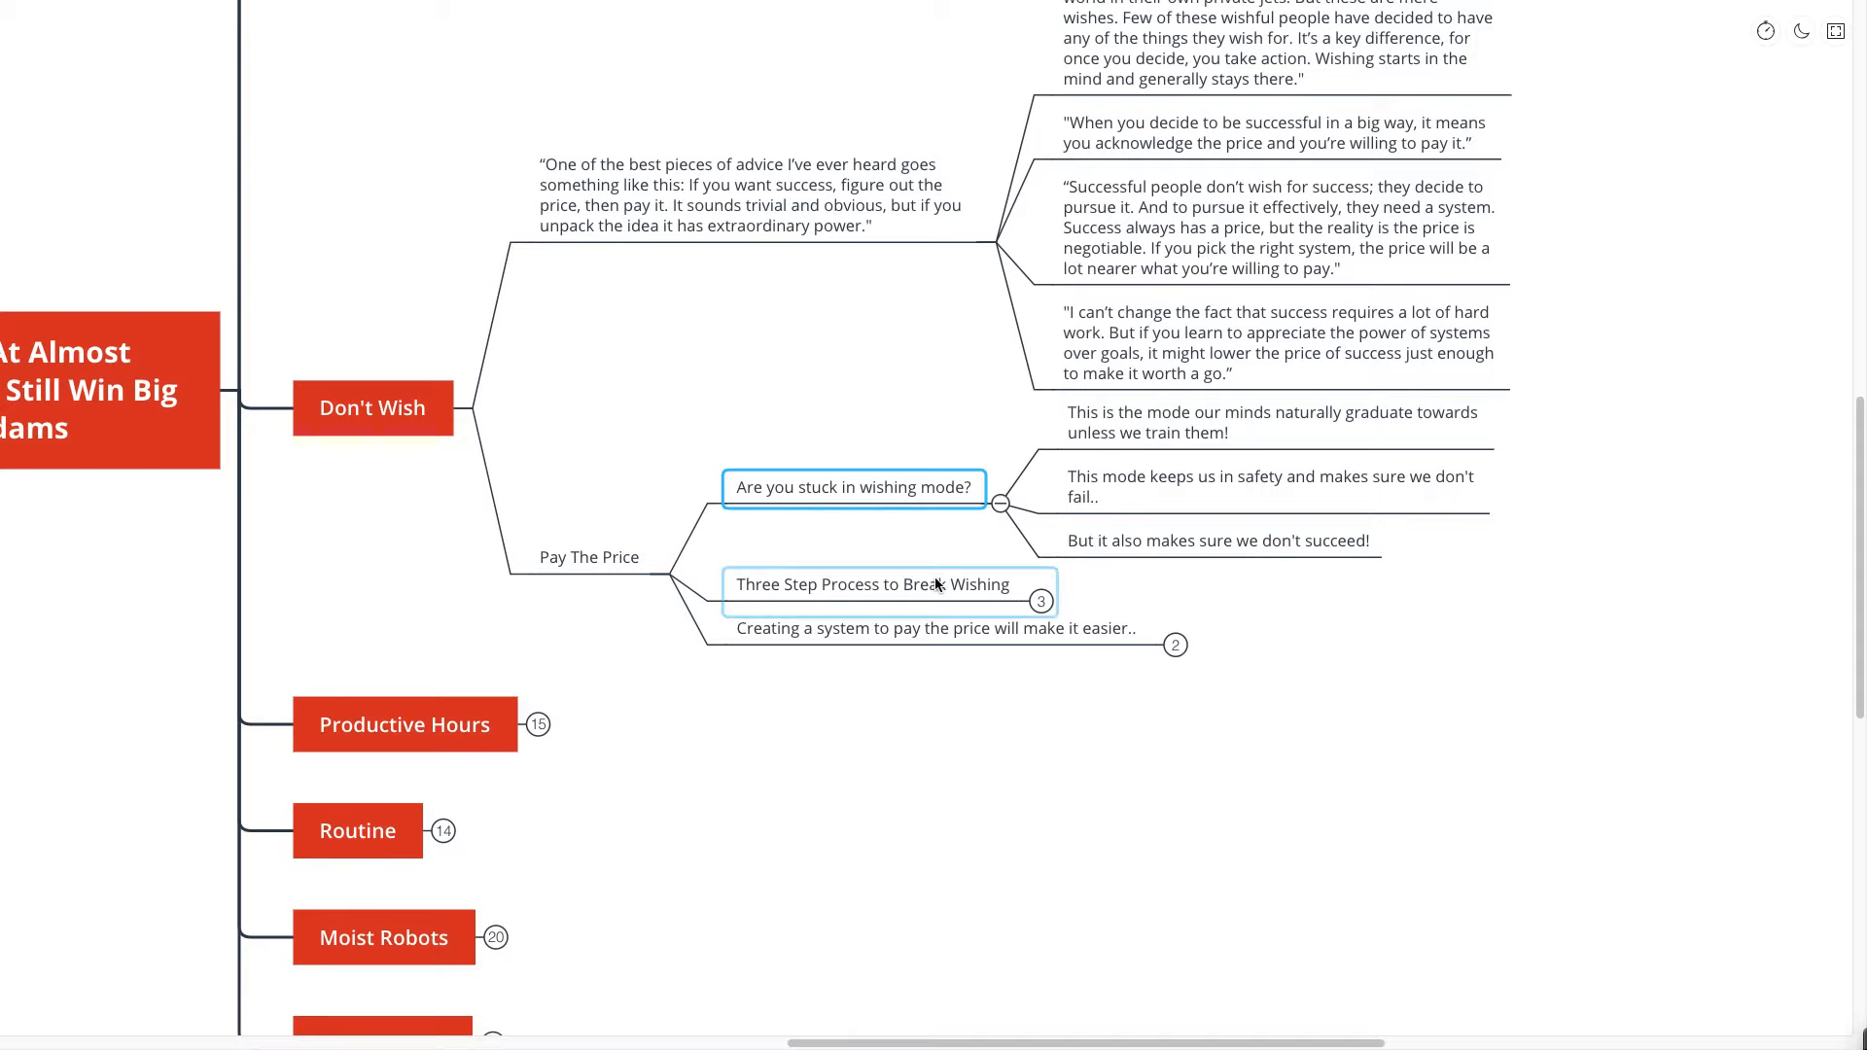
click(1040, 600)
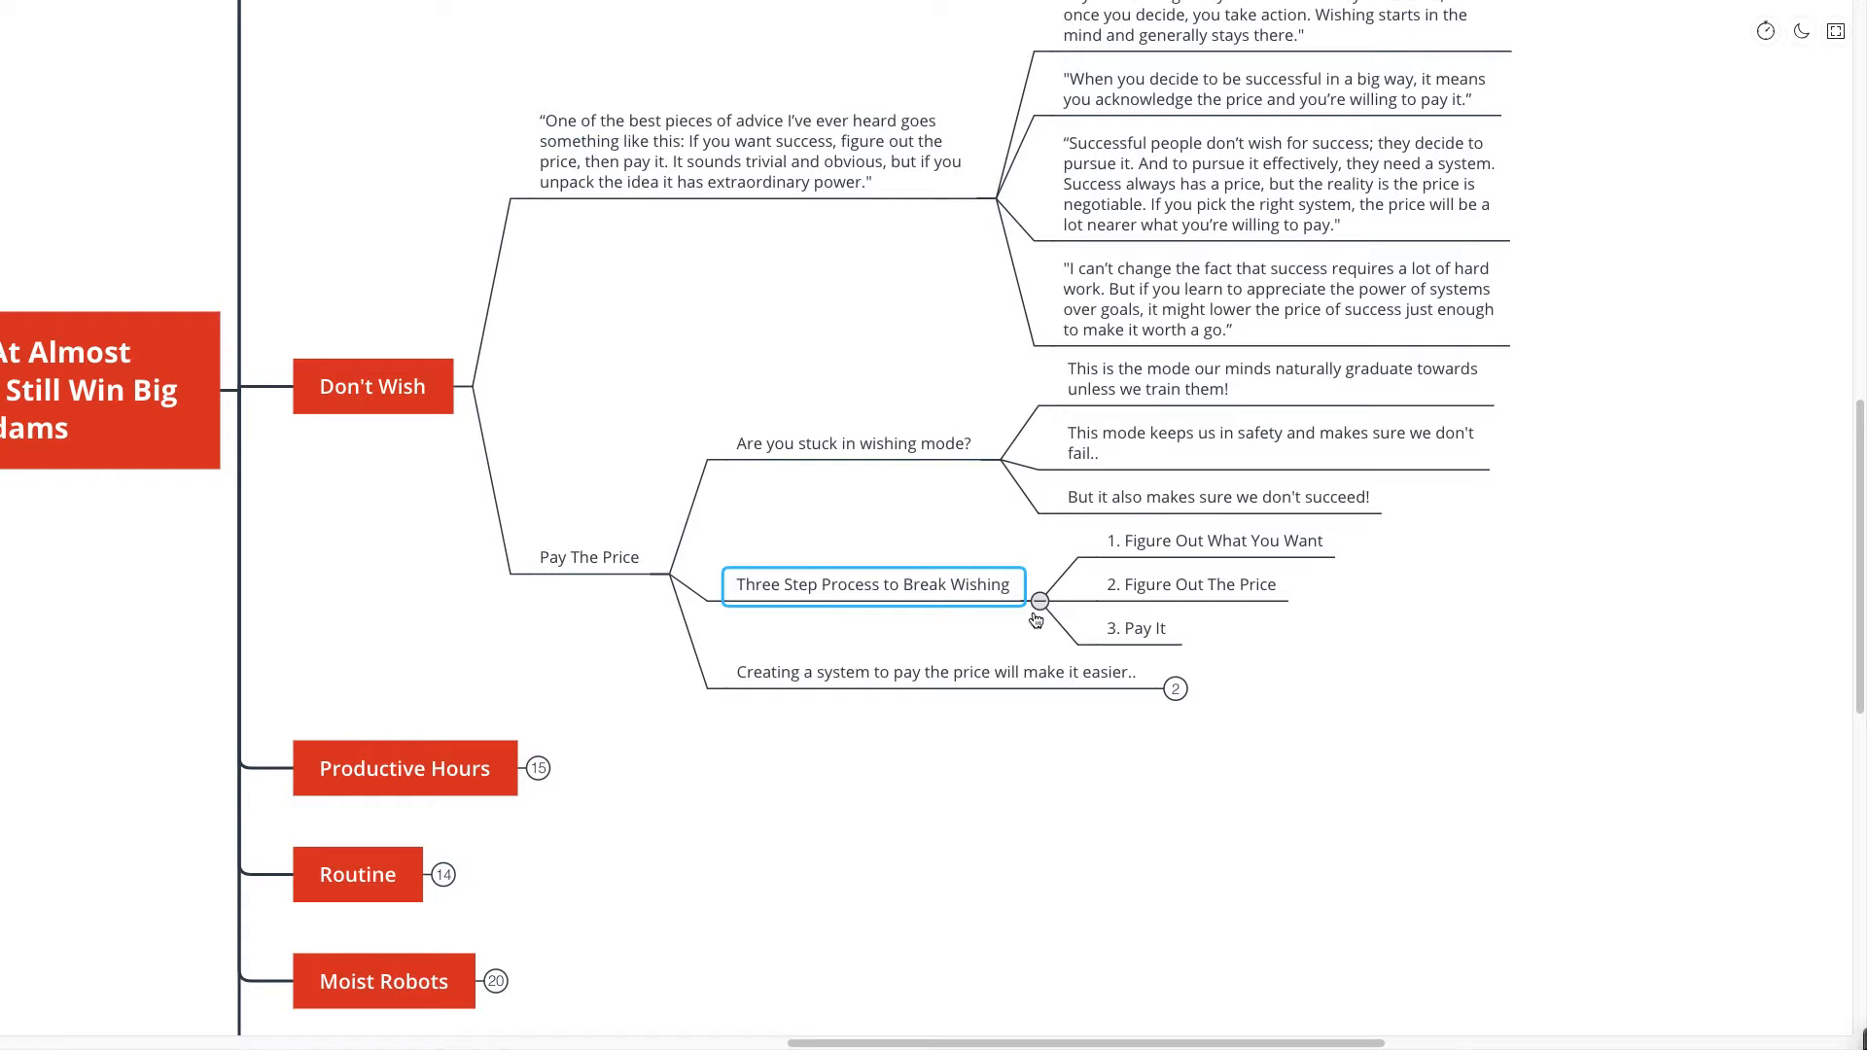
mouse_move(1019, 652)
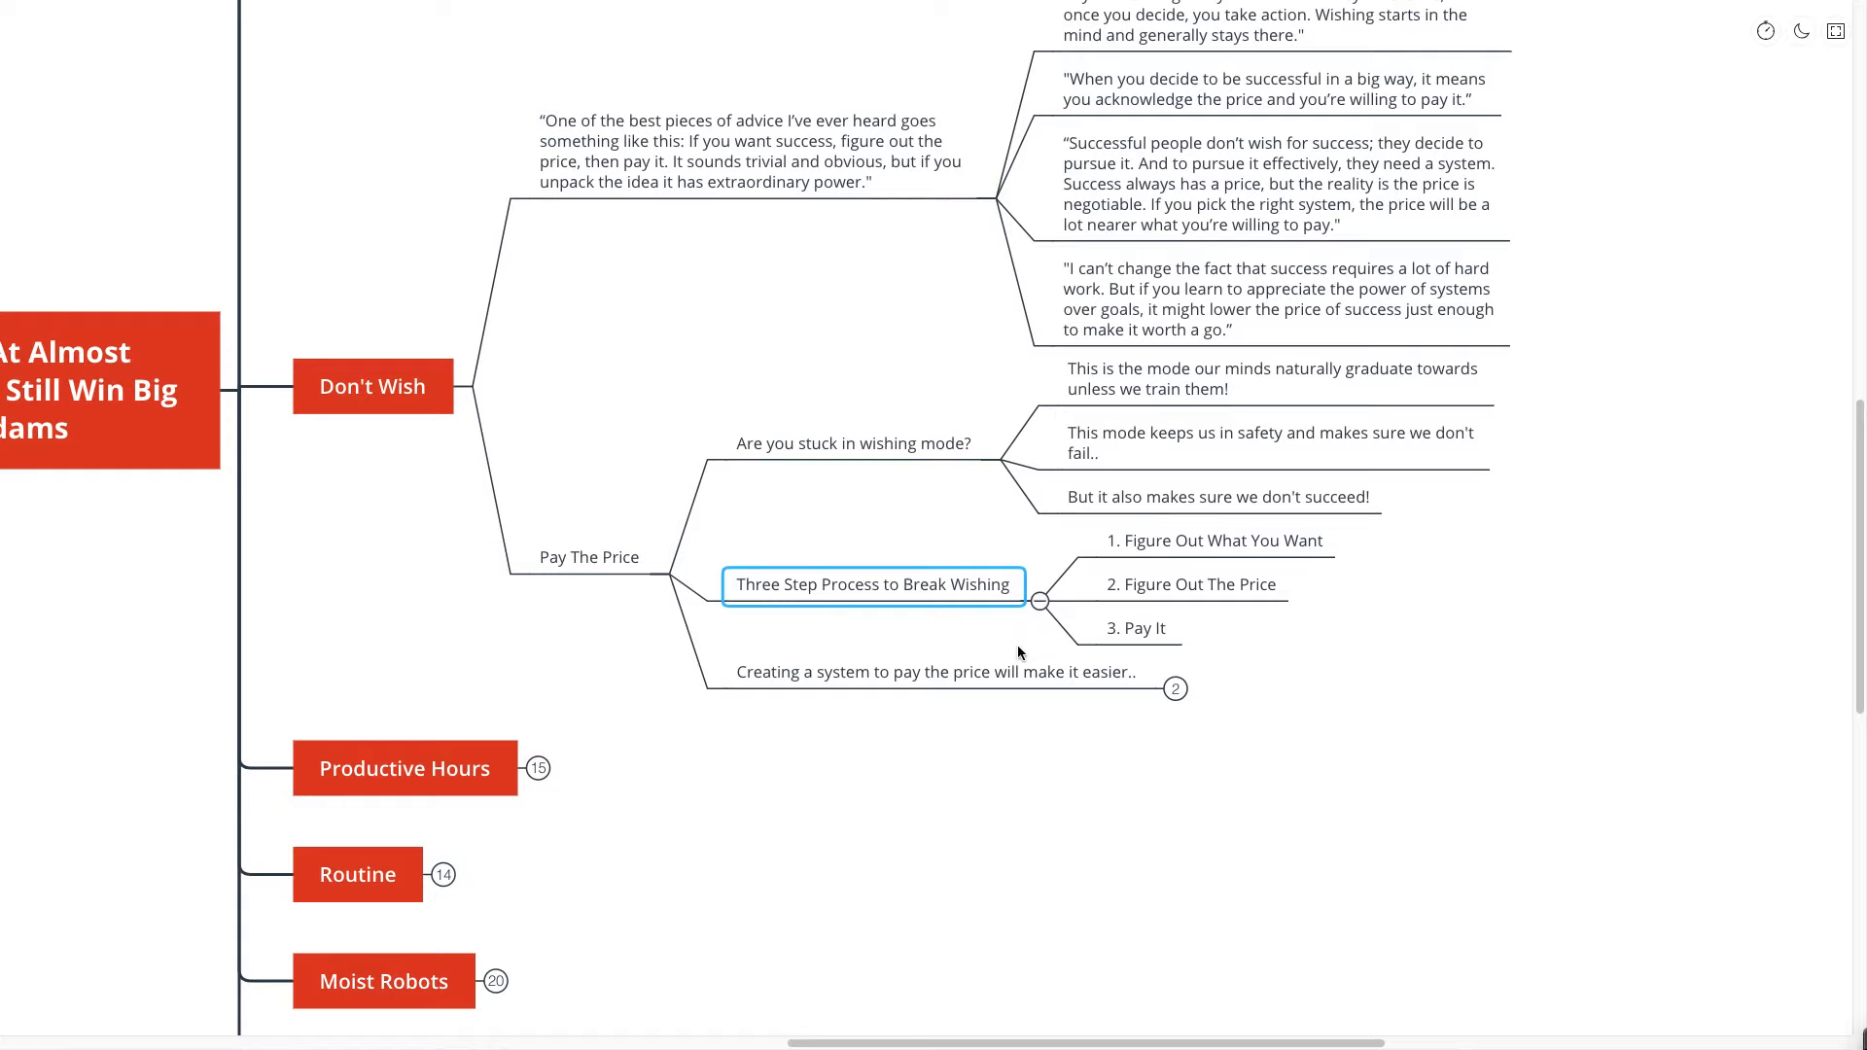
click(1137, 624)
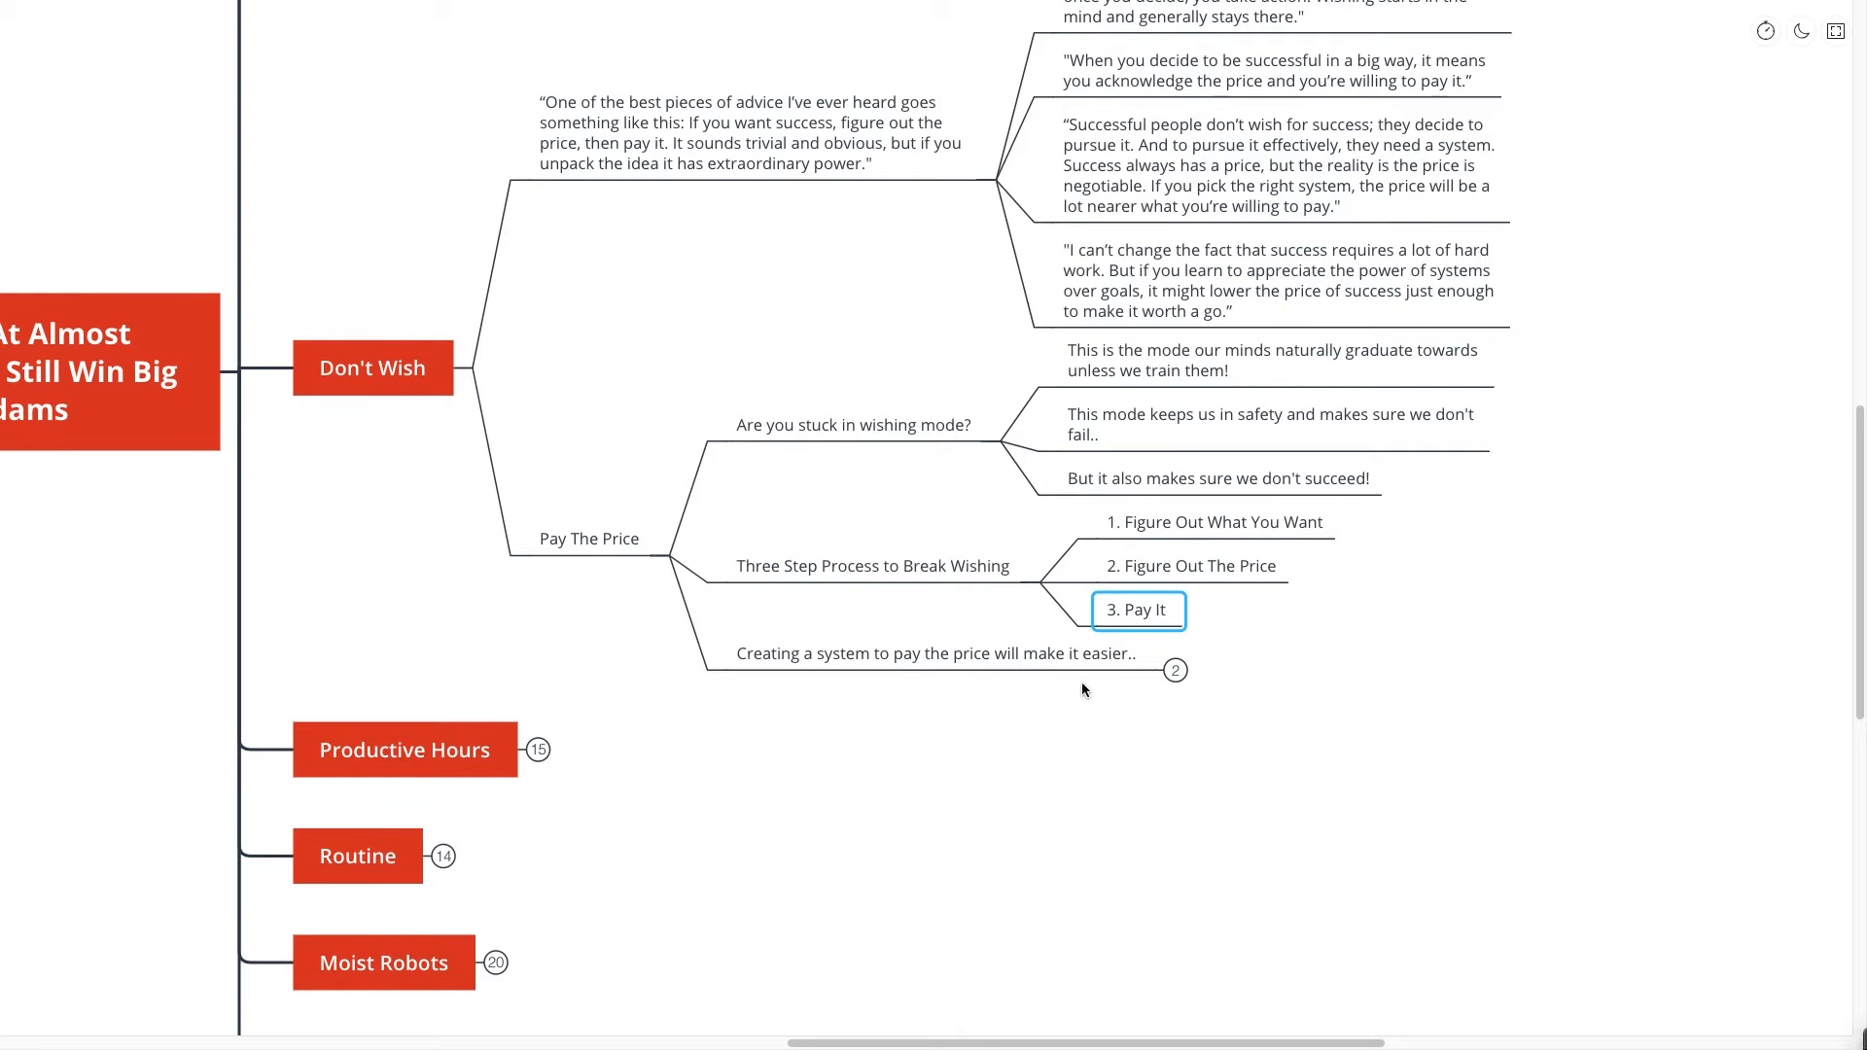
click(937, 653)
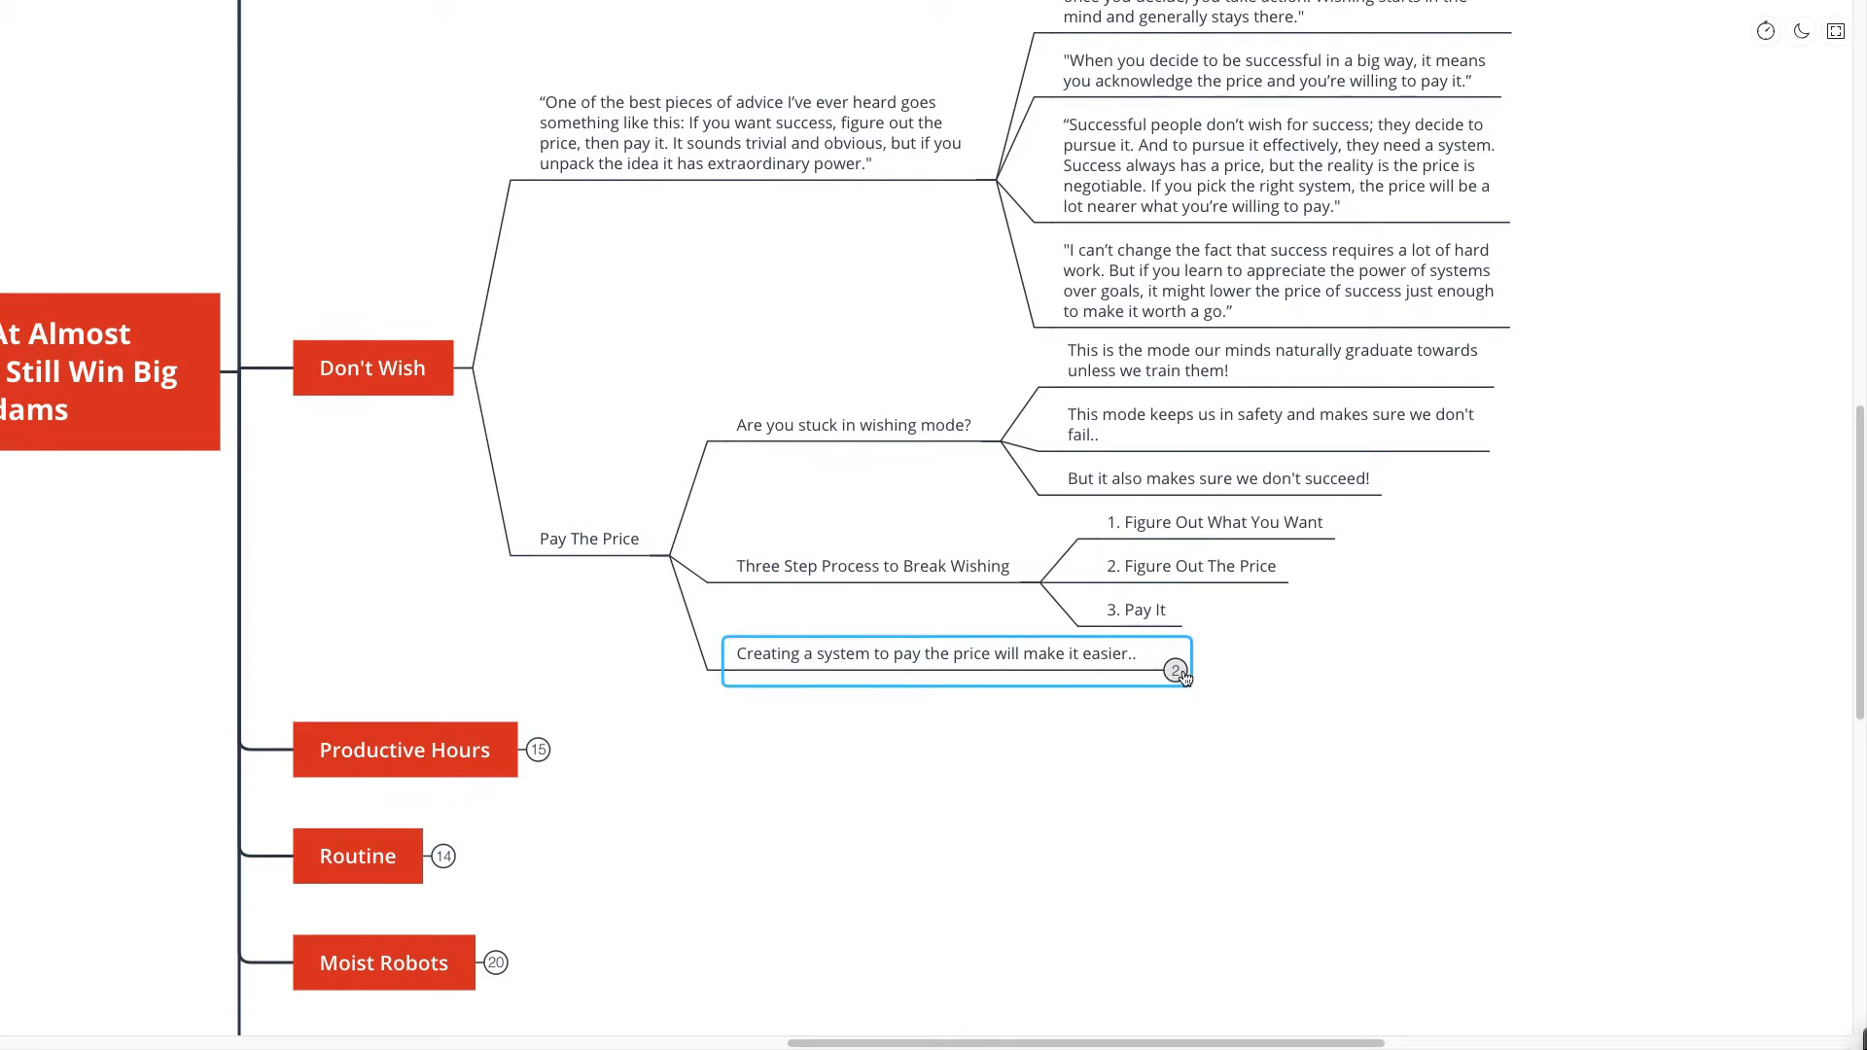
click(1178, 667)
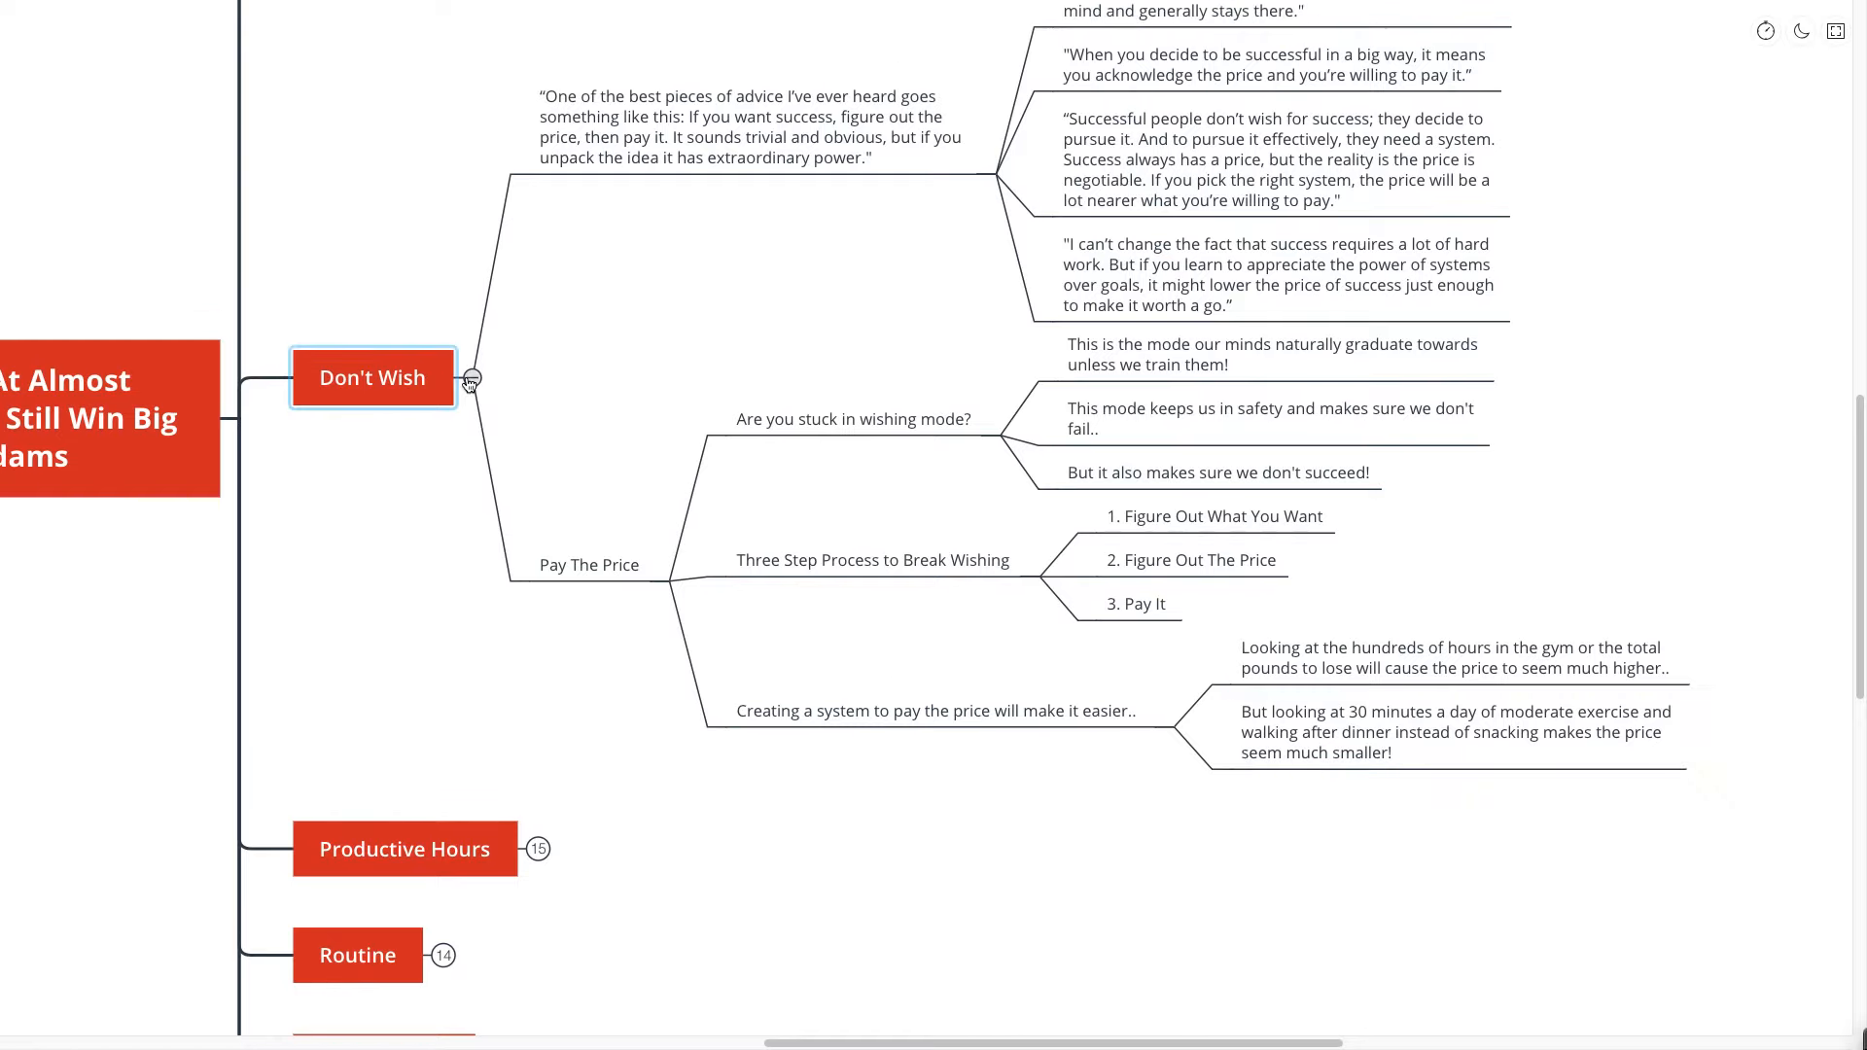
- Collapse Don't Wish, then expand Productive Hours and its opening productivity quote
click(472, 378)
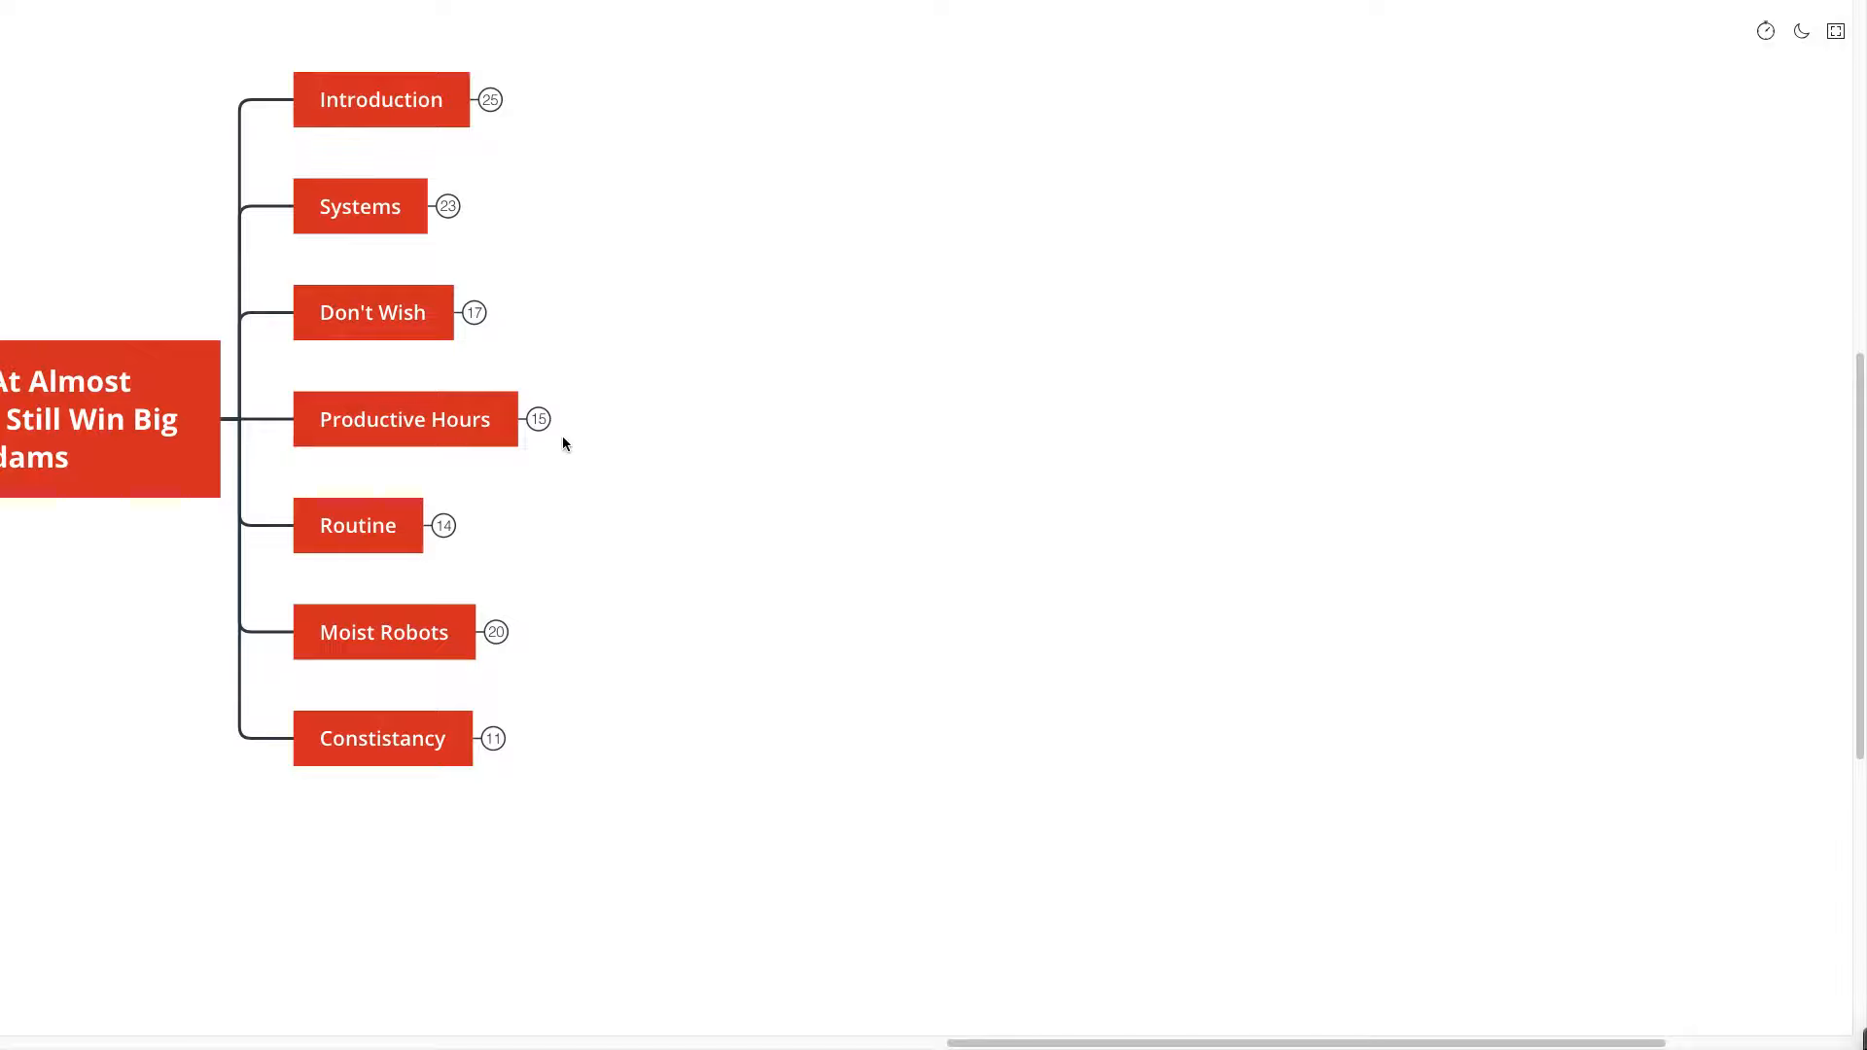
click(371, 313)
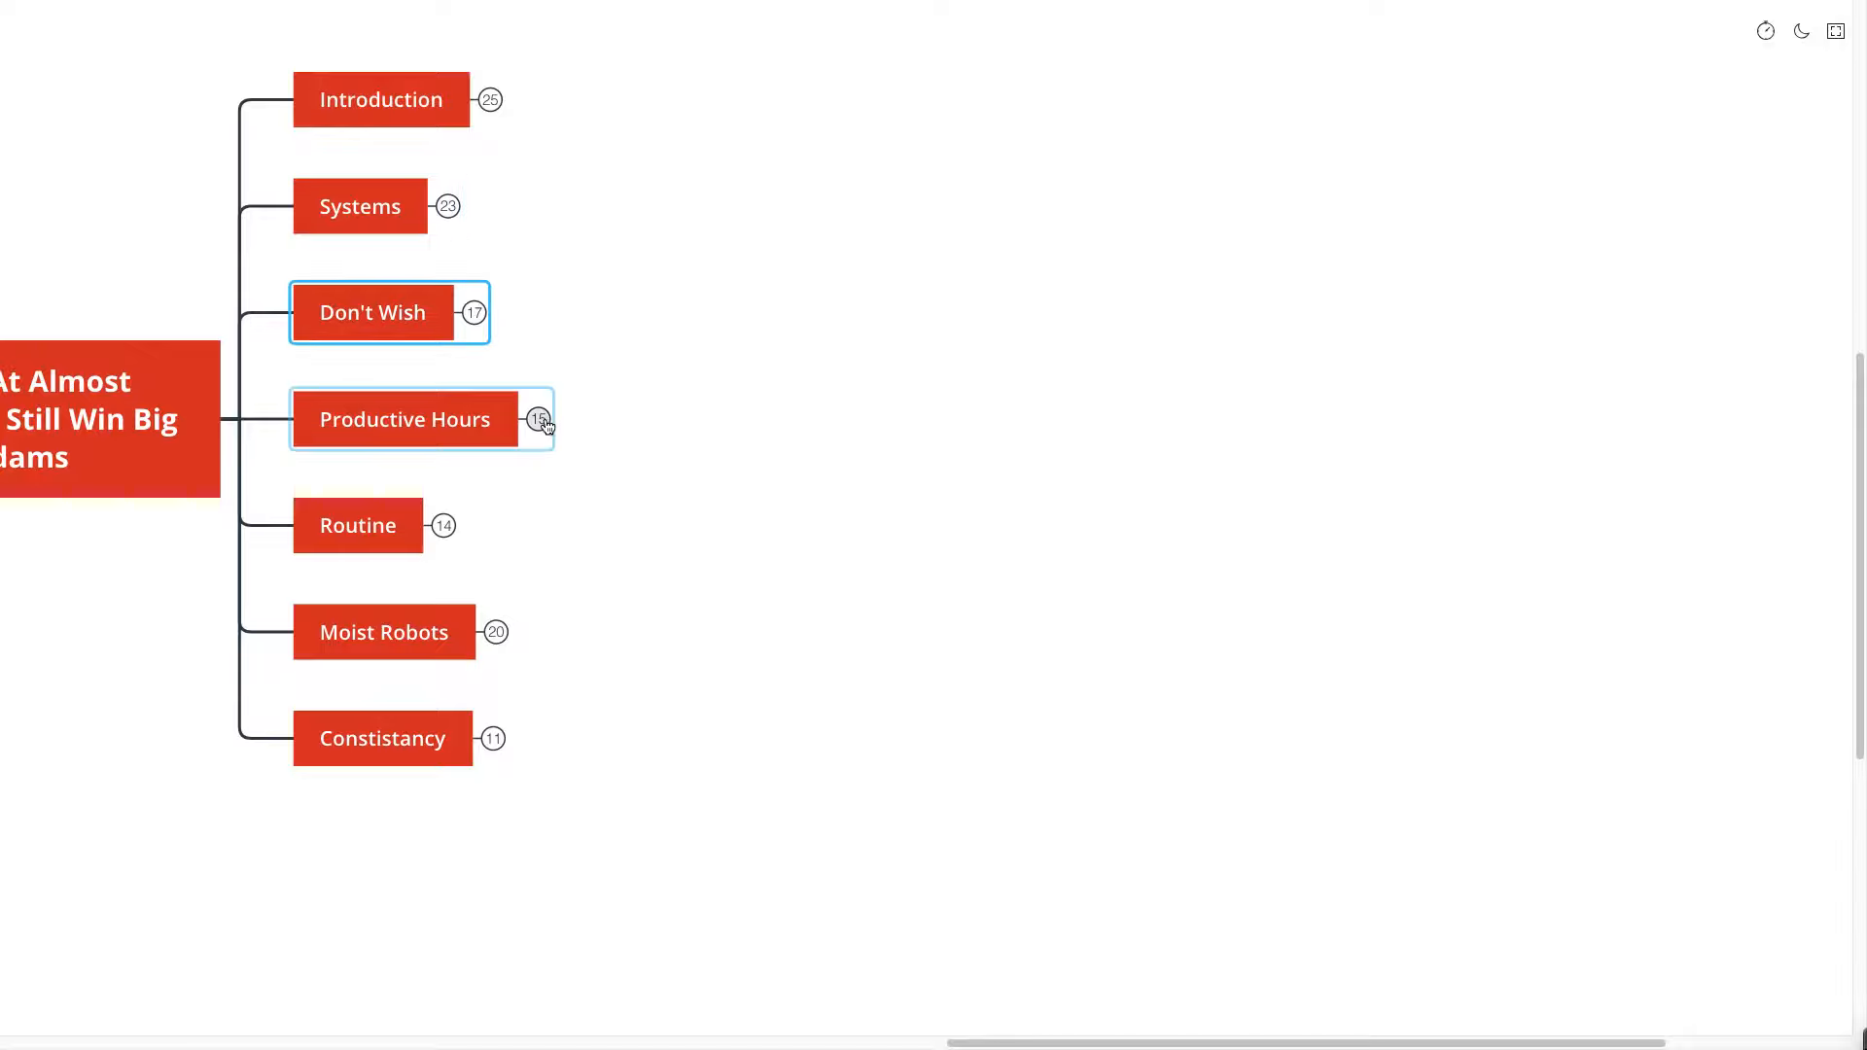
click(405, 419)
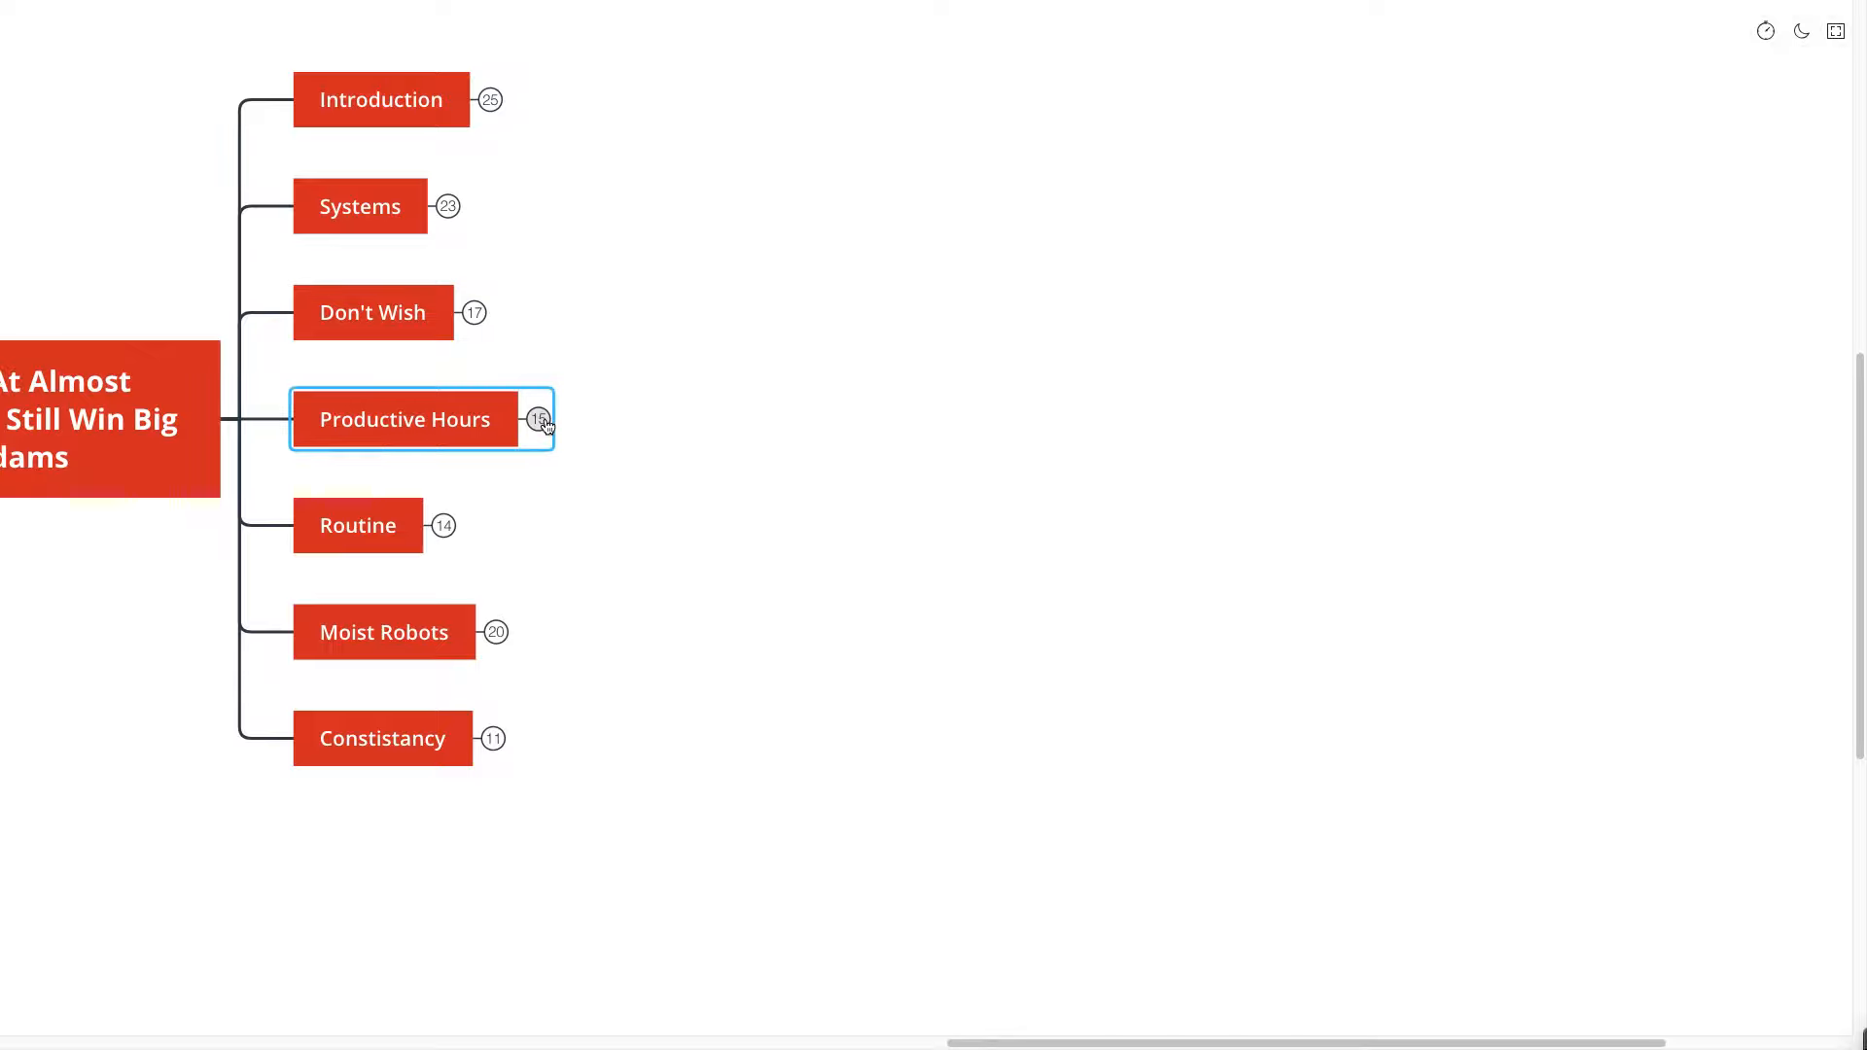
click(542, 419)
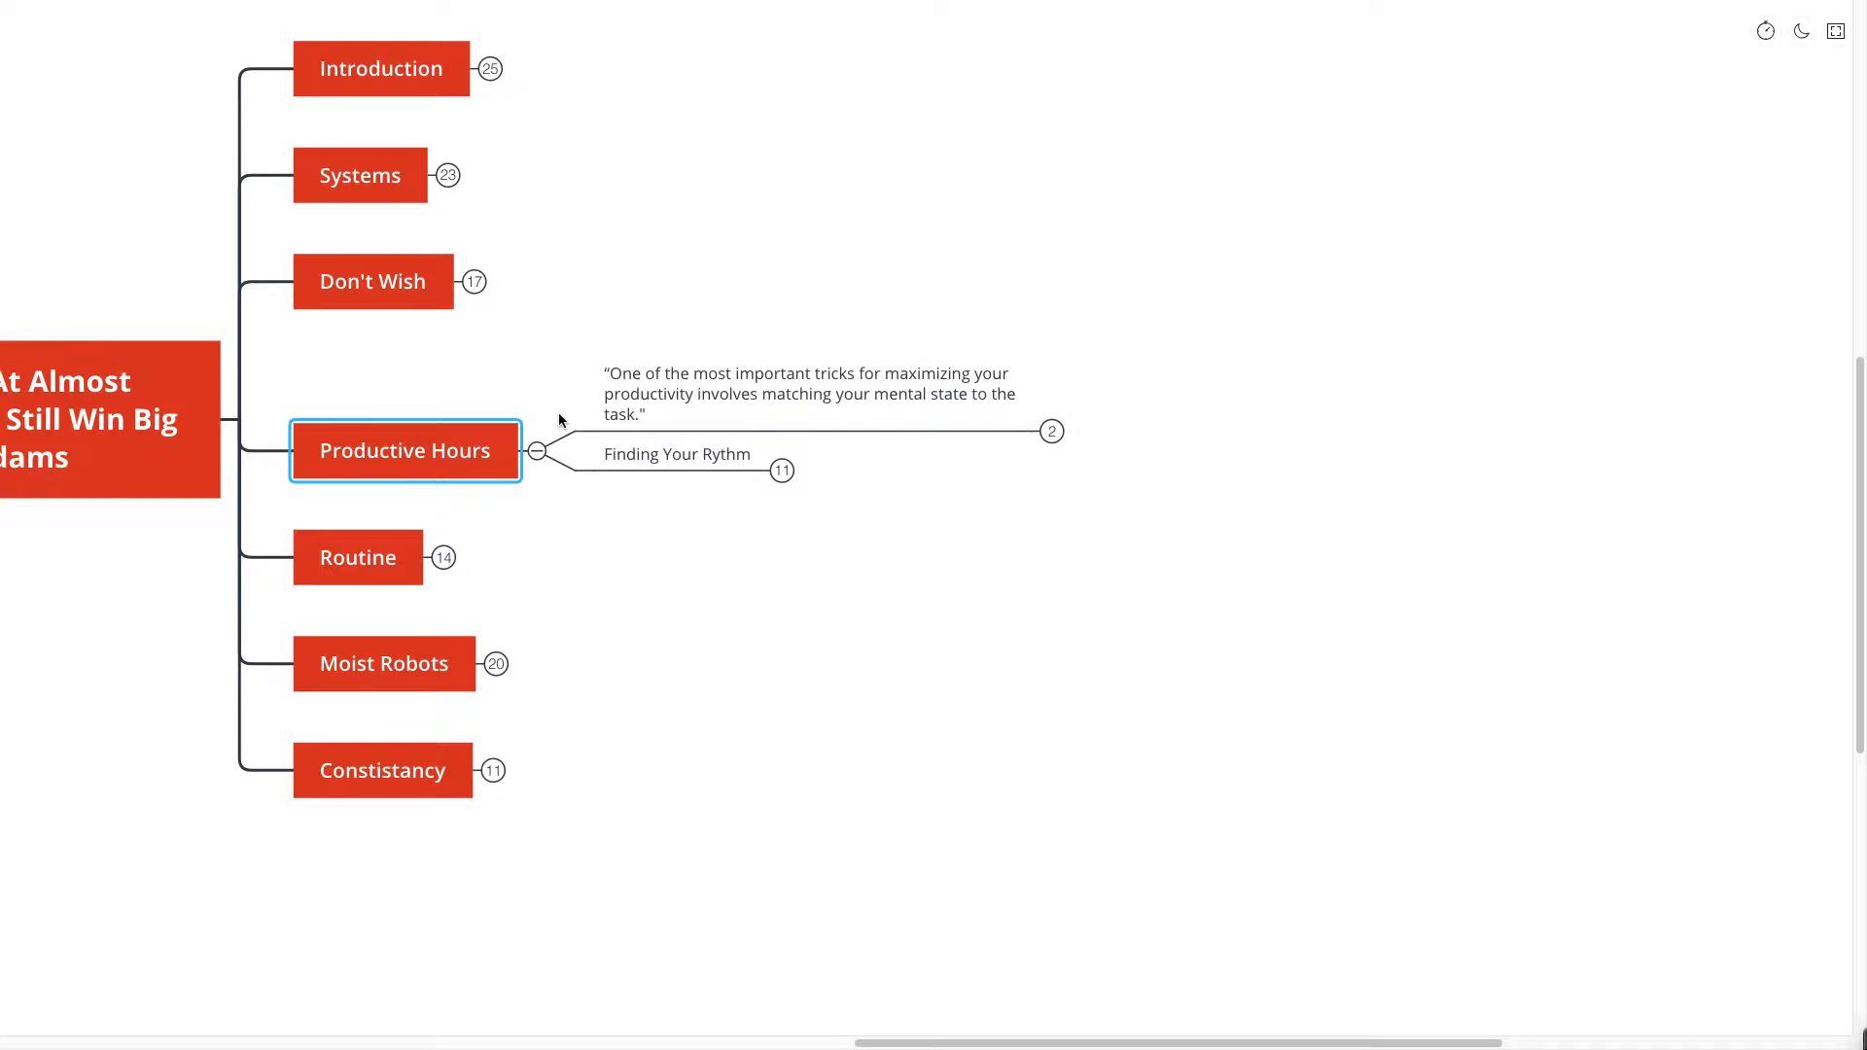
click(827, 401)
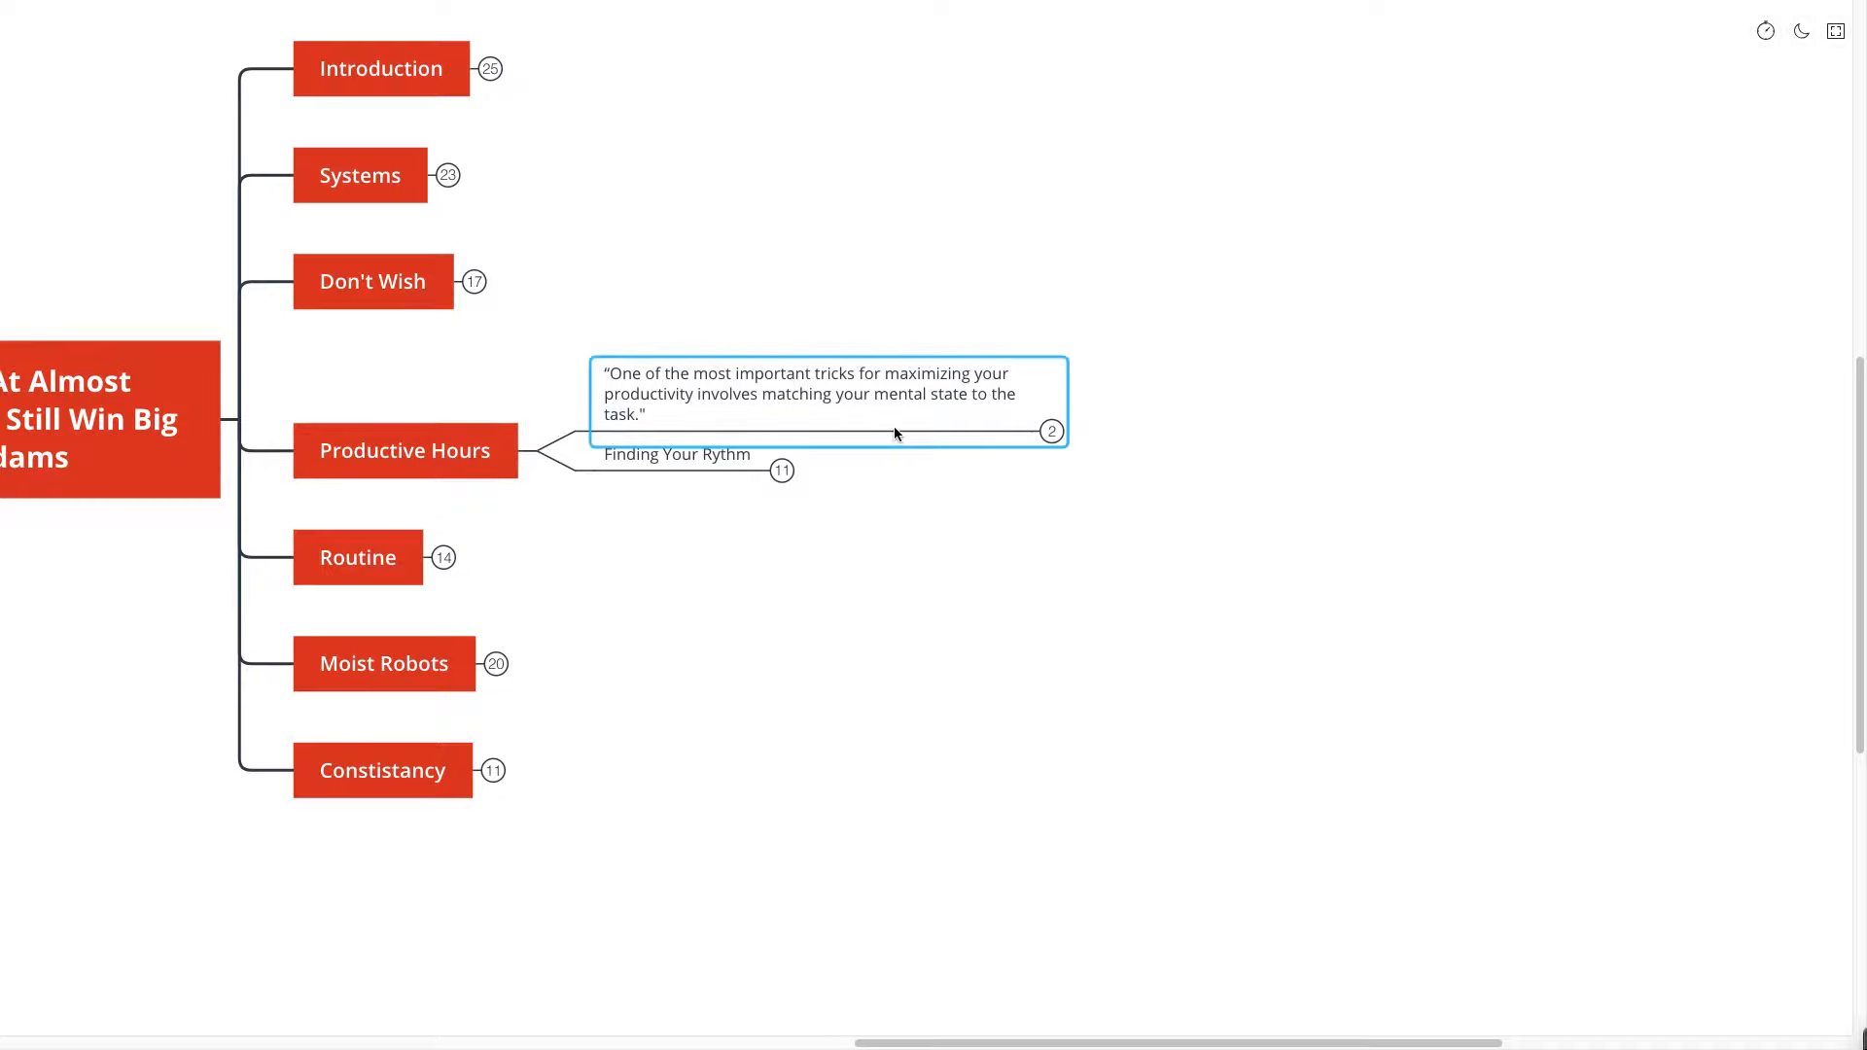
click(1050, 431)
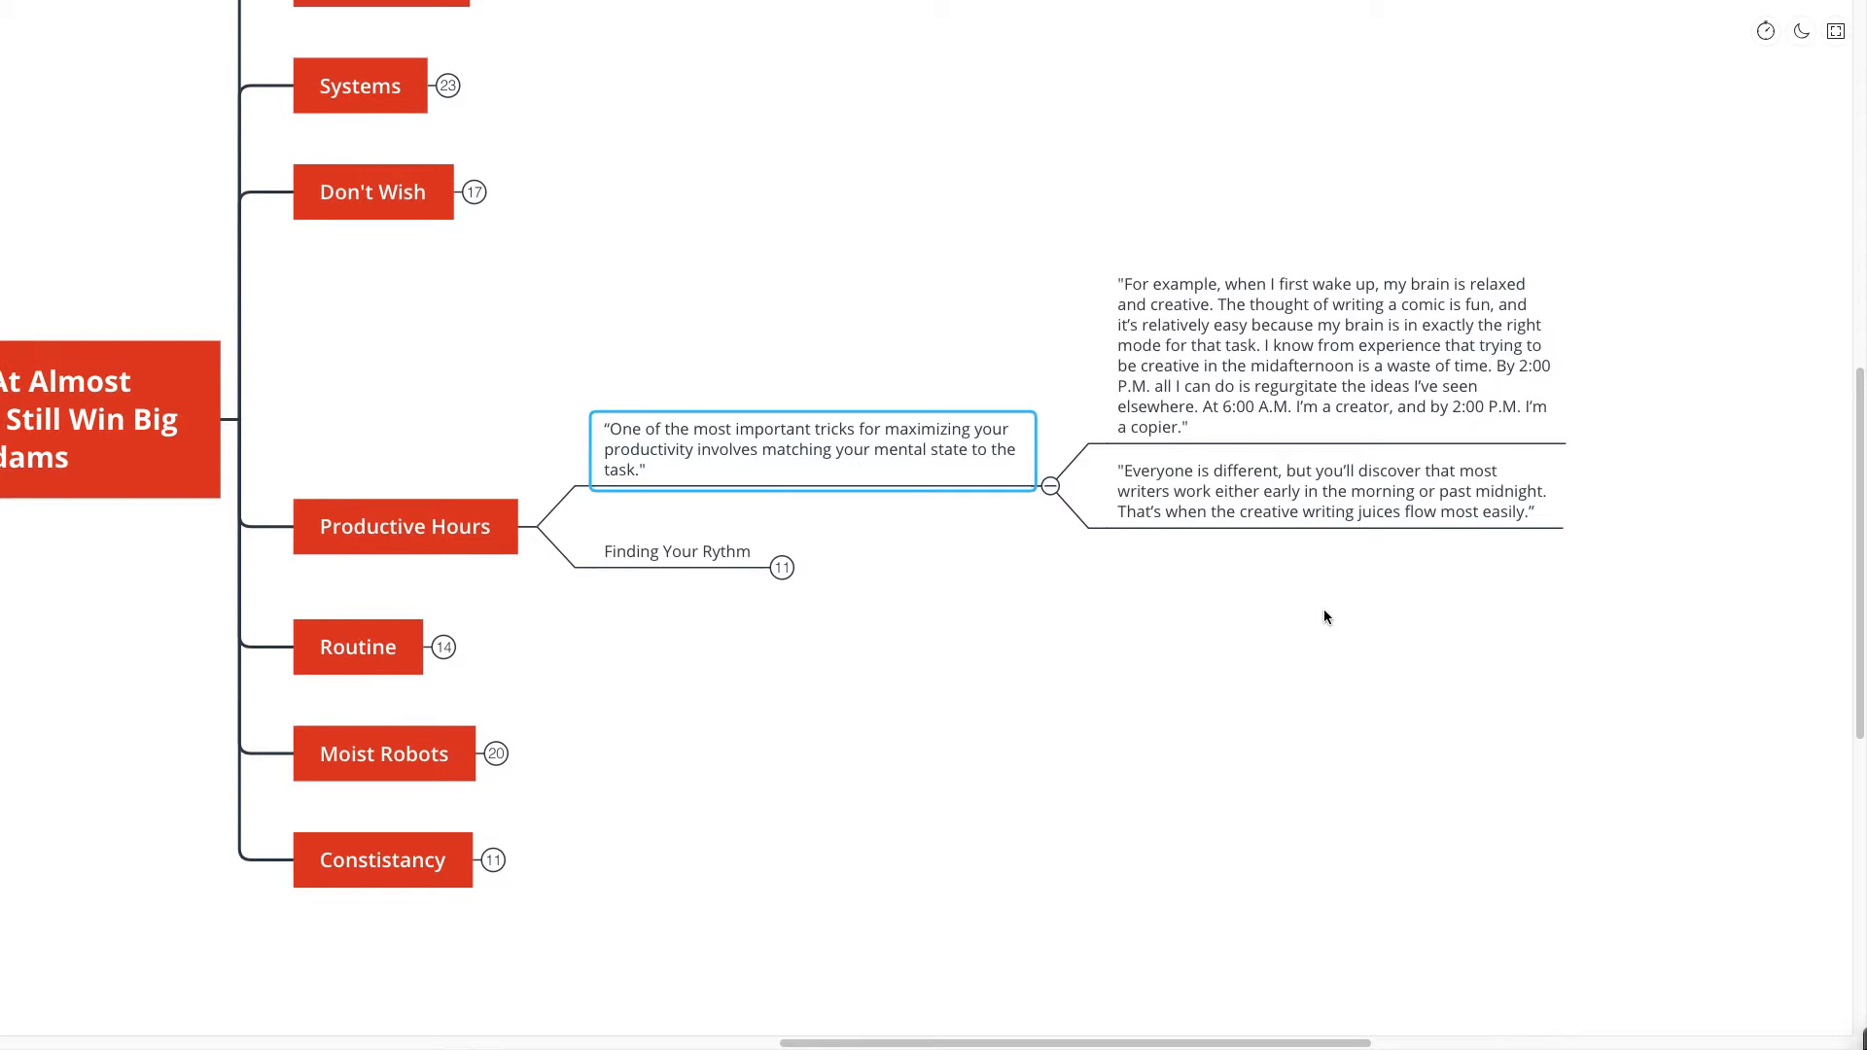
click(1326, 616)
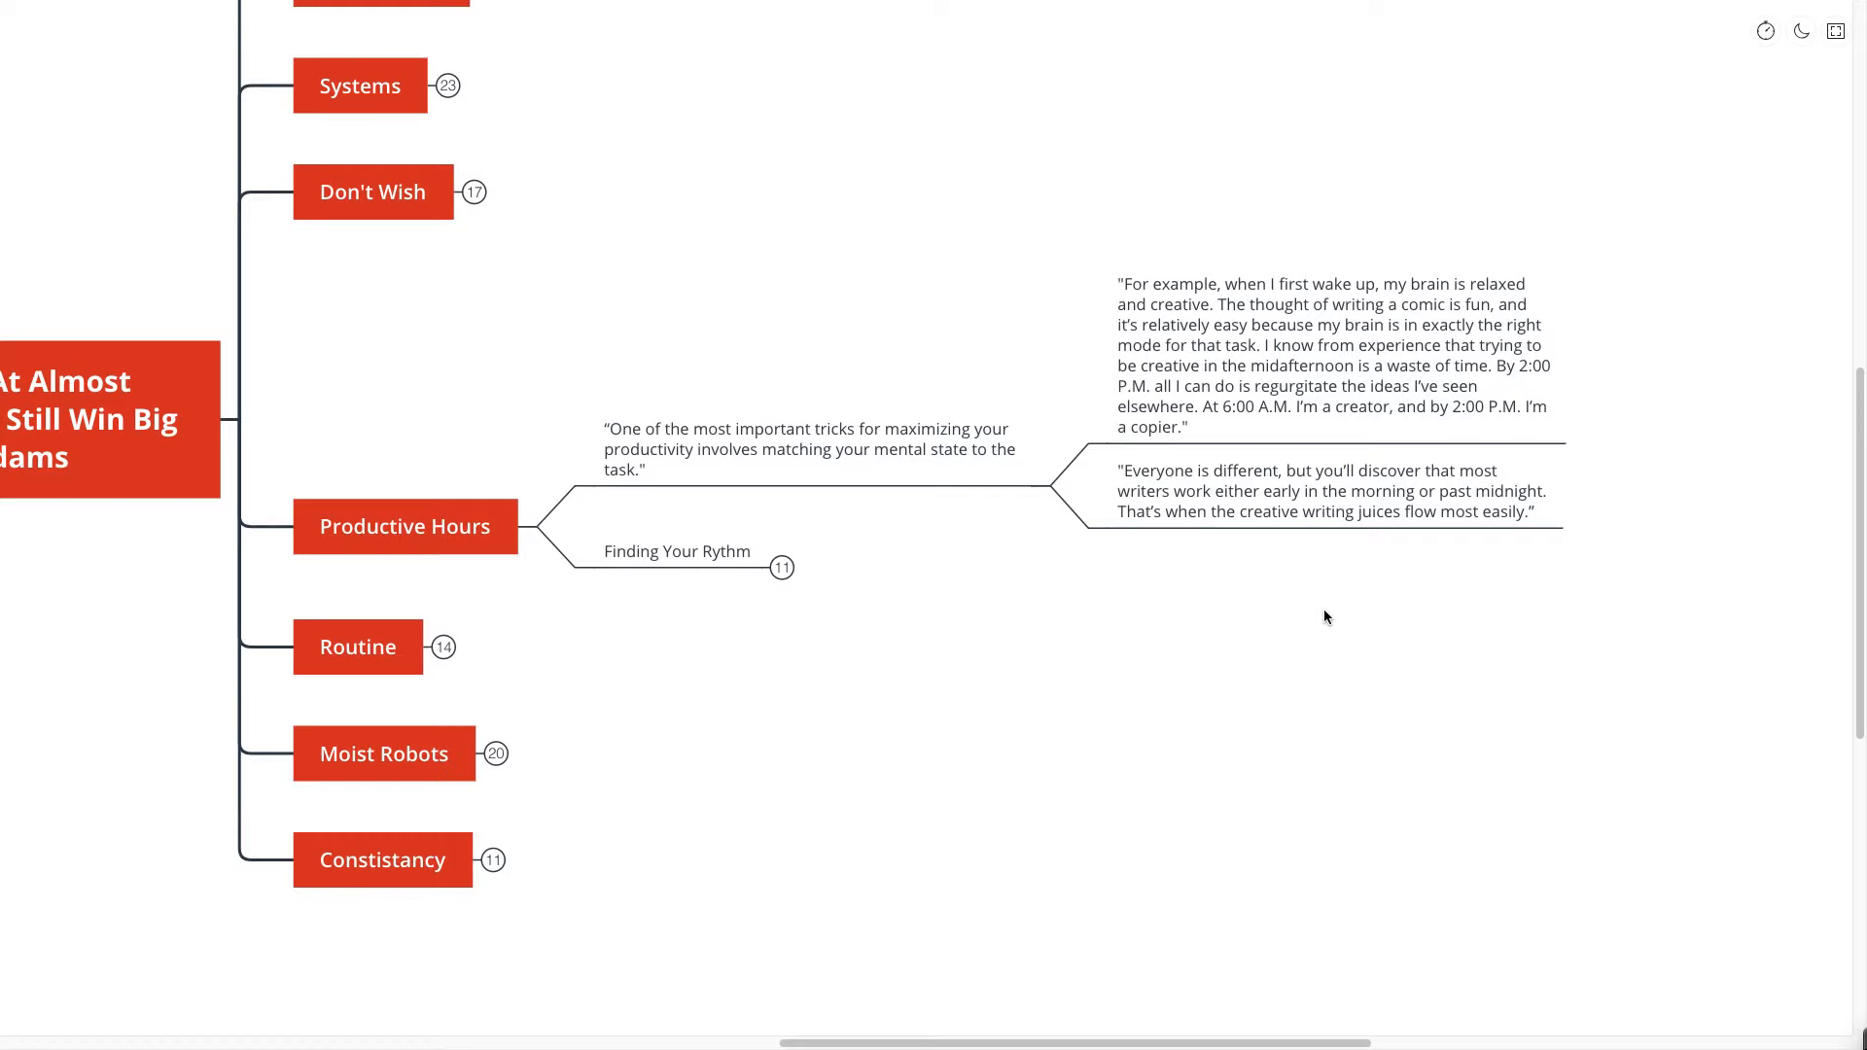
mouse_move(1209, 614)
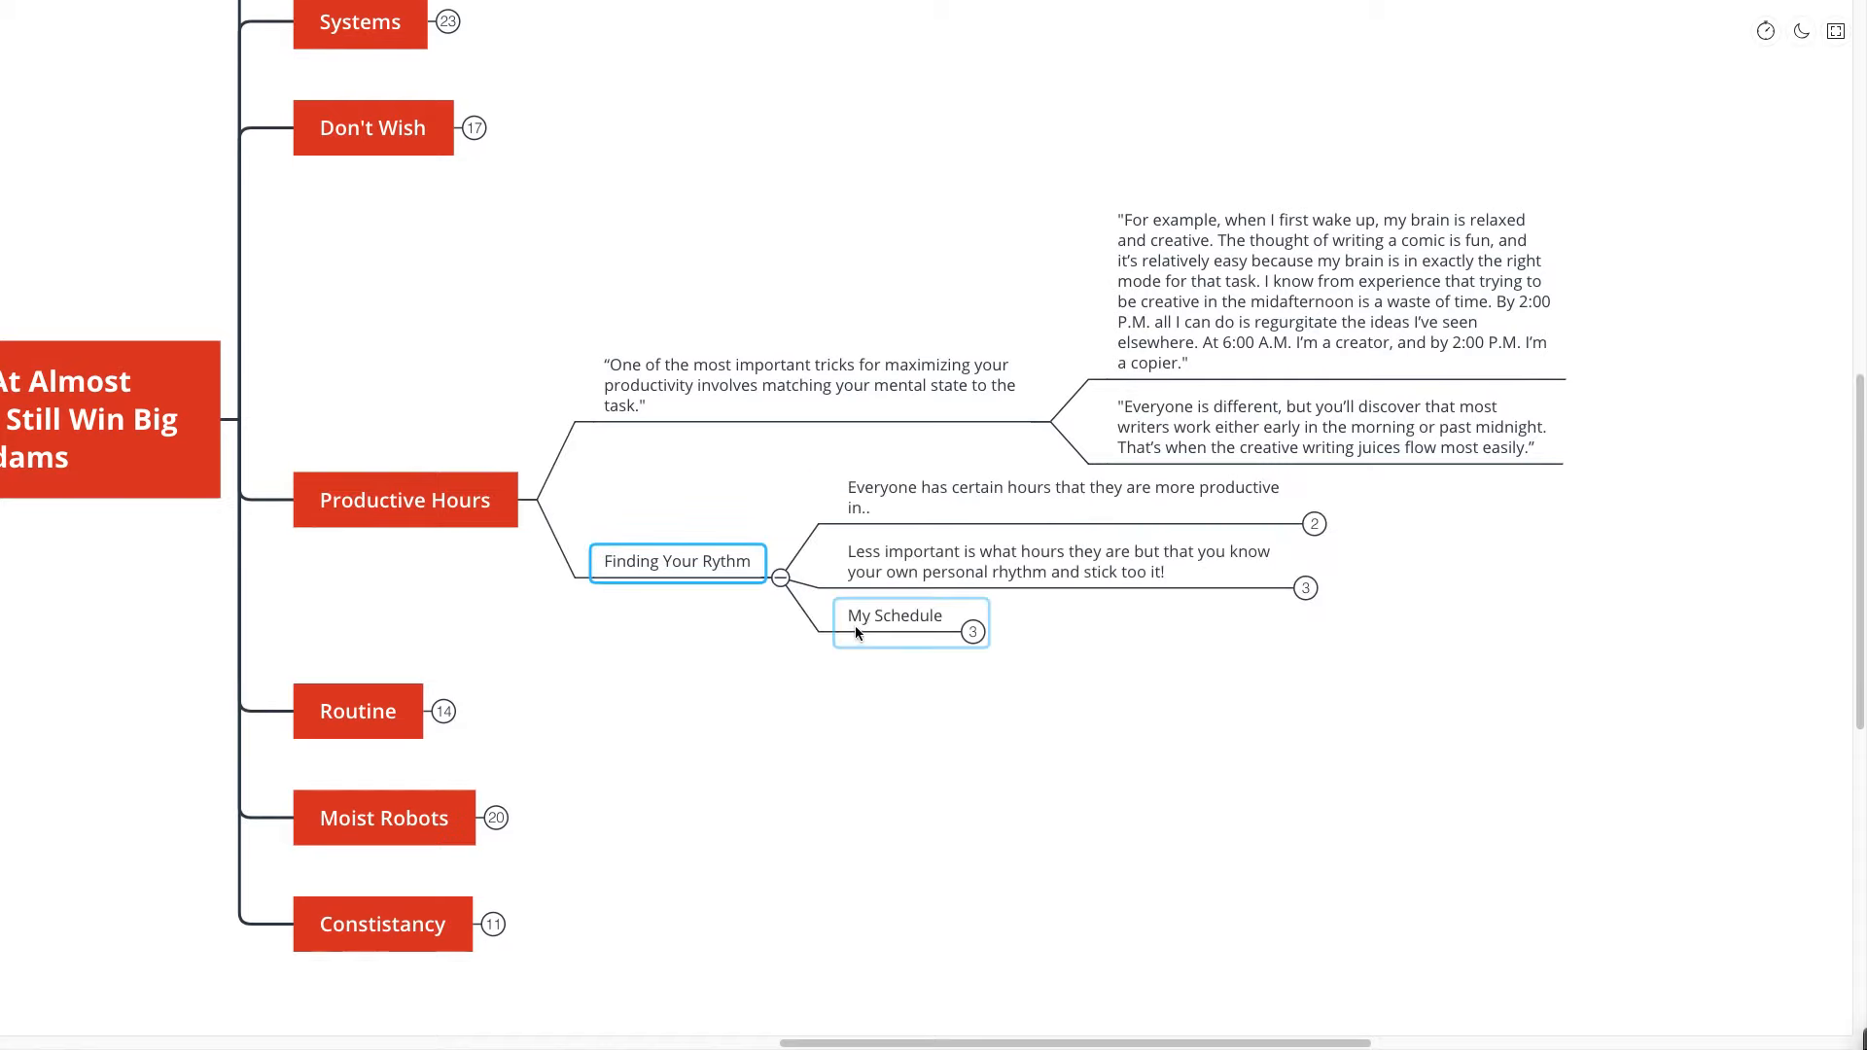
- Expand the productive-hours examples and the own-rhythm note into its scheduling questions
click(1224, 712)
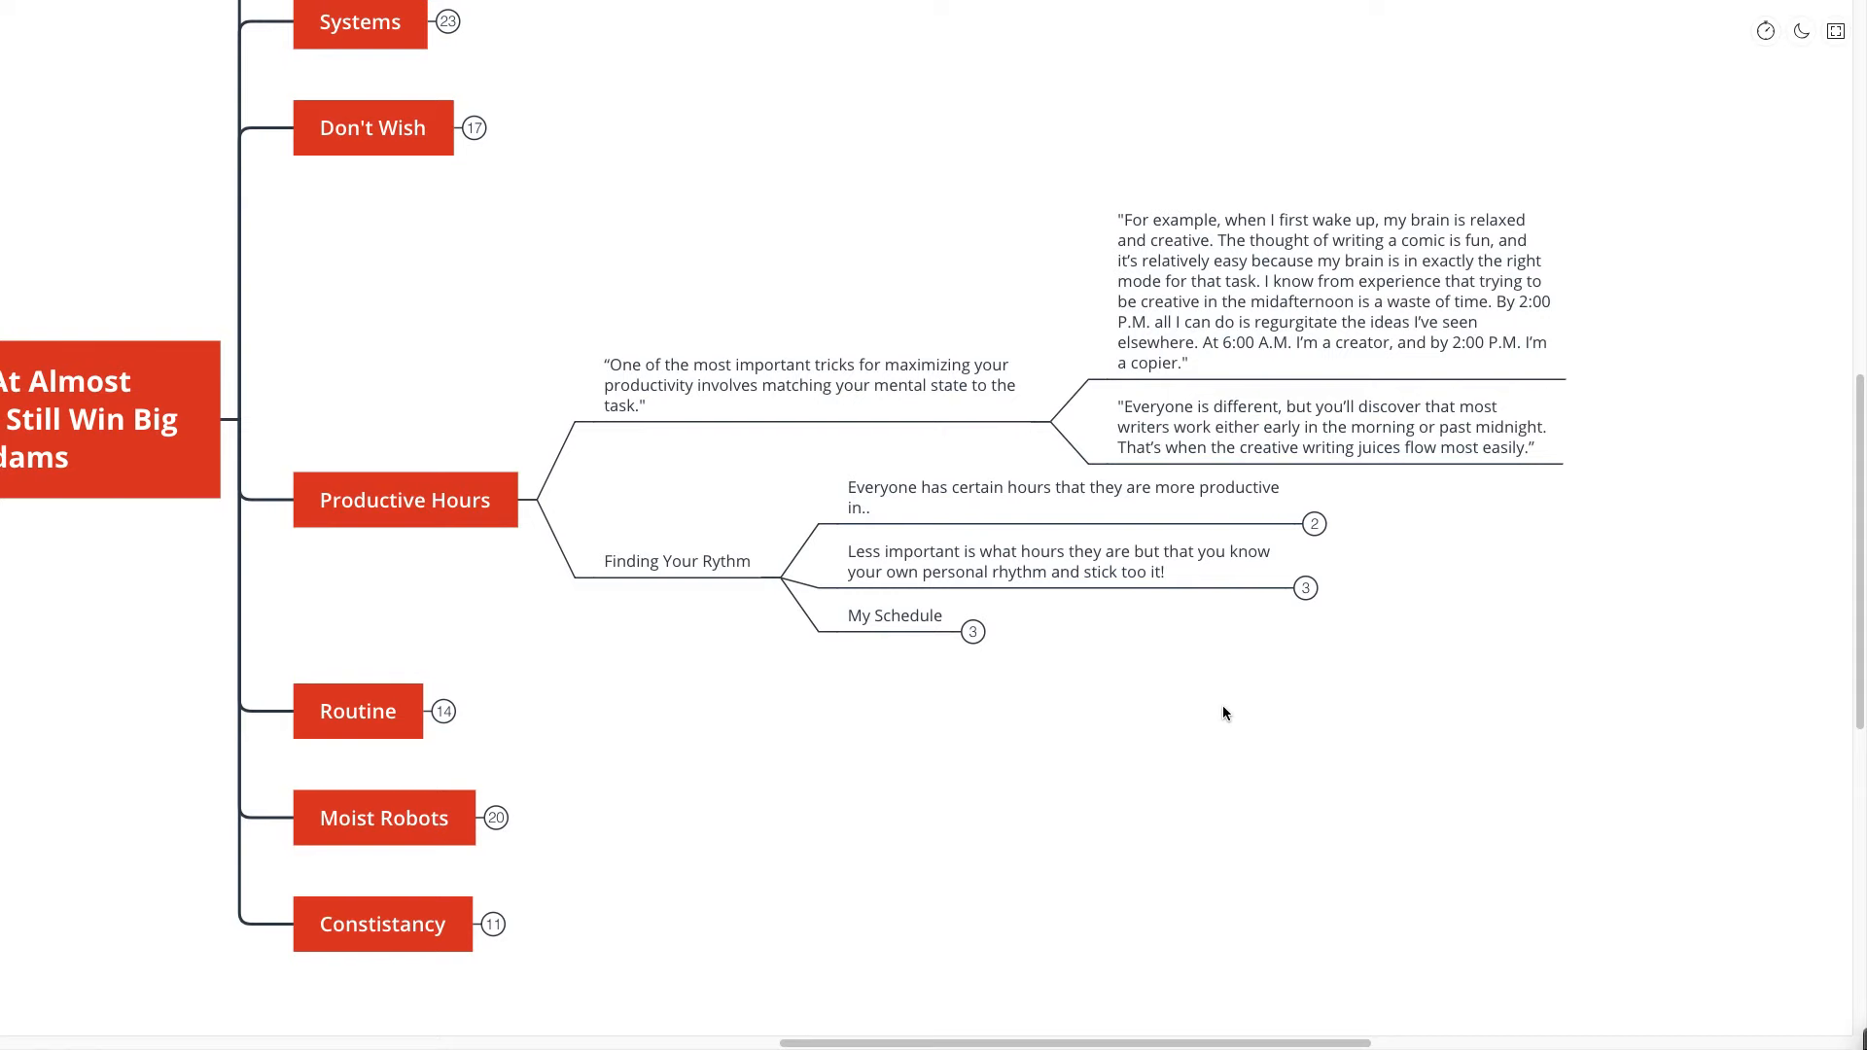
click(1314, 524)
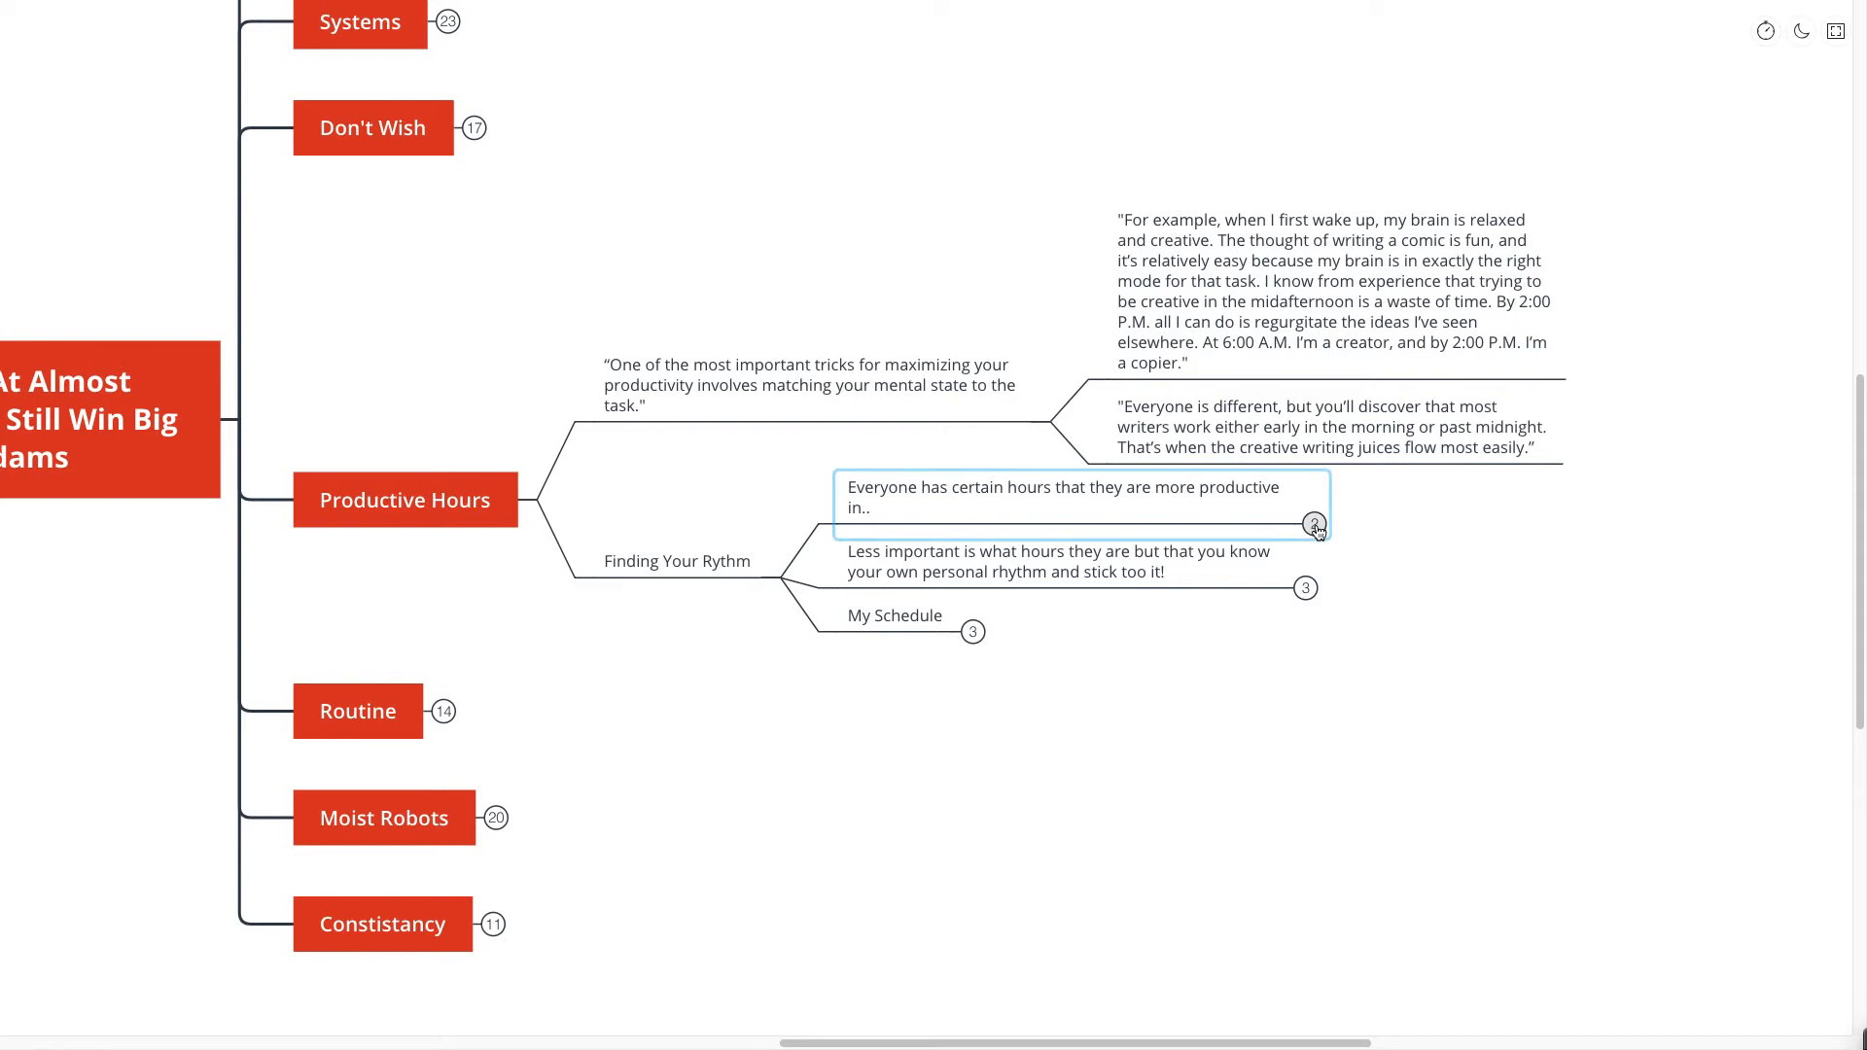
click(1314, 525)
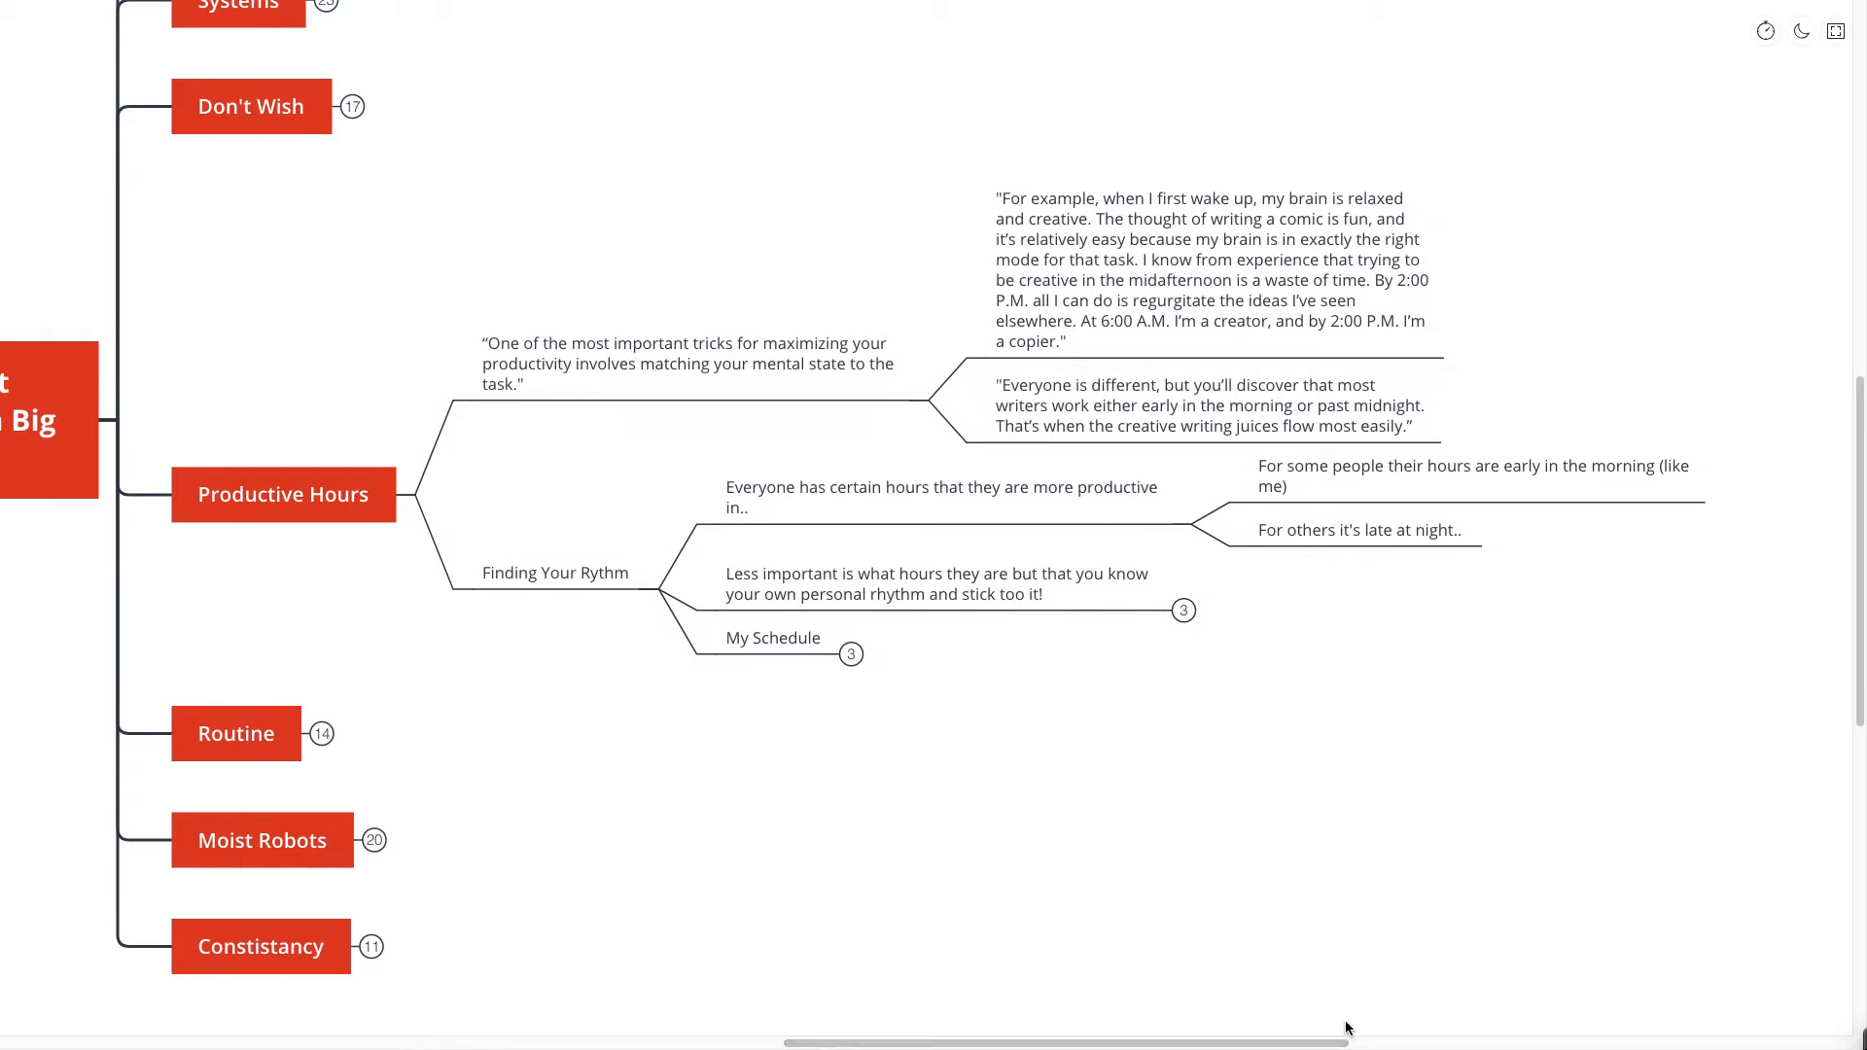
mouse_move(1379, 1027)
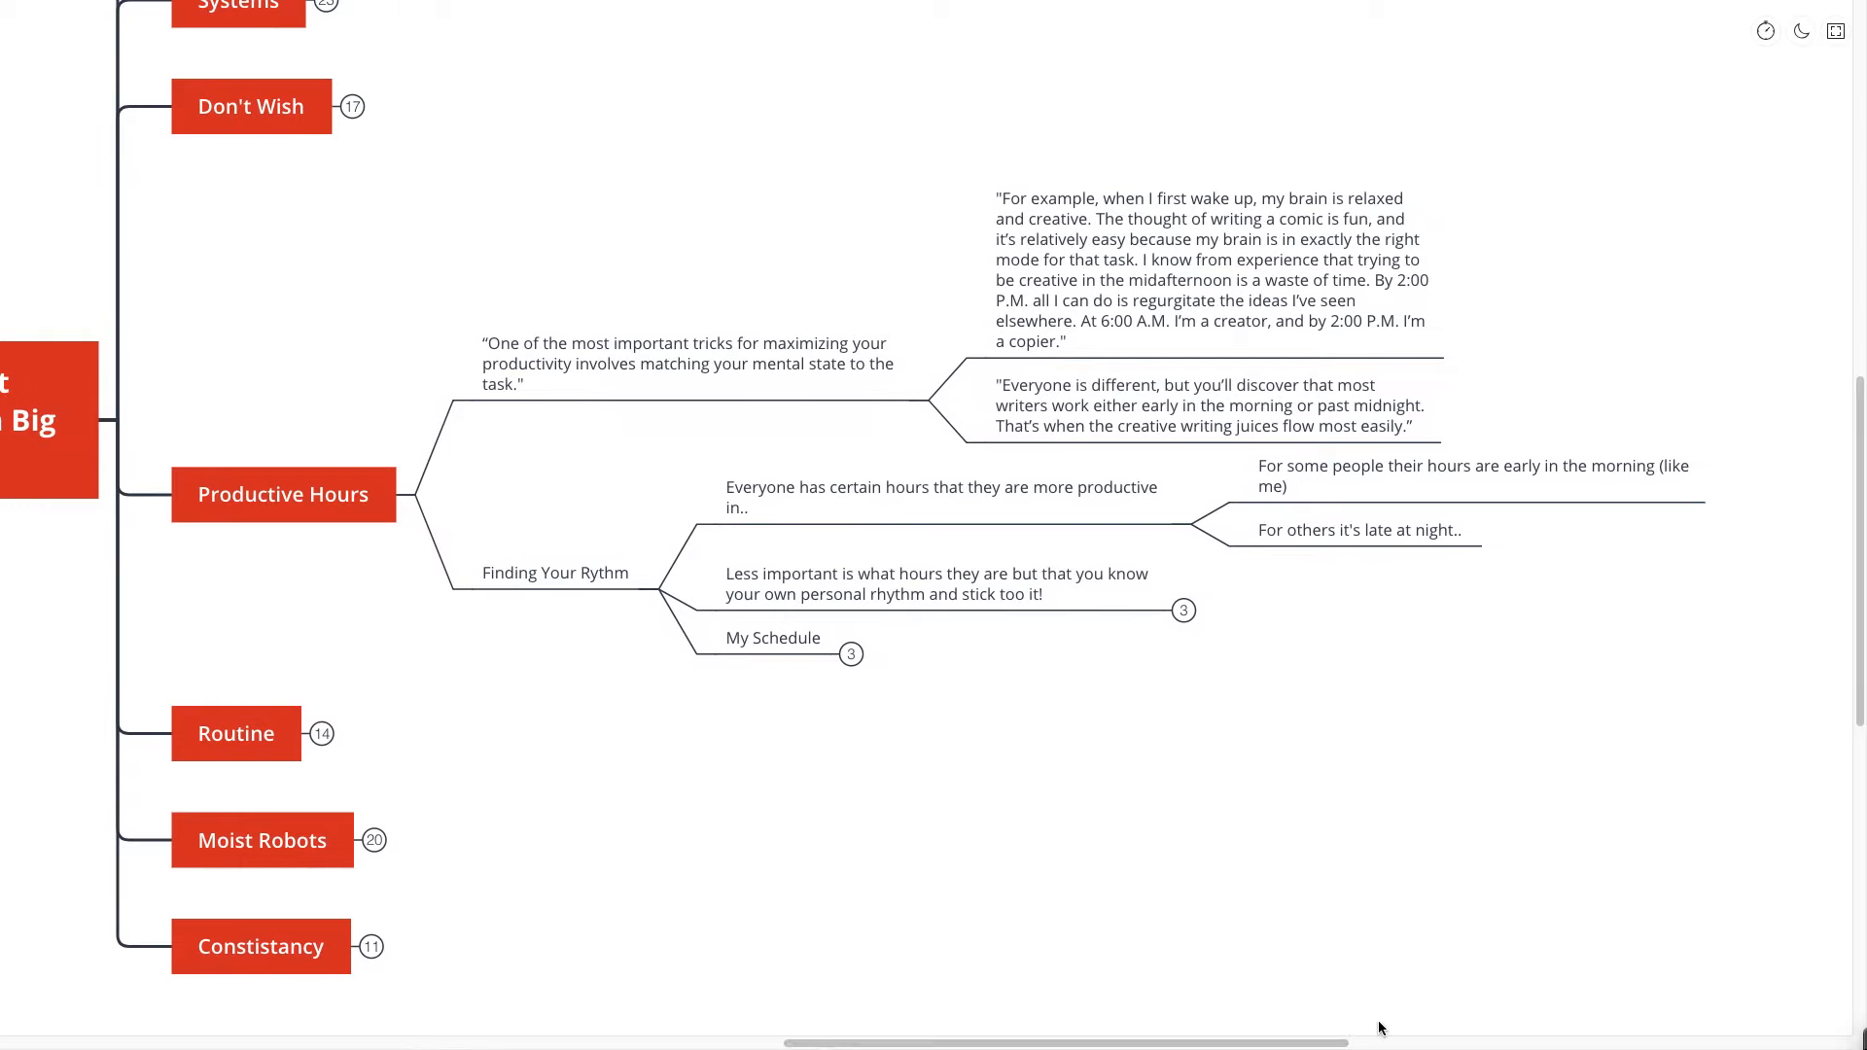
click(953, 584)
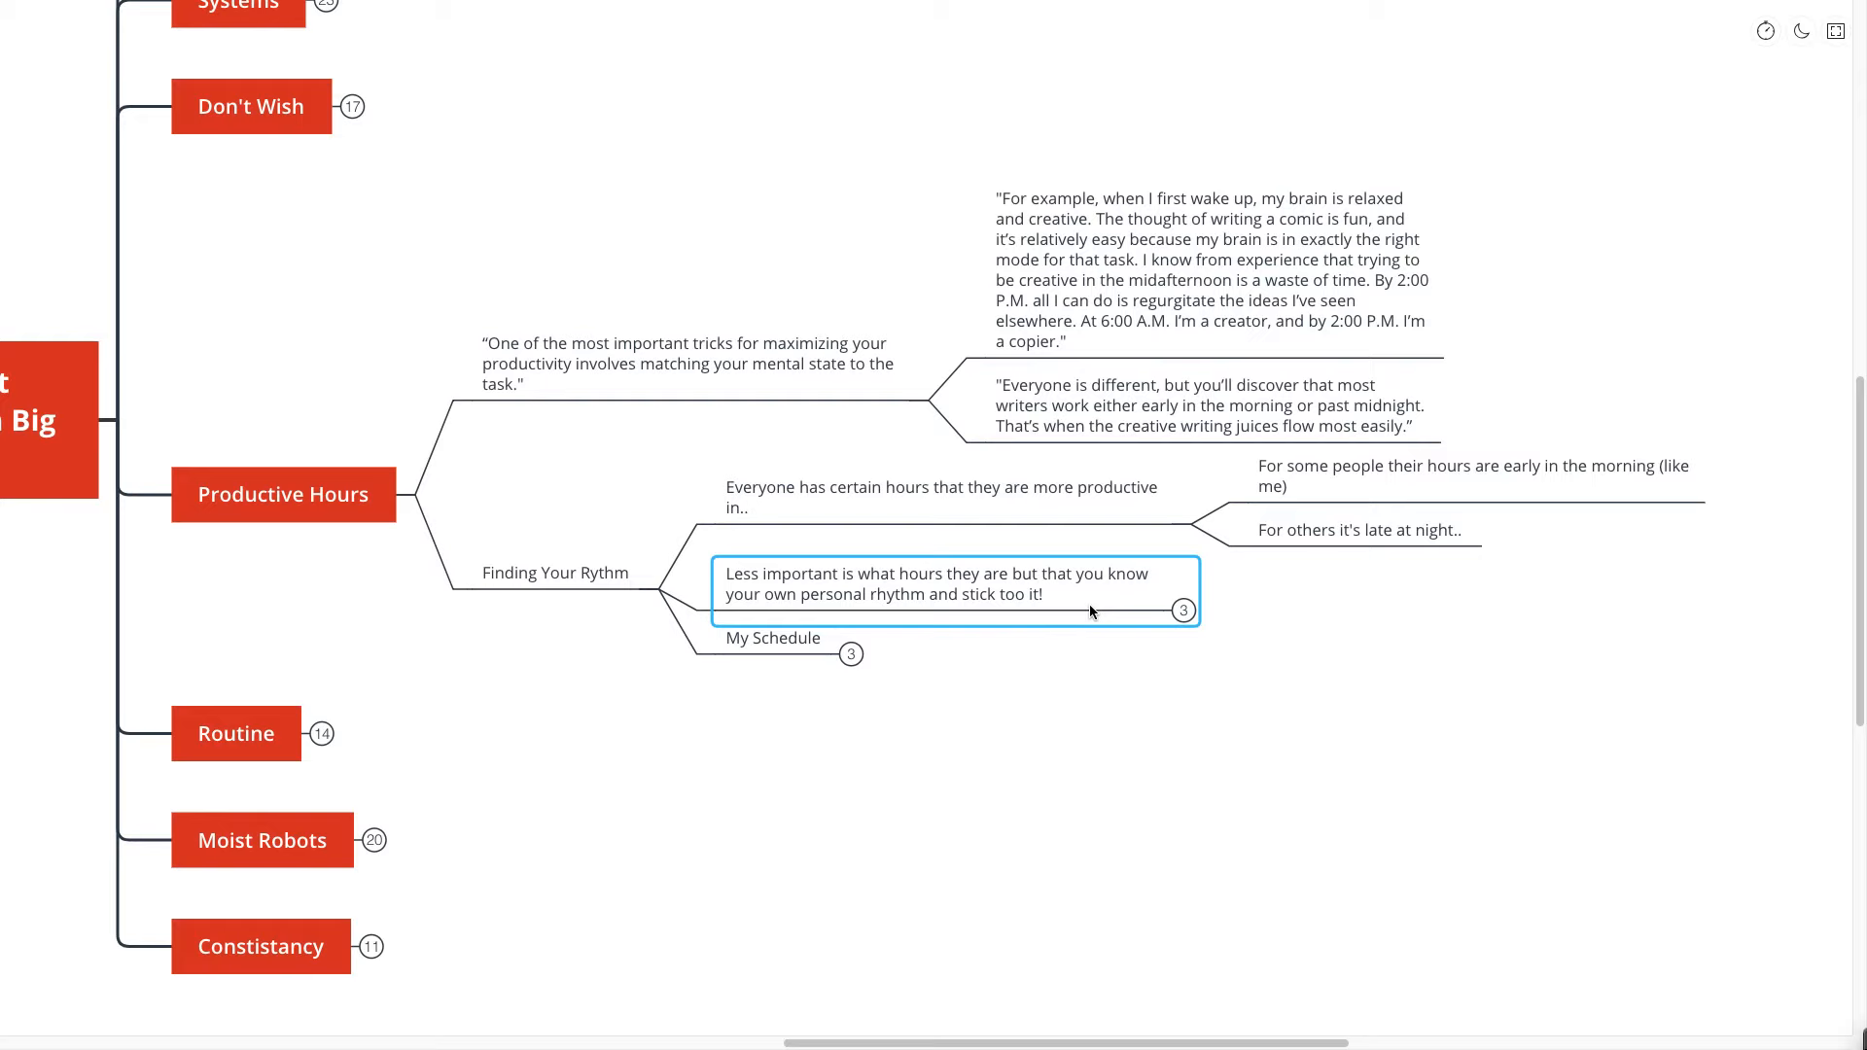
click(1183, 611)
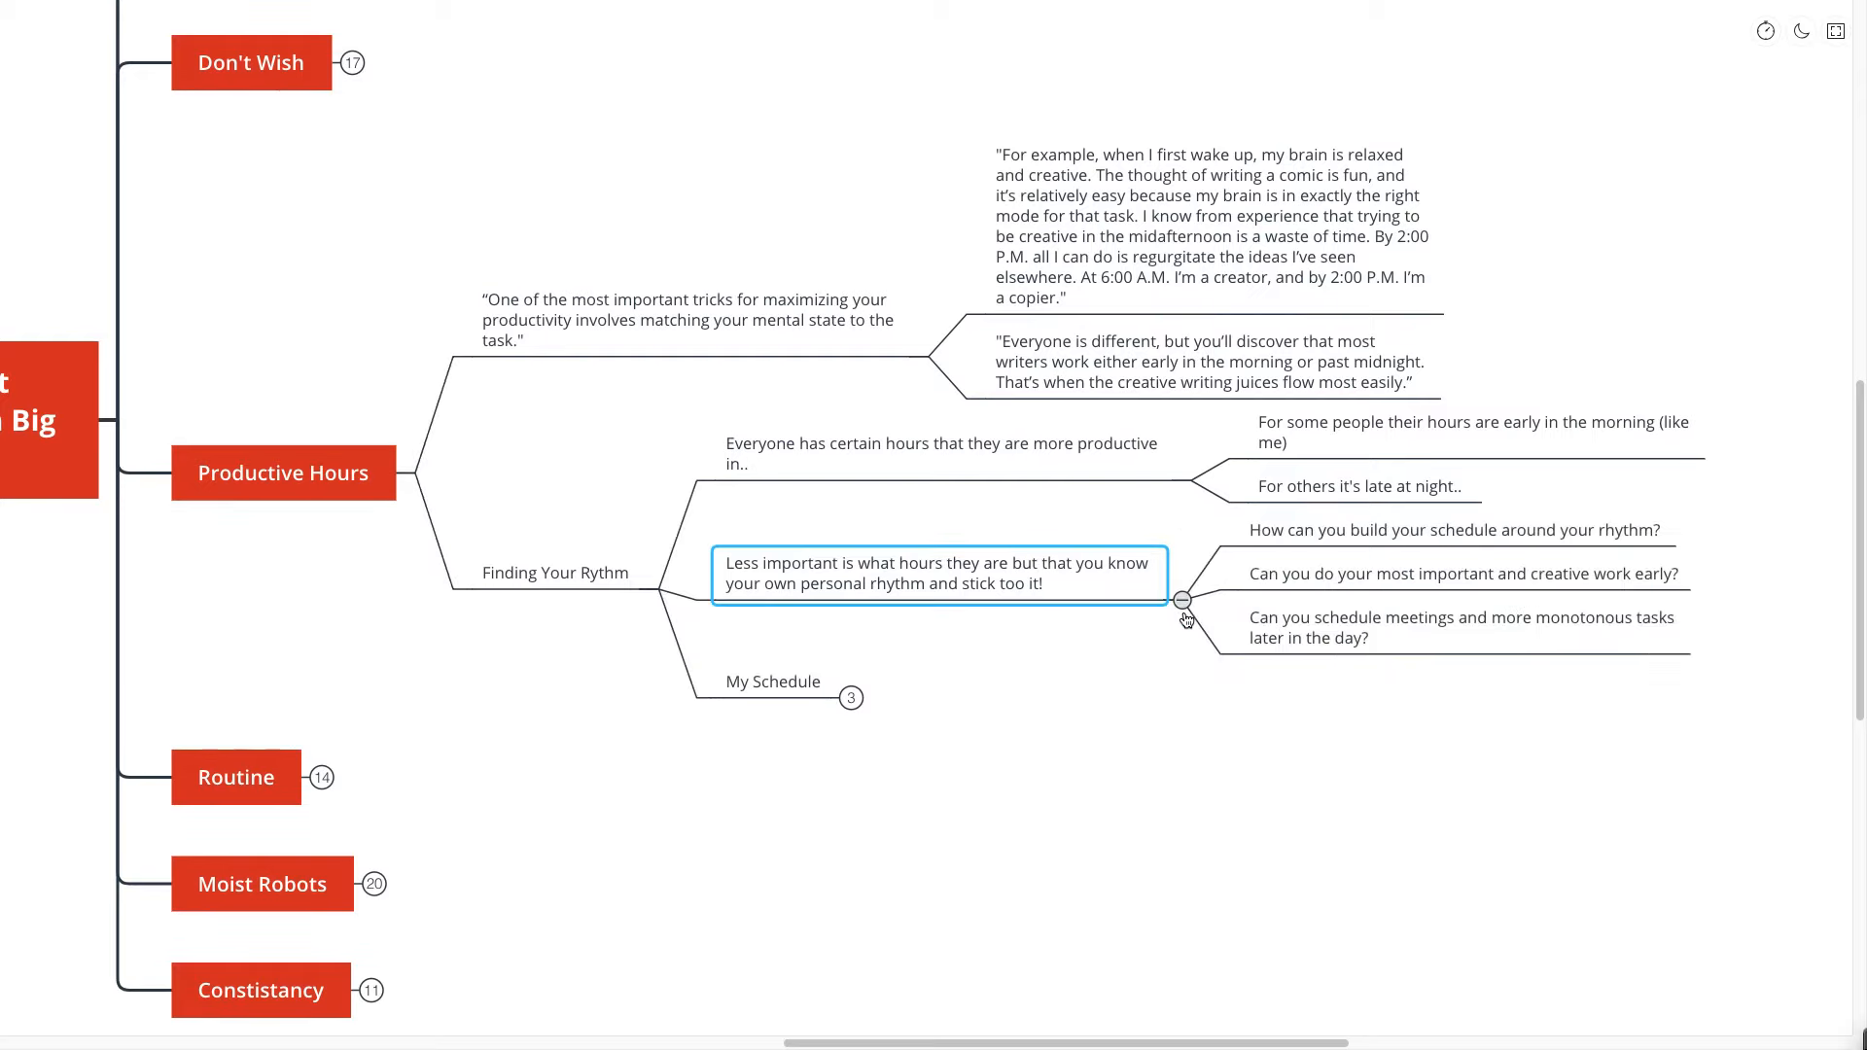
click(1342, 720)
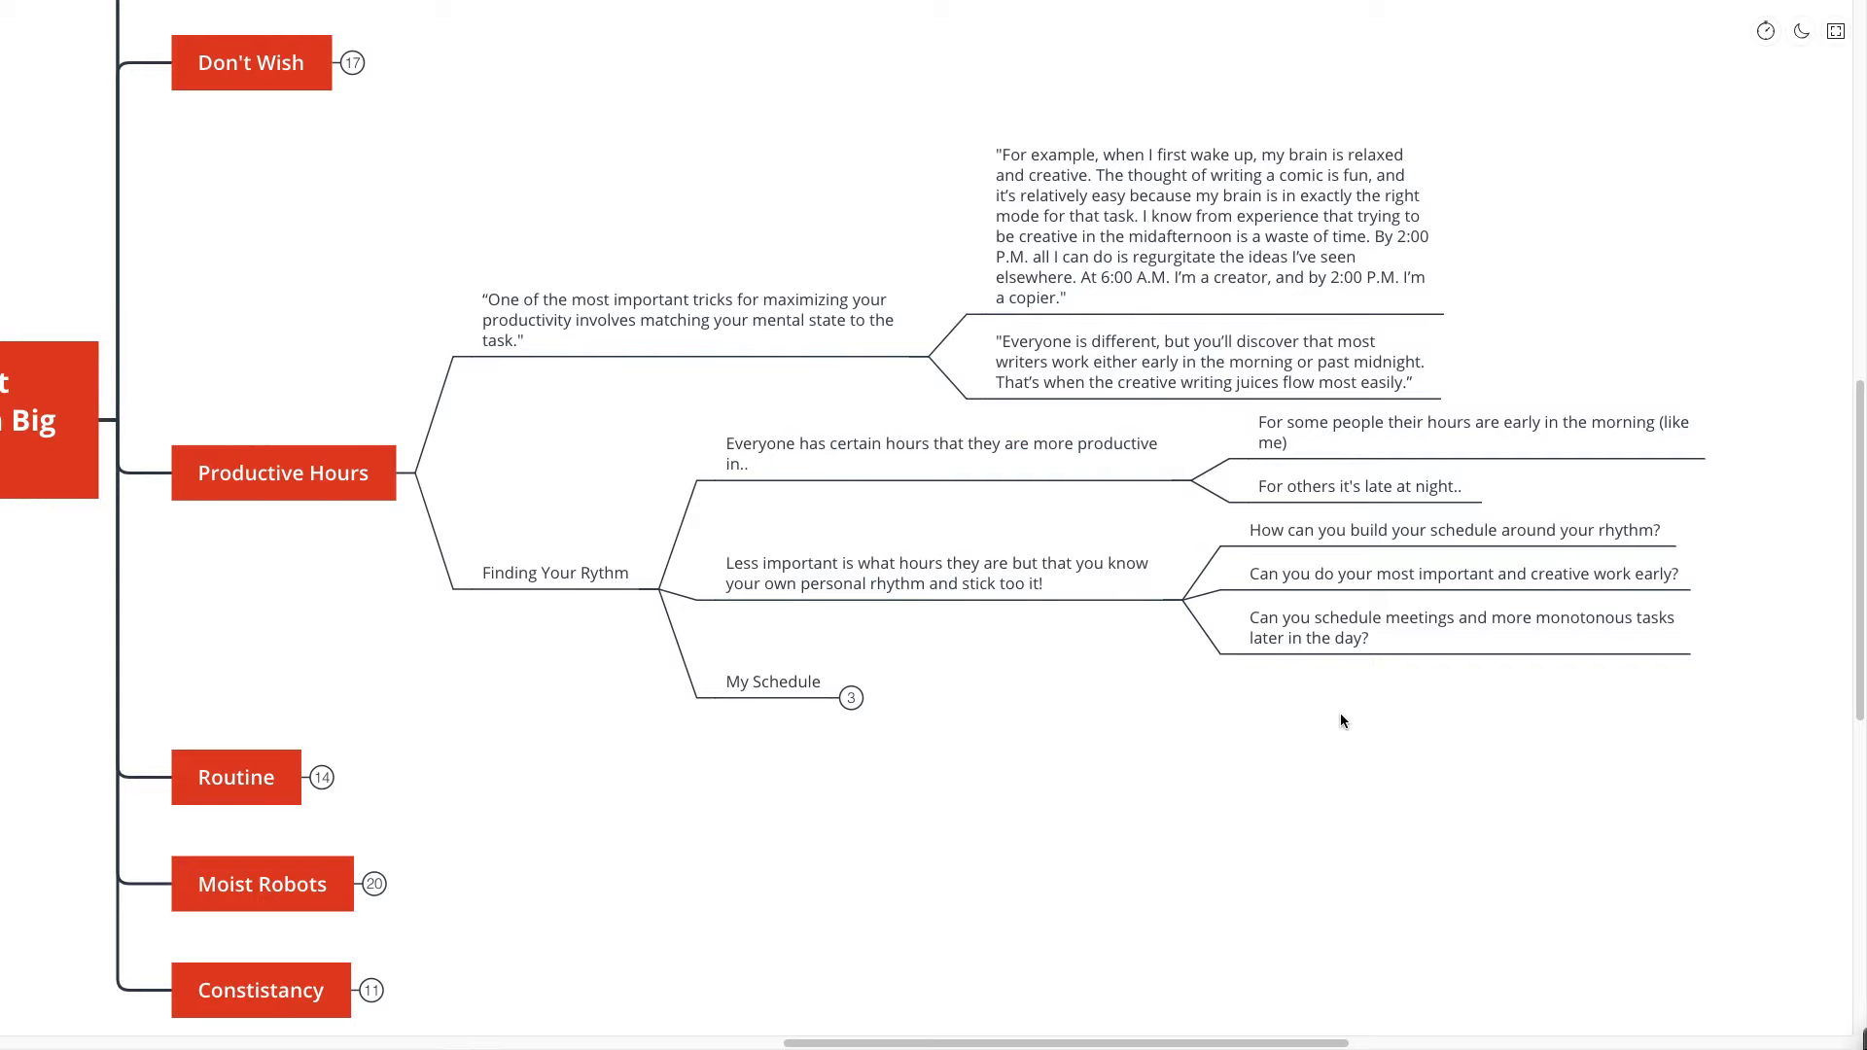
- Click around the canvas and select the My Schedule topic
click(1203, 362)
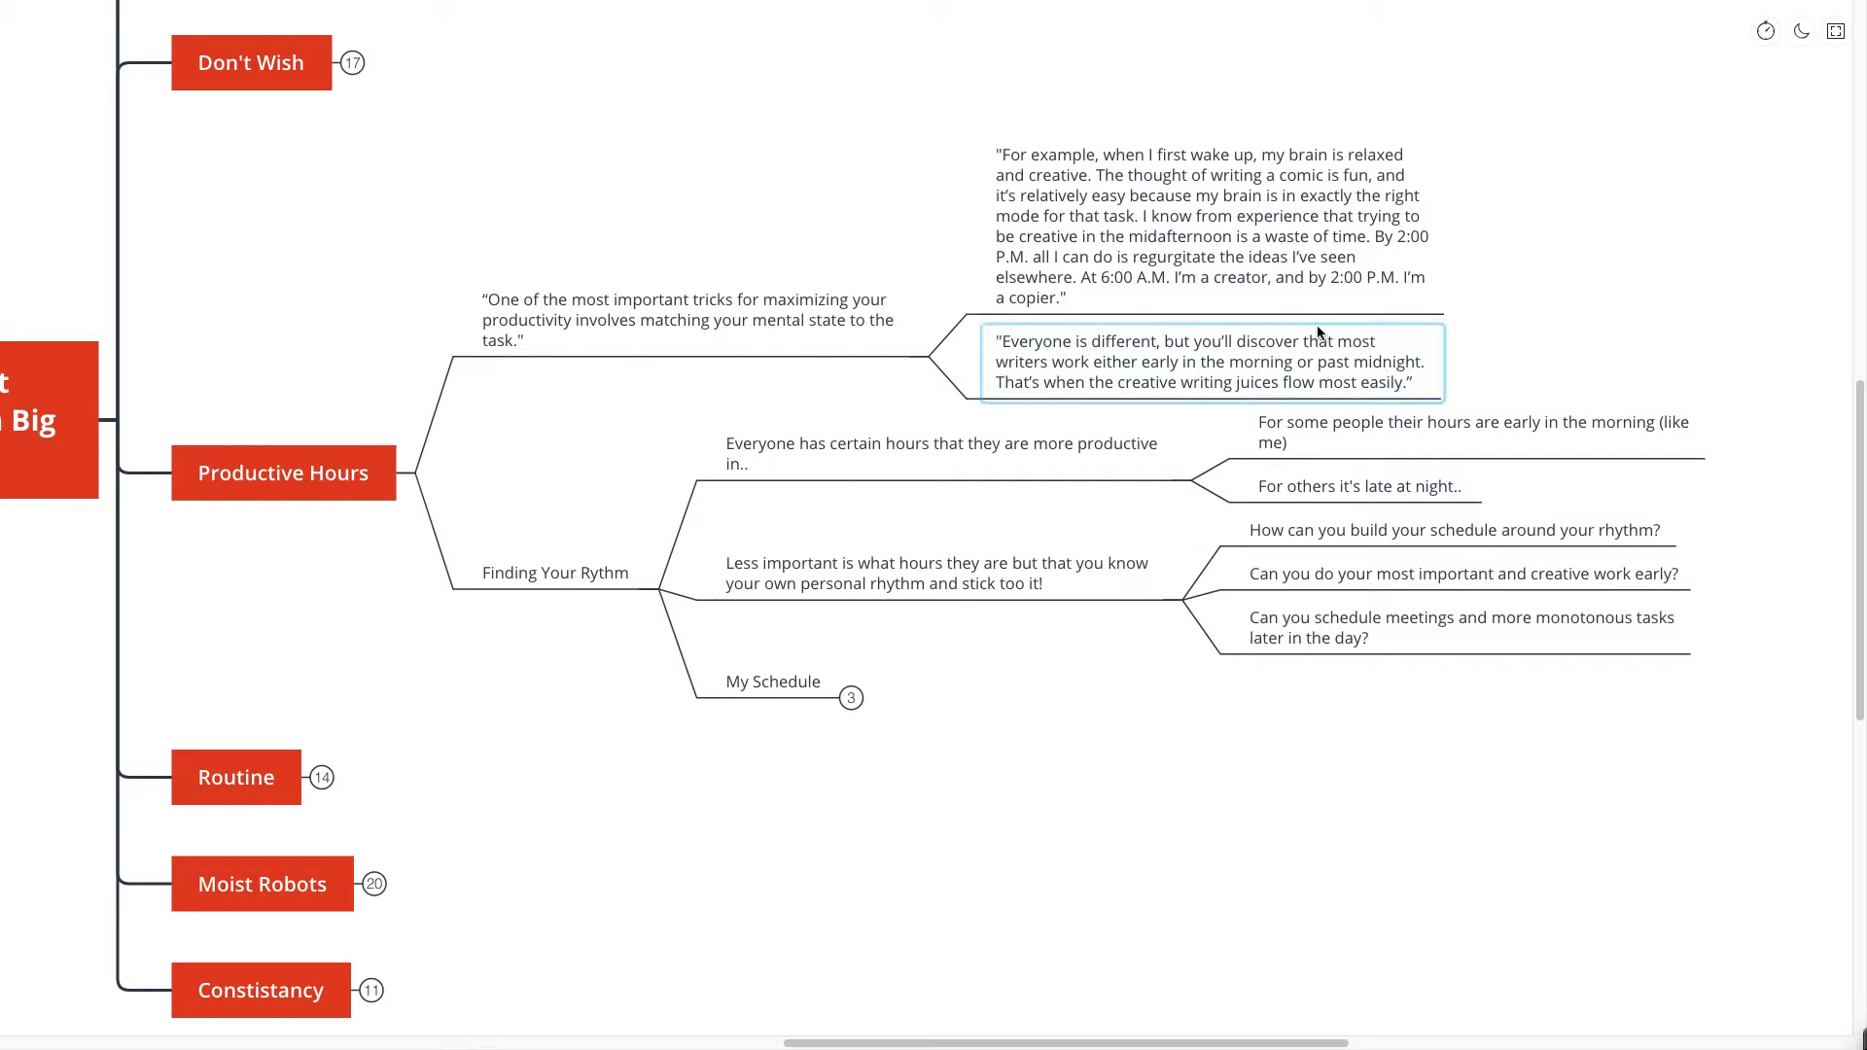
click(1213, 227)
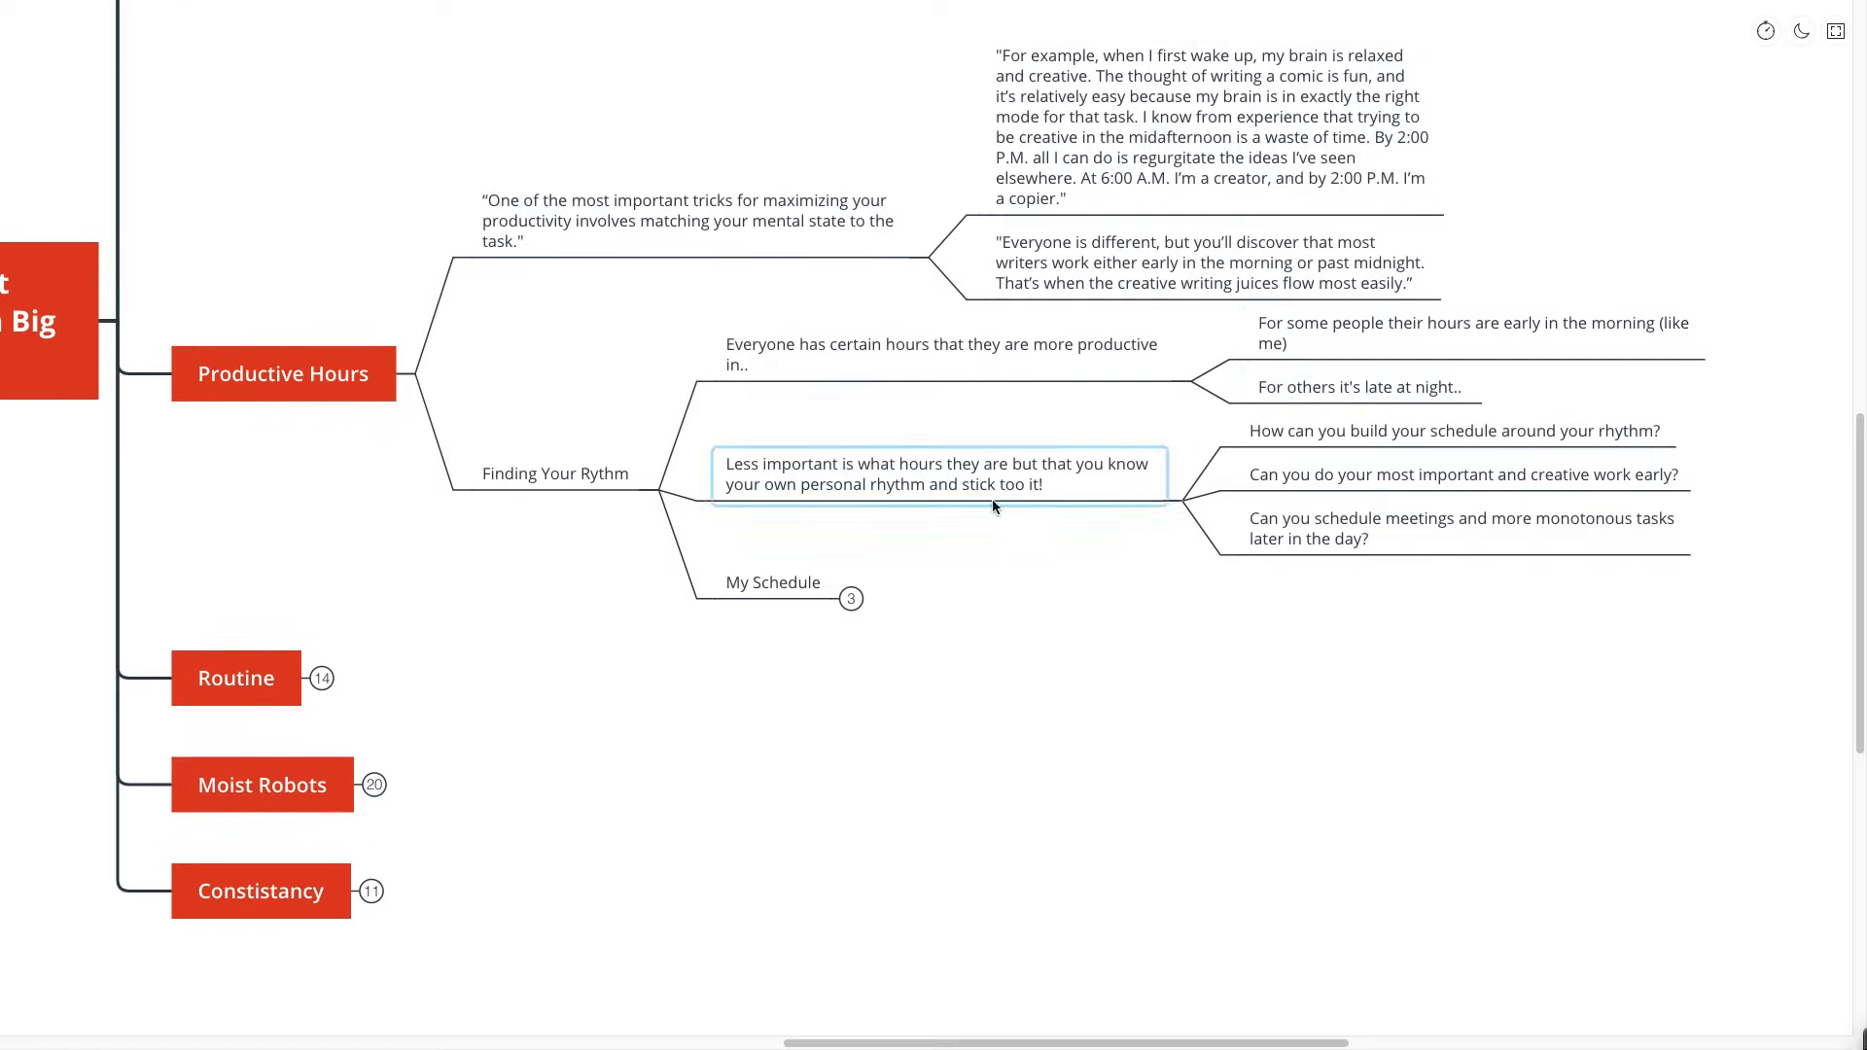
click(771, 583)
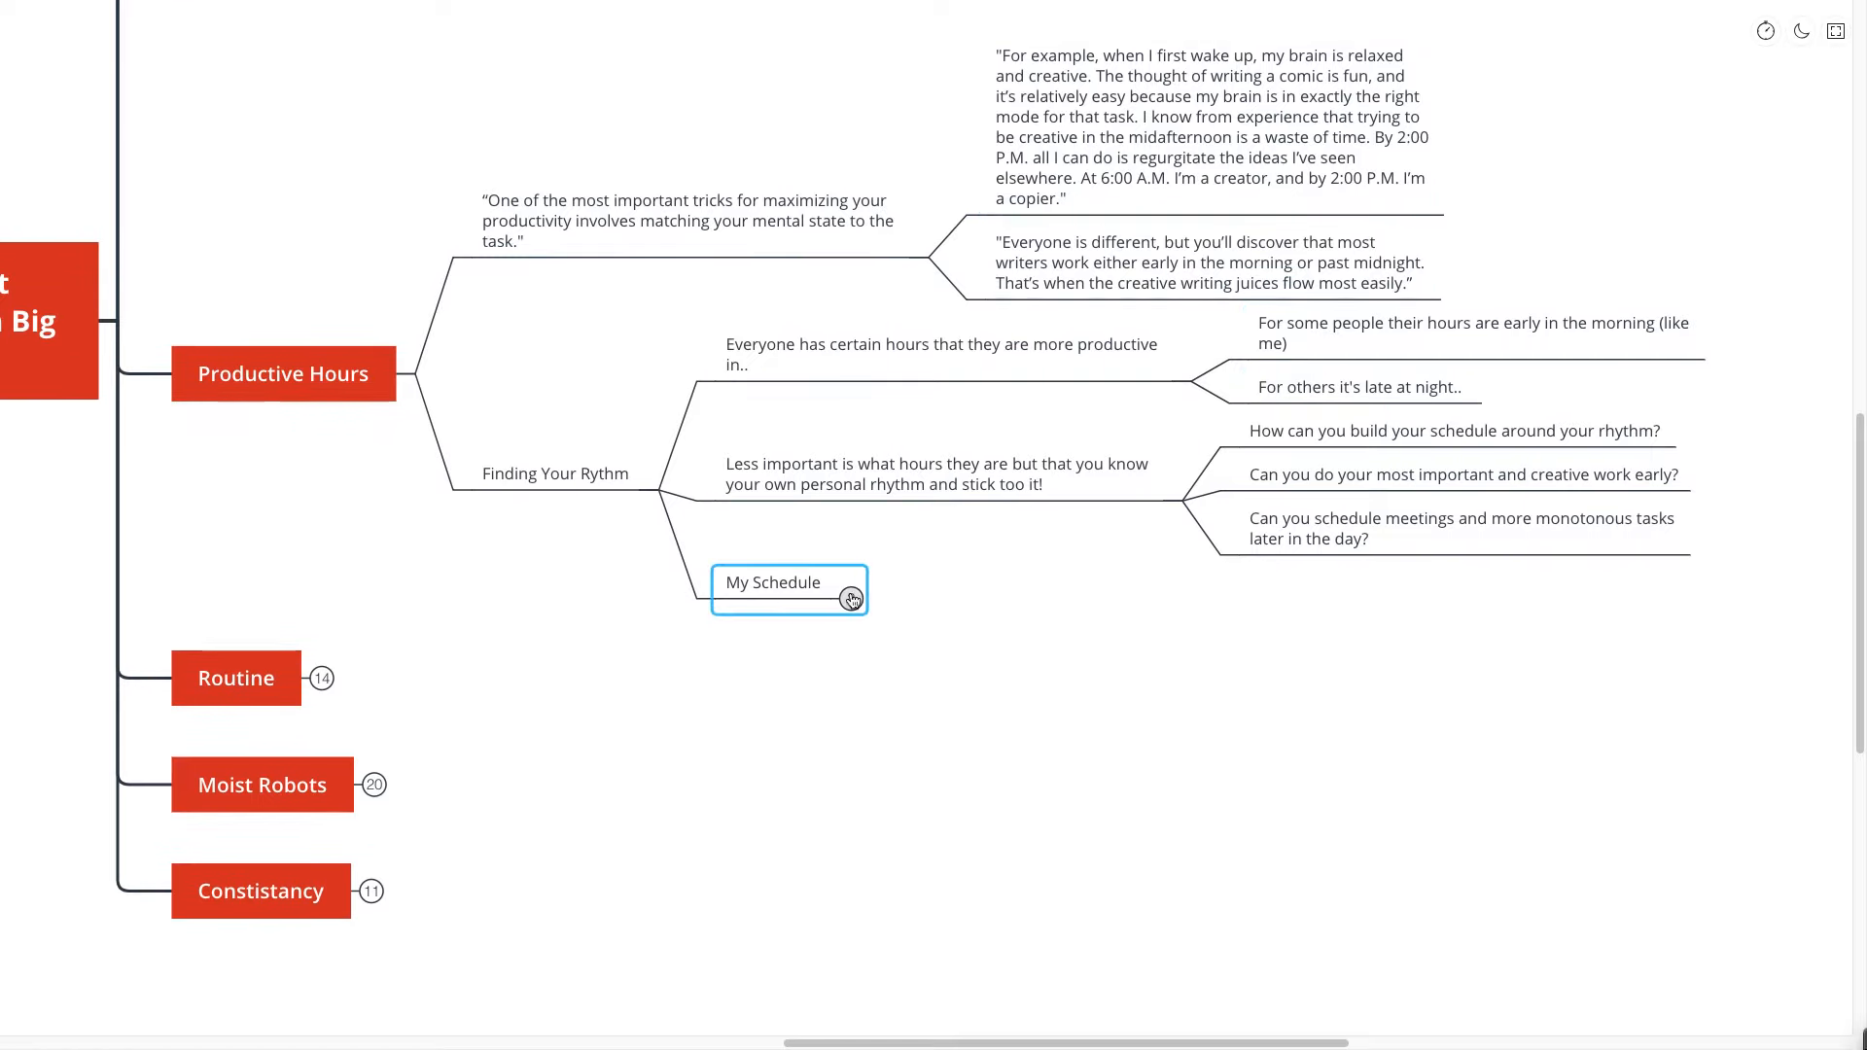
- Expand My Schedule to show its morning mind-map, night reading and afternoon coaching notes
click(849, 598)
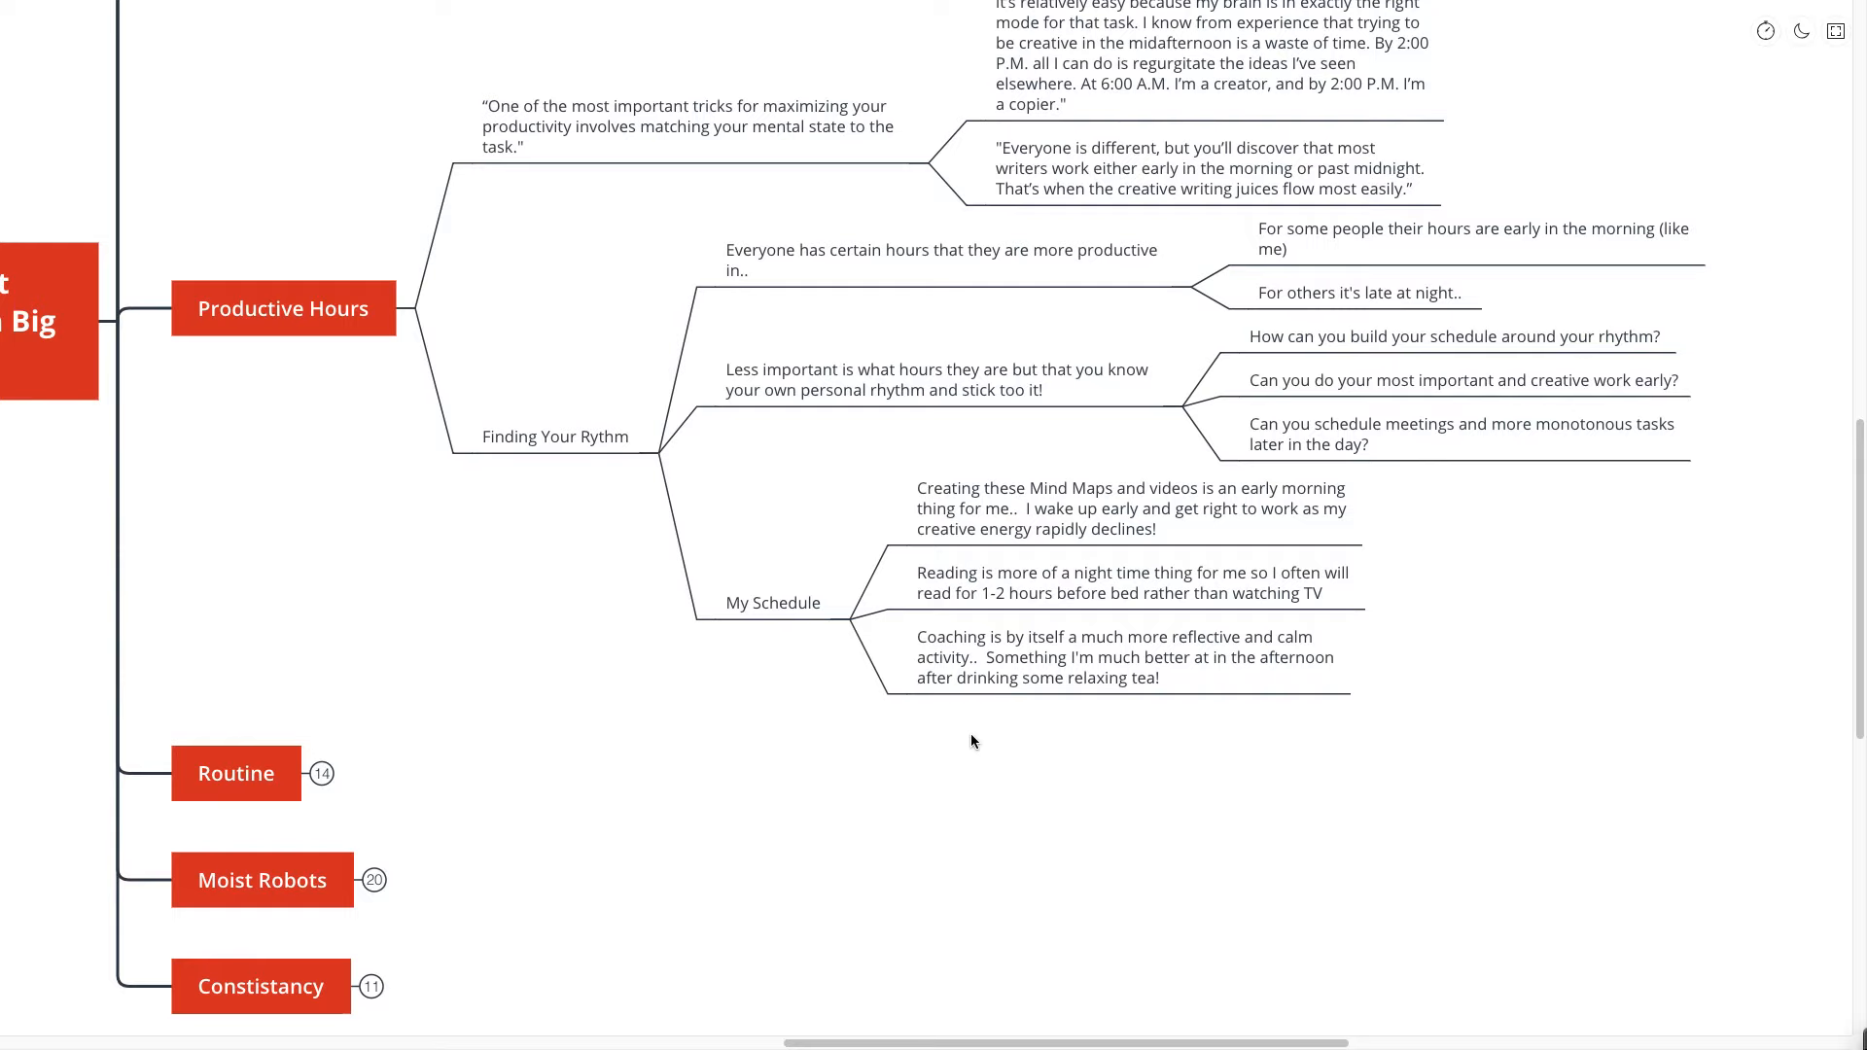
mouse_move(959, 709)
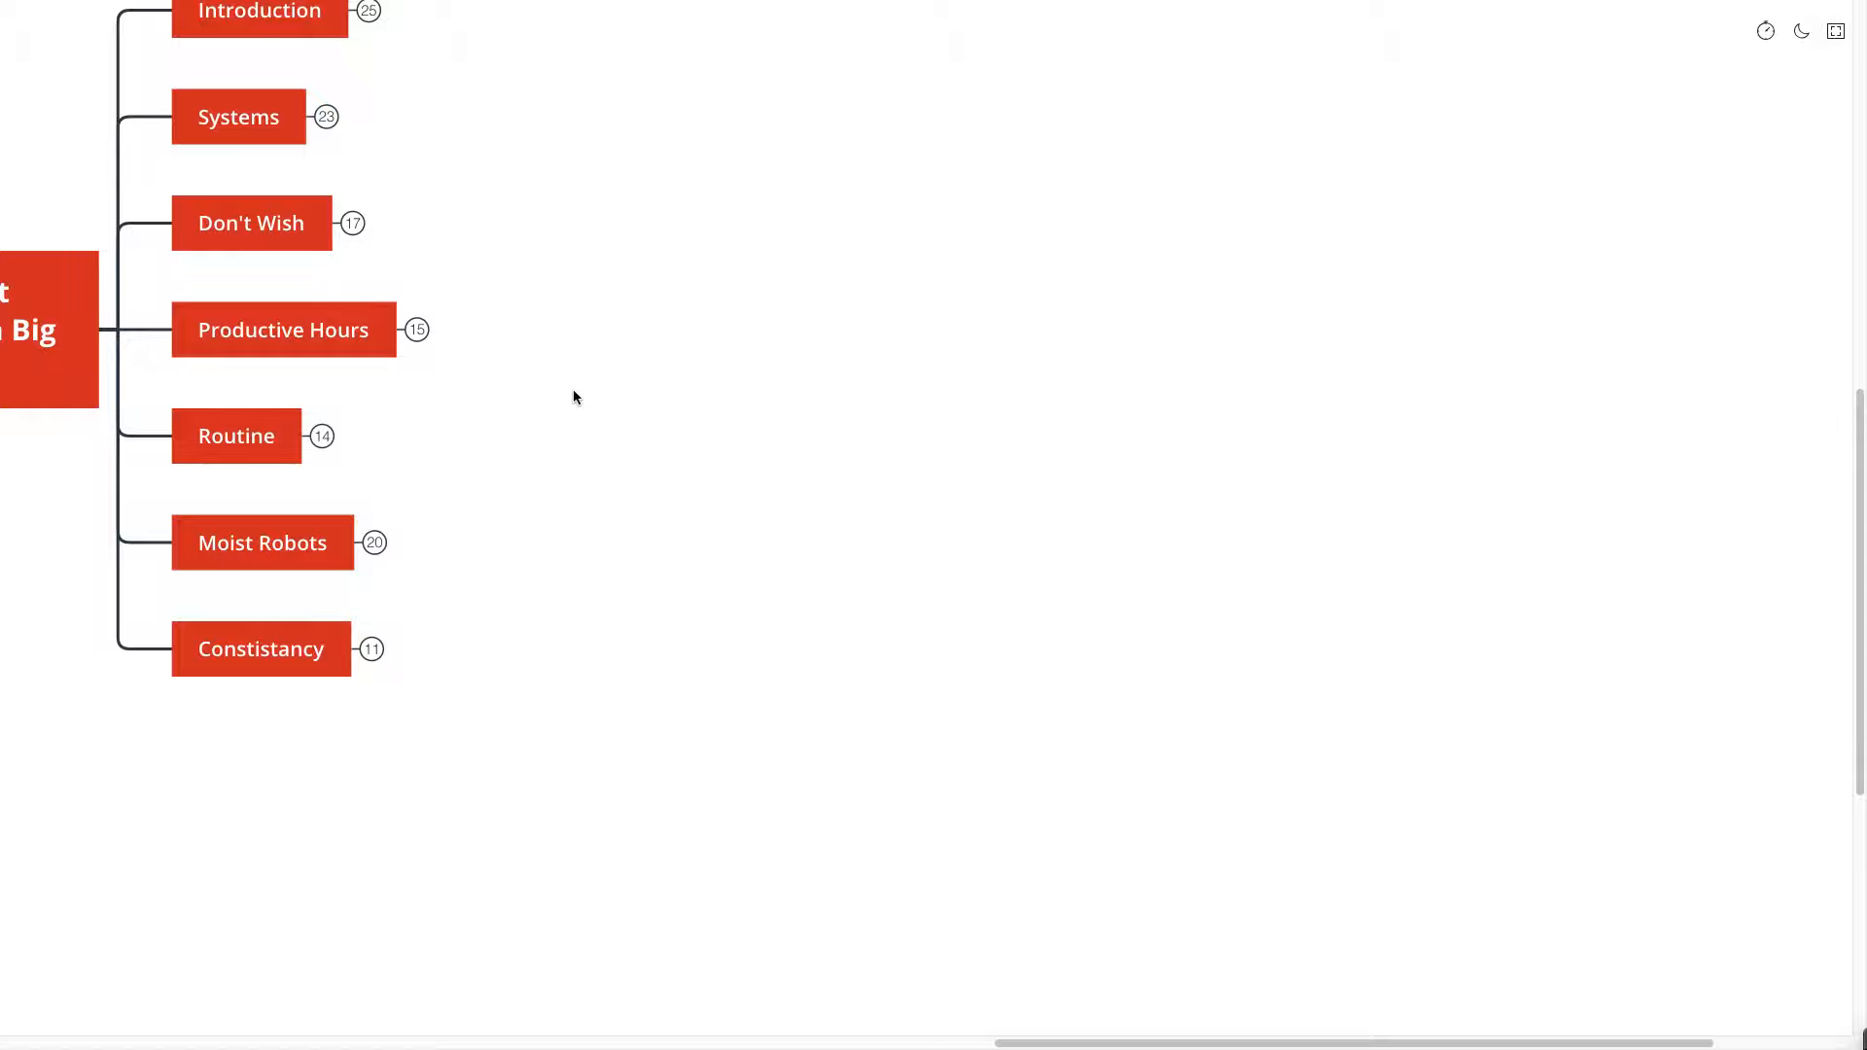
- Expand Routine and its Barry Schwartz quote, revealing four notes on options and routine
click(236, 435)
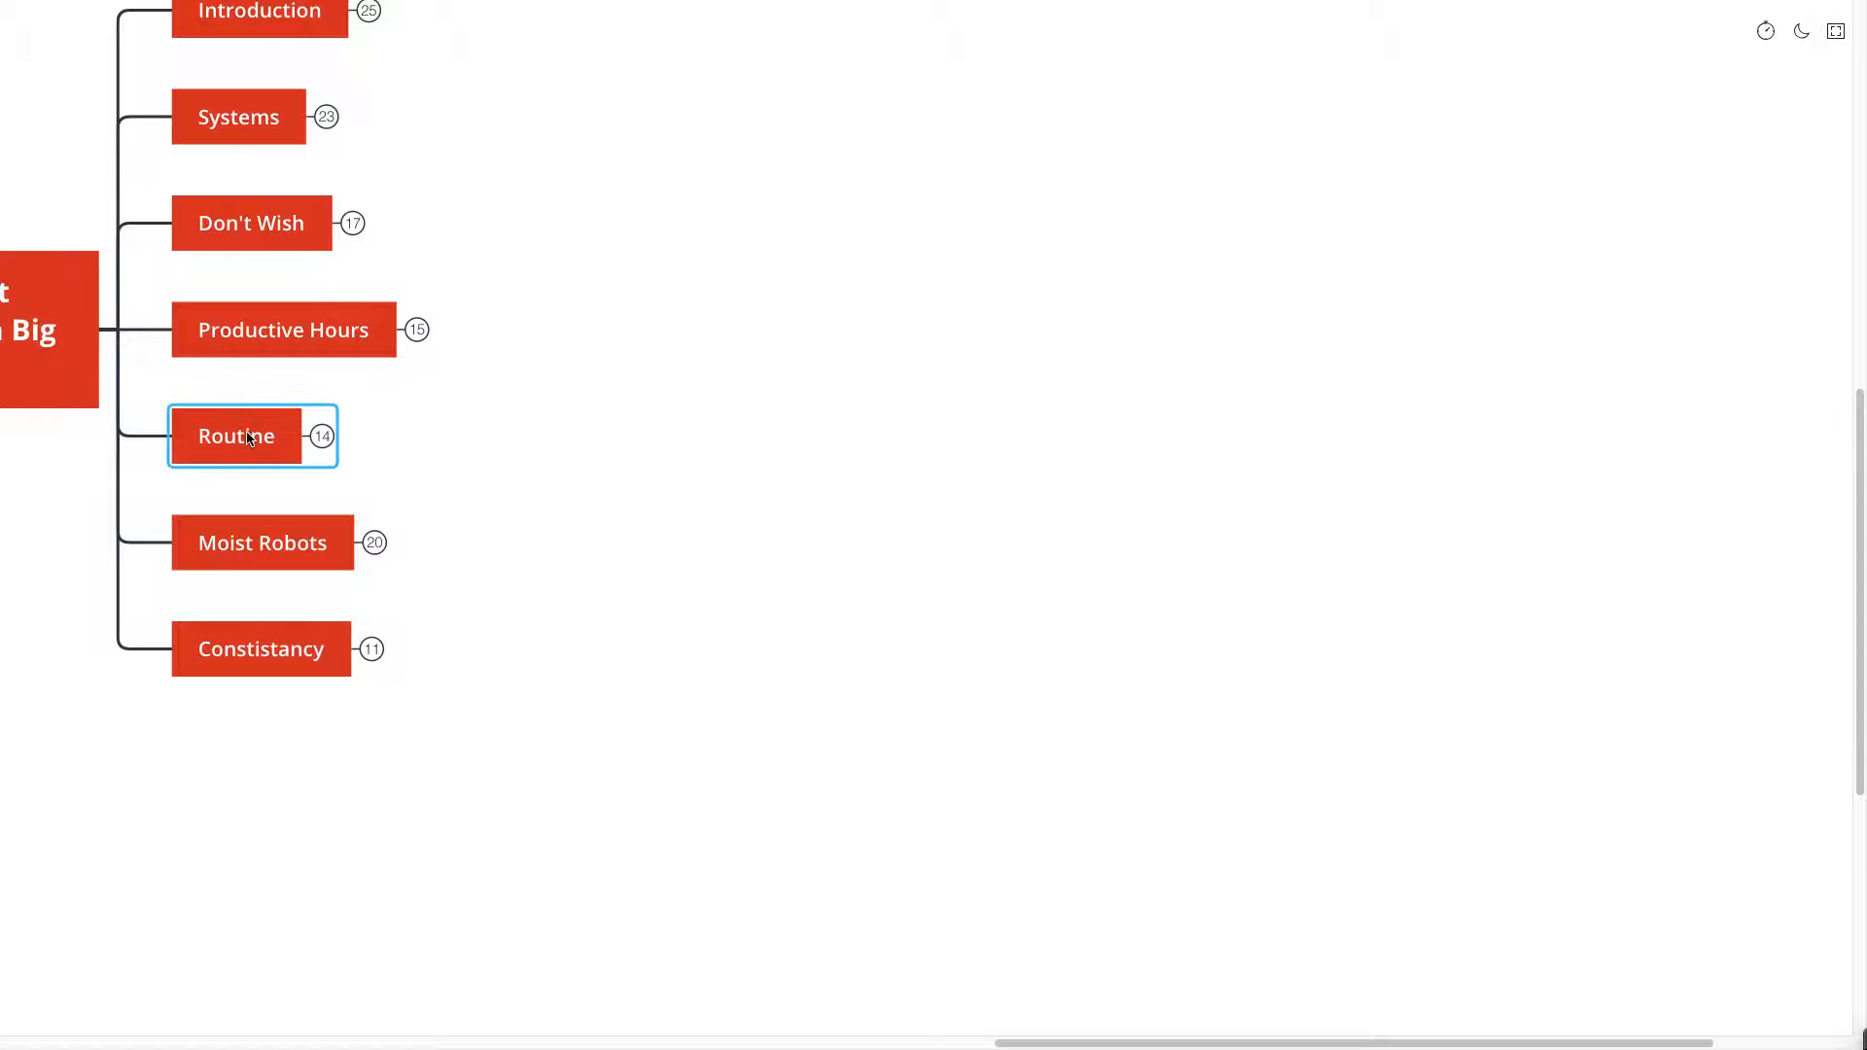
click(282, 330)
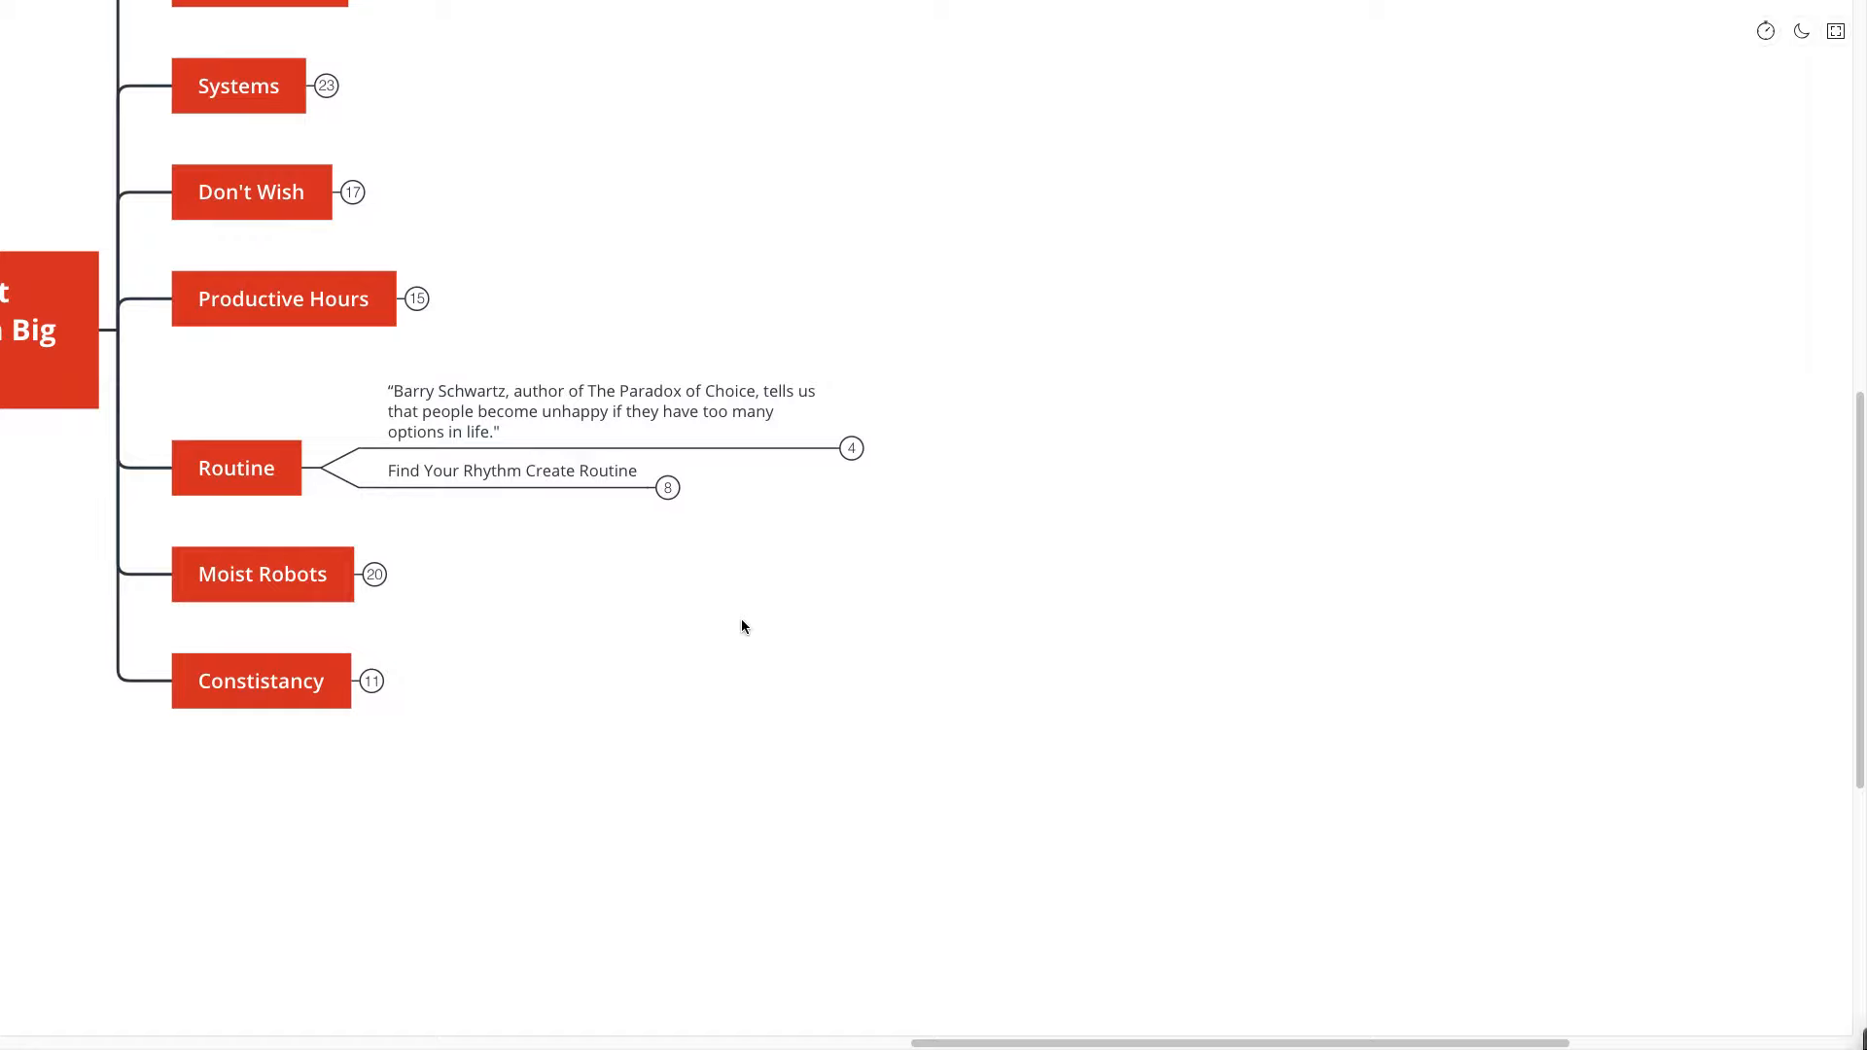
click(852, 450)
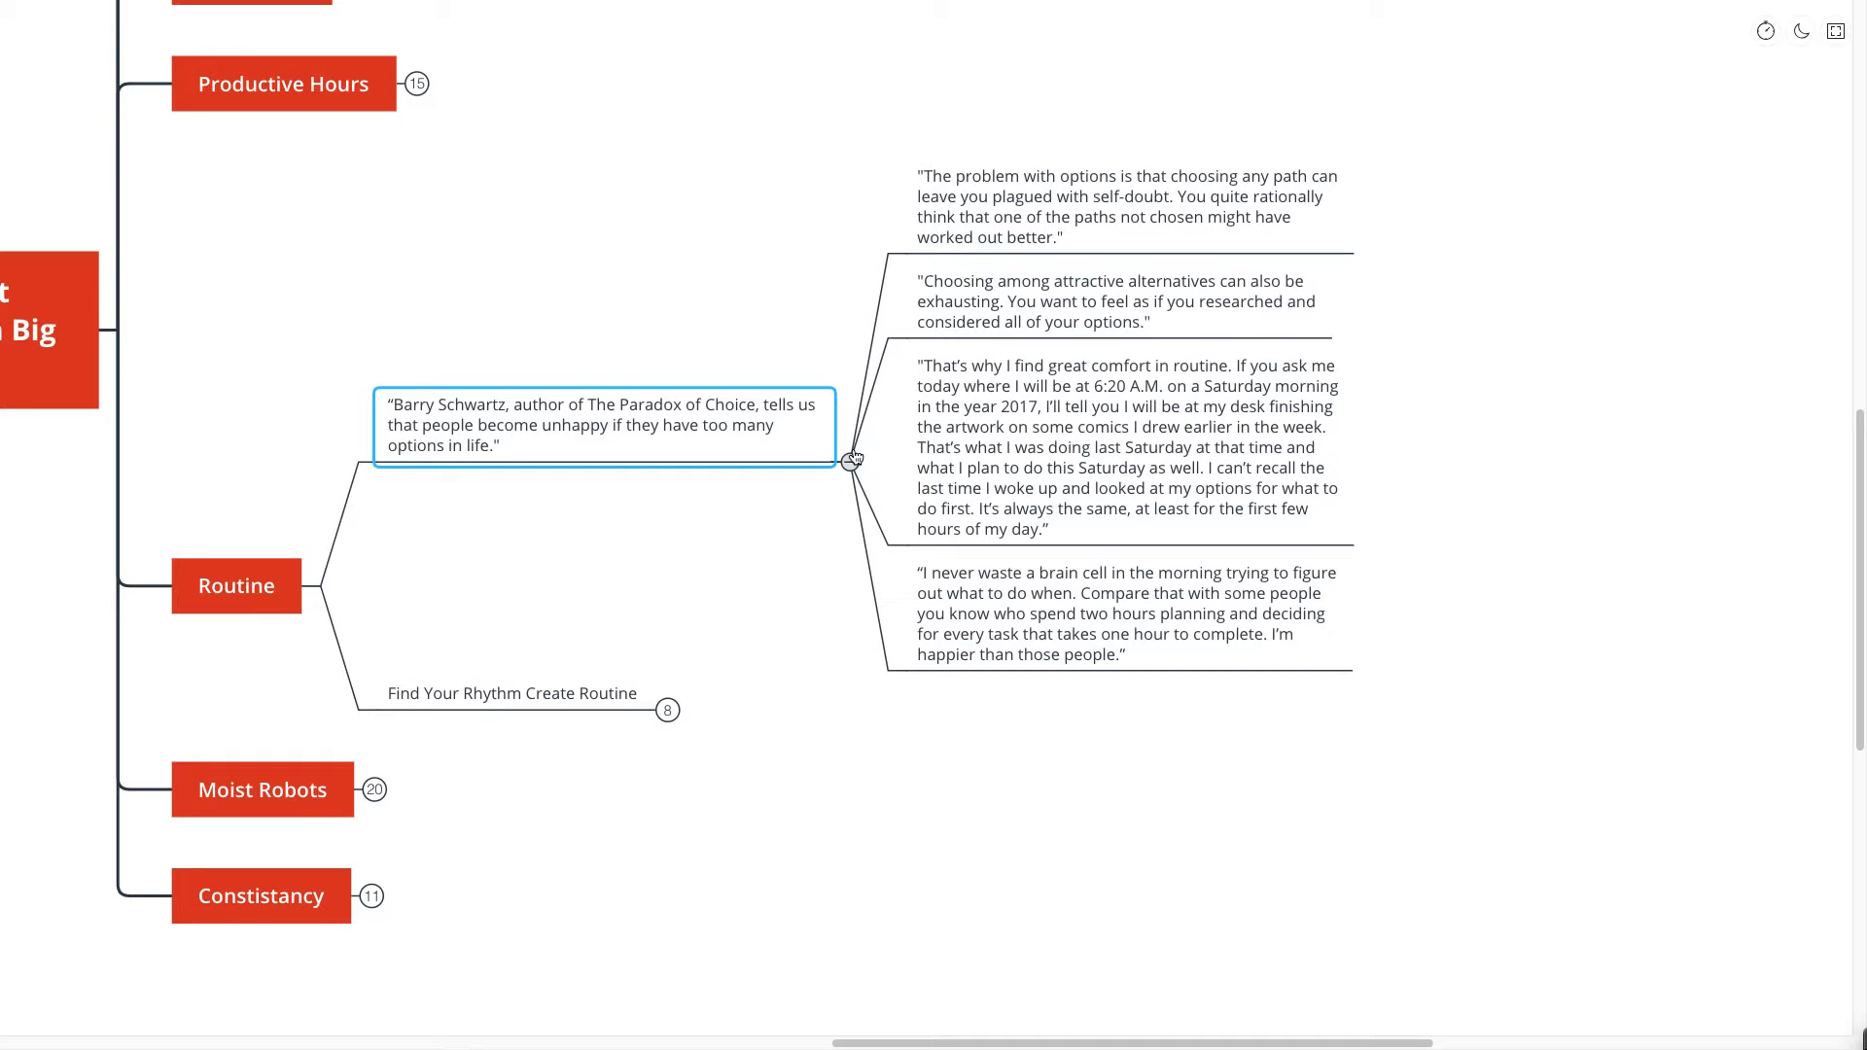
scroll(up, 3)
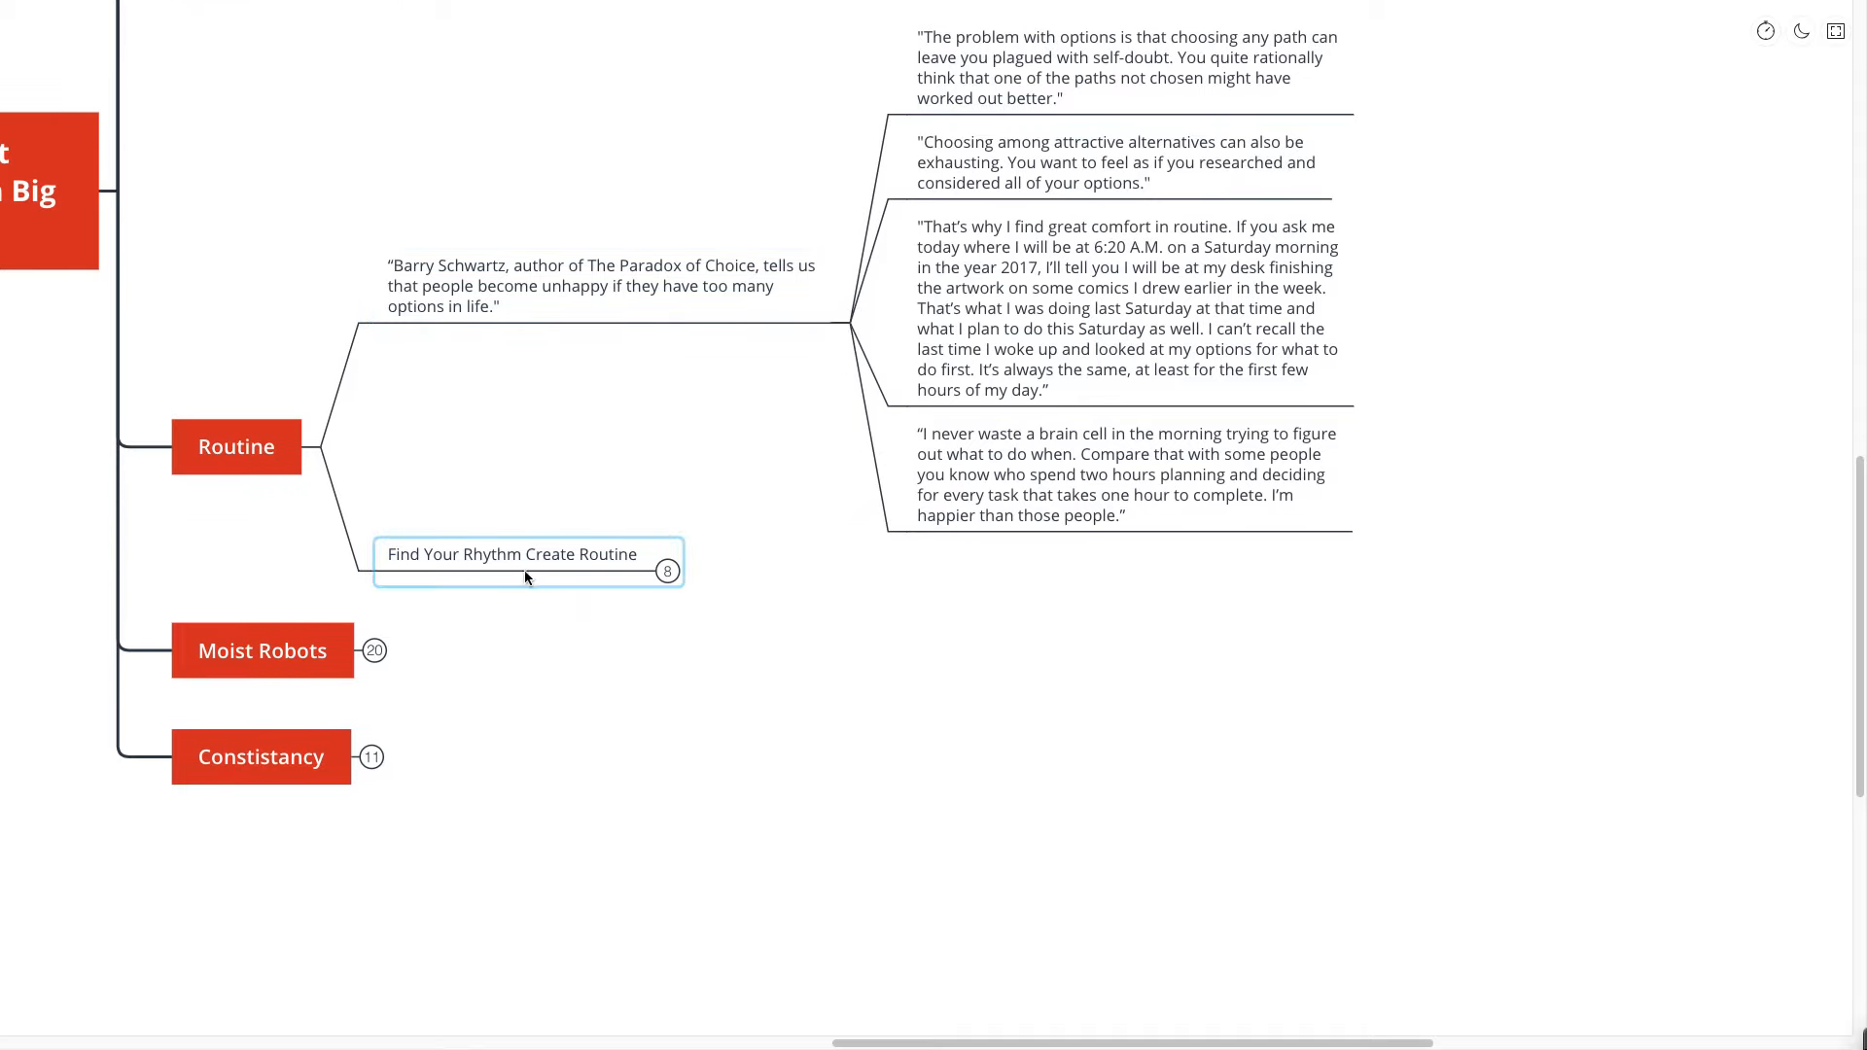
scroll(down, 3)
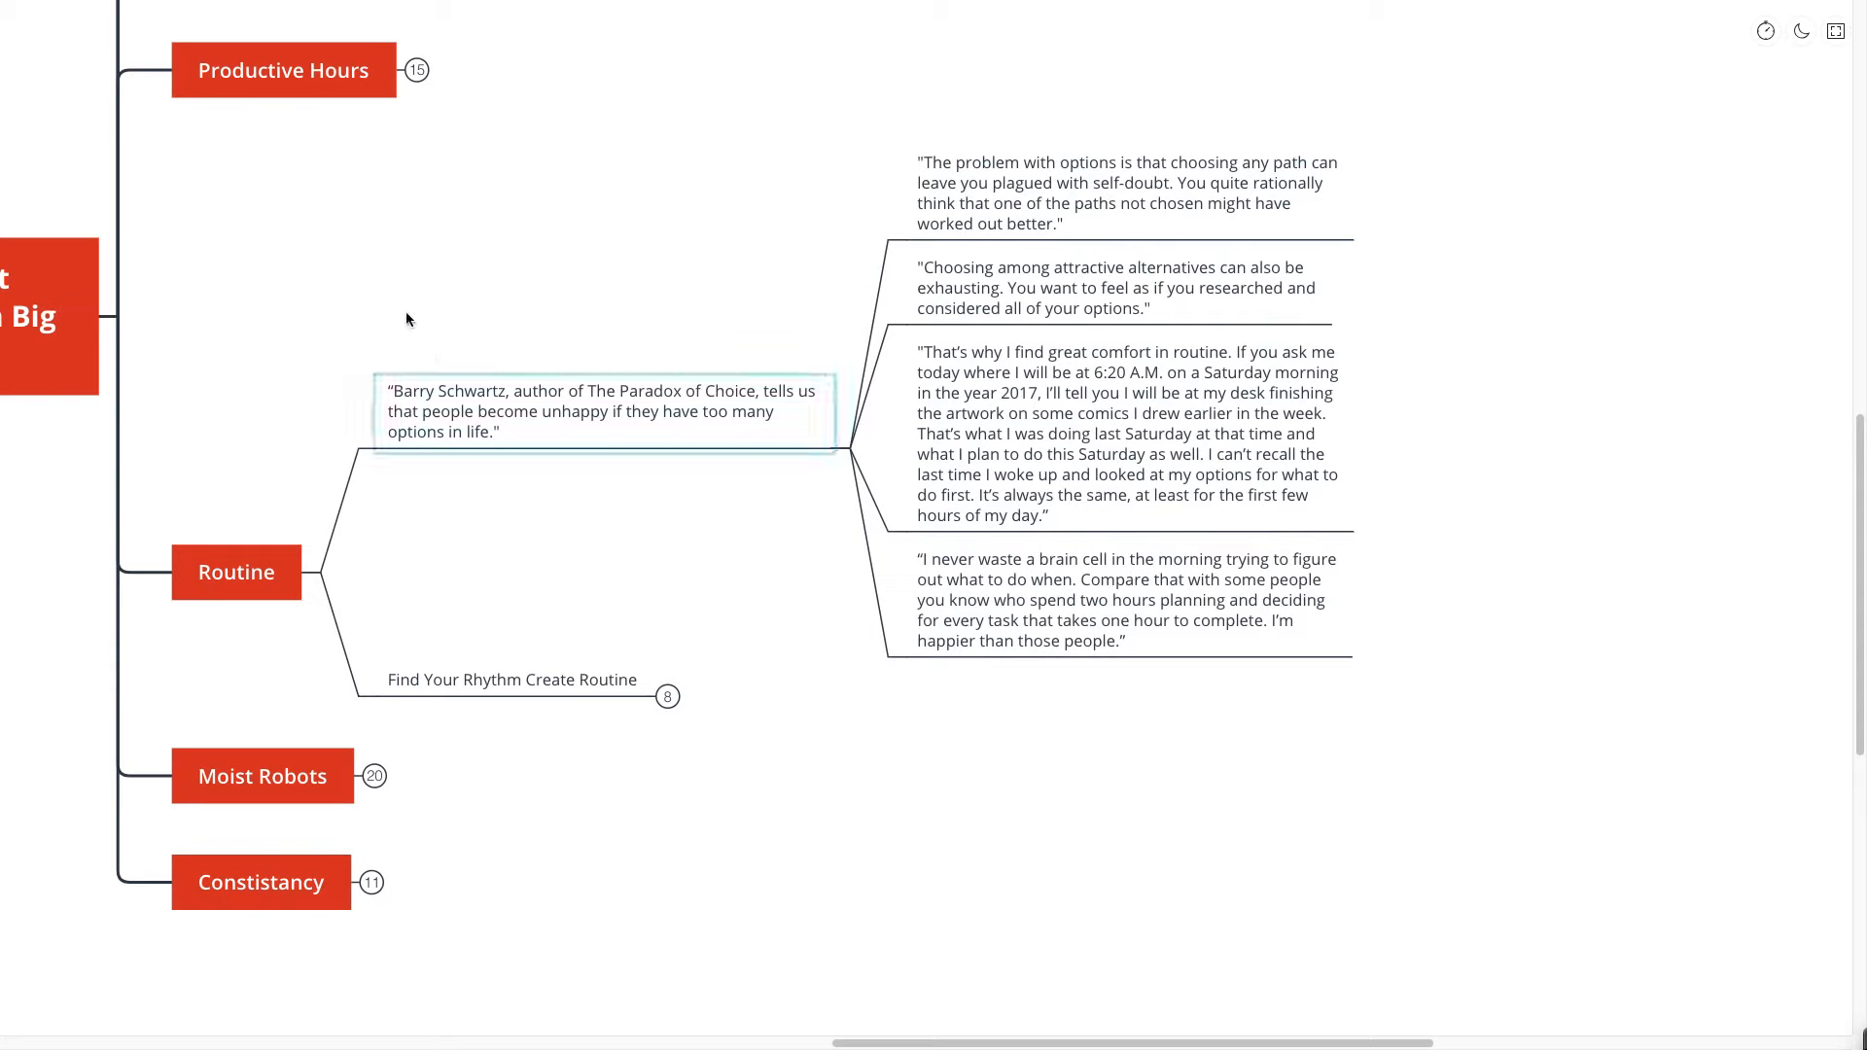
- Expand Find Your Rhythm Create Routine and its habit-taking-over subtopic's notes
click(282, 69)
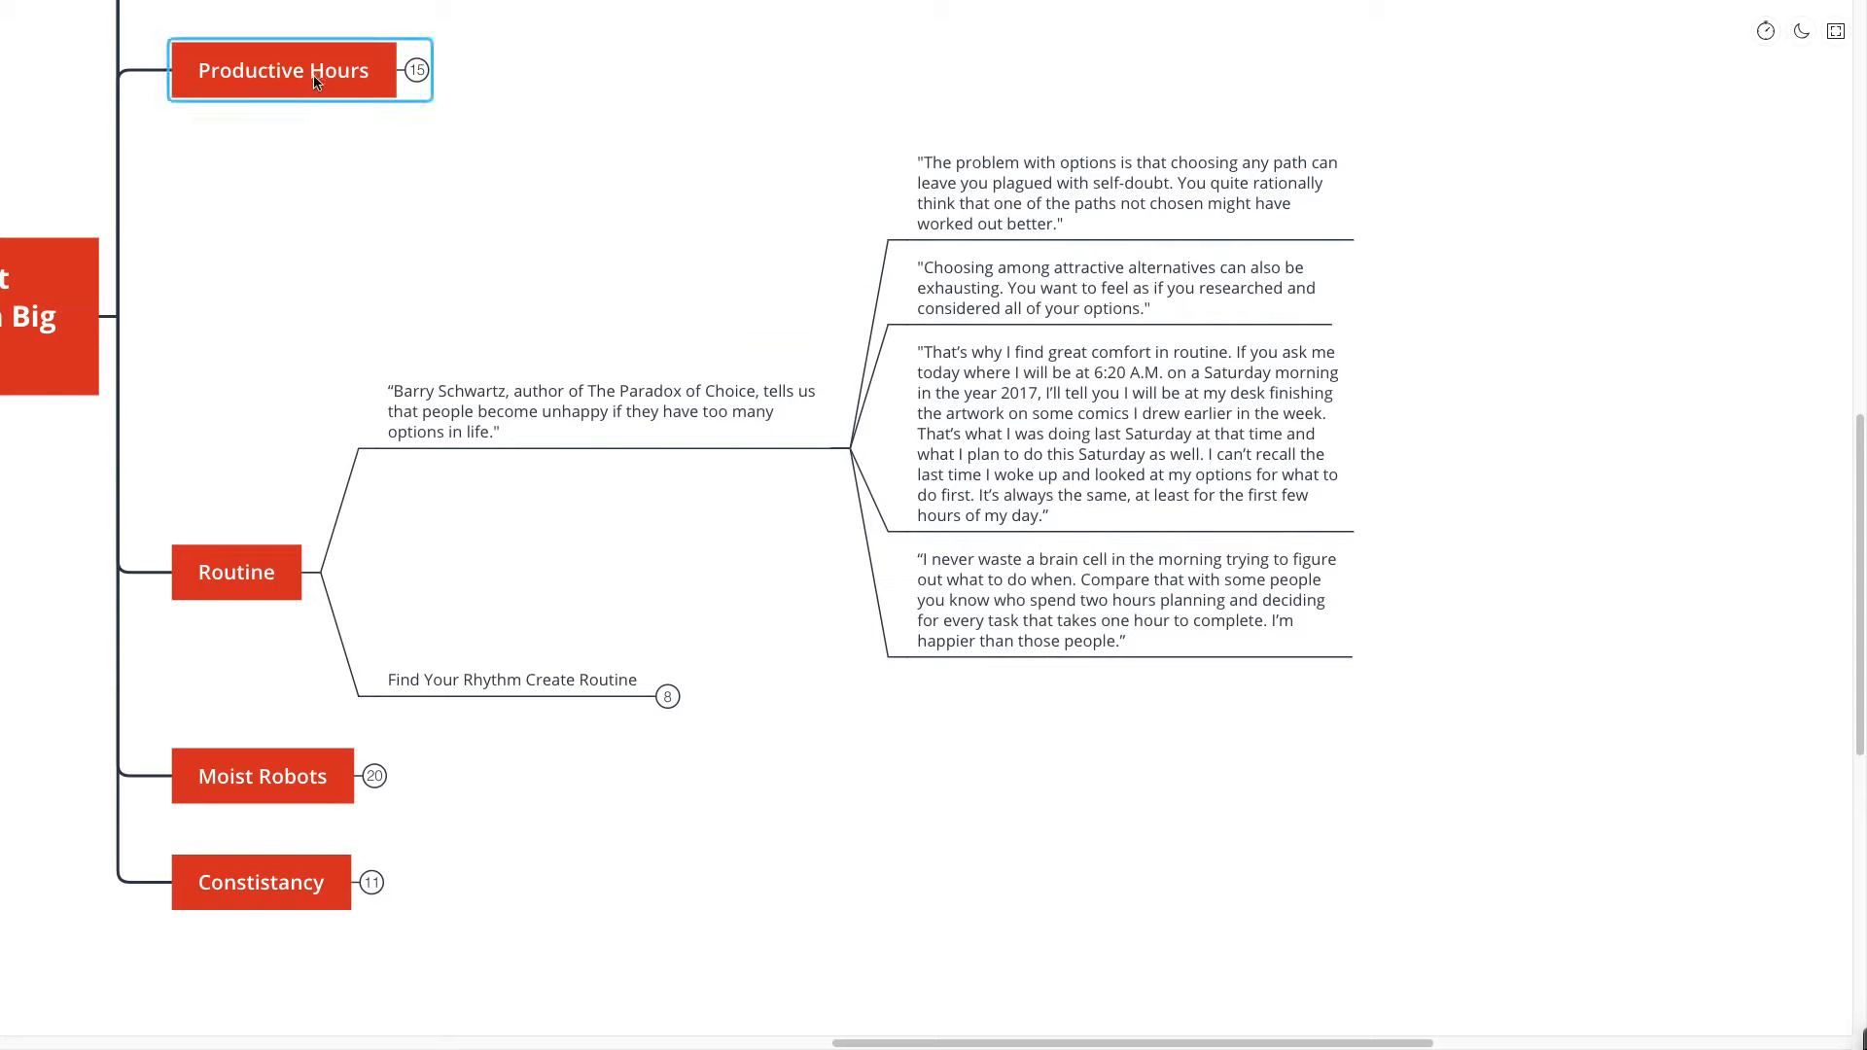
click(513, 680)
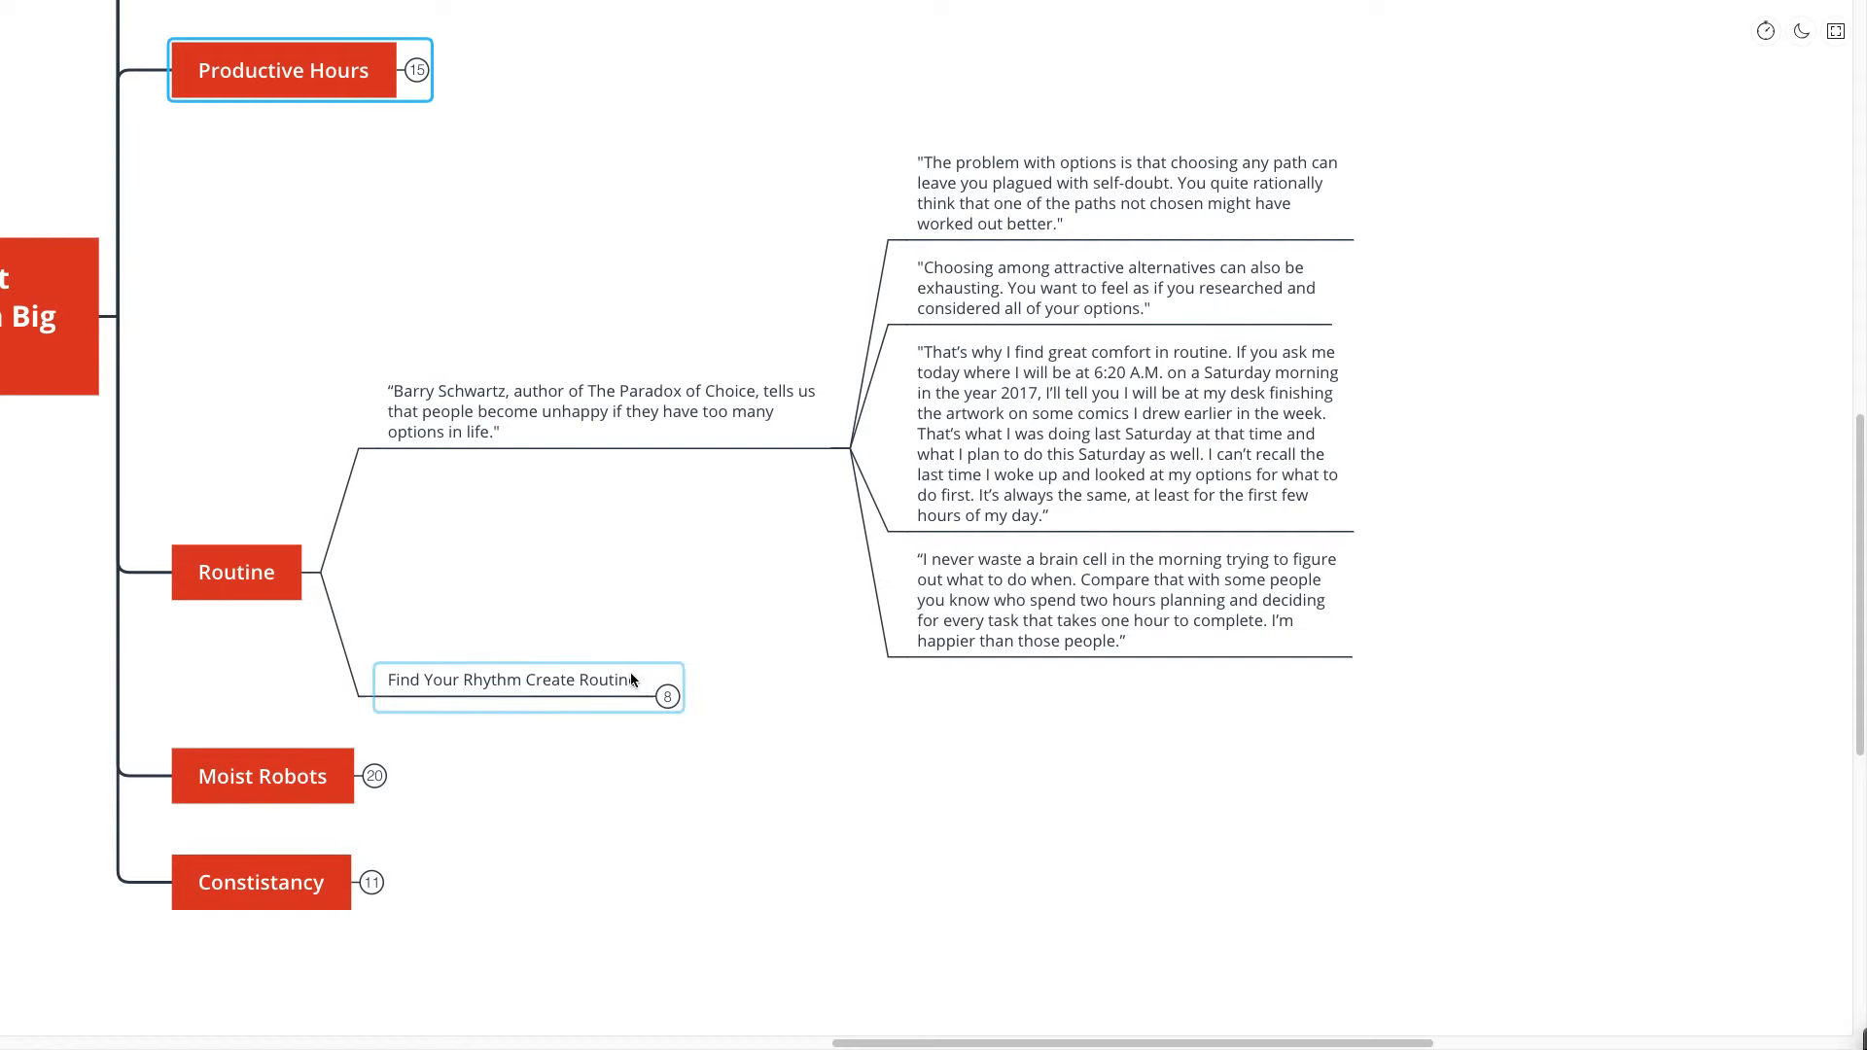
click(666, 696)
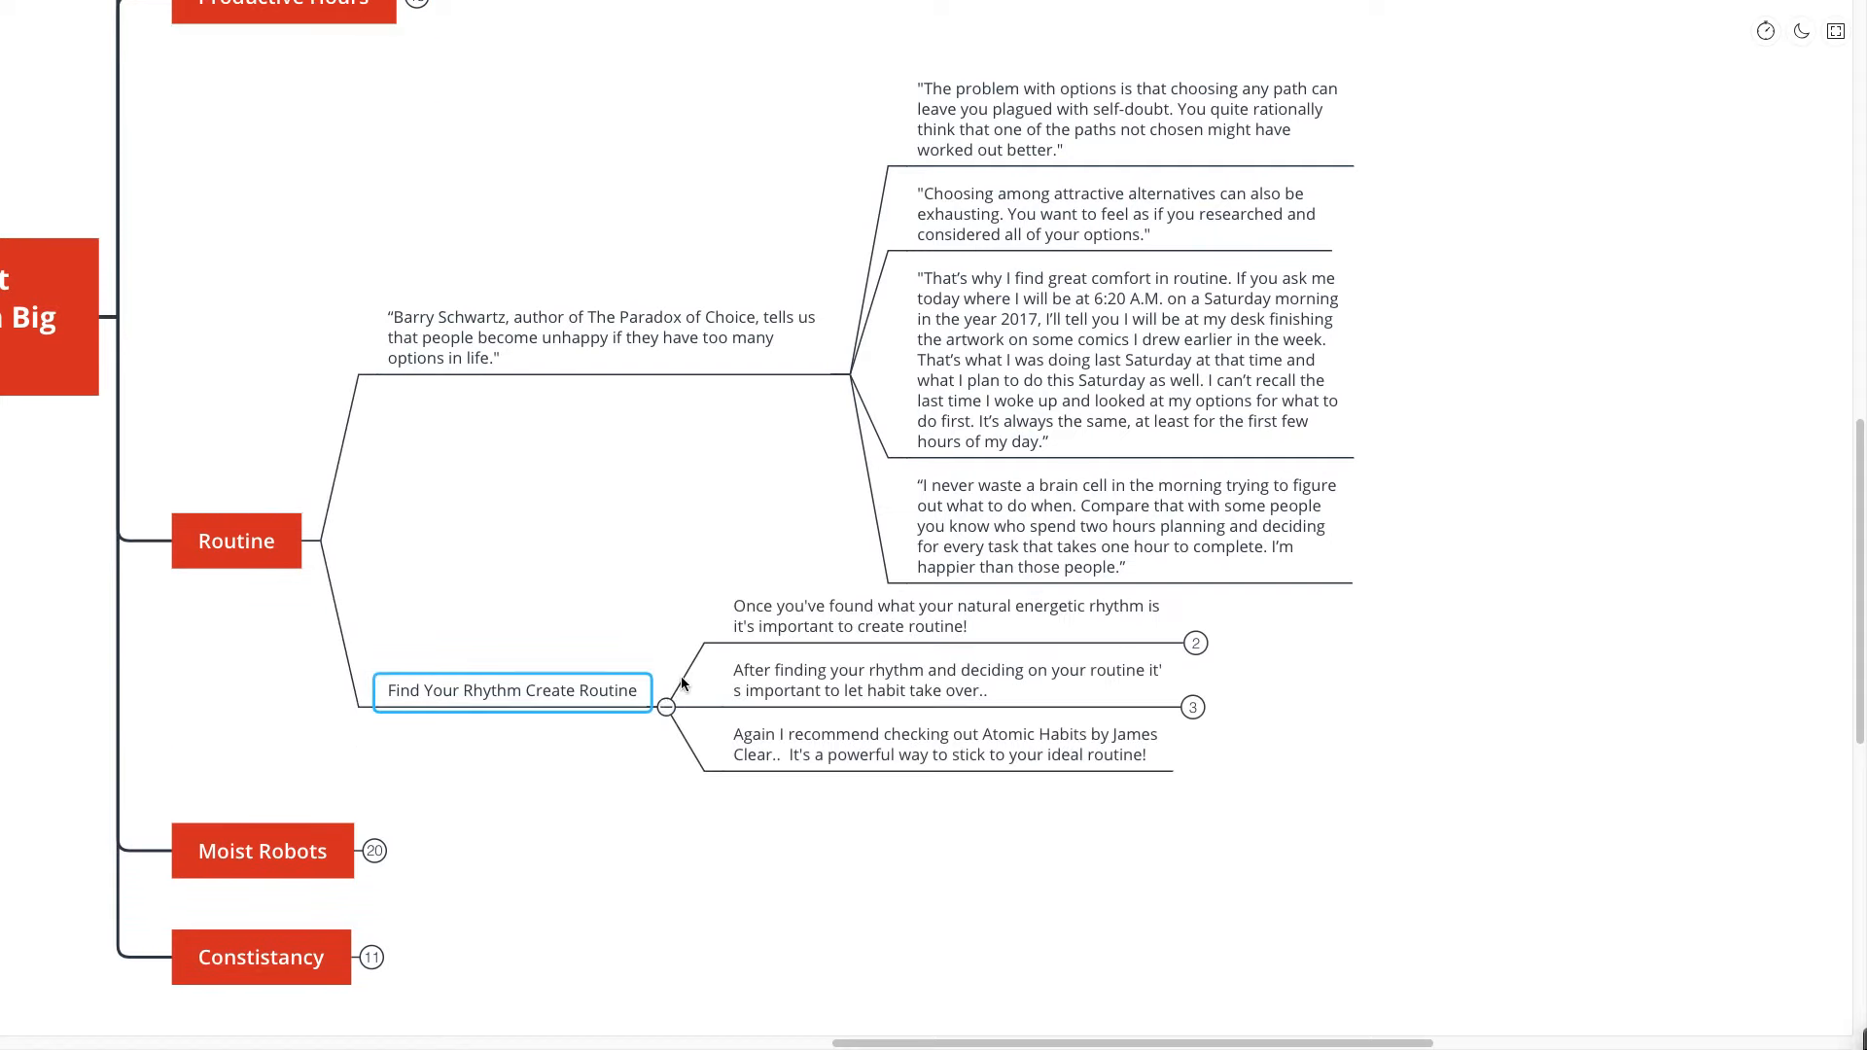
mouse_move(1289, 596)
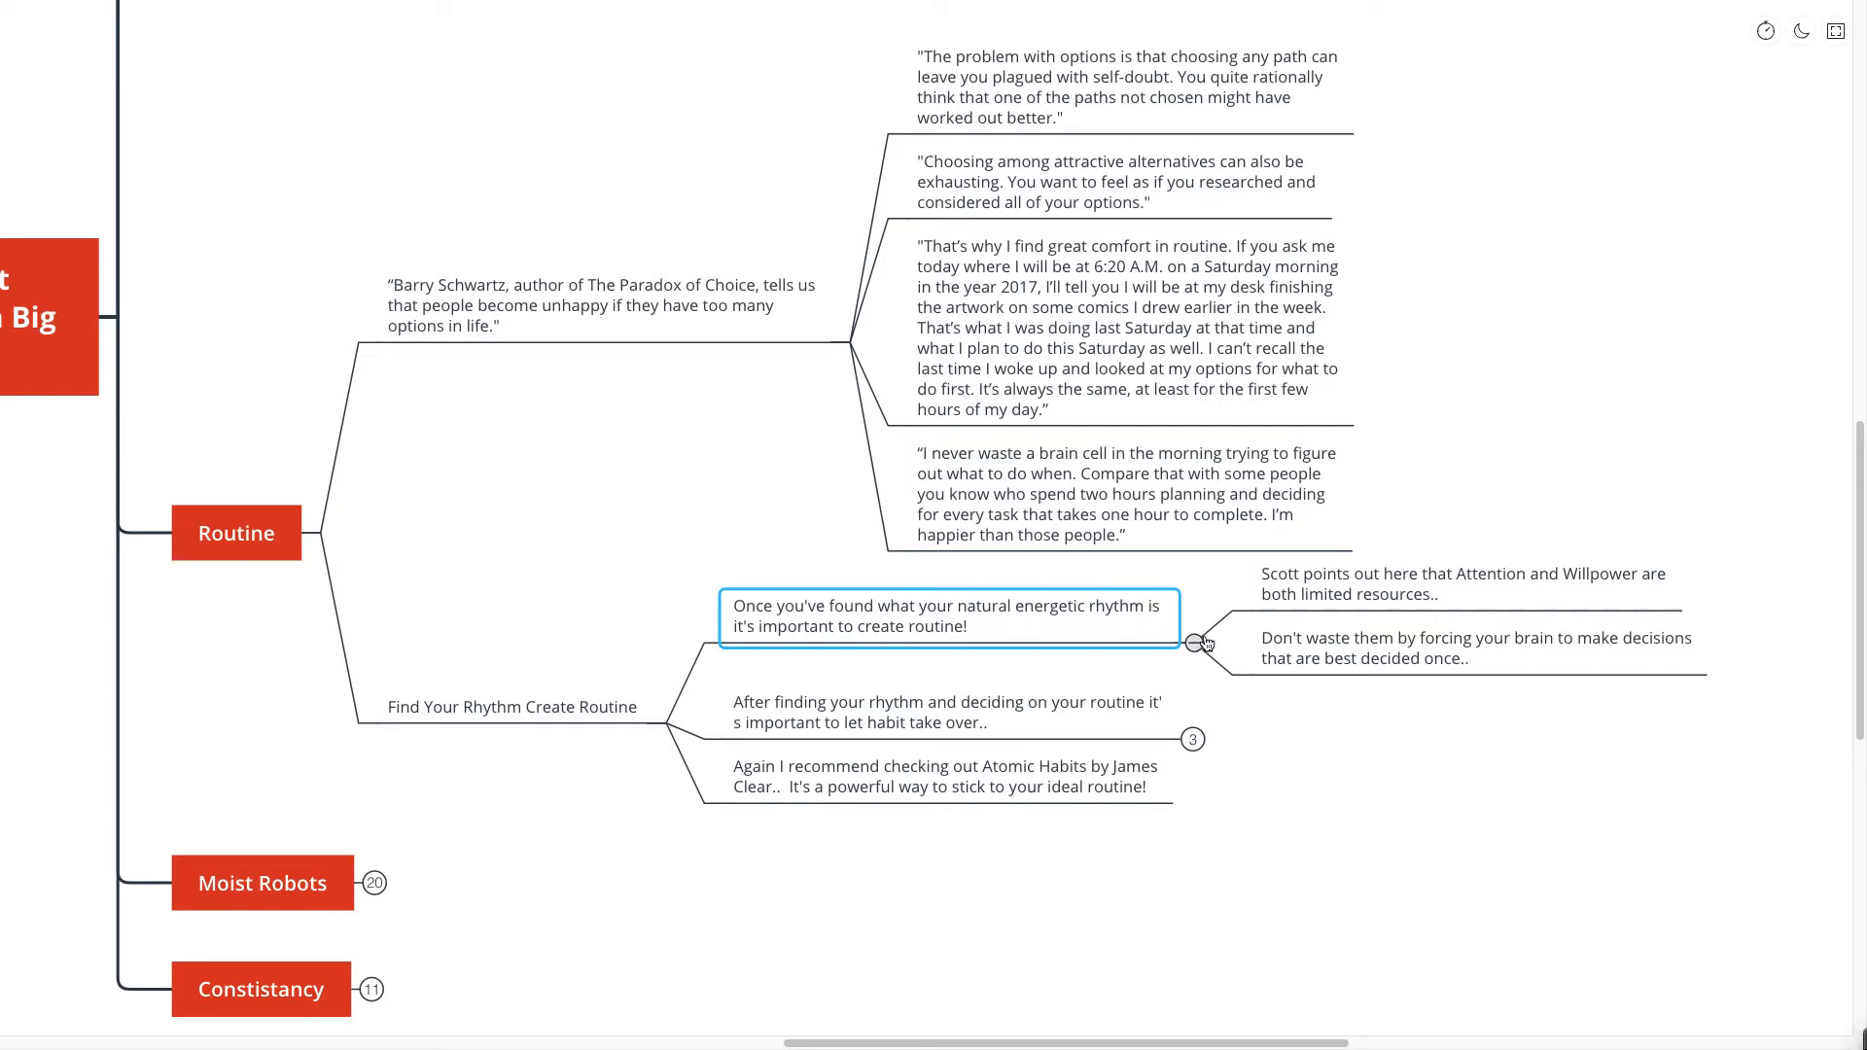
scroll(up, 3)
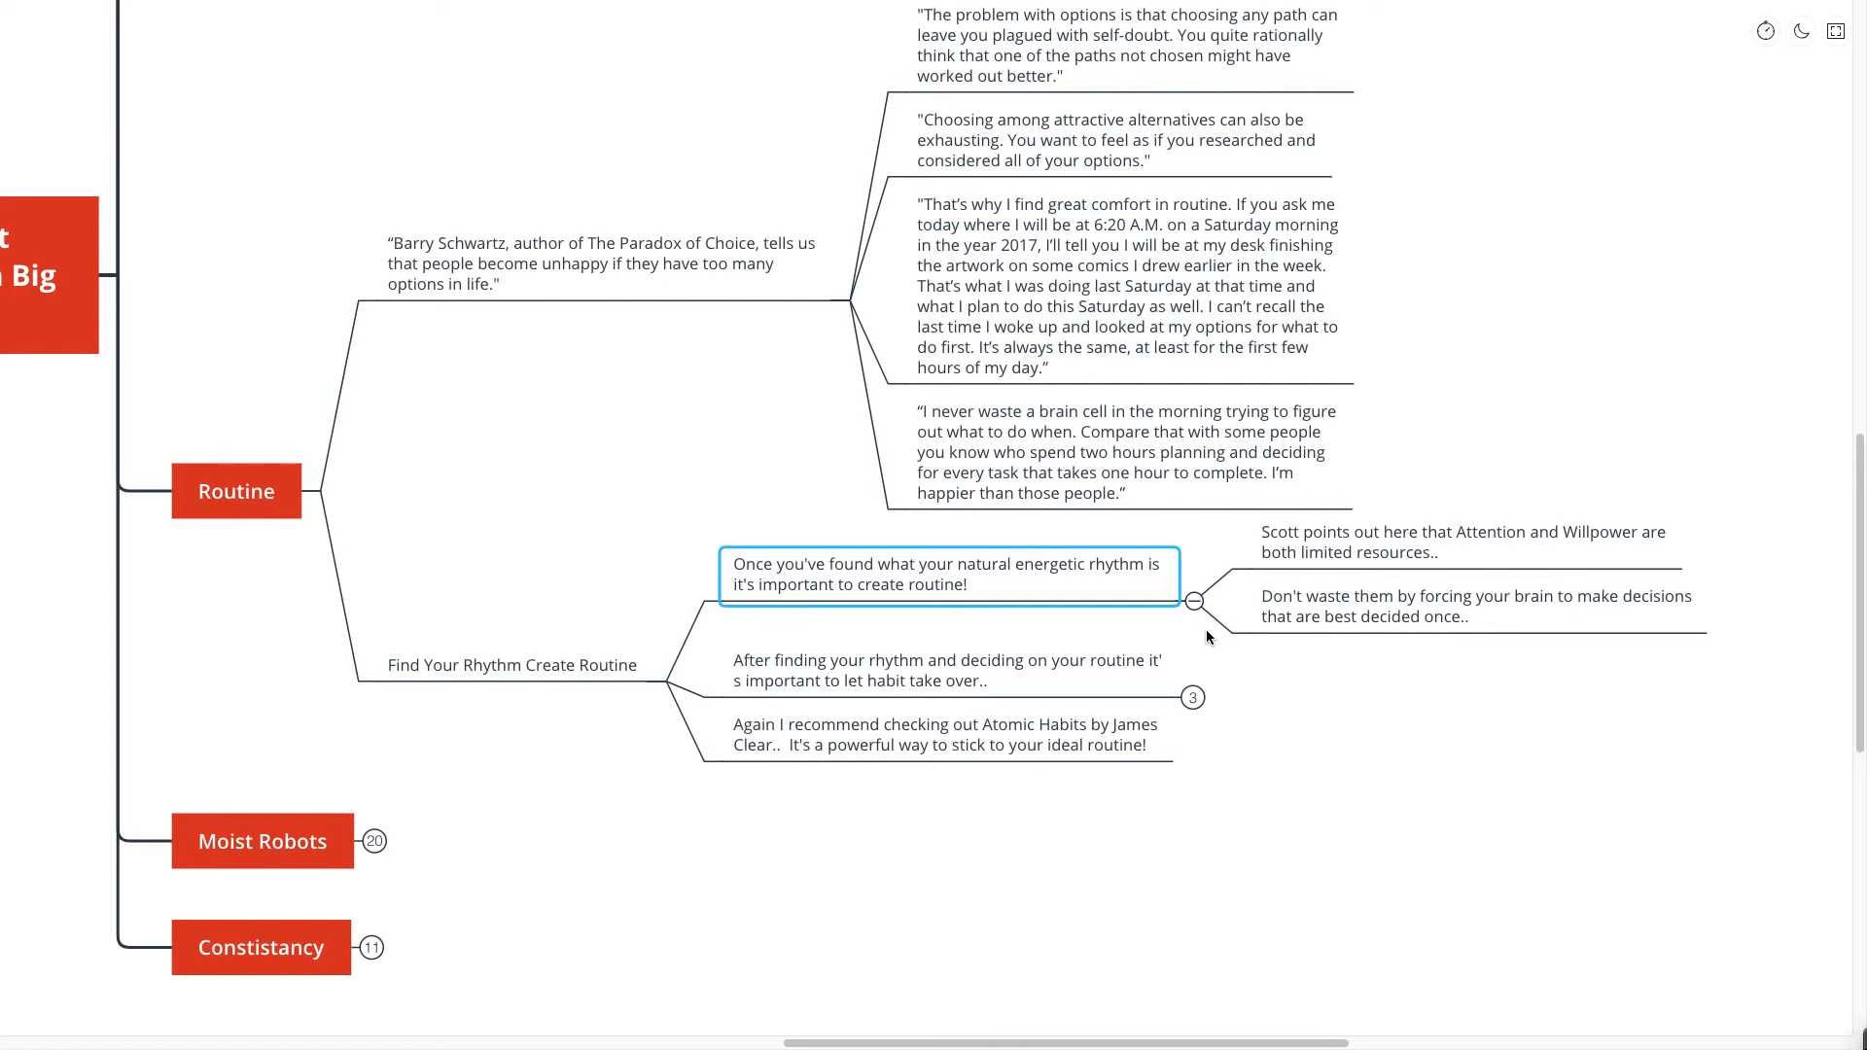
click(953, 670)
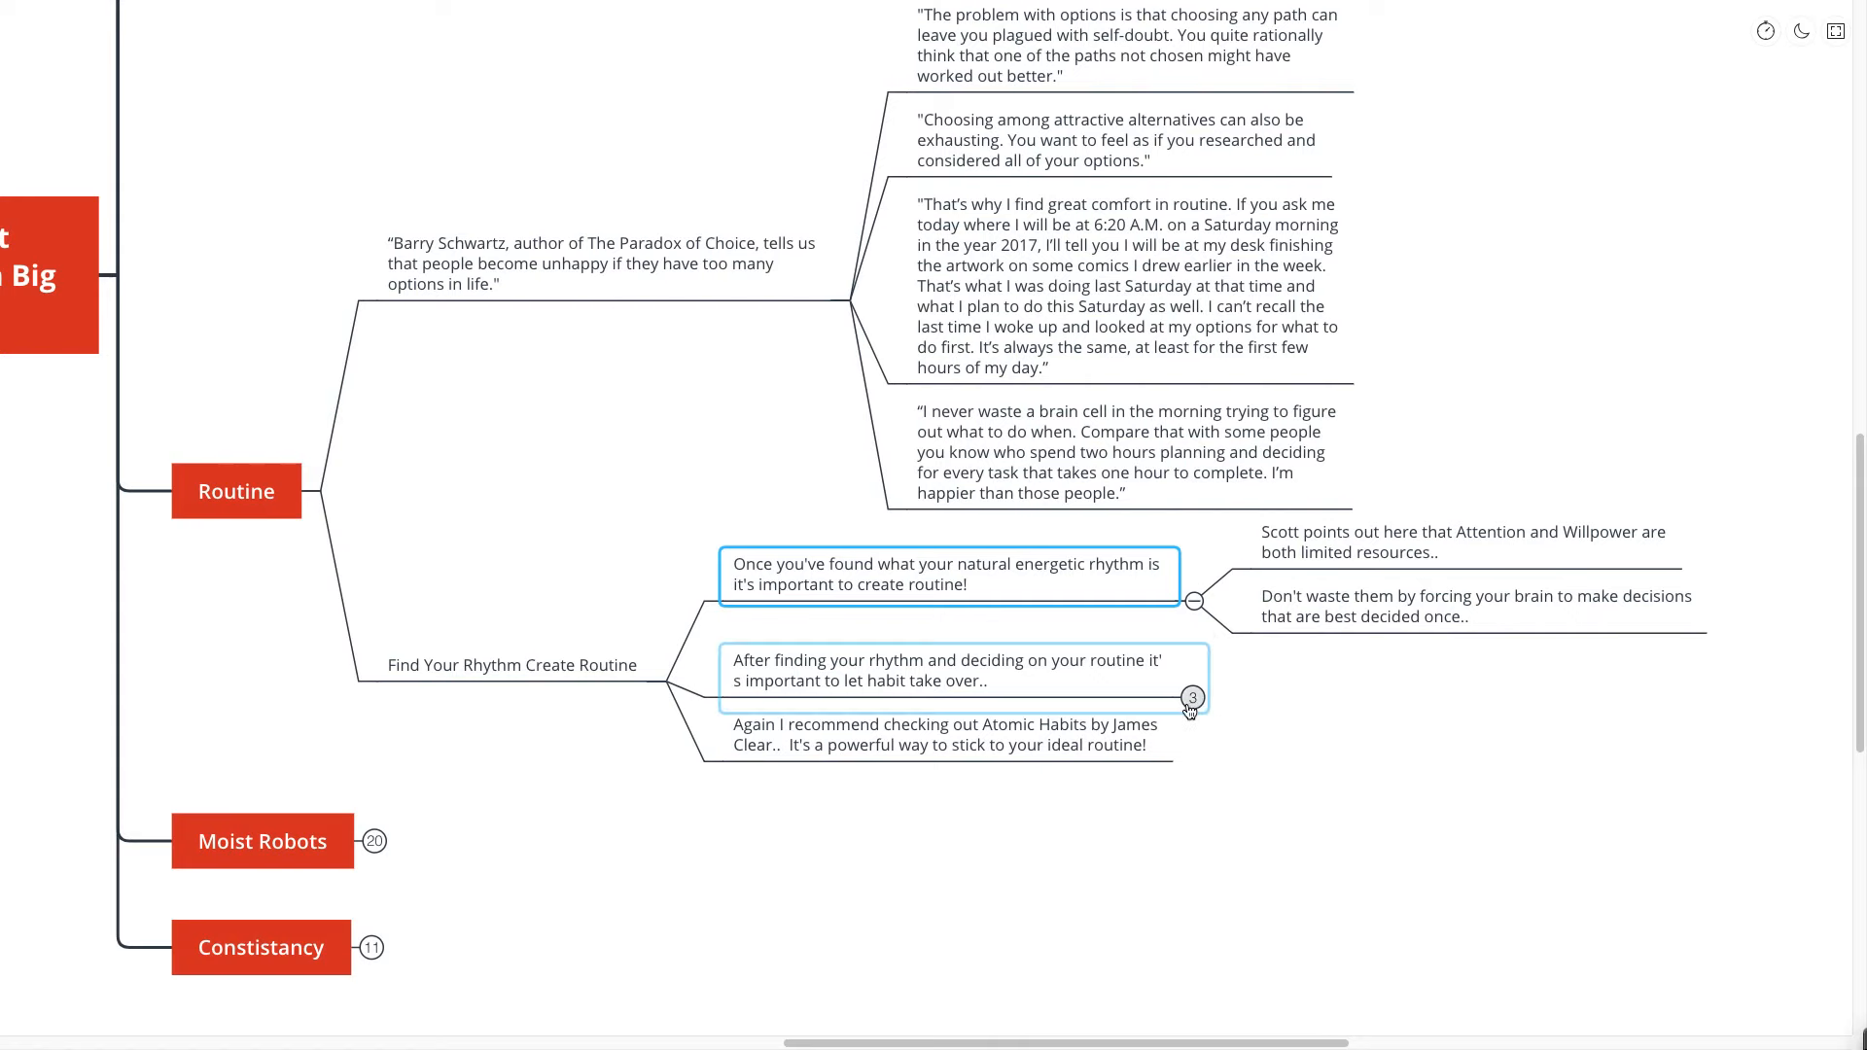
click(1192, 697)
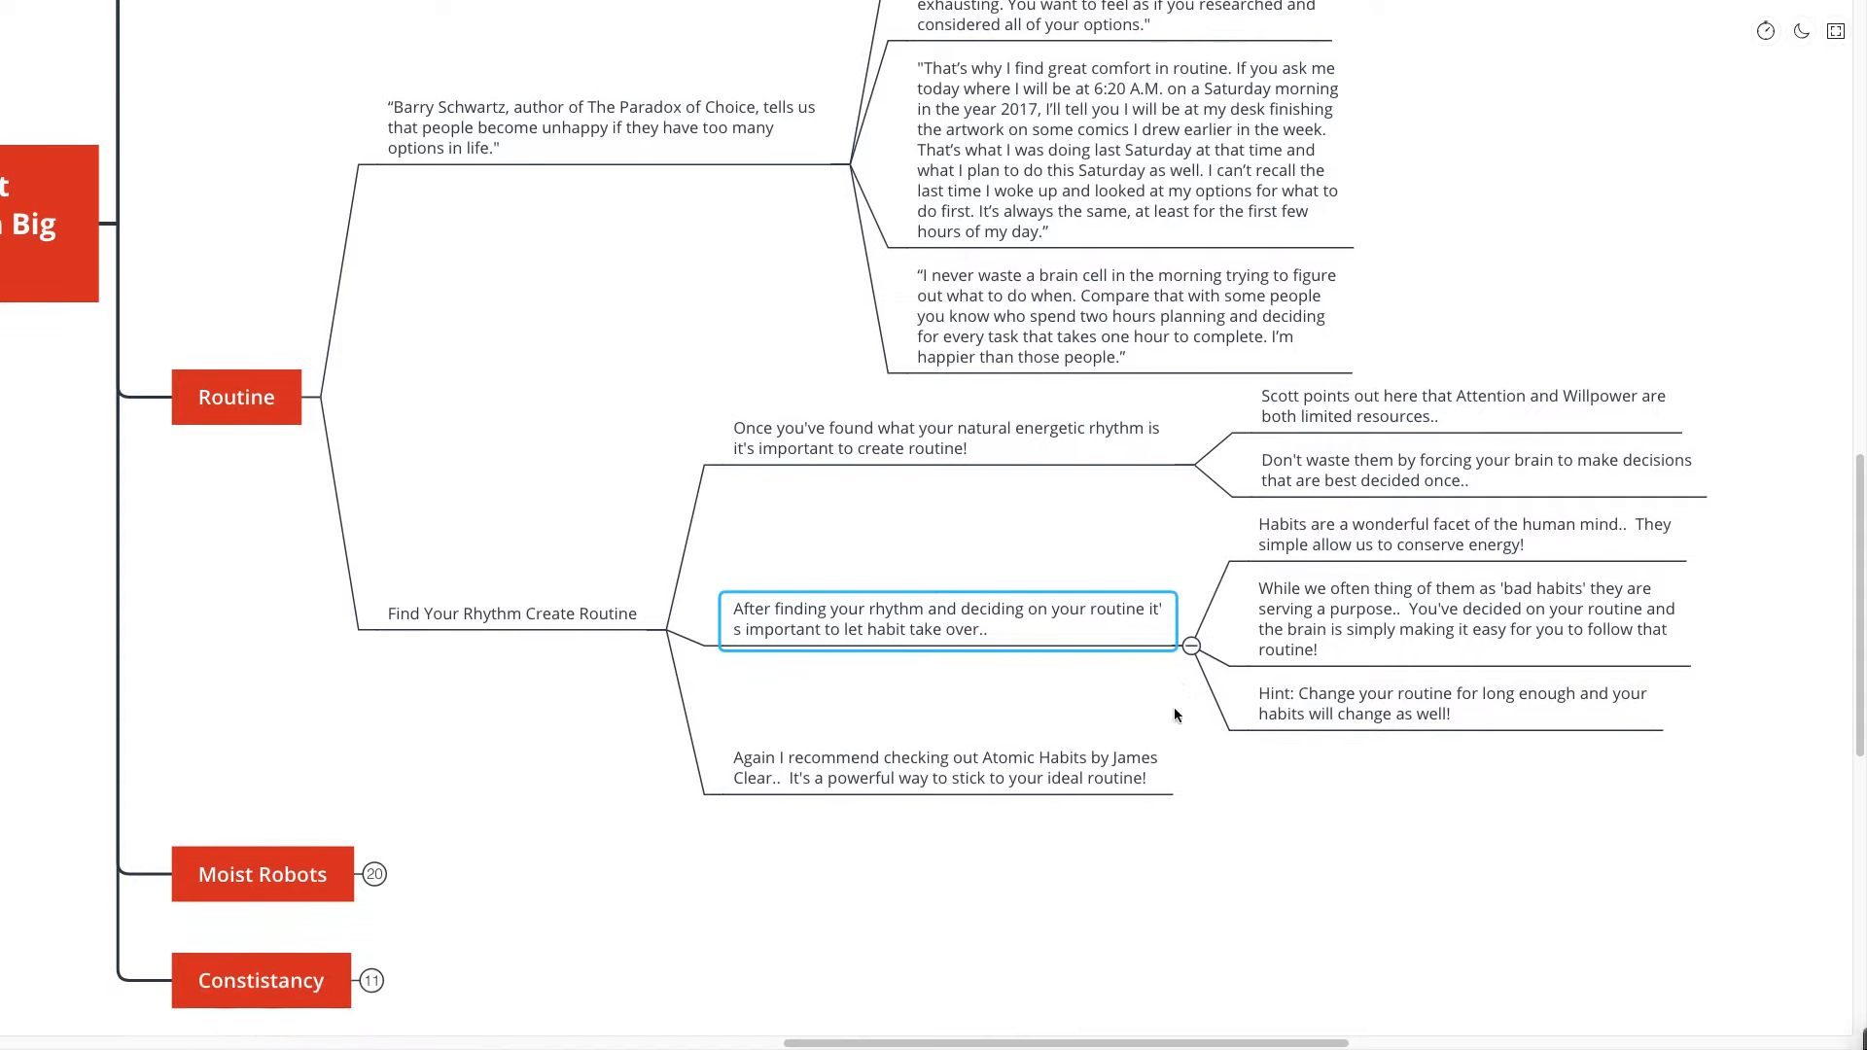
click(944, 763)
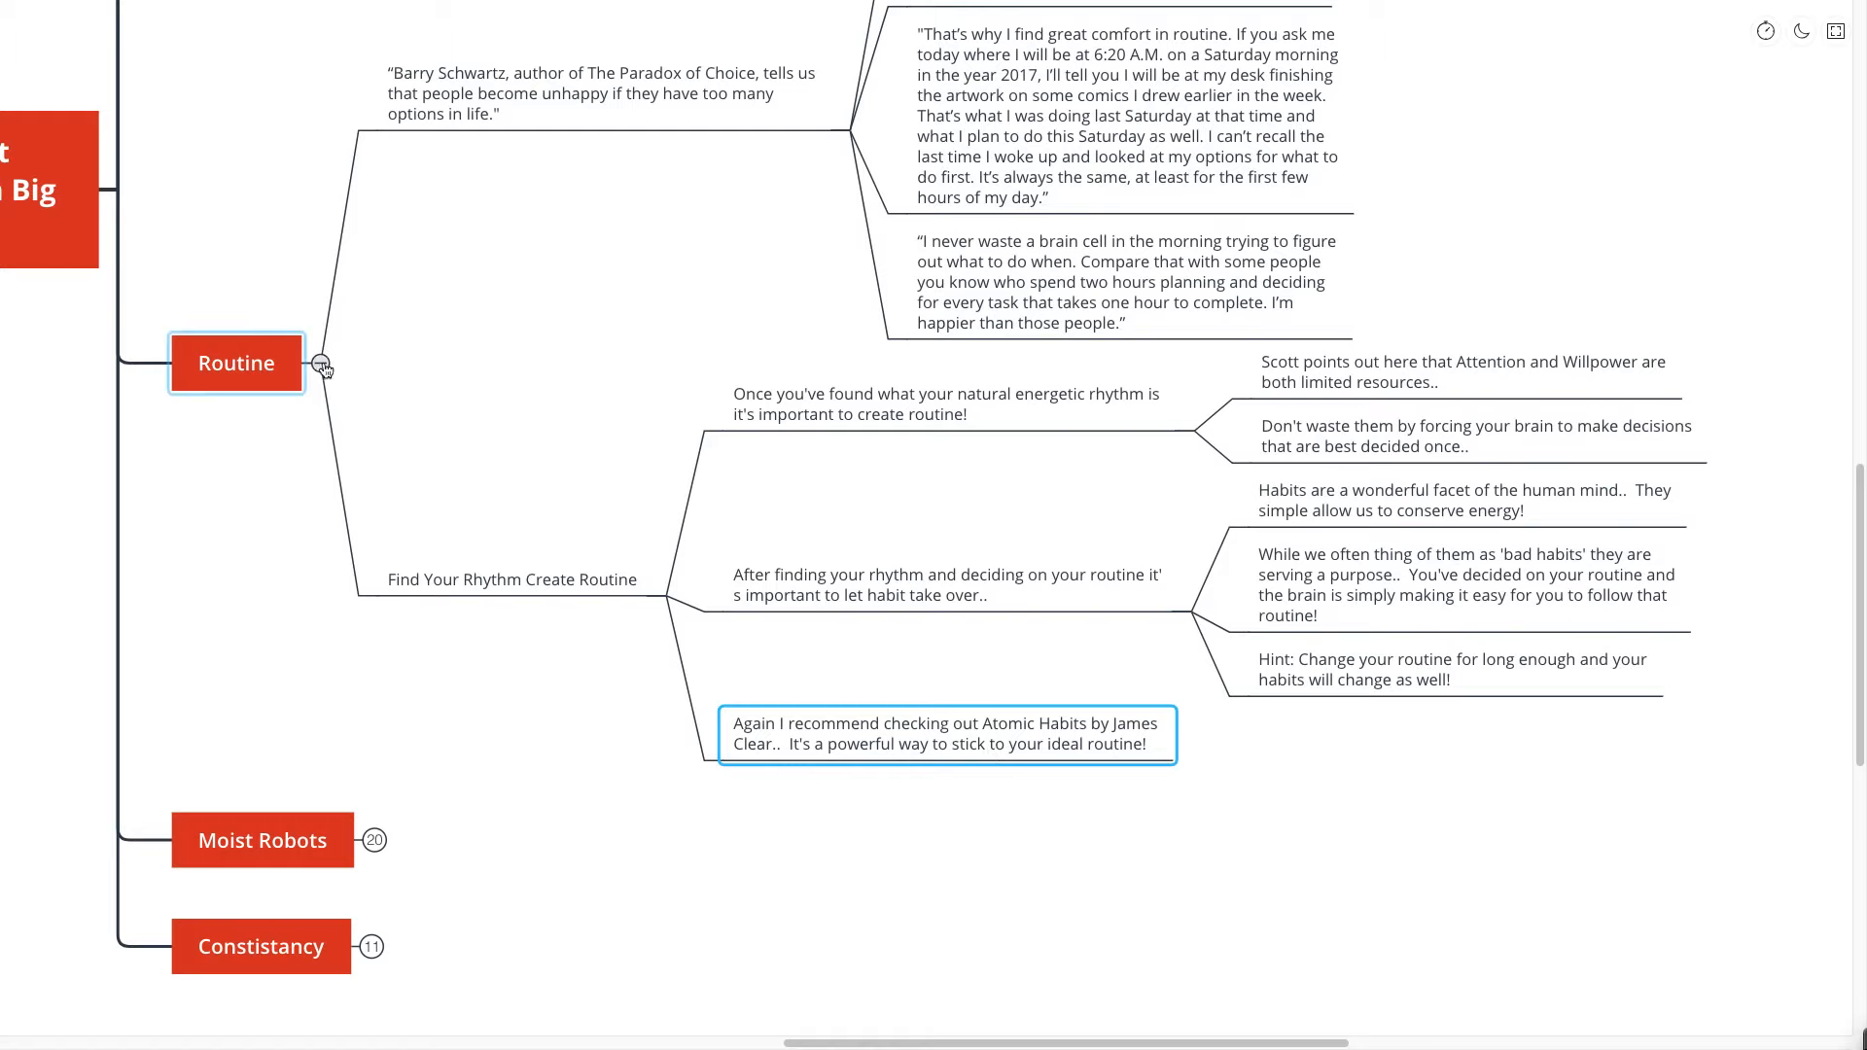
- Collapse Routine, then expand Moist Robots and its brain-wiring quote's notes
click(322, 364)
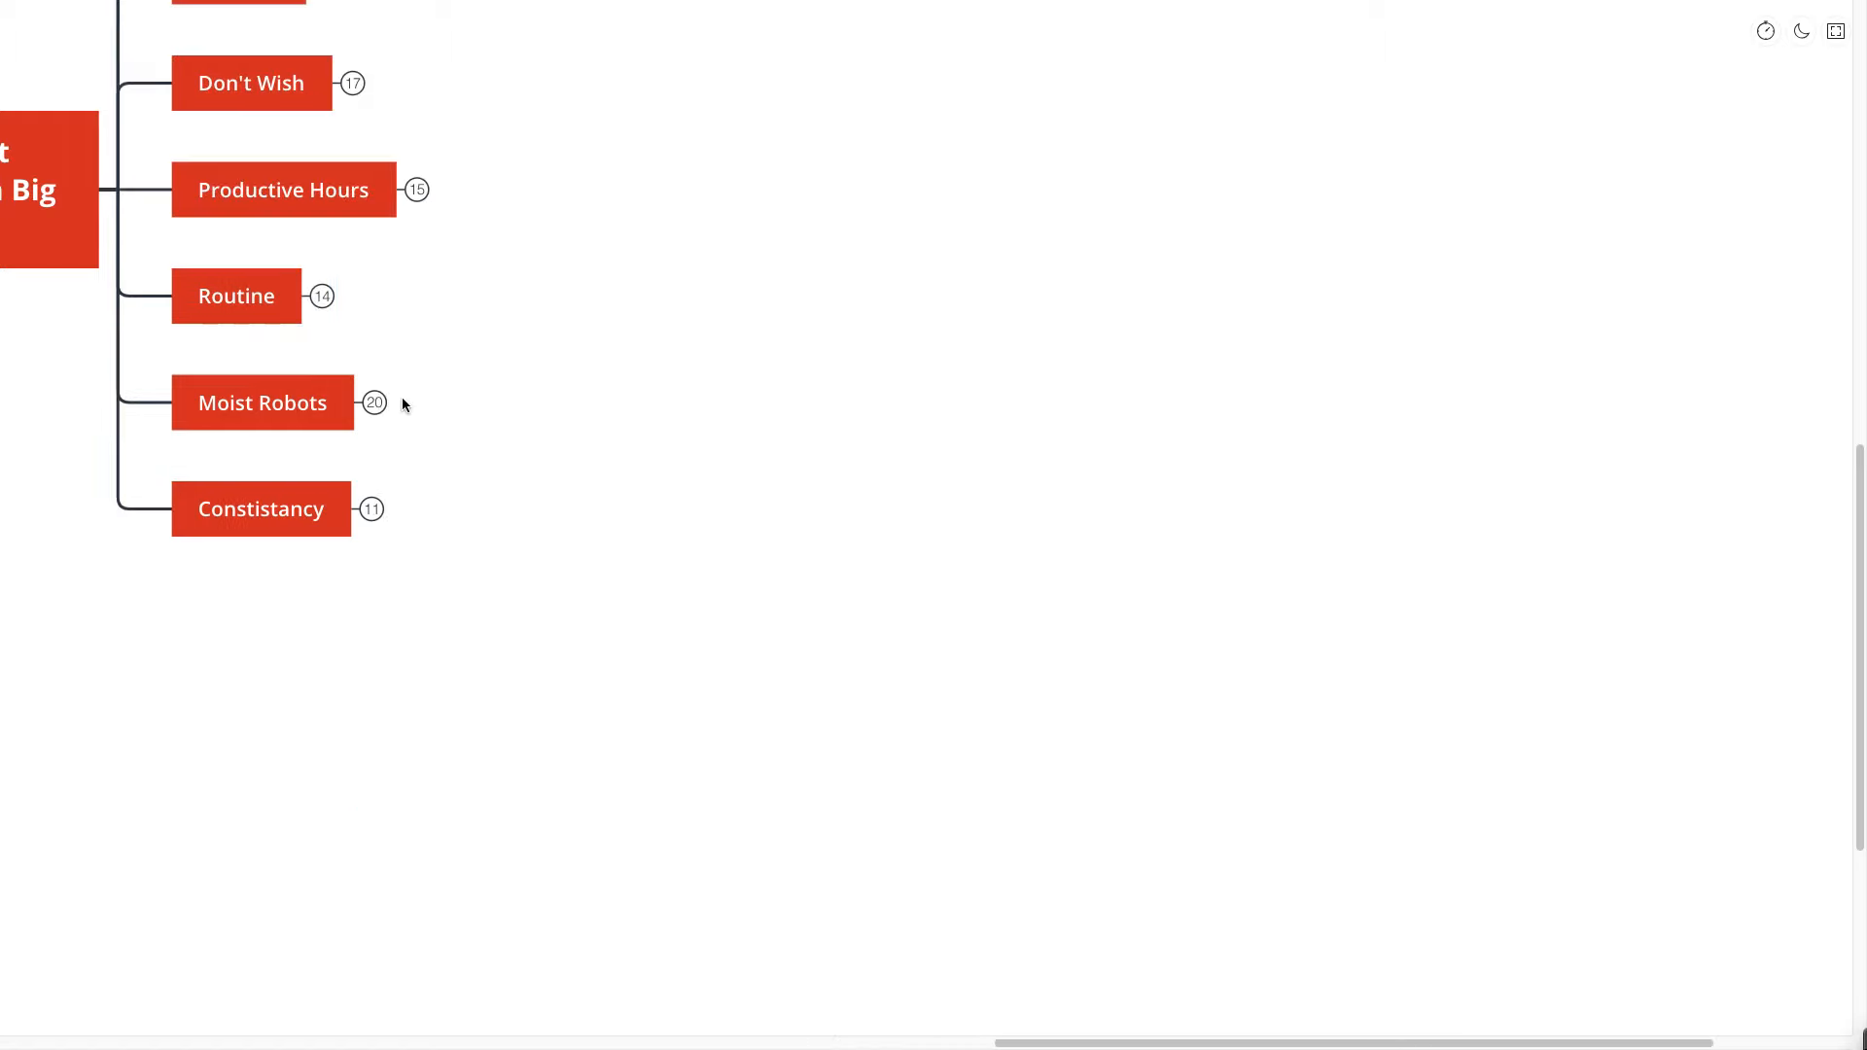
click(262, 402)
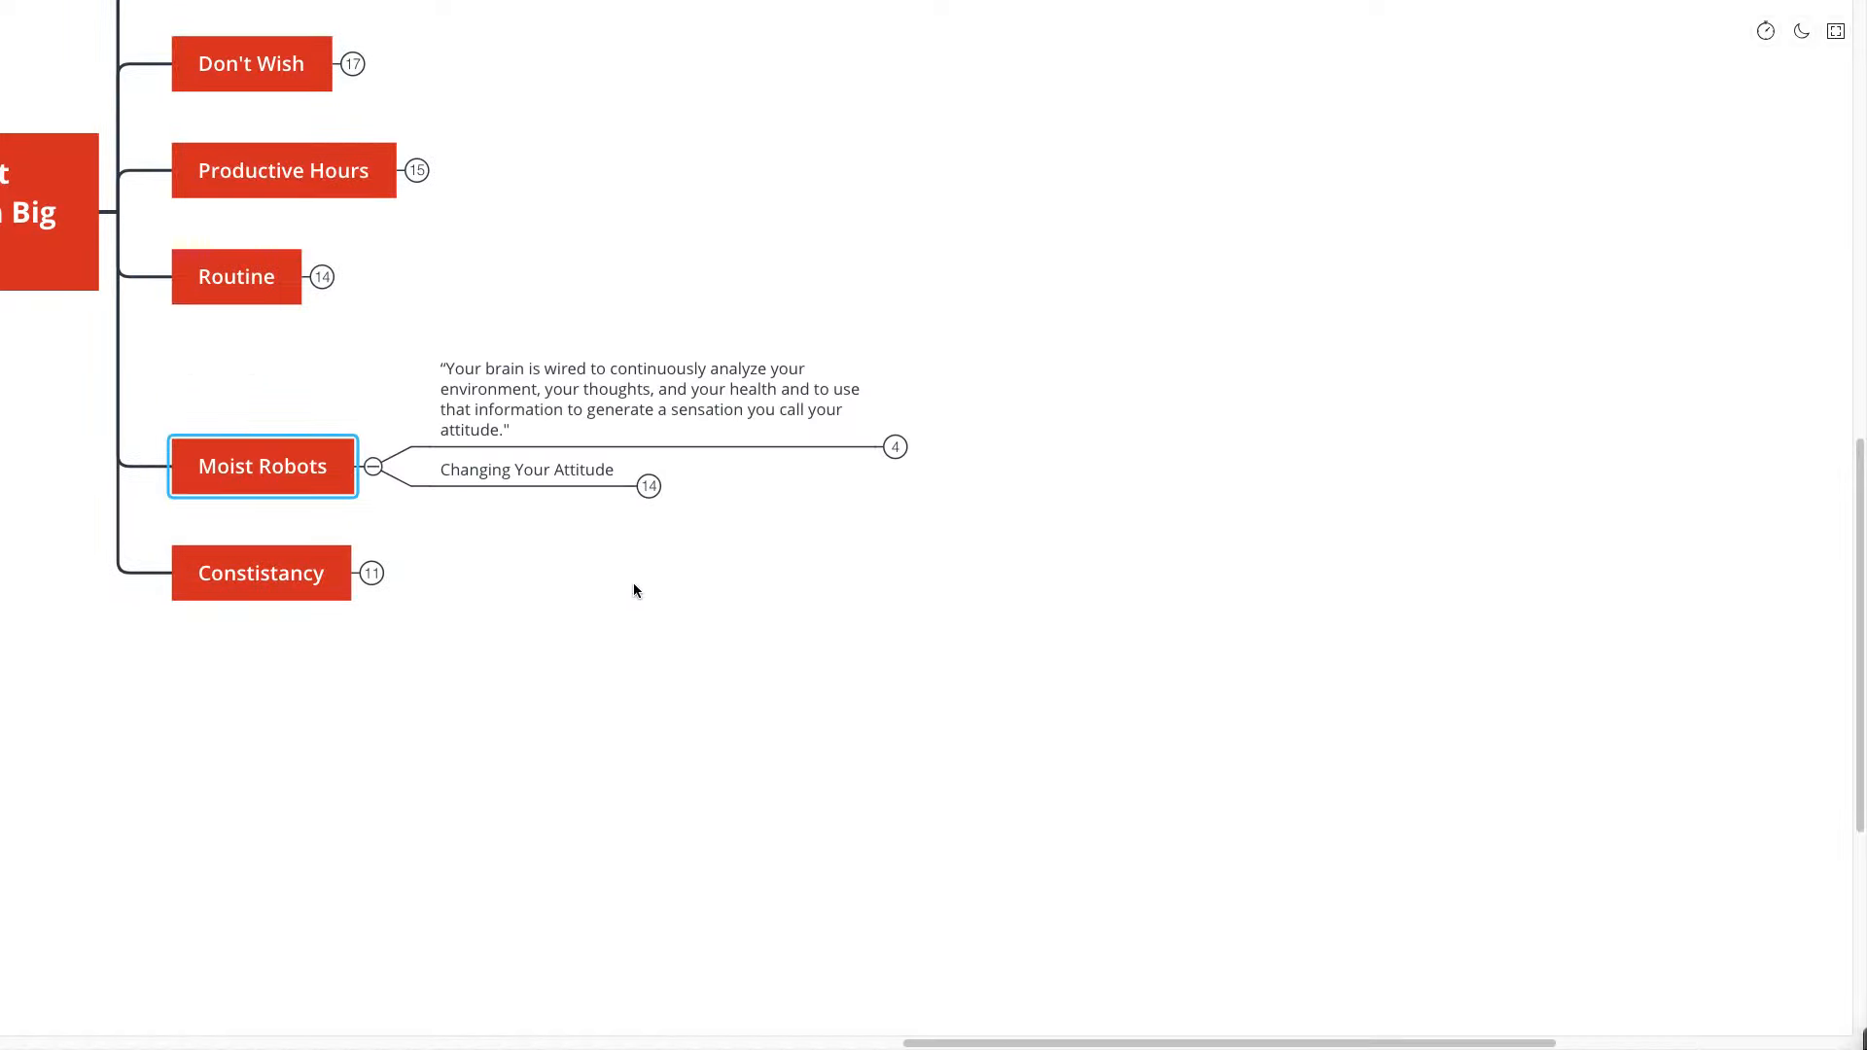
click(633, 592)
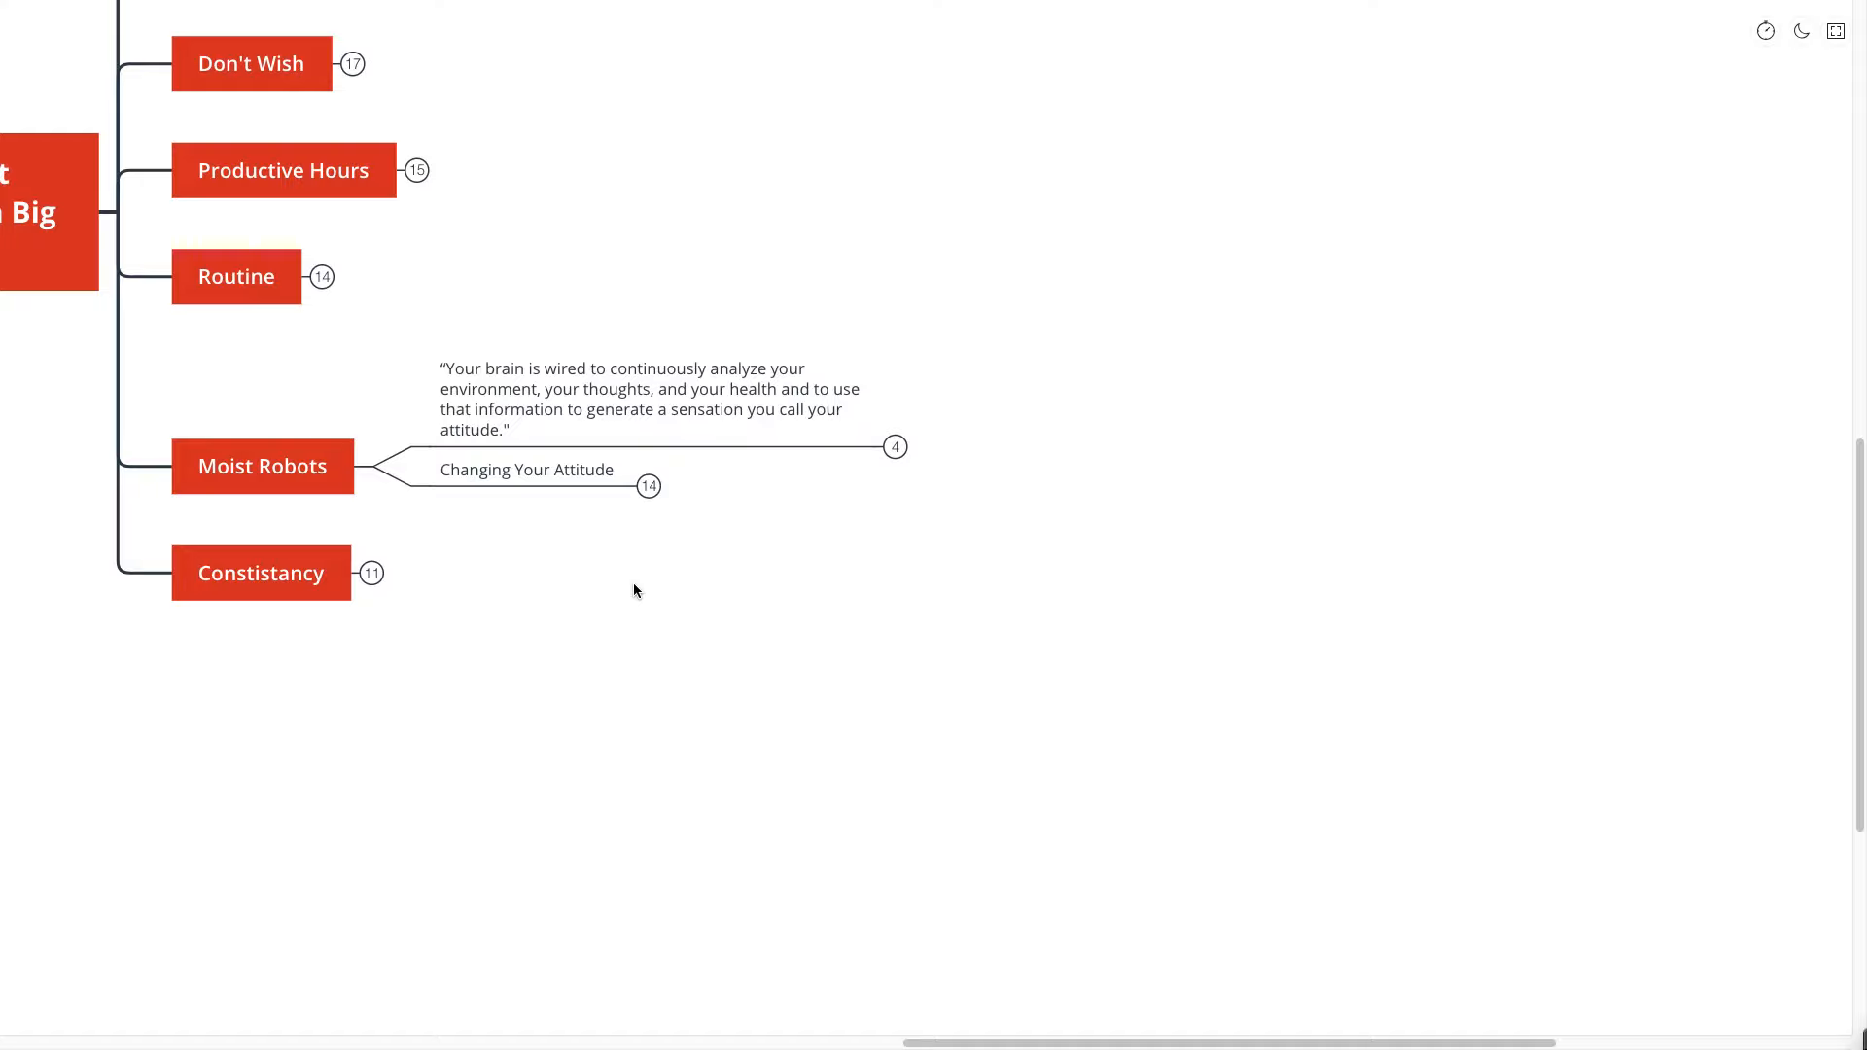
click(894, 446)
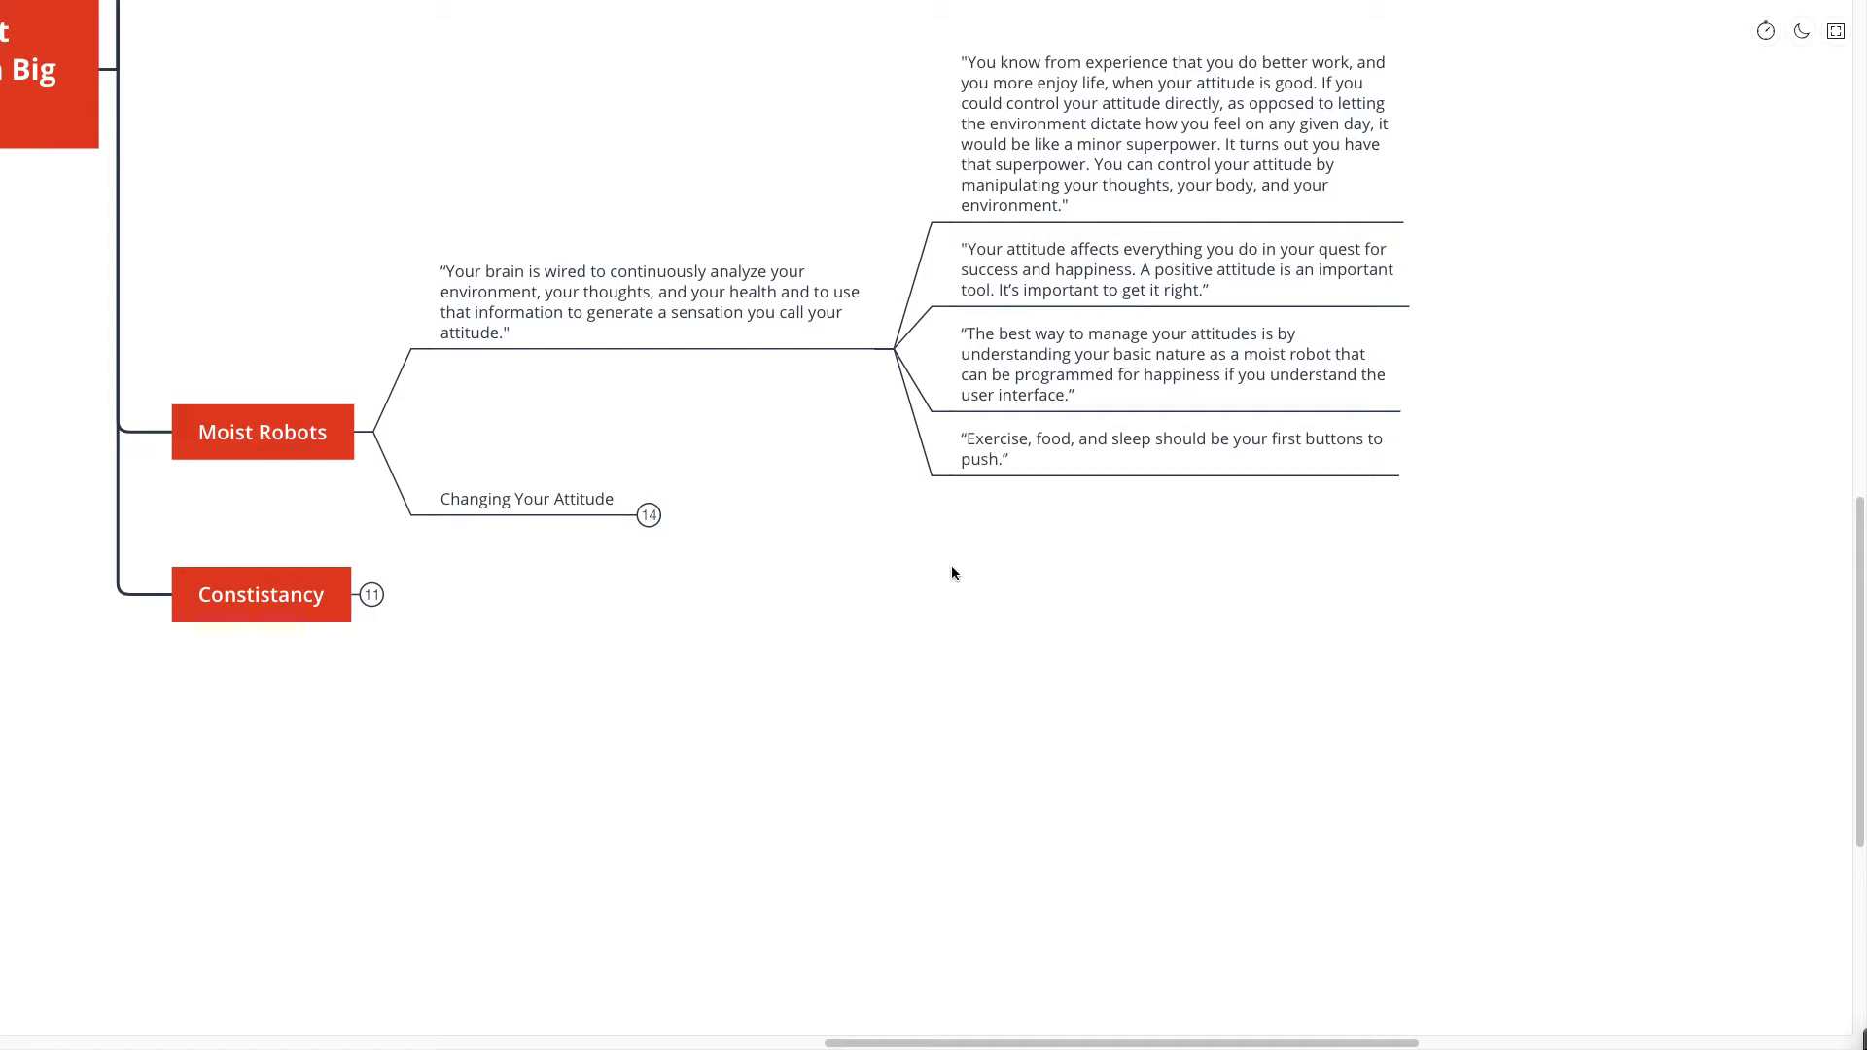
mouse_move(583, 537)
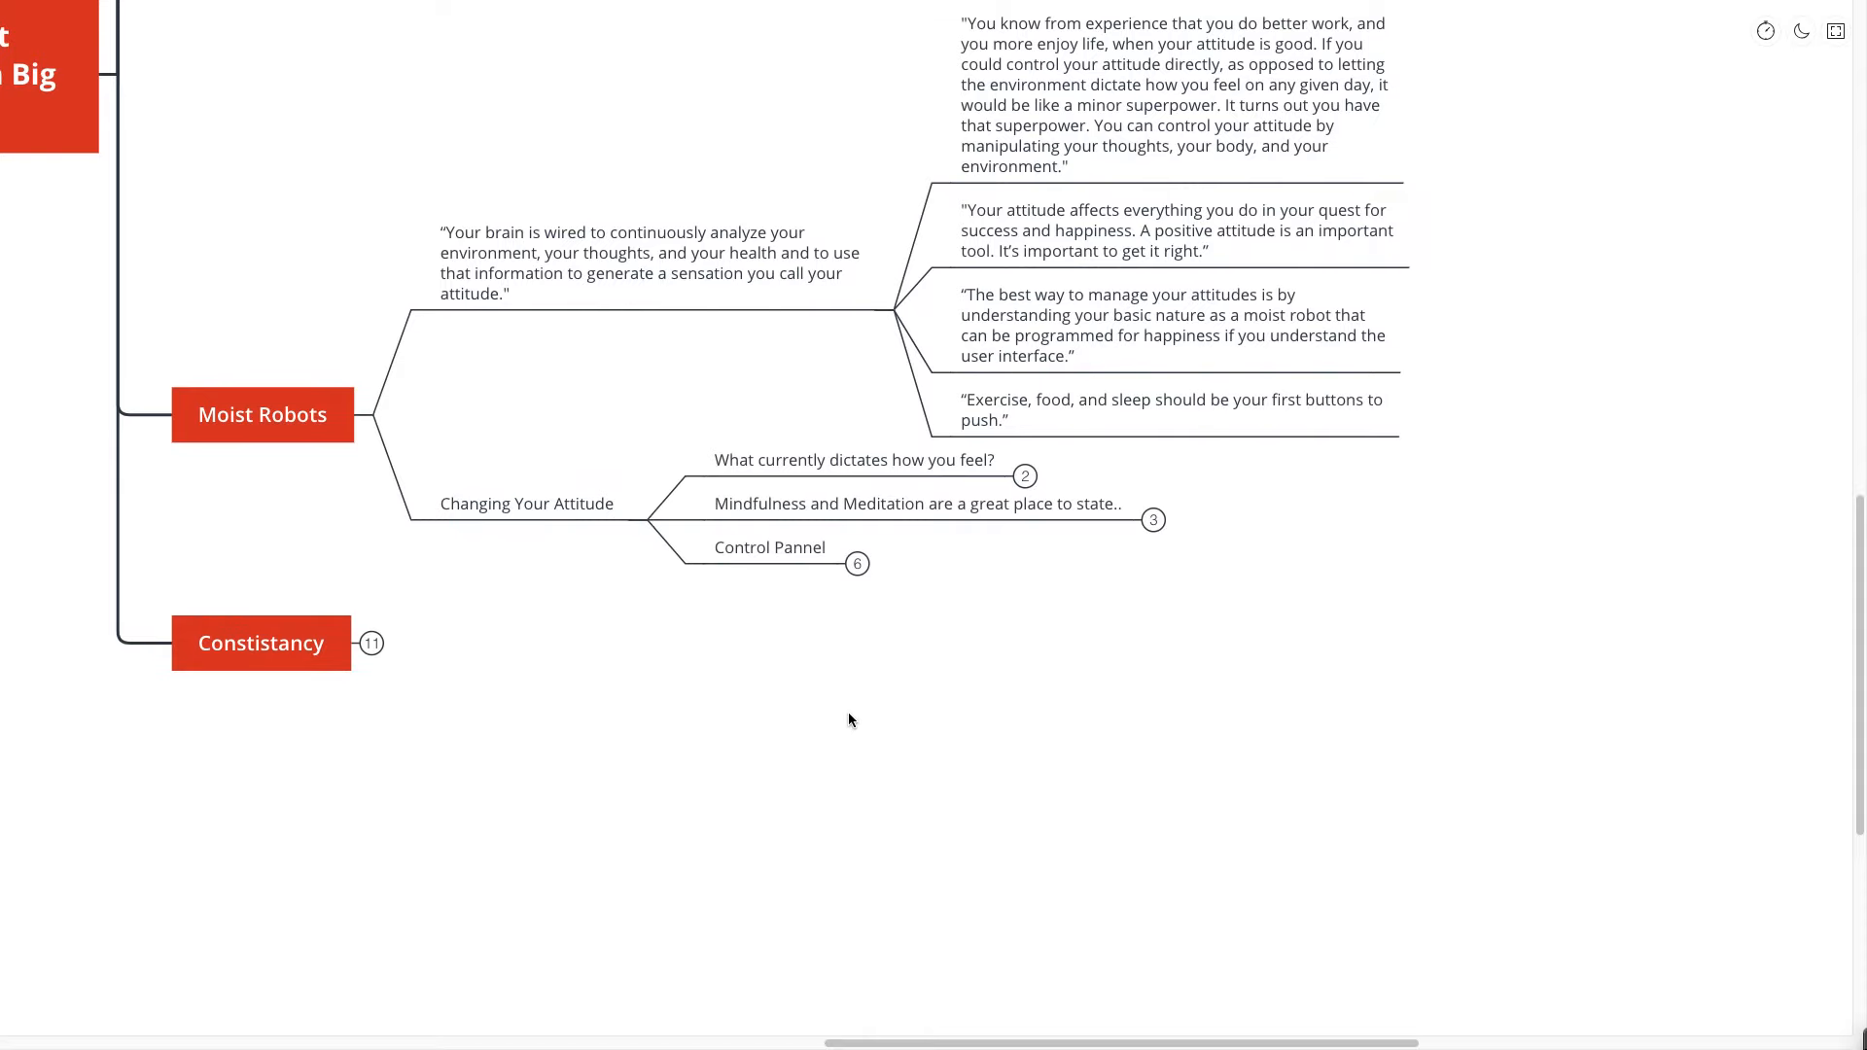
mouse_move(842, 743)
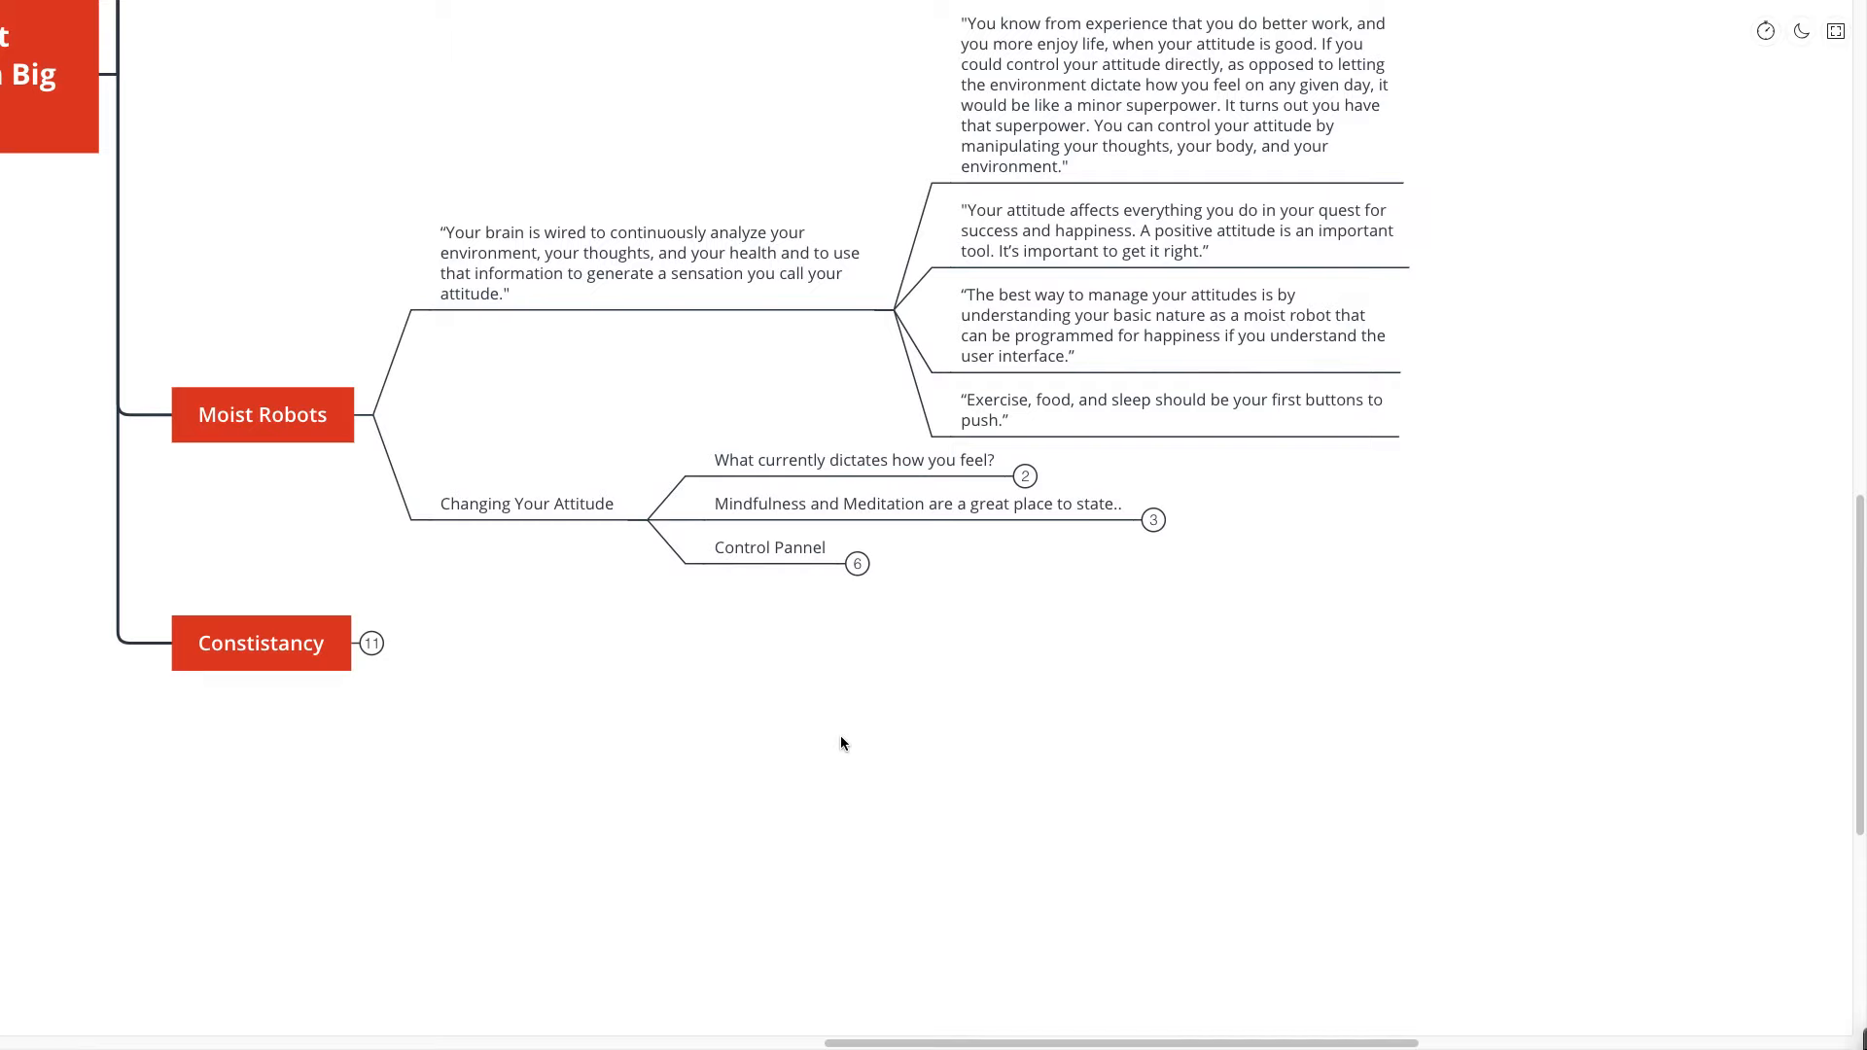
- Expand 'What currently dictates how you feel?' and the Mindfulness and Meditation subtopic
click(855, 461)
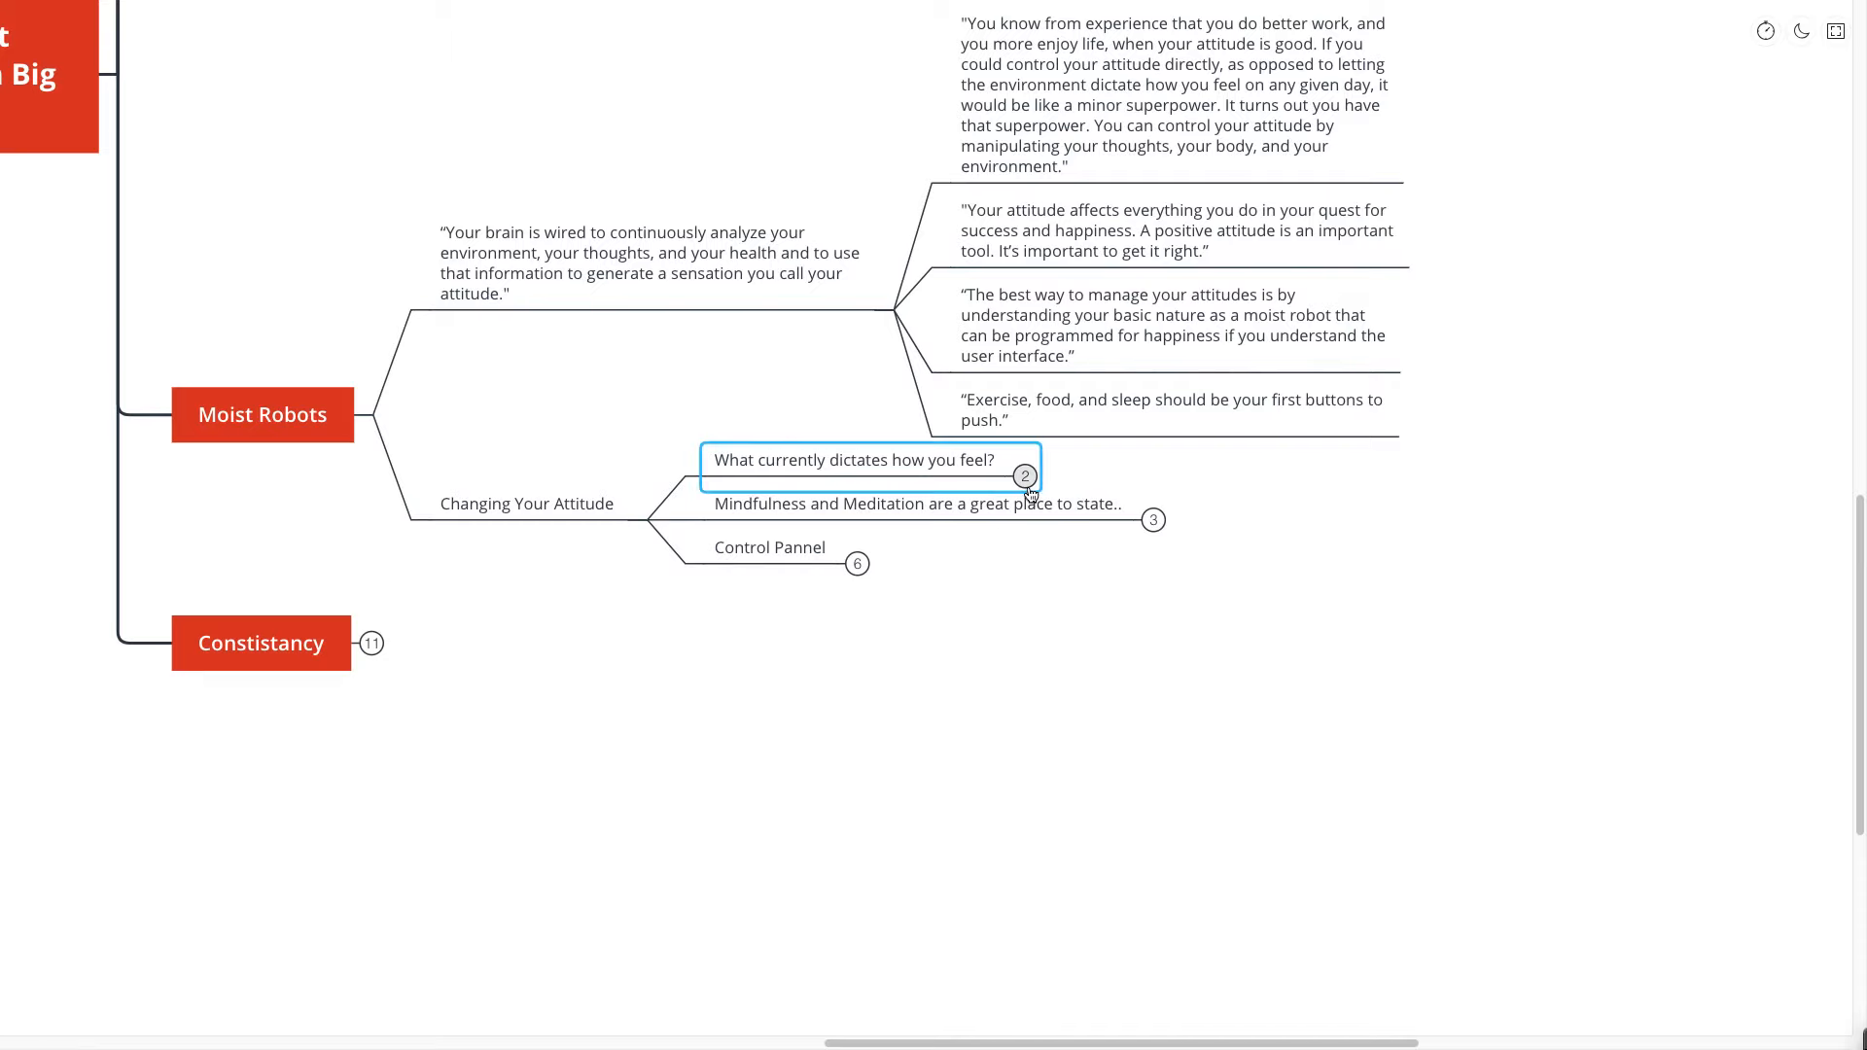
click(1024, 476)
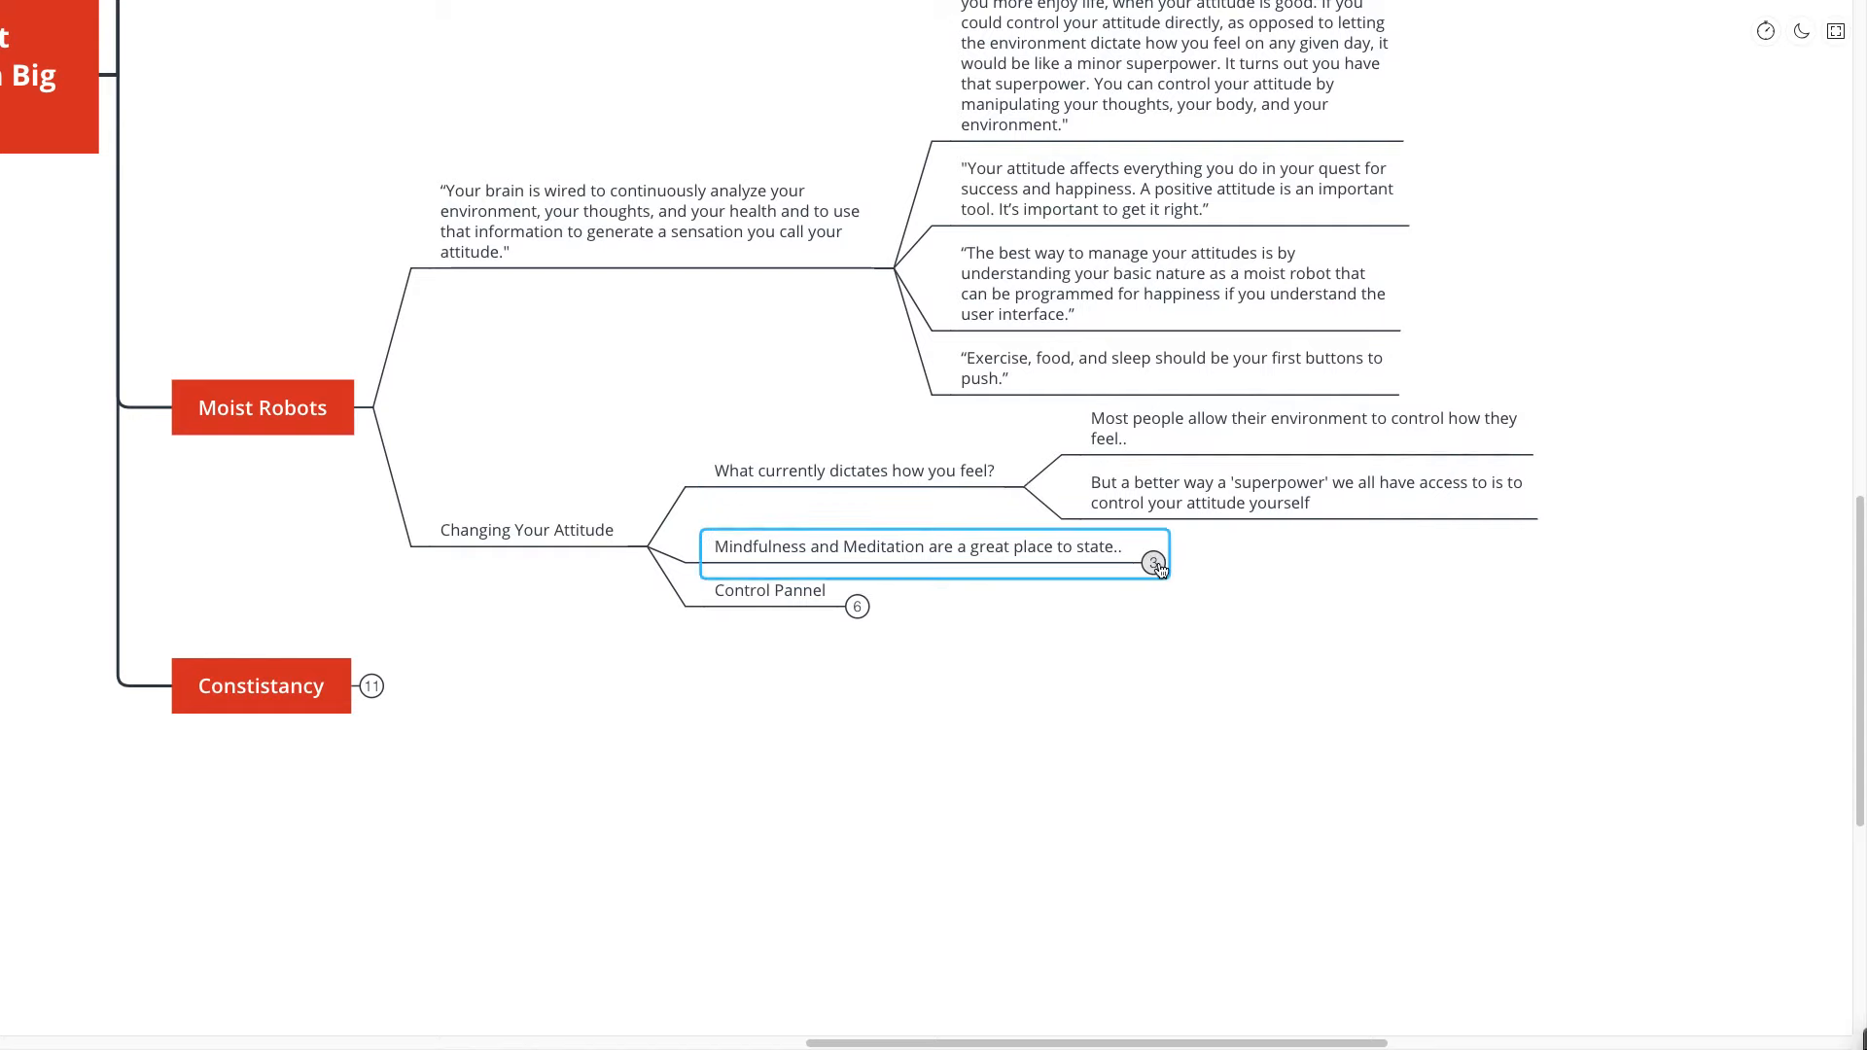
click(1155, 563)
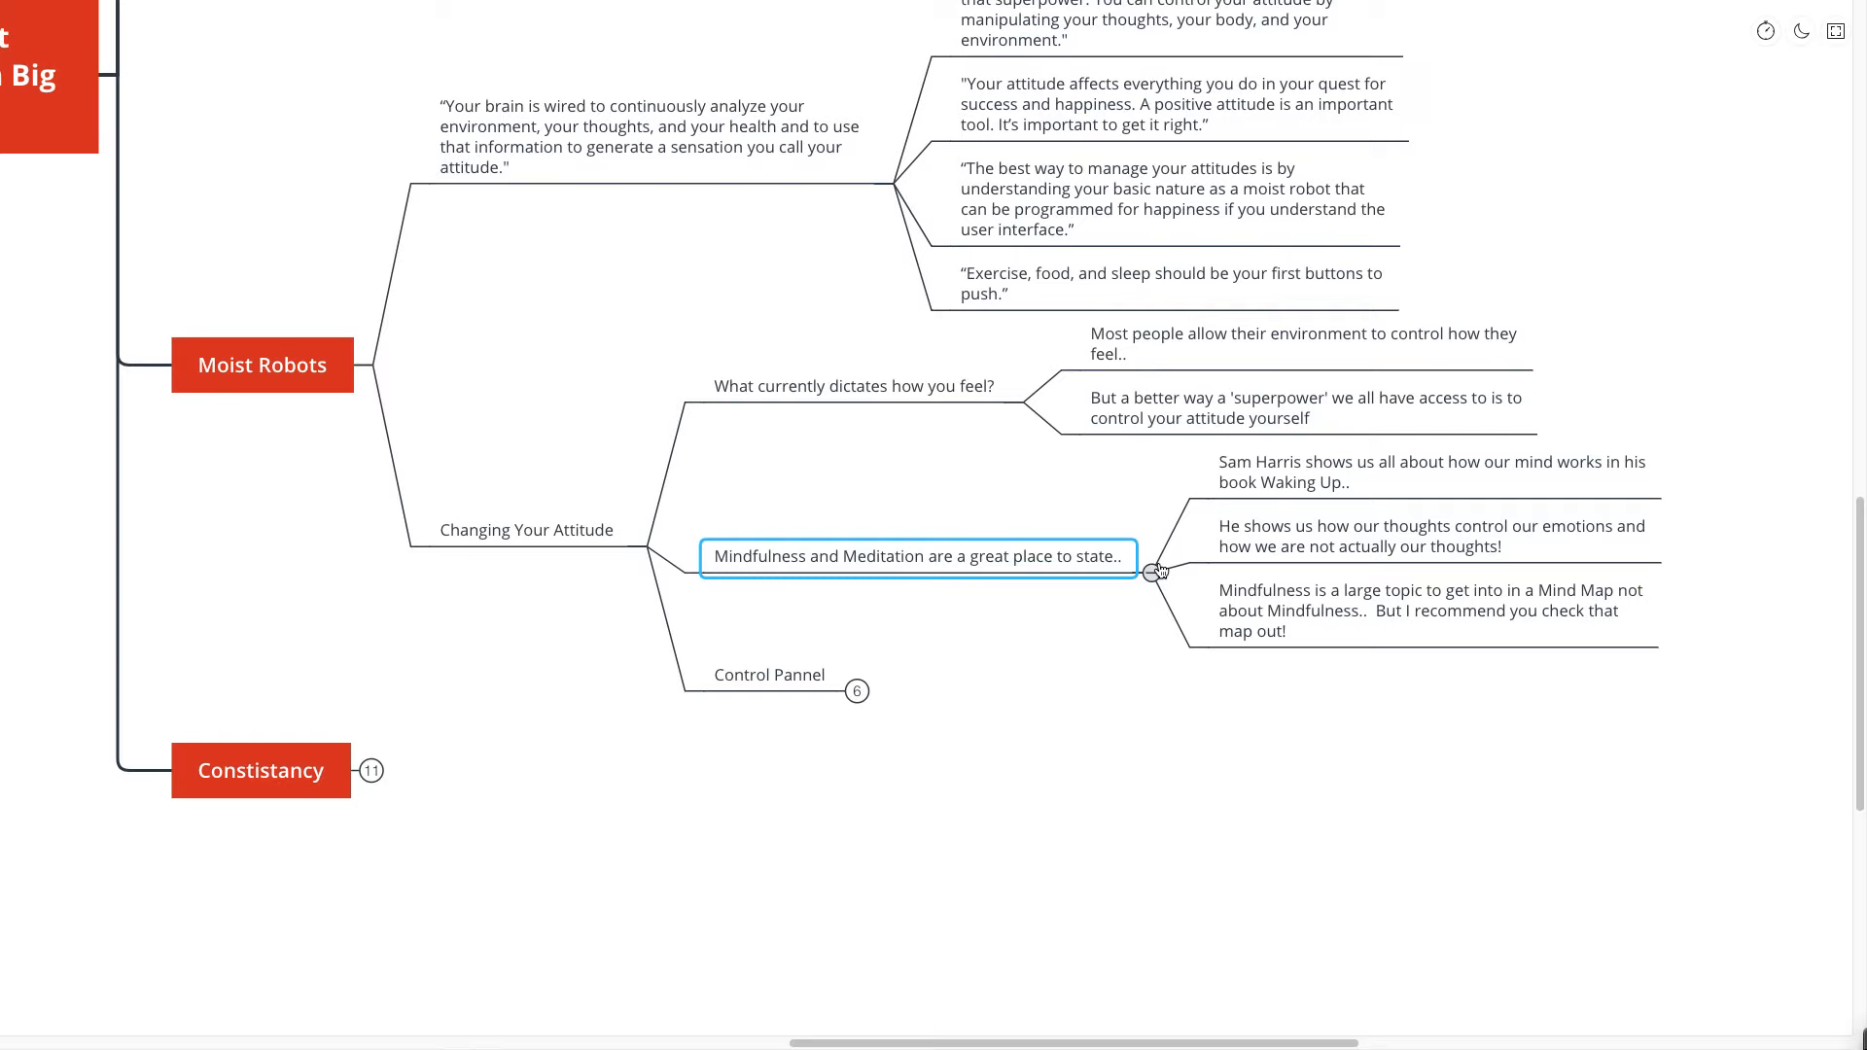
mouse_move(1139, 532)
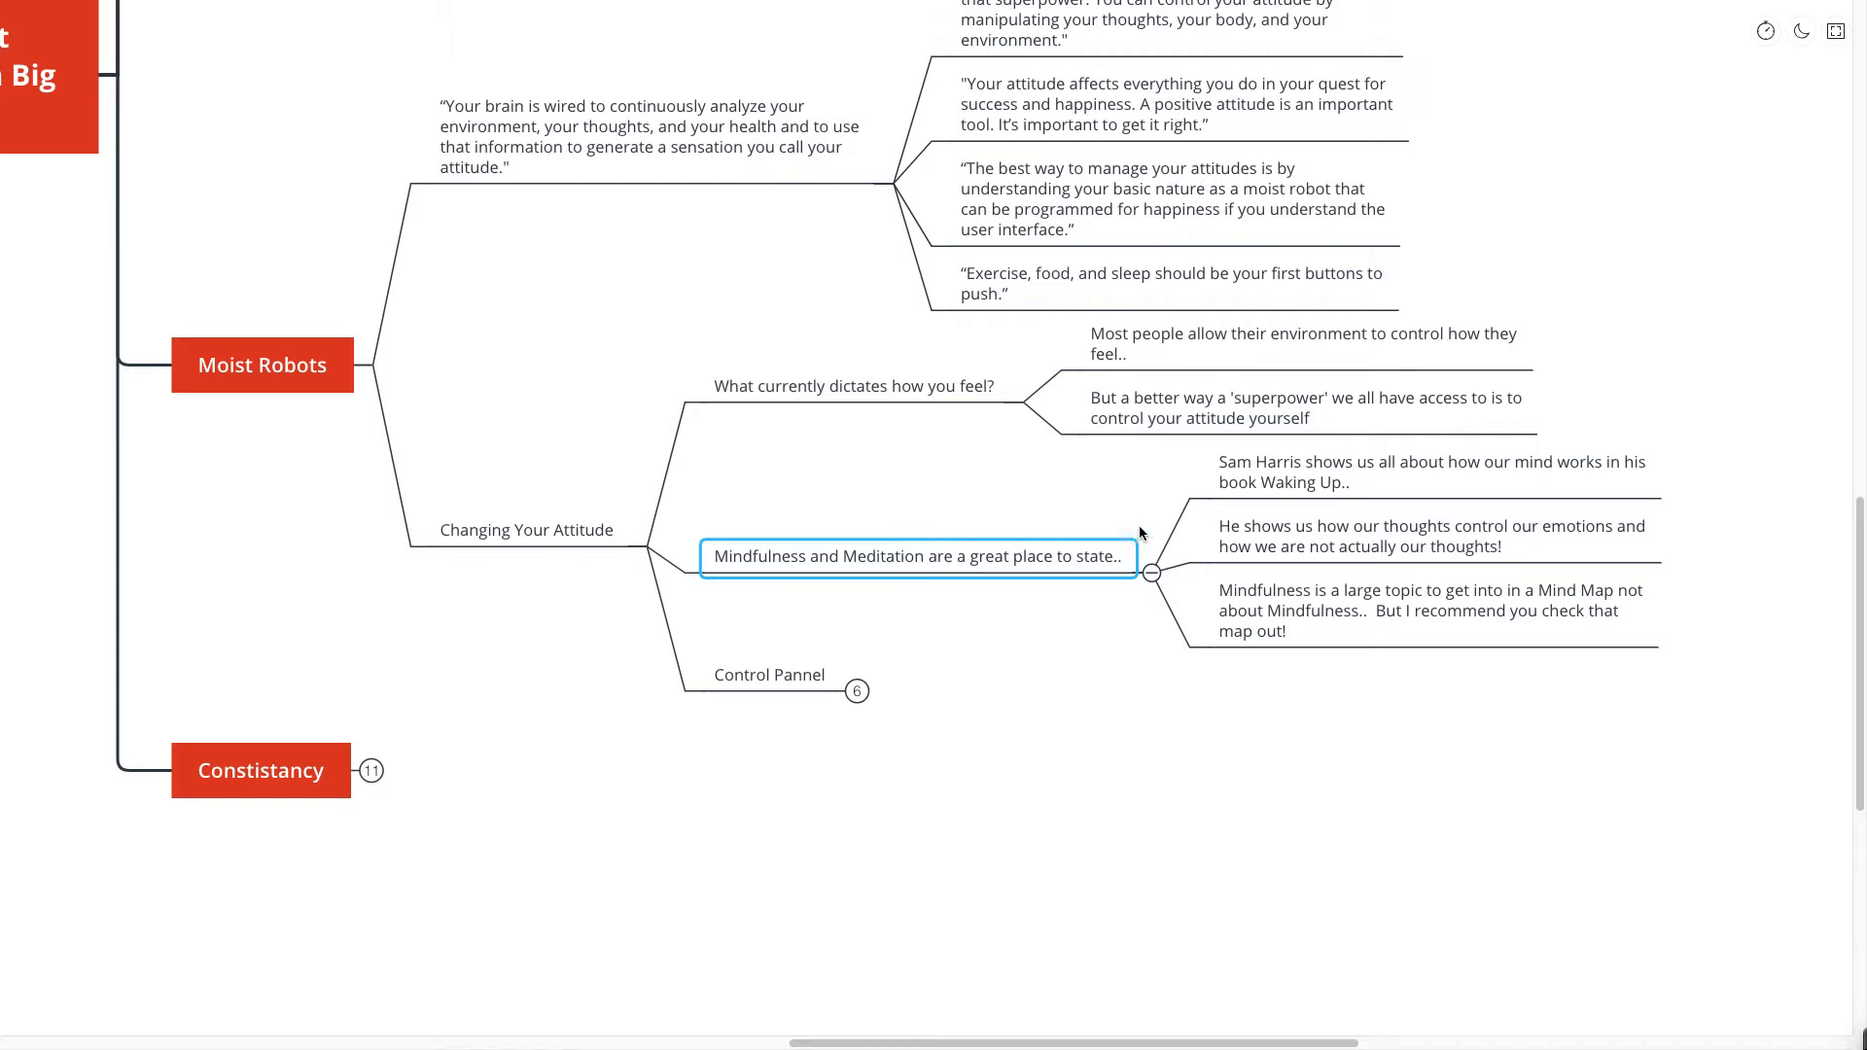
scroll(up, 3)
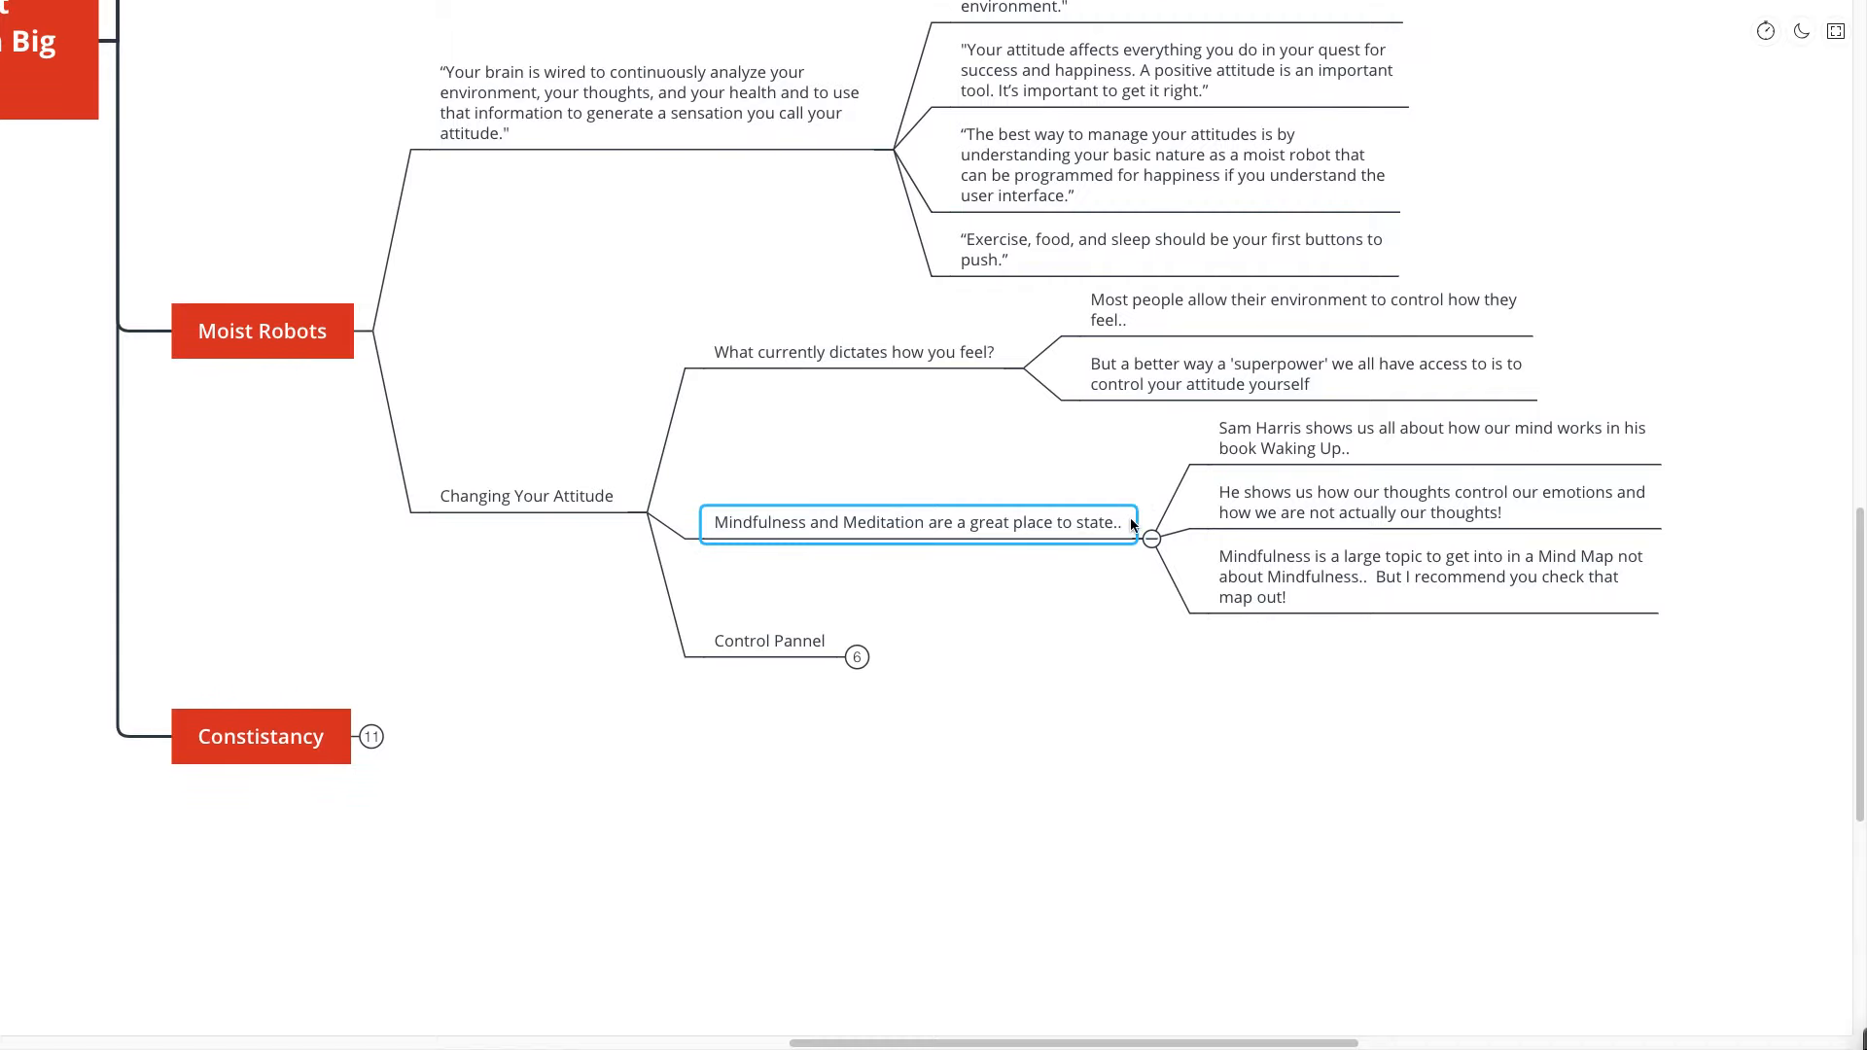
- Expand Control Pannel to show its six Exercise, Food and Sleep notes
click(769, 640)
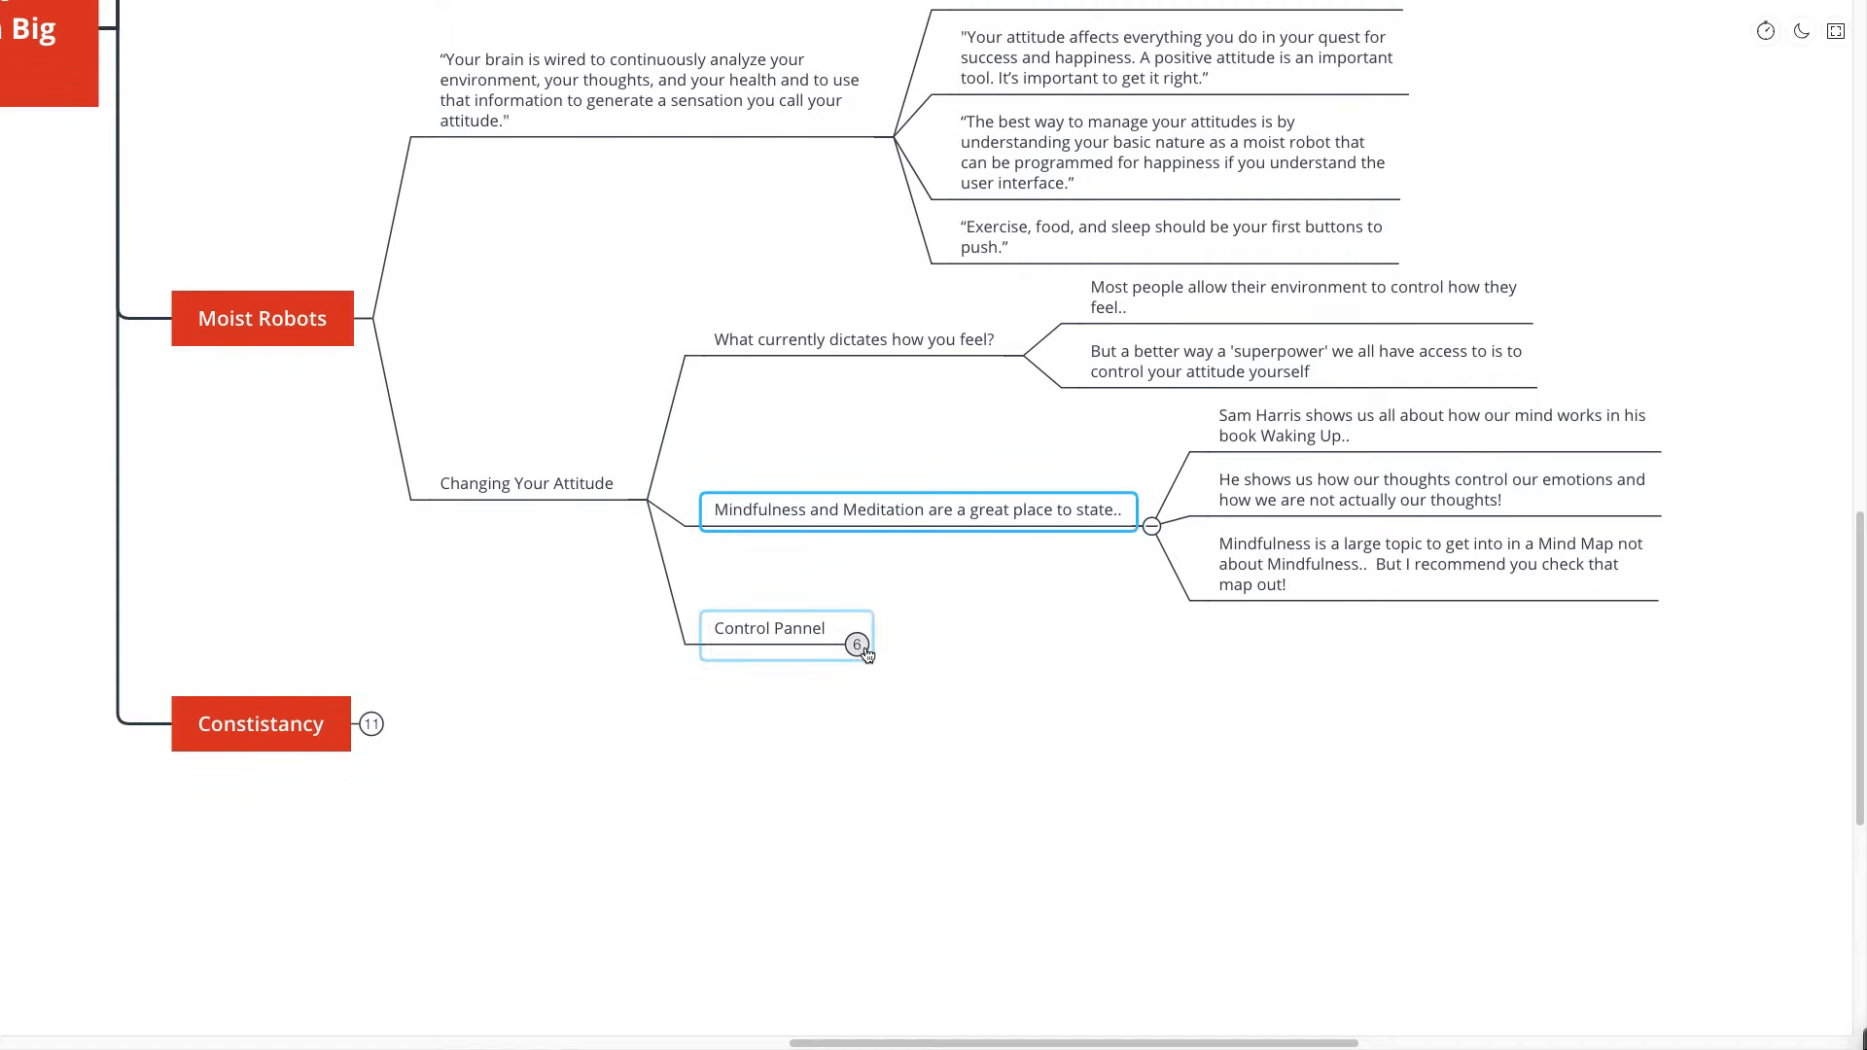
click(858, 646)
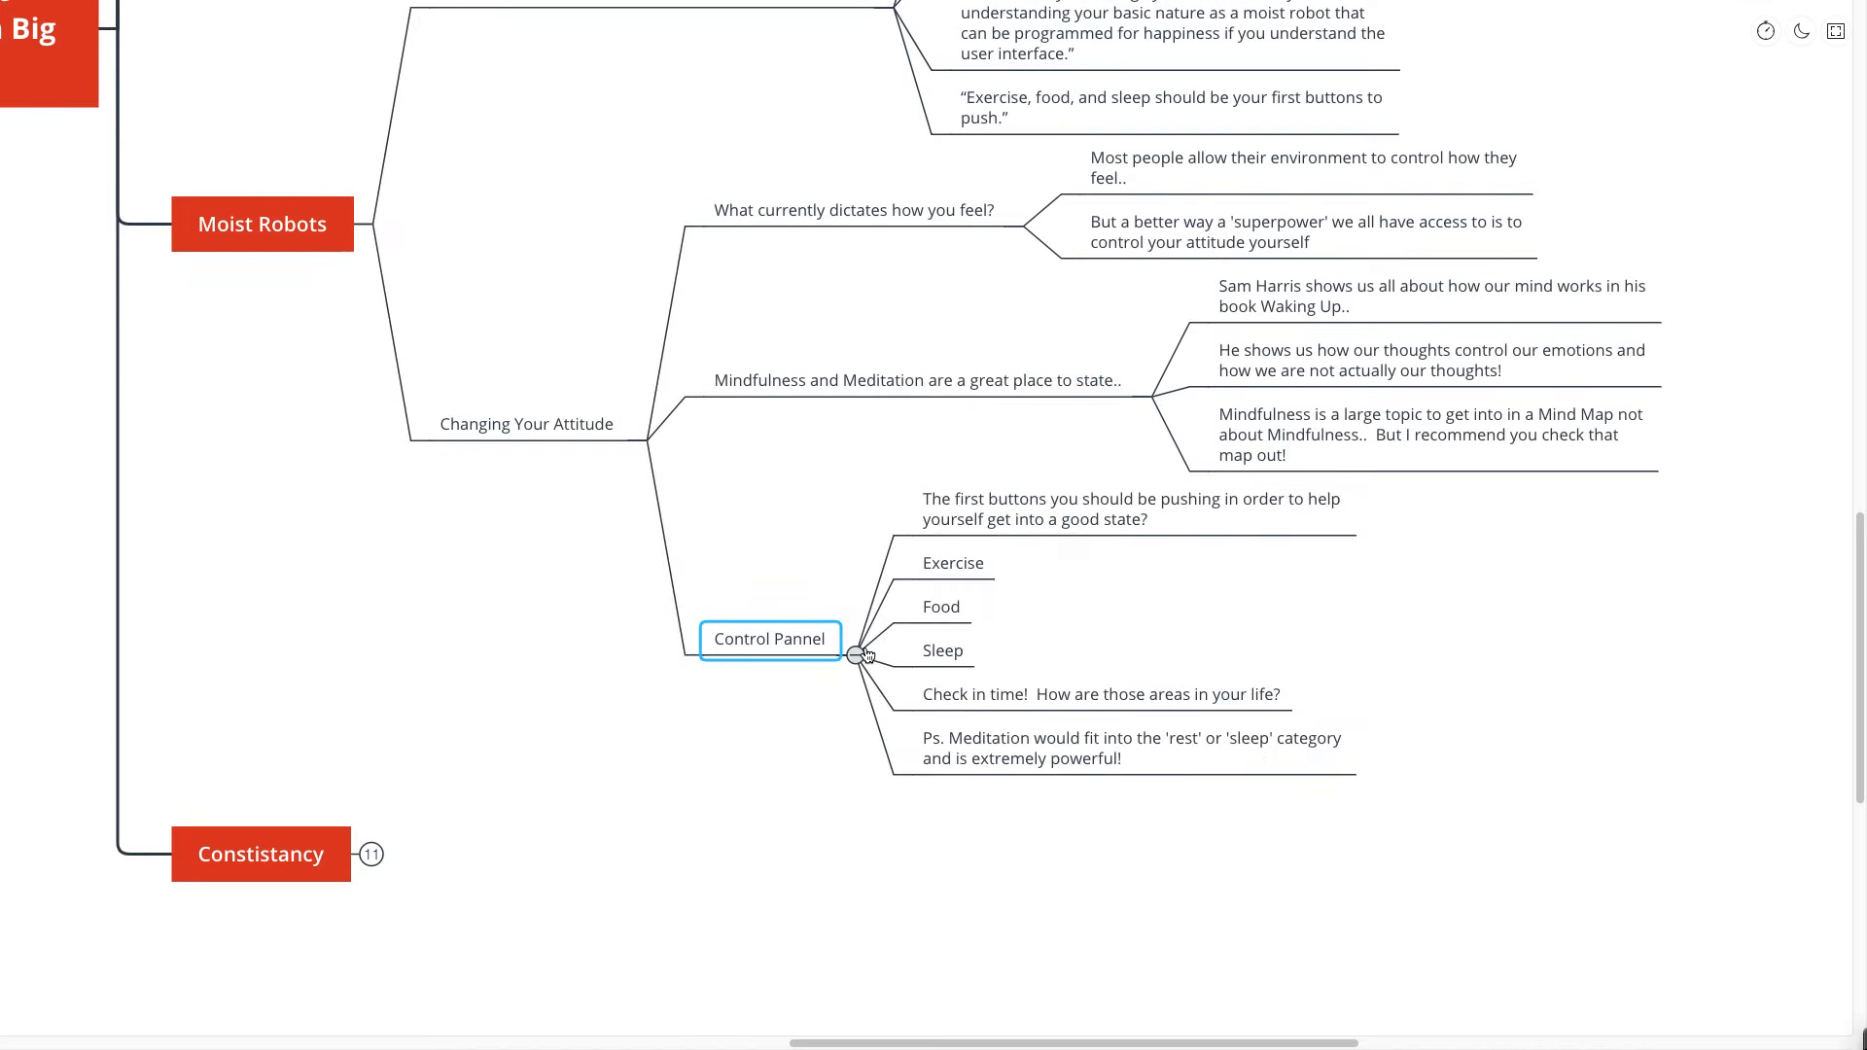
mouse_move(903, 637)
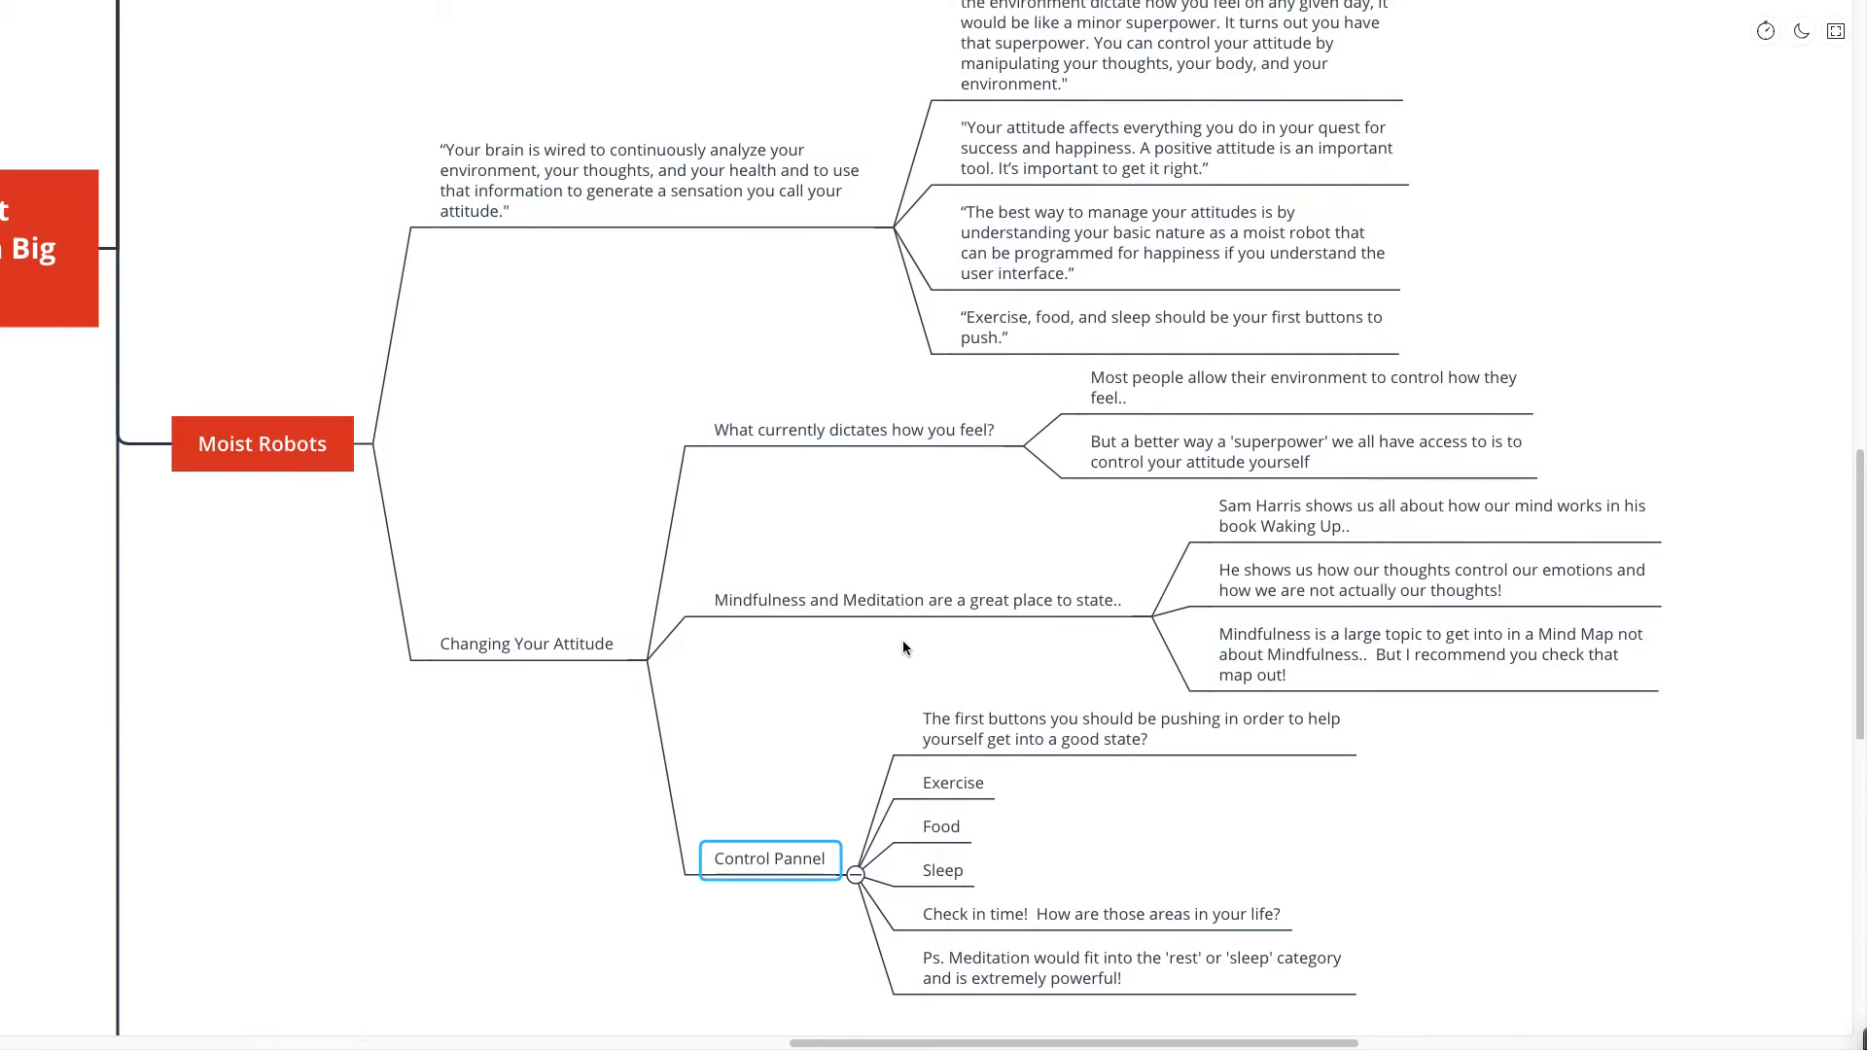
scroll(down, 3)
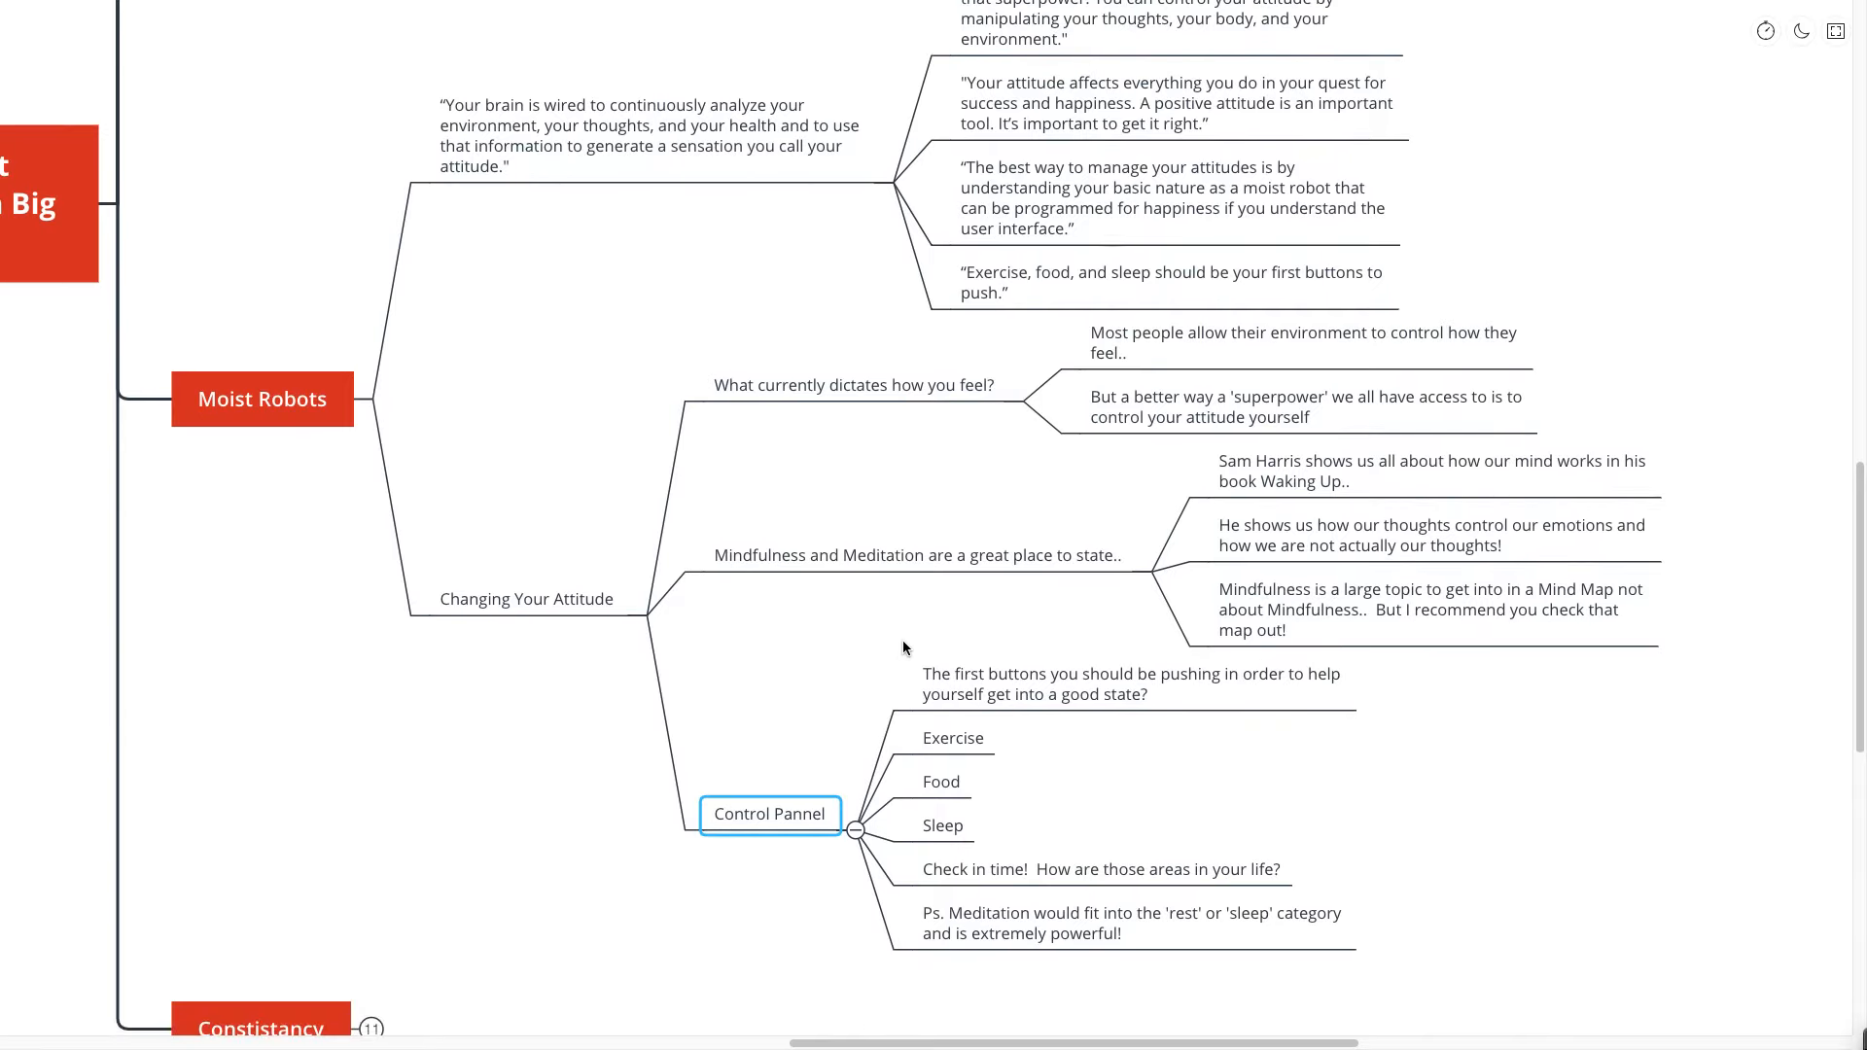
scroll(down, 3)
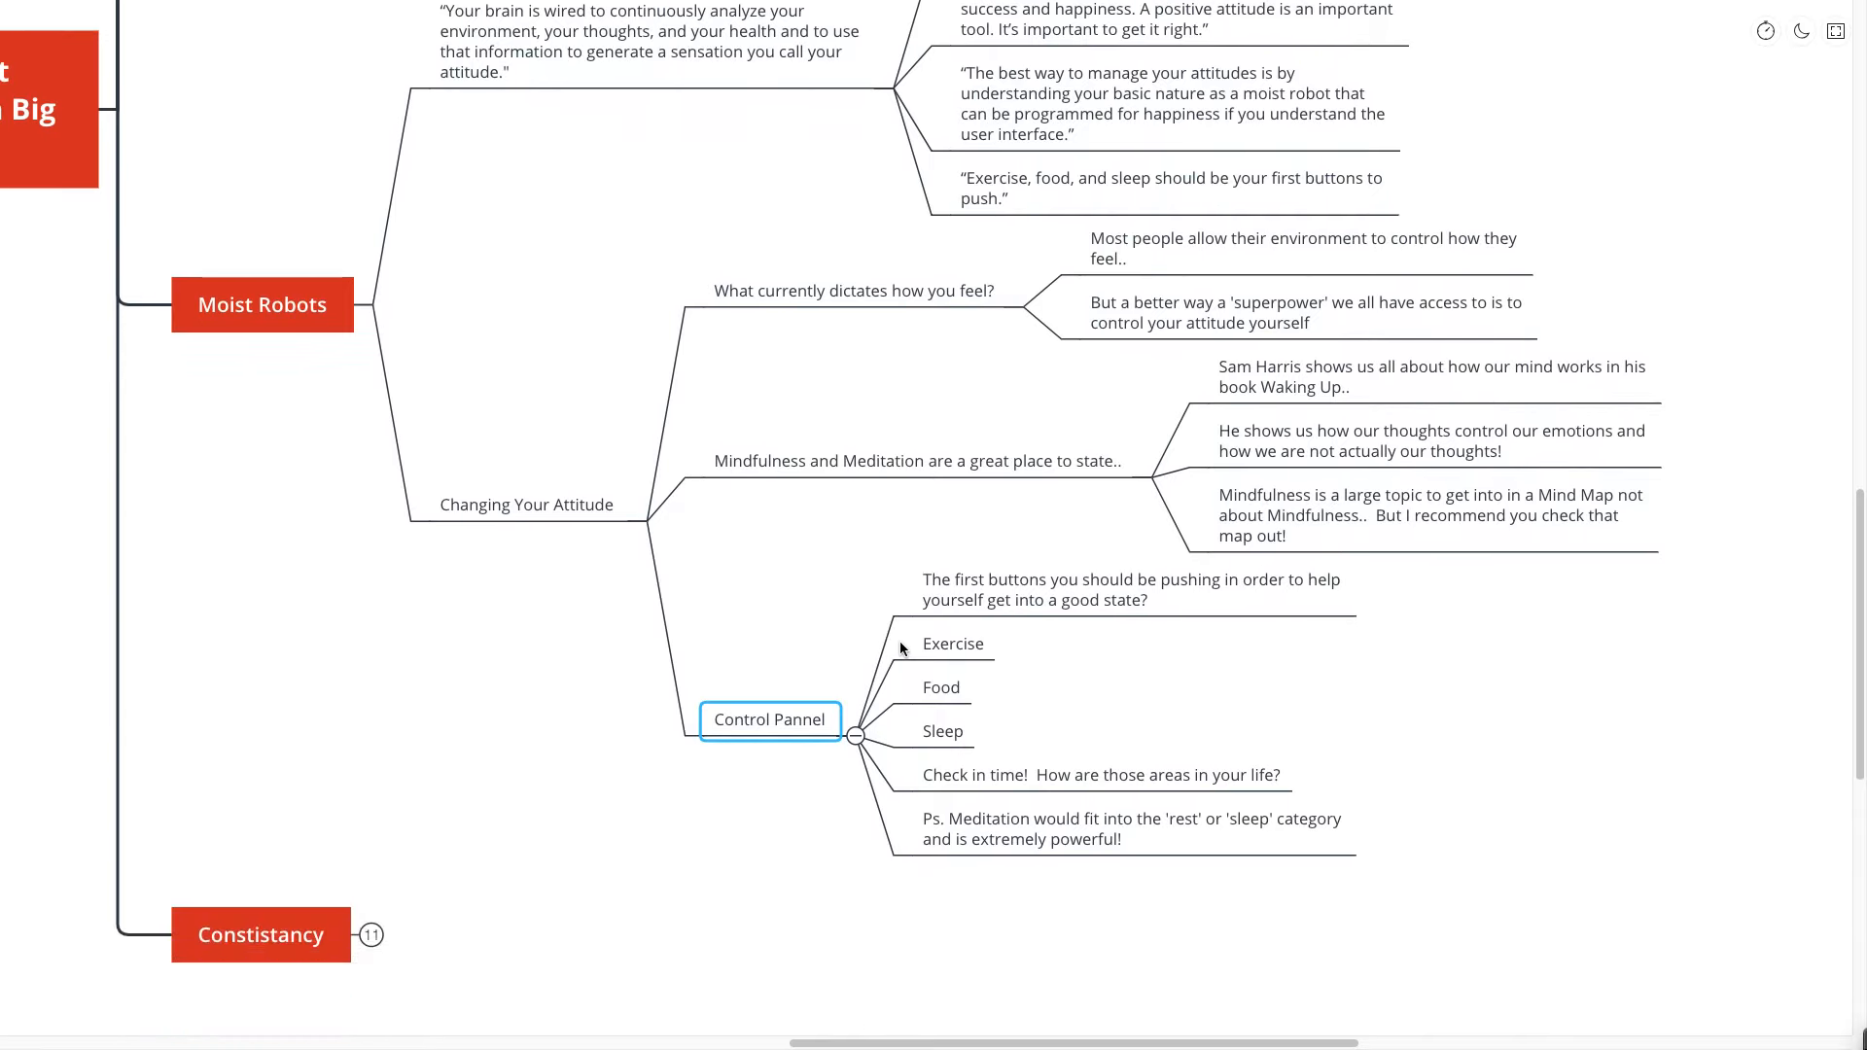
scroll(up, 3)
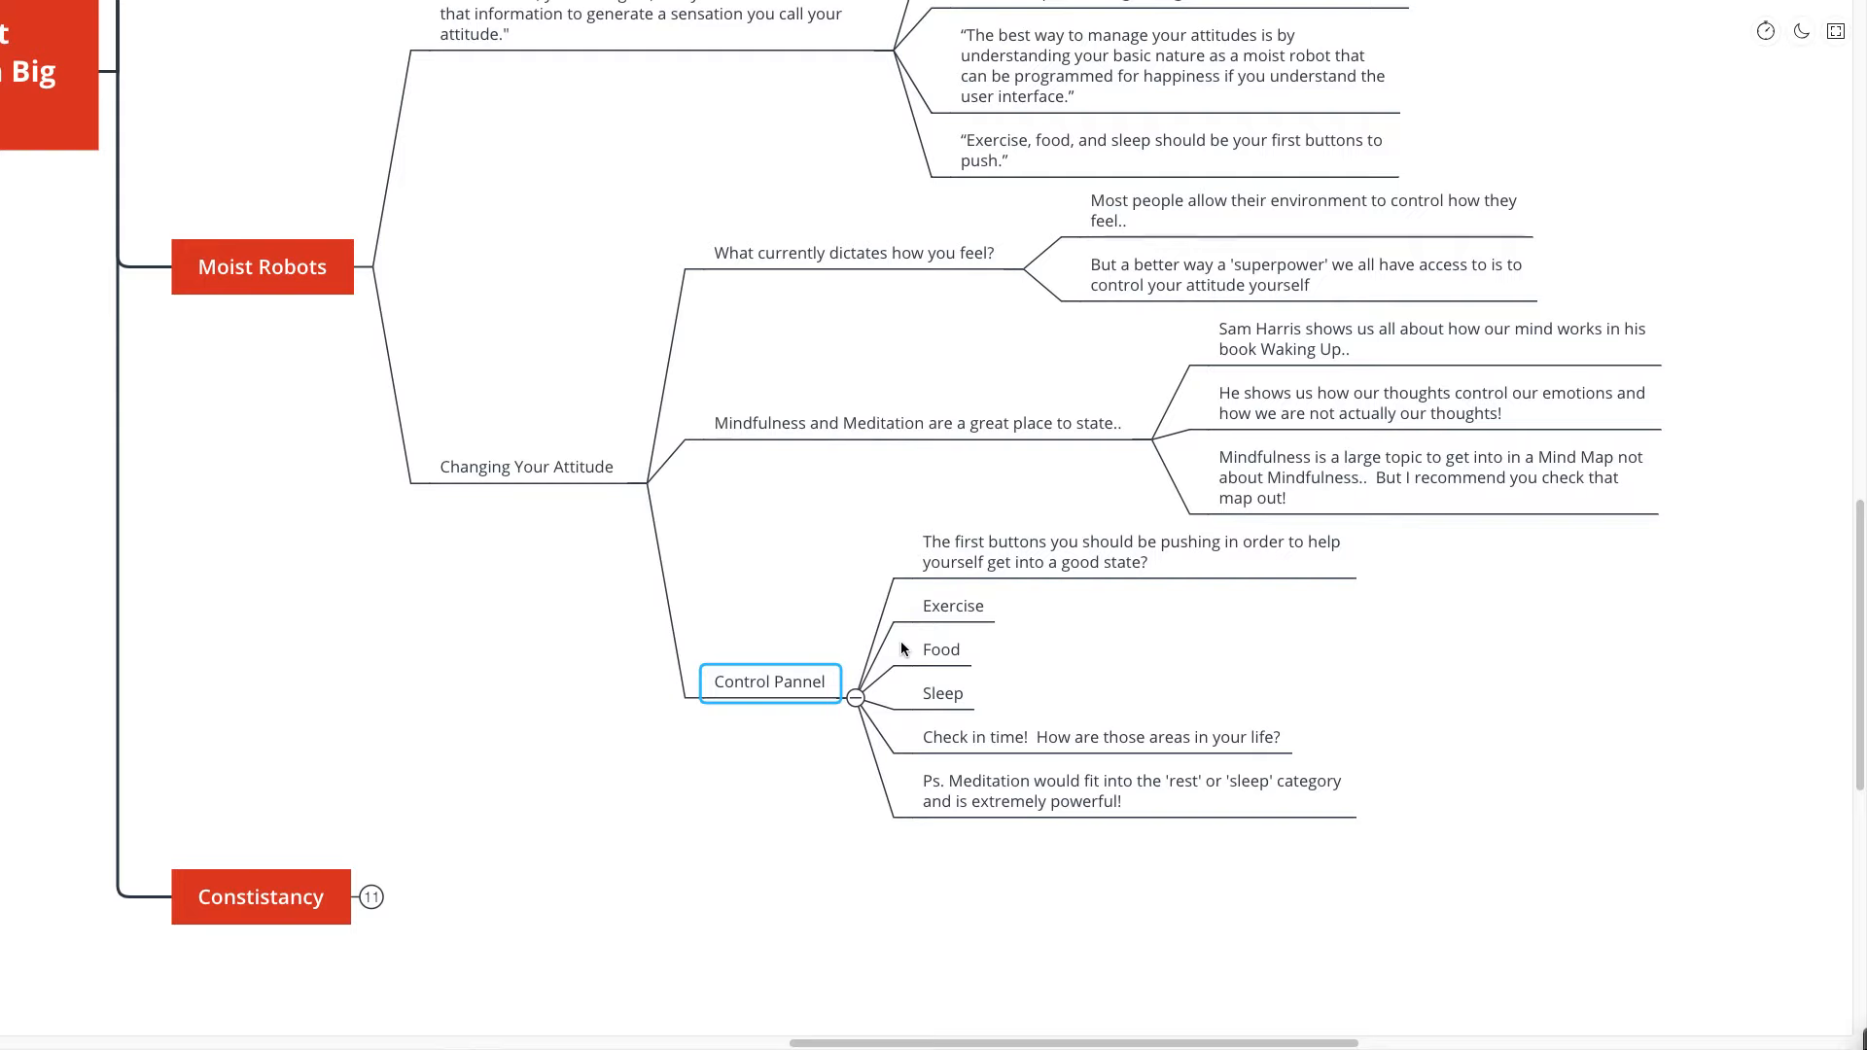
mouse_move(905, 649)
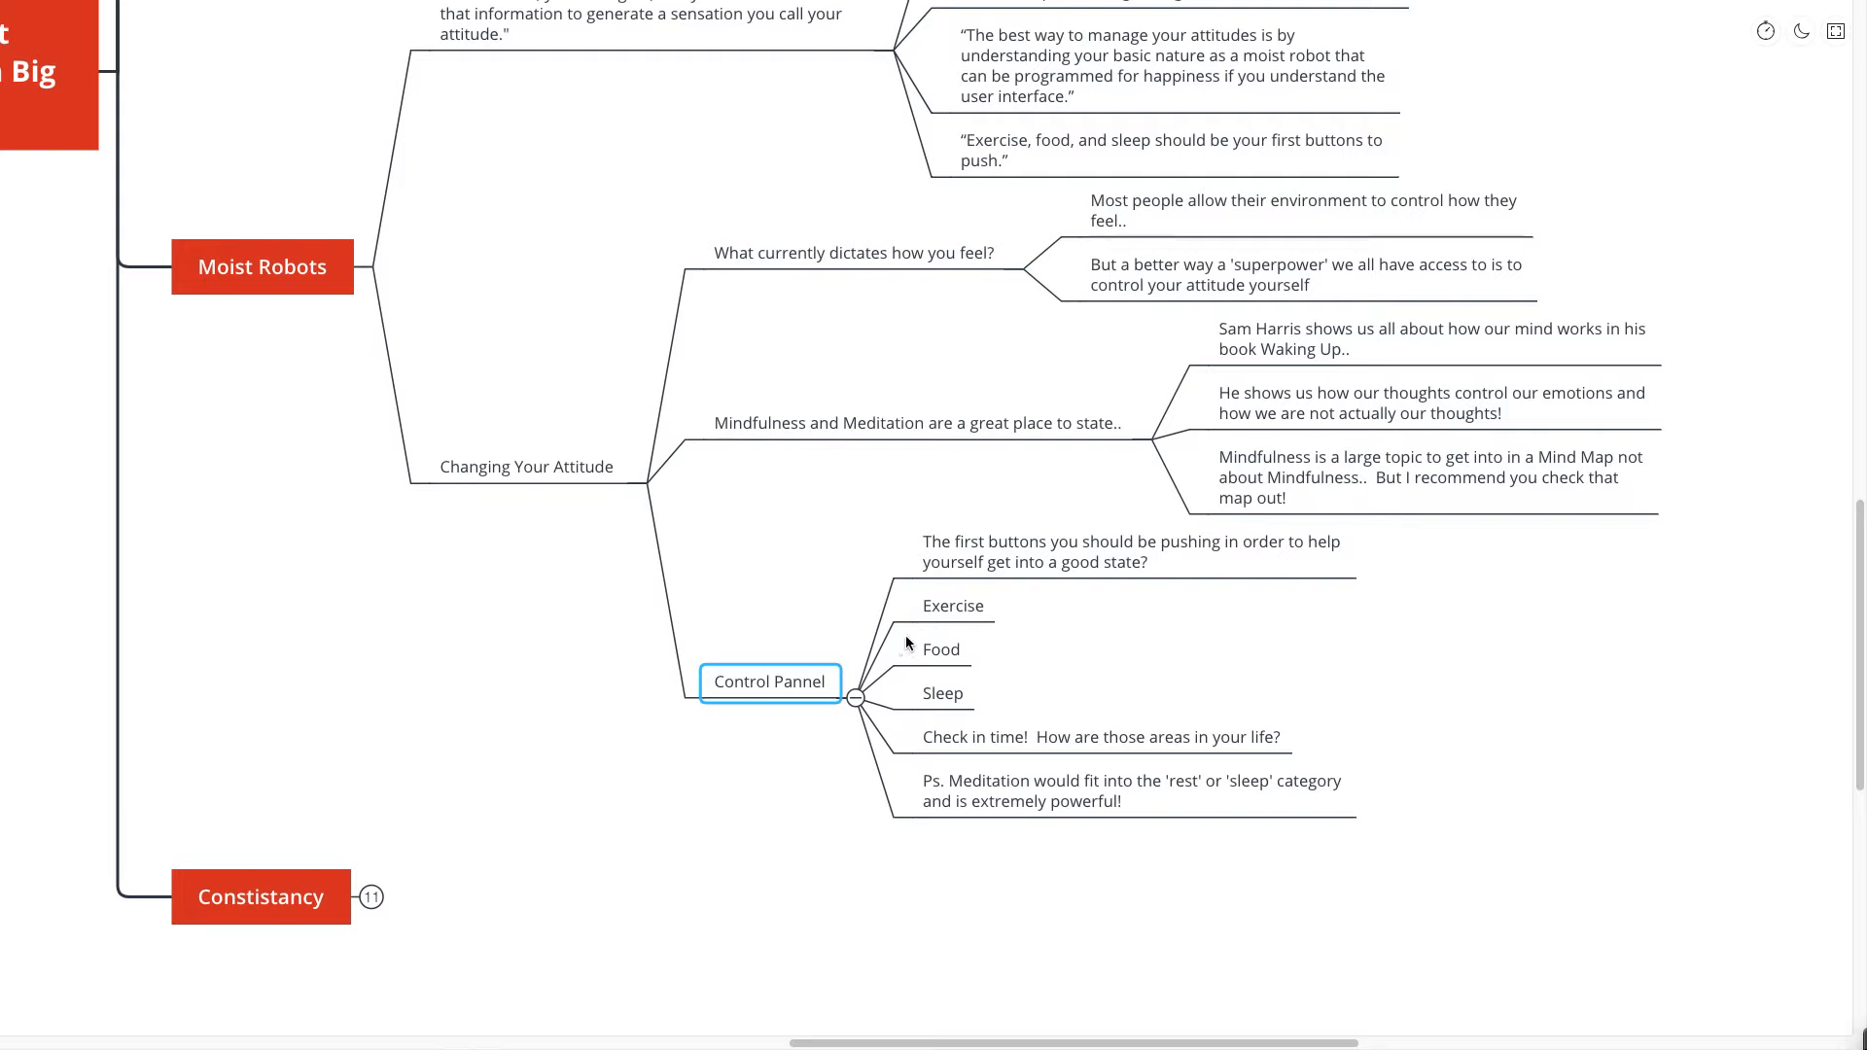
mouse_move(800, 228)
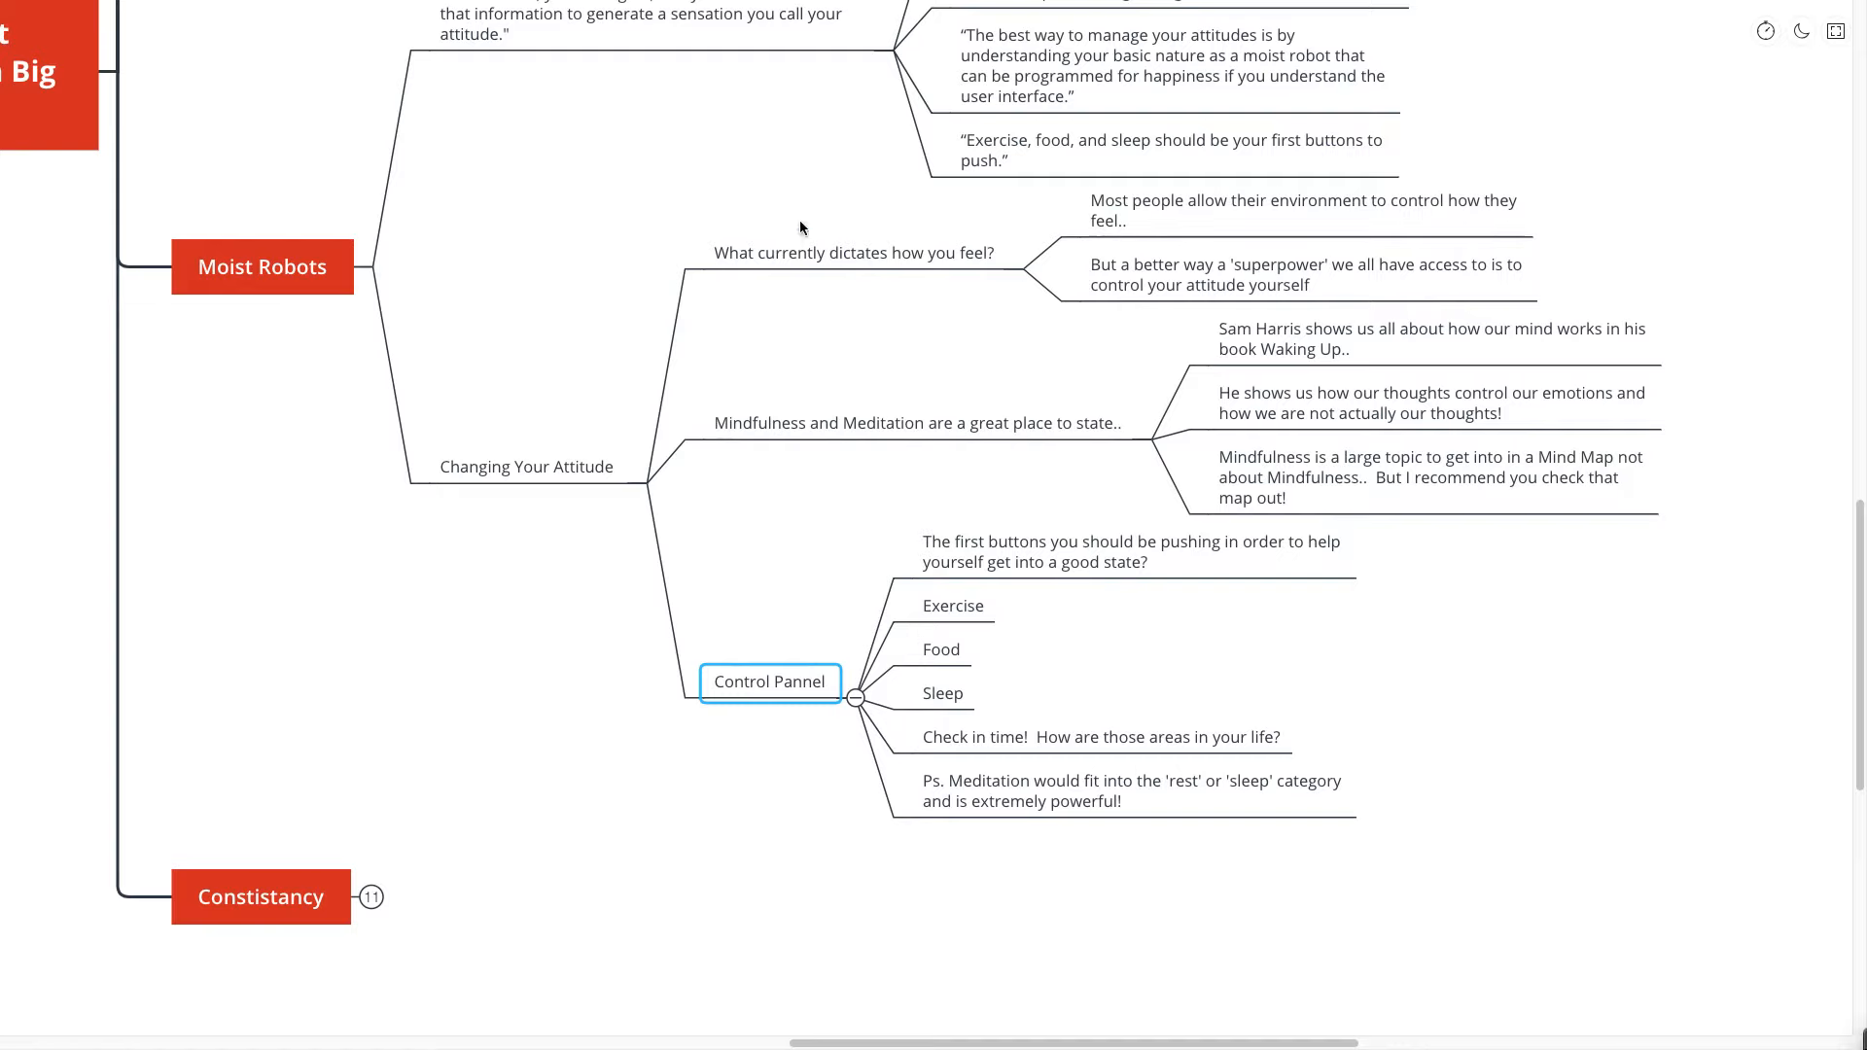
click(262, 266)
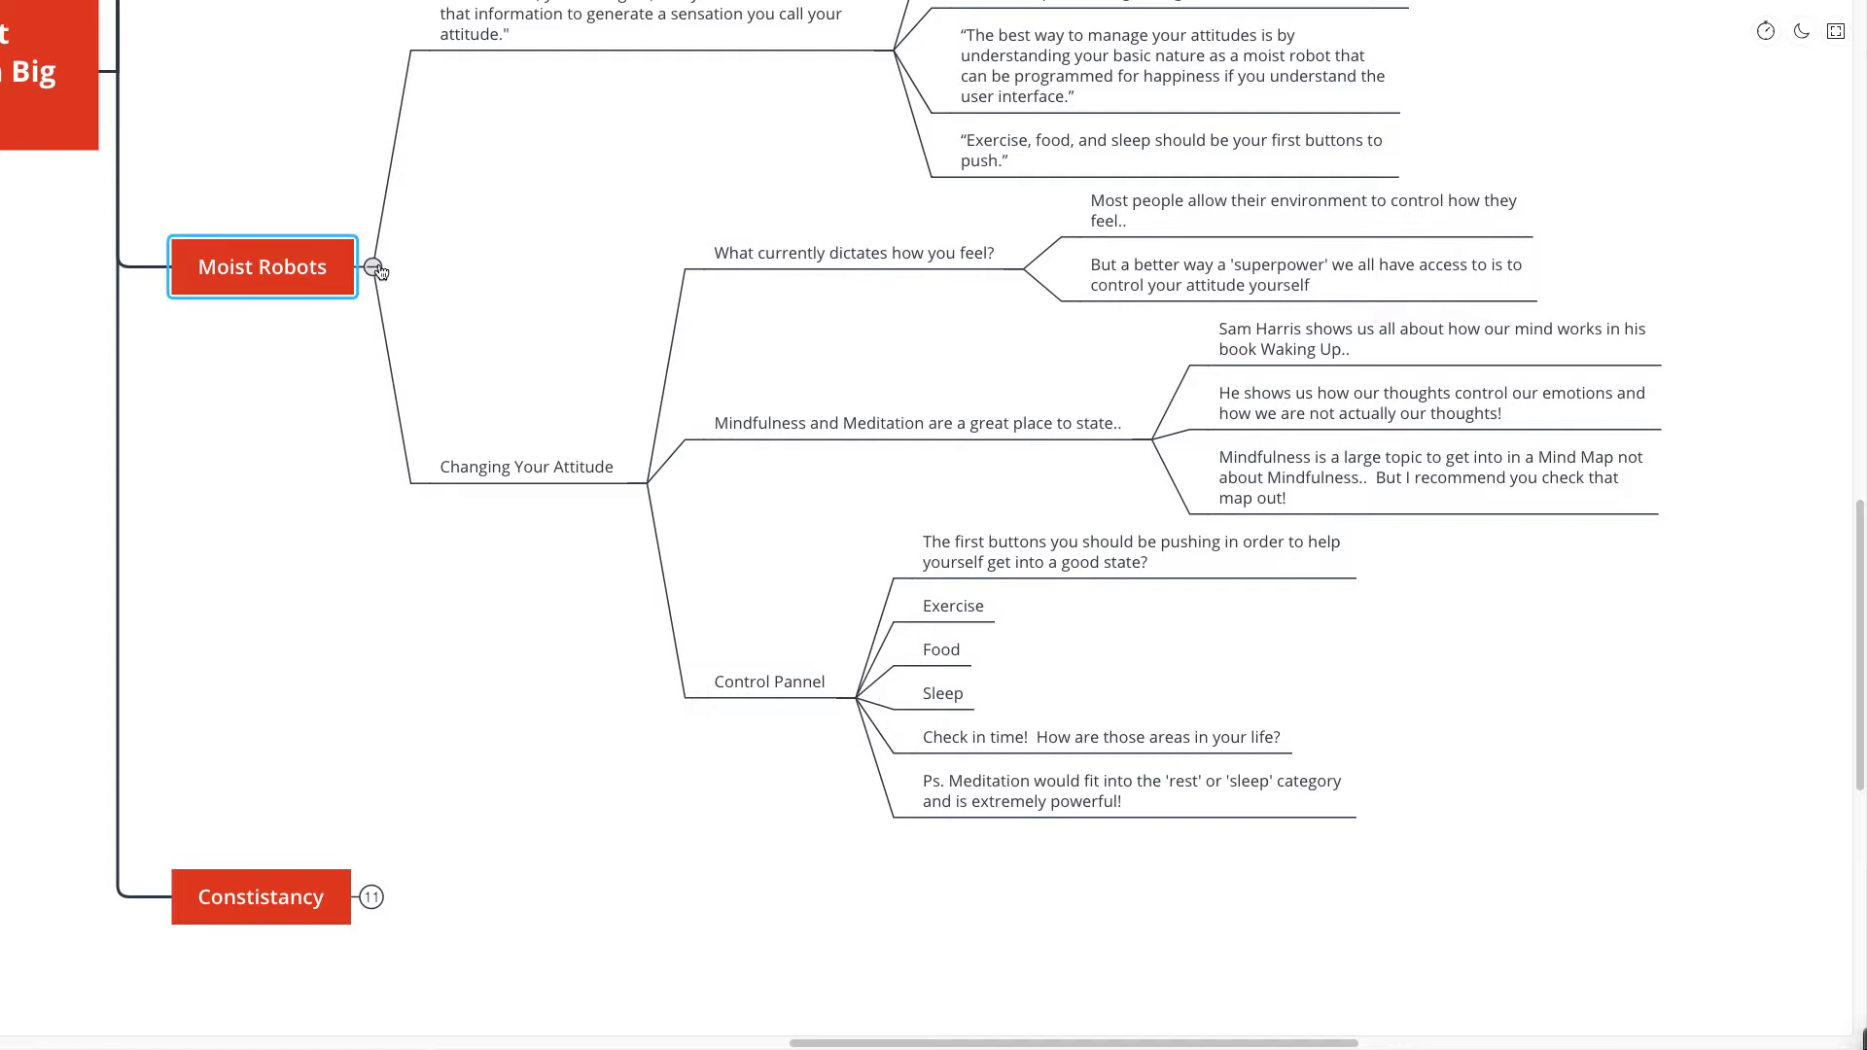
- Collapse Moist Robots and expand Constistancy to show its quote and Key Principle of Habit Building
click(370, 268)
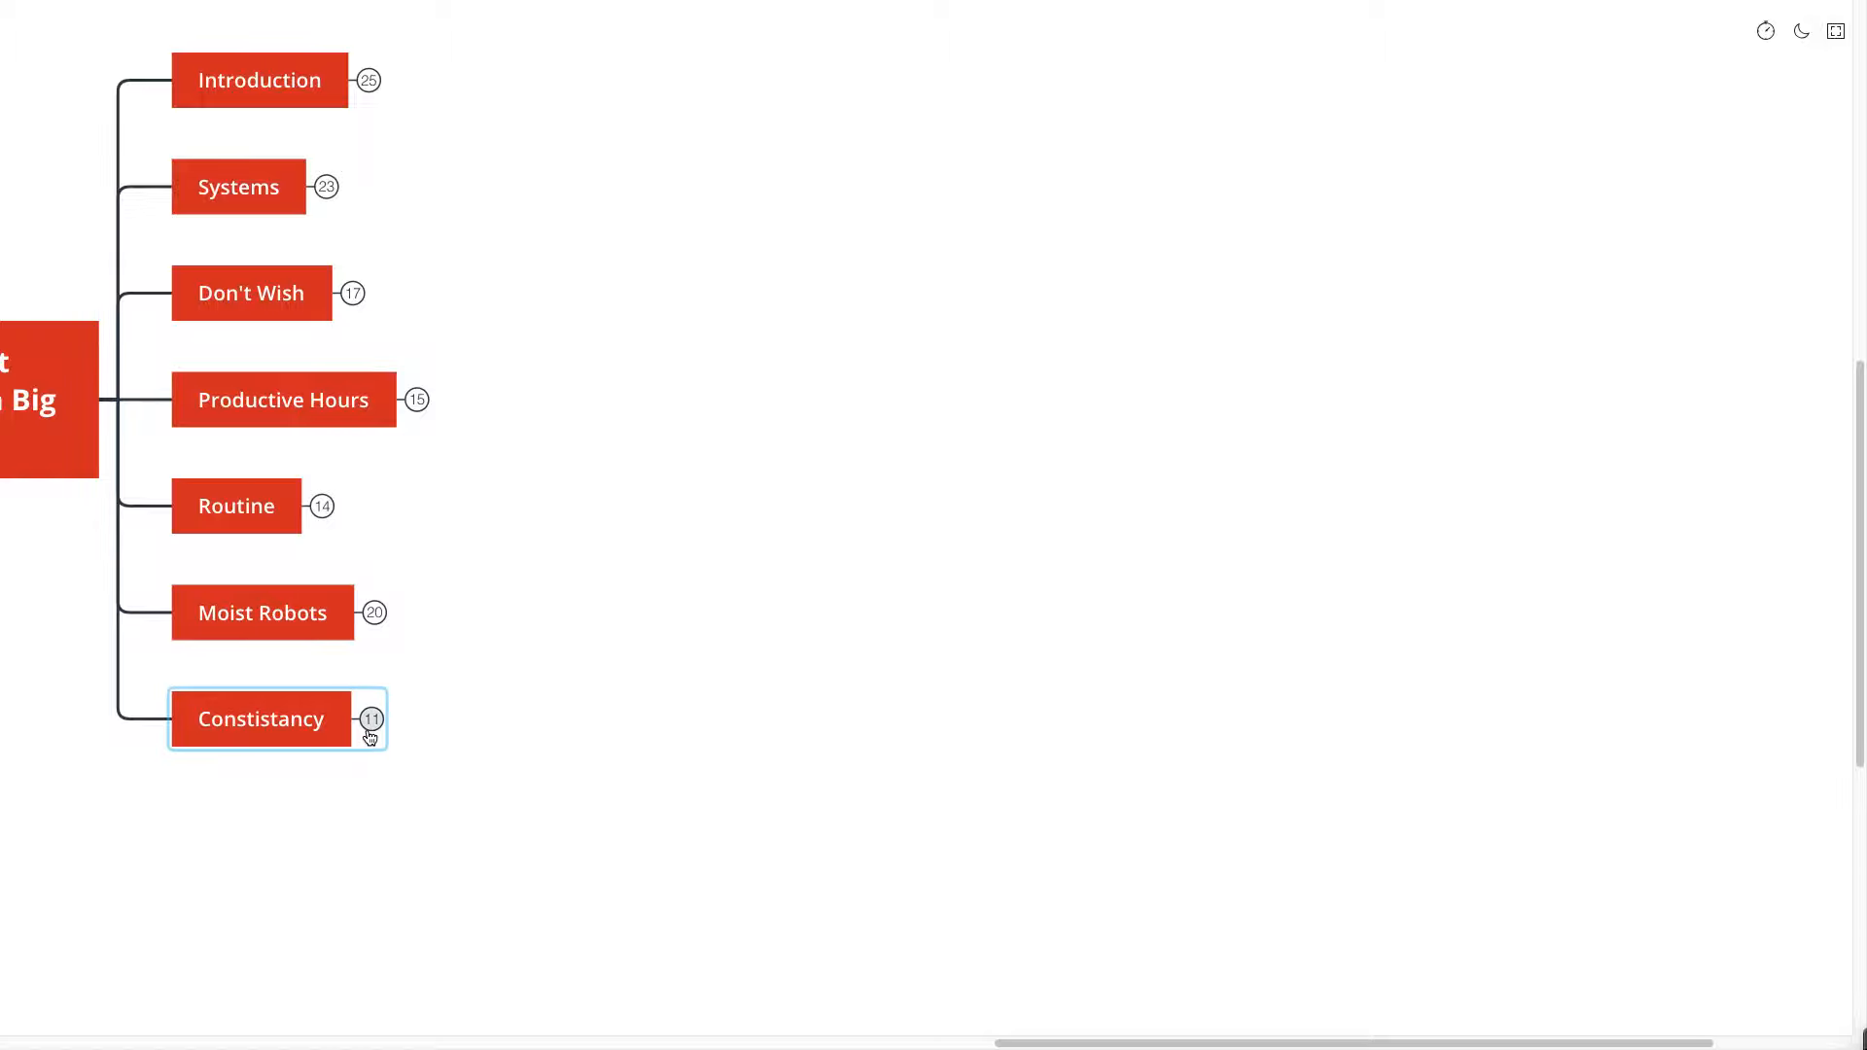
click(371, 719)
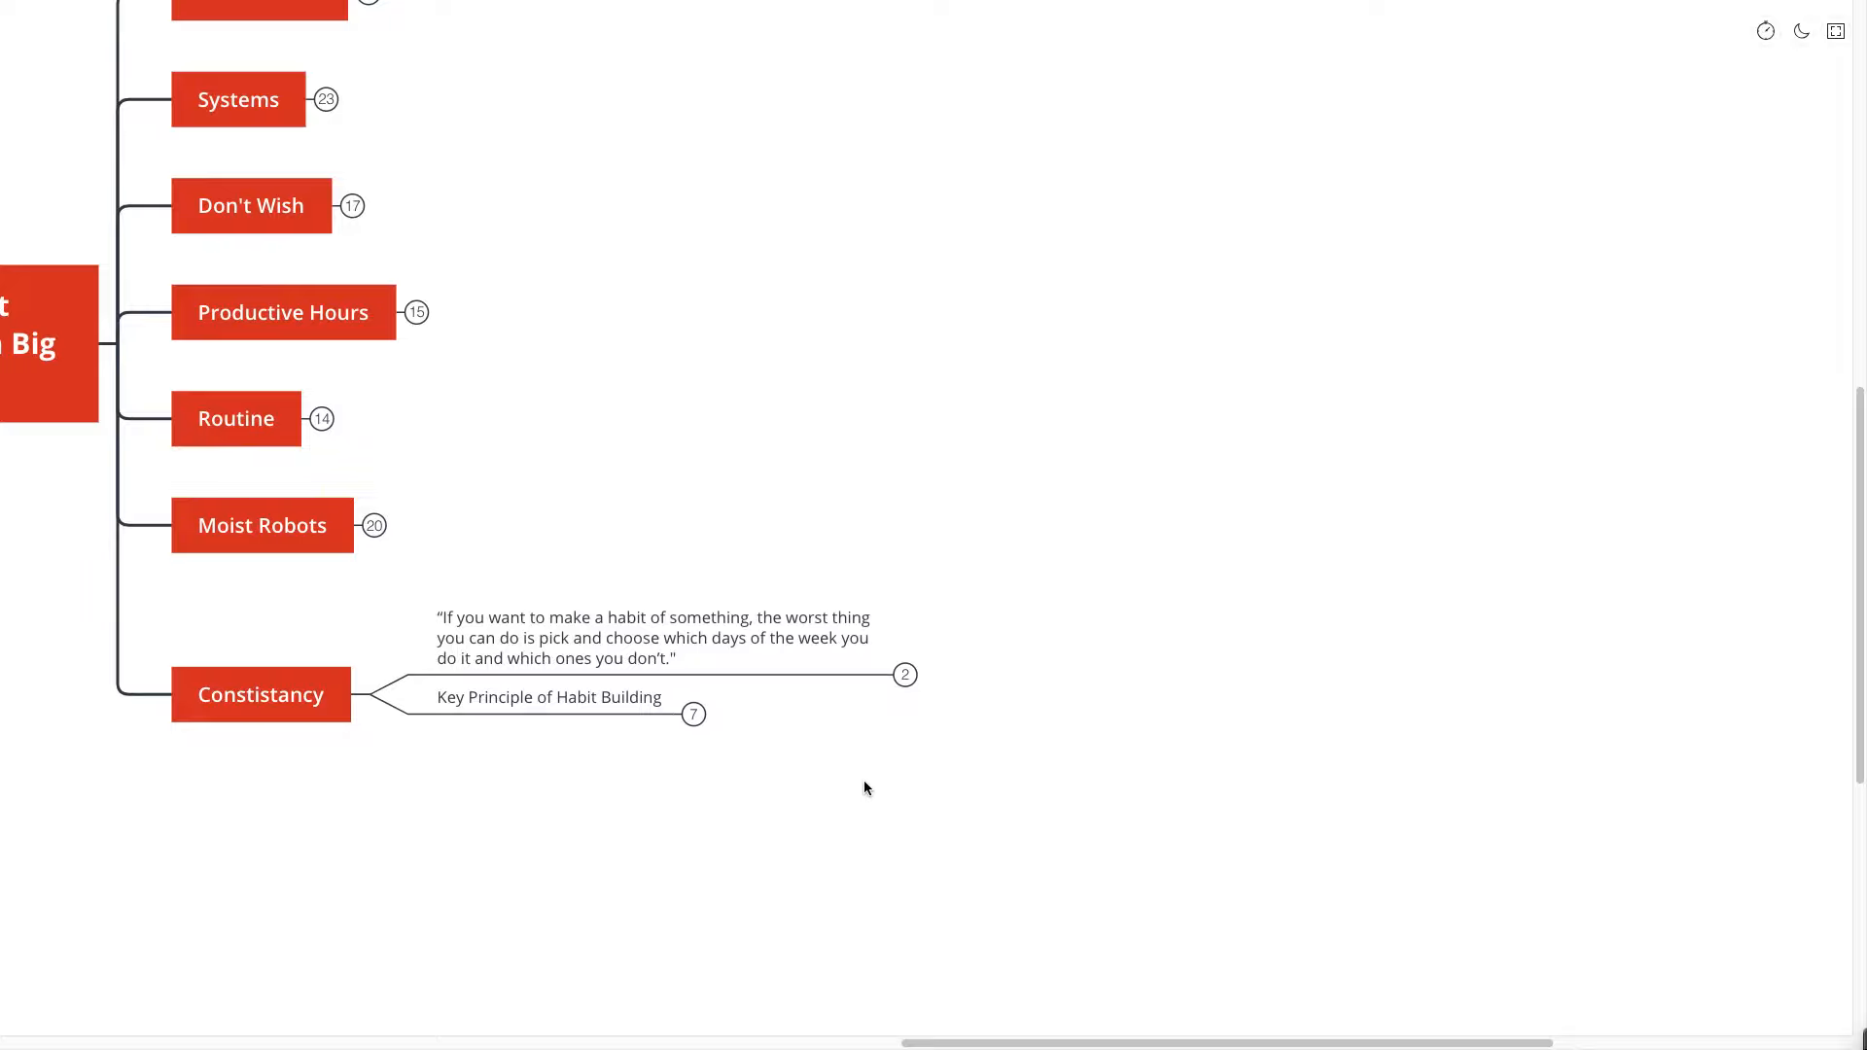
- Reveal the two notes on daily exercise and predictable workout systems under the habit quote
click(905, 675)
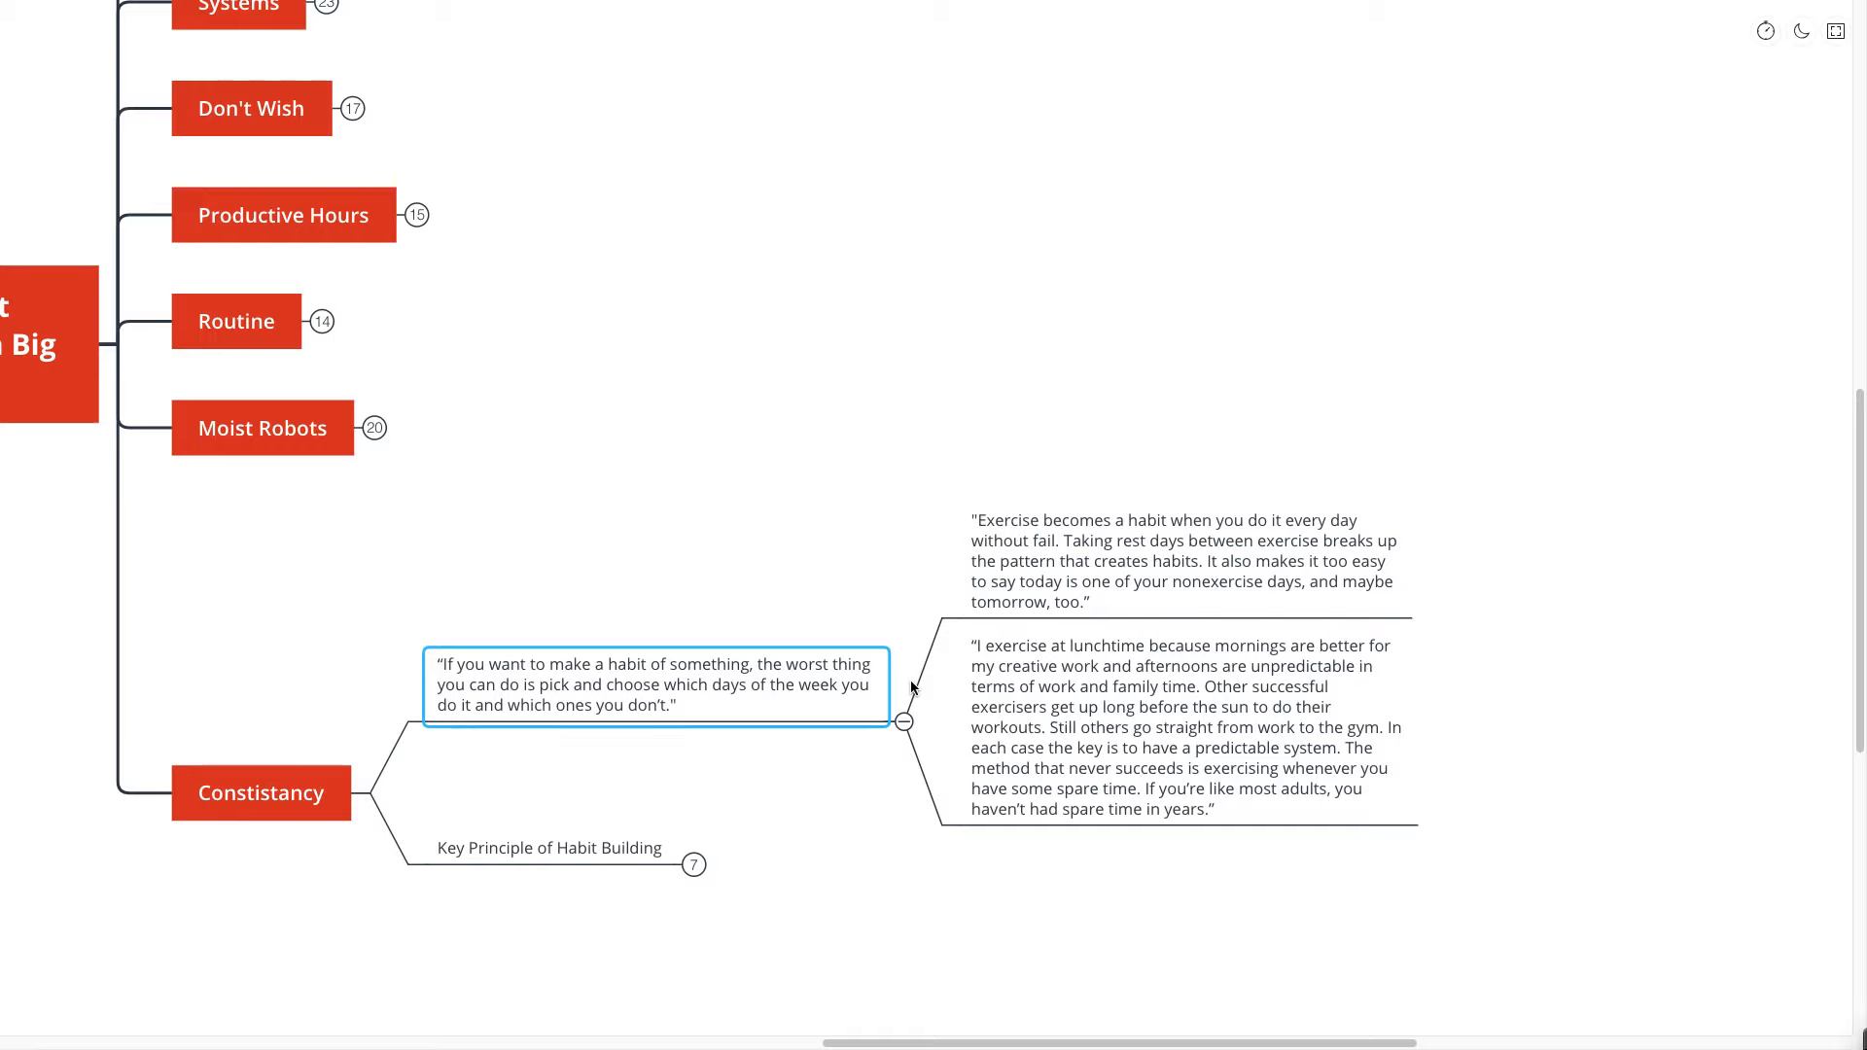
scroll(down, 3)
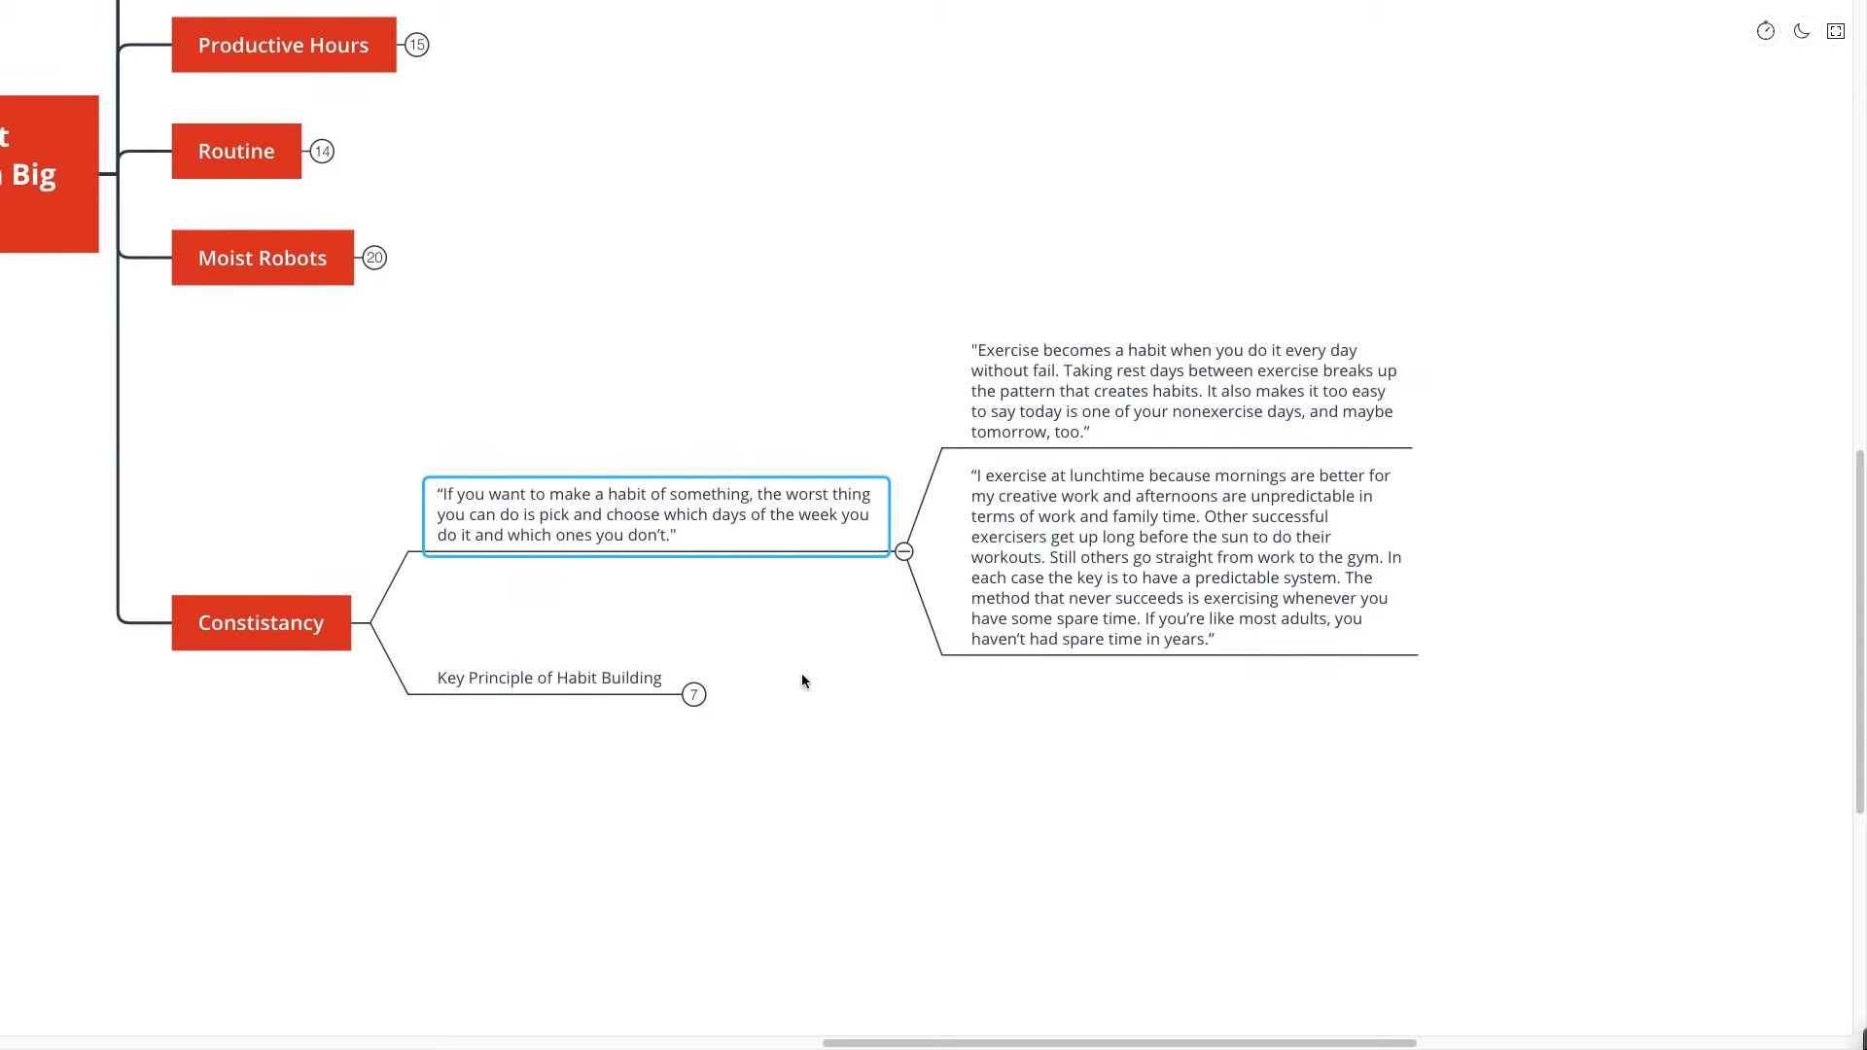
- Expand Key Principle of Habit Building with its habit-frequency and which-habits subtopics
click(695, 695)
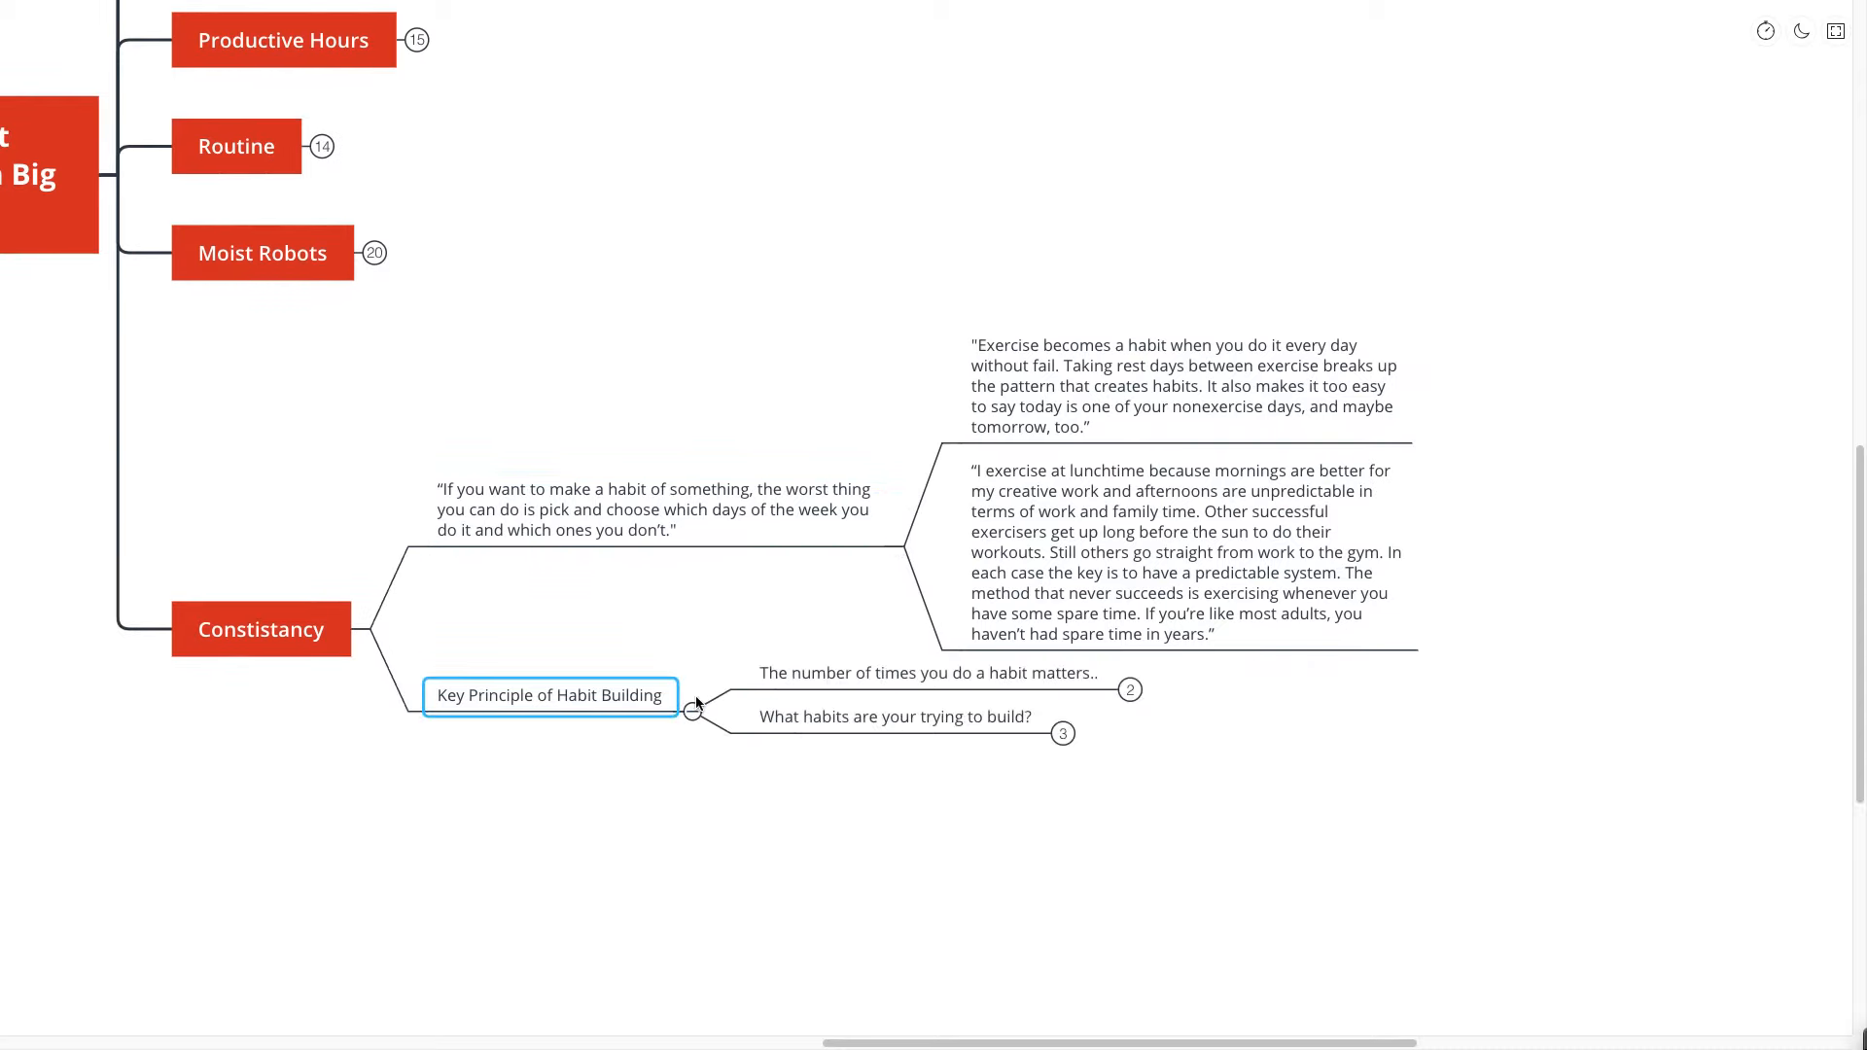
click(931, 673)
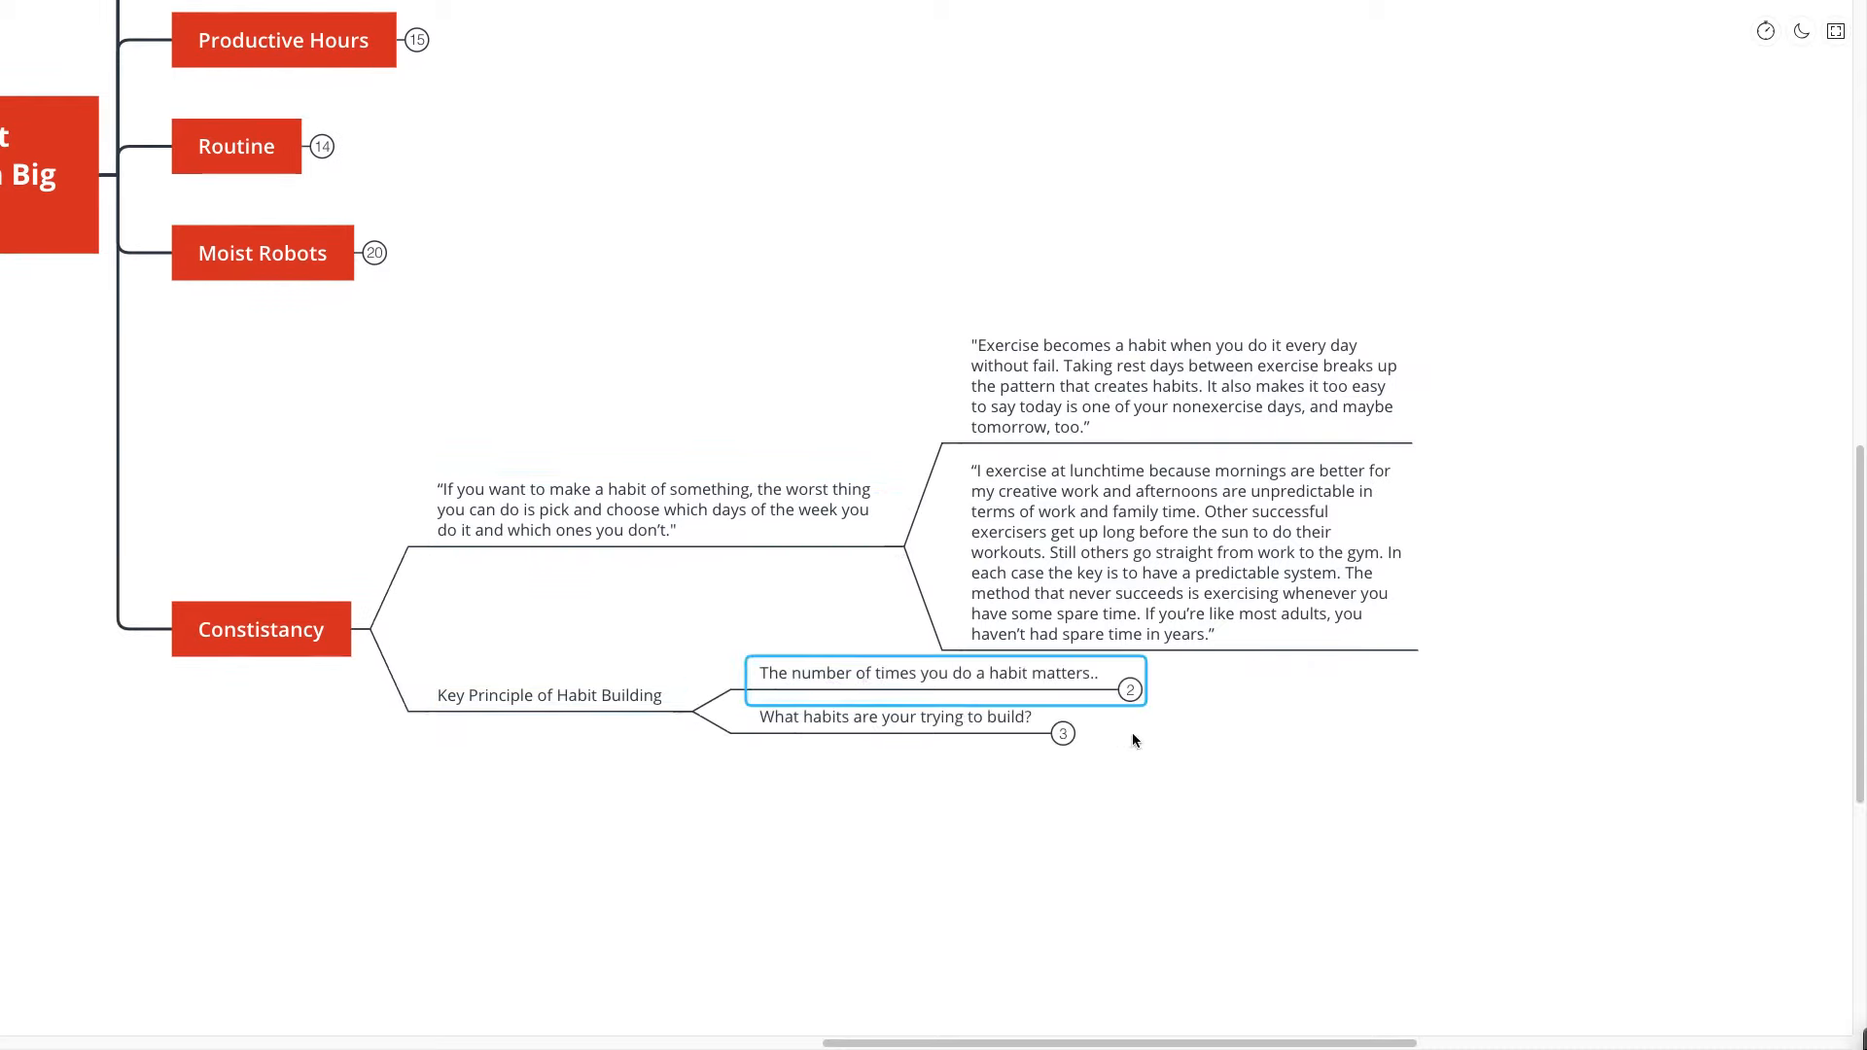
click(1128, 689)
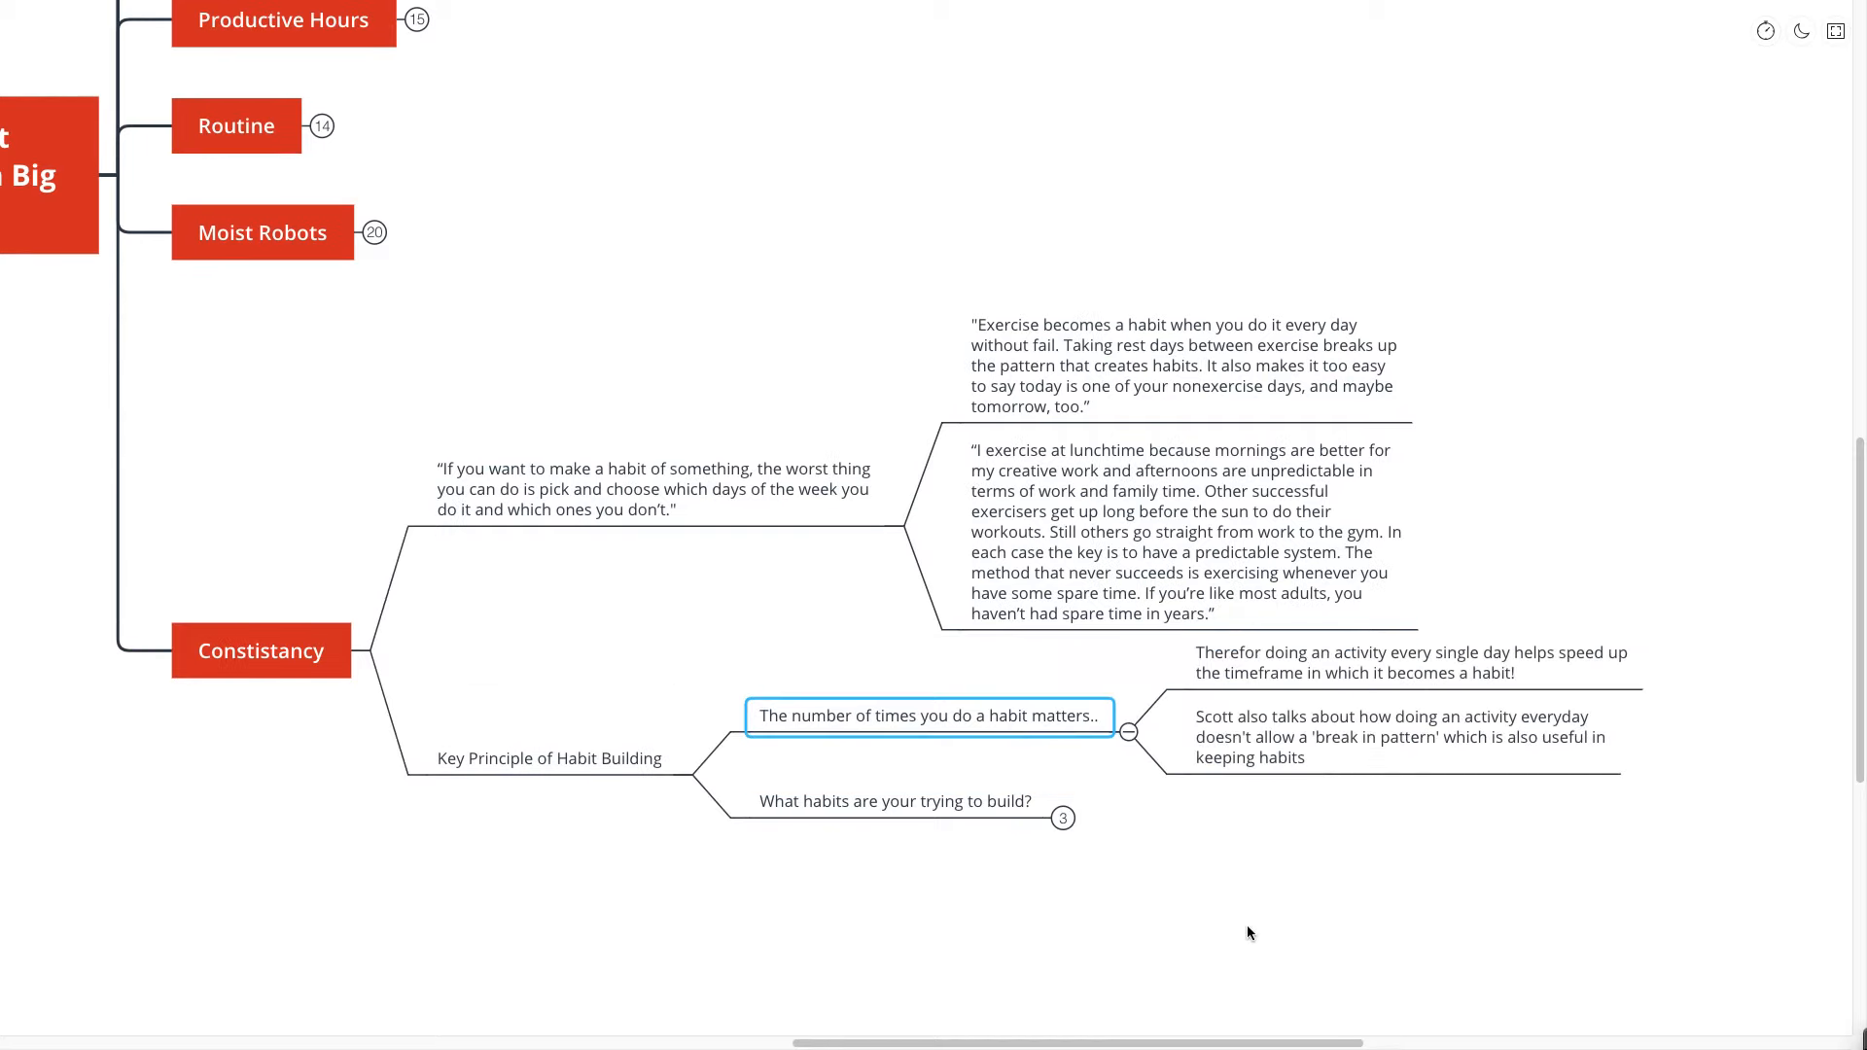
mouse_move(1246, 914)
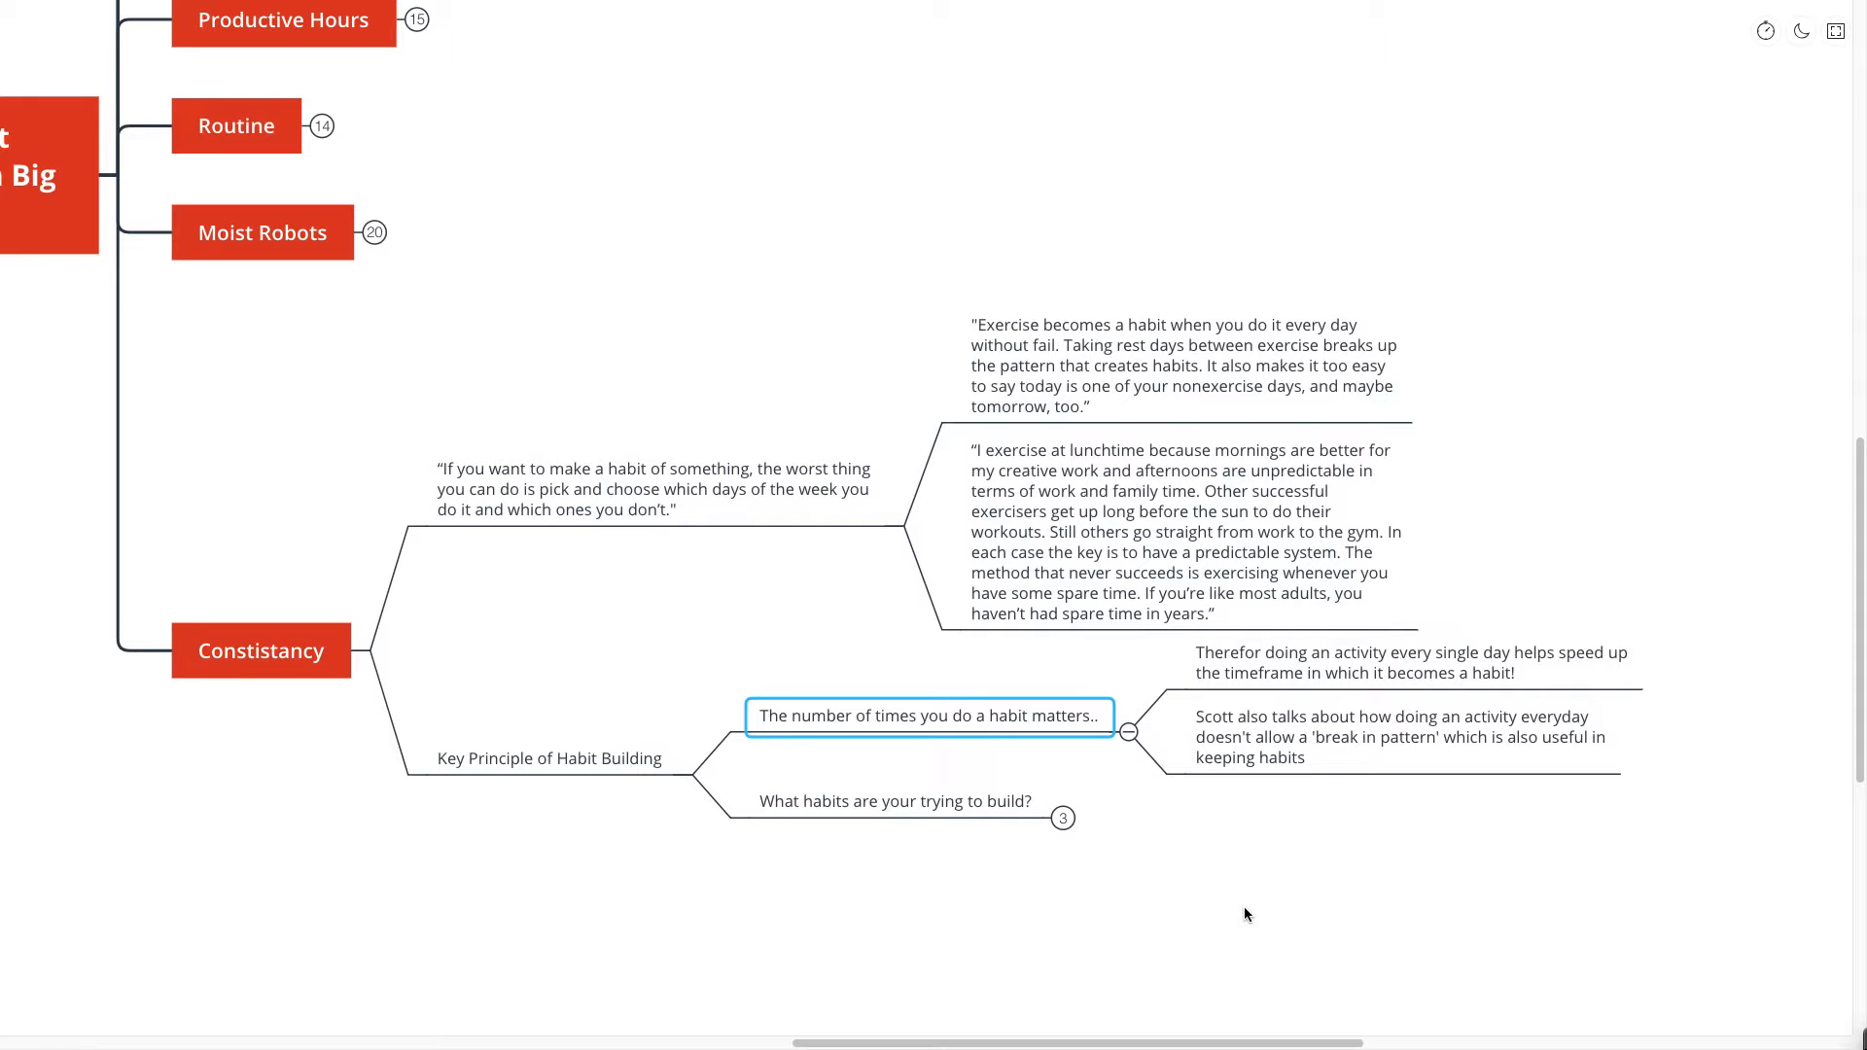
scroll(down, 3)
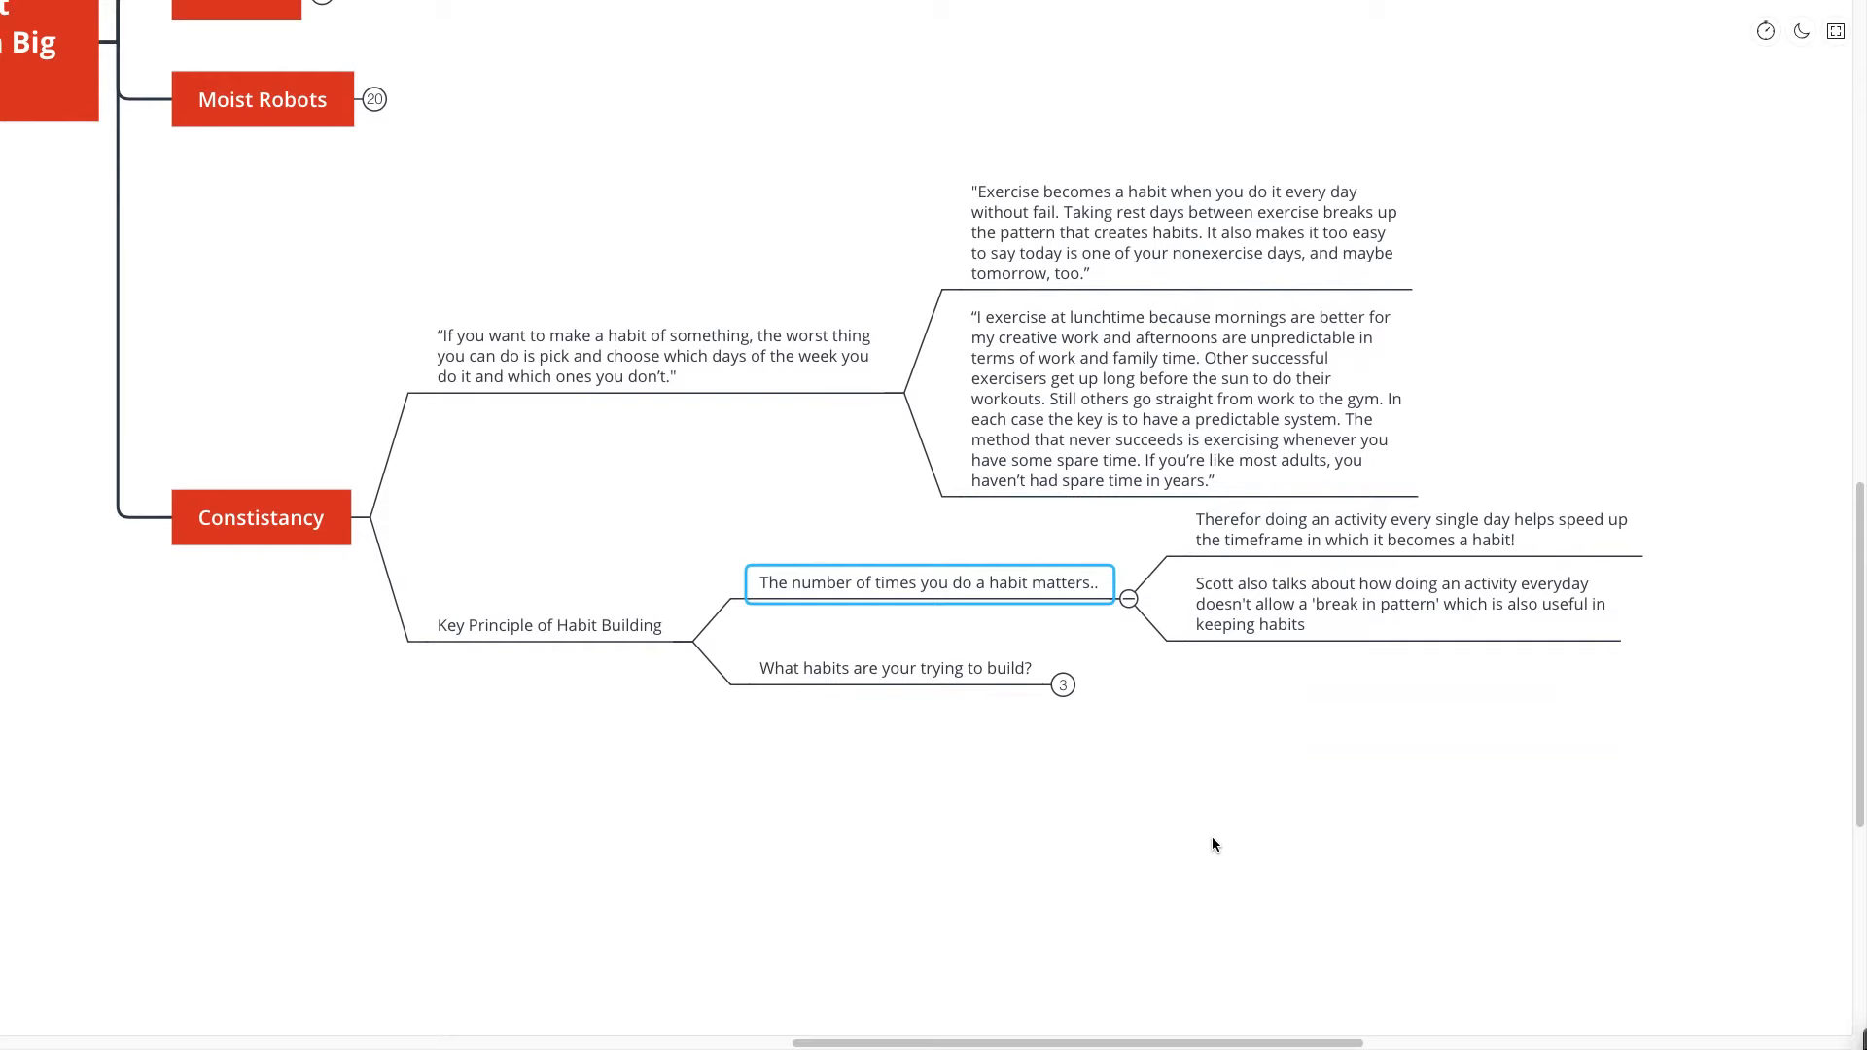
click(893, 668)
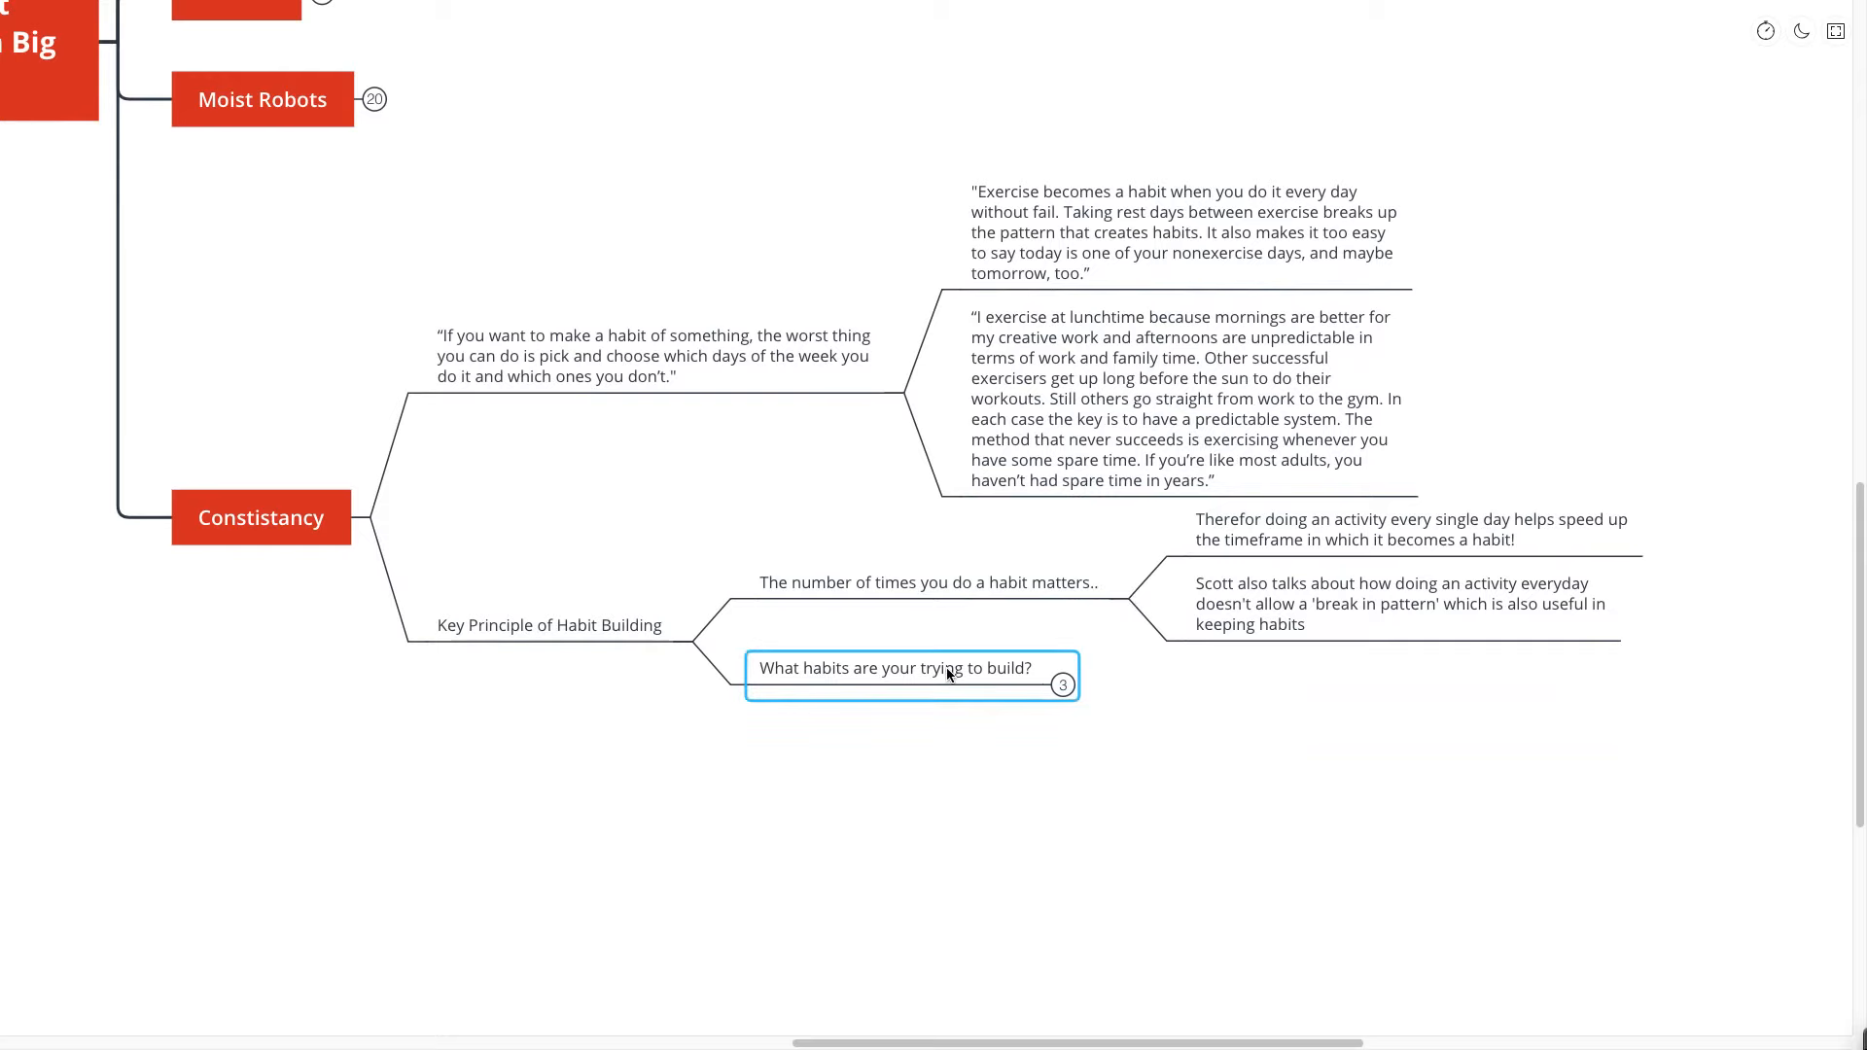
click(1060, 683)
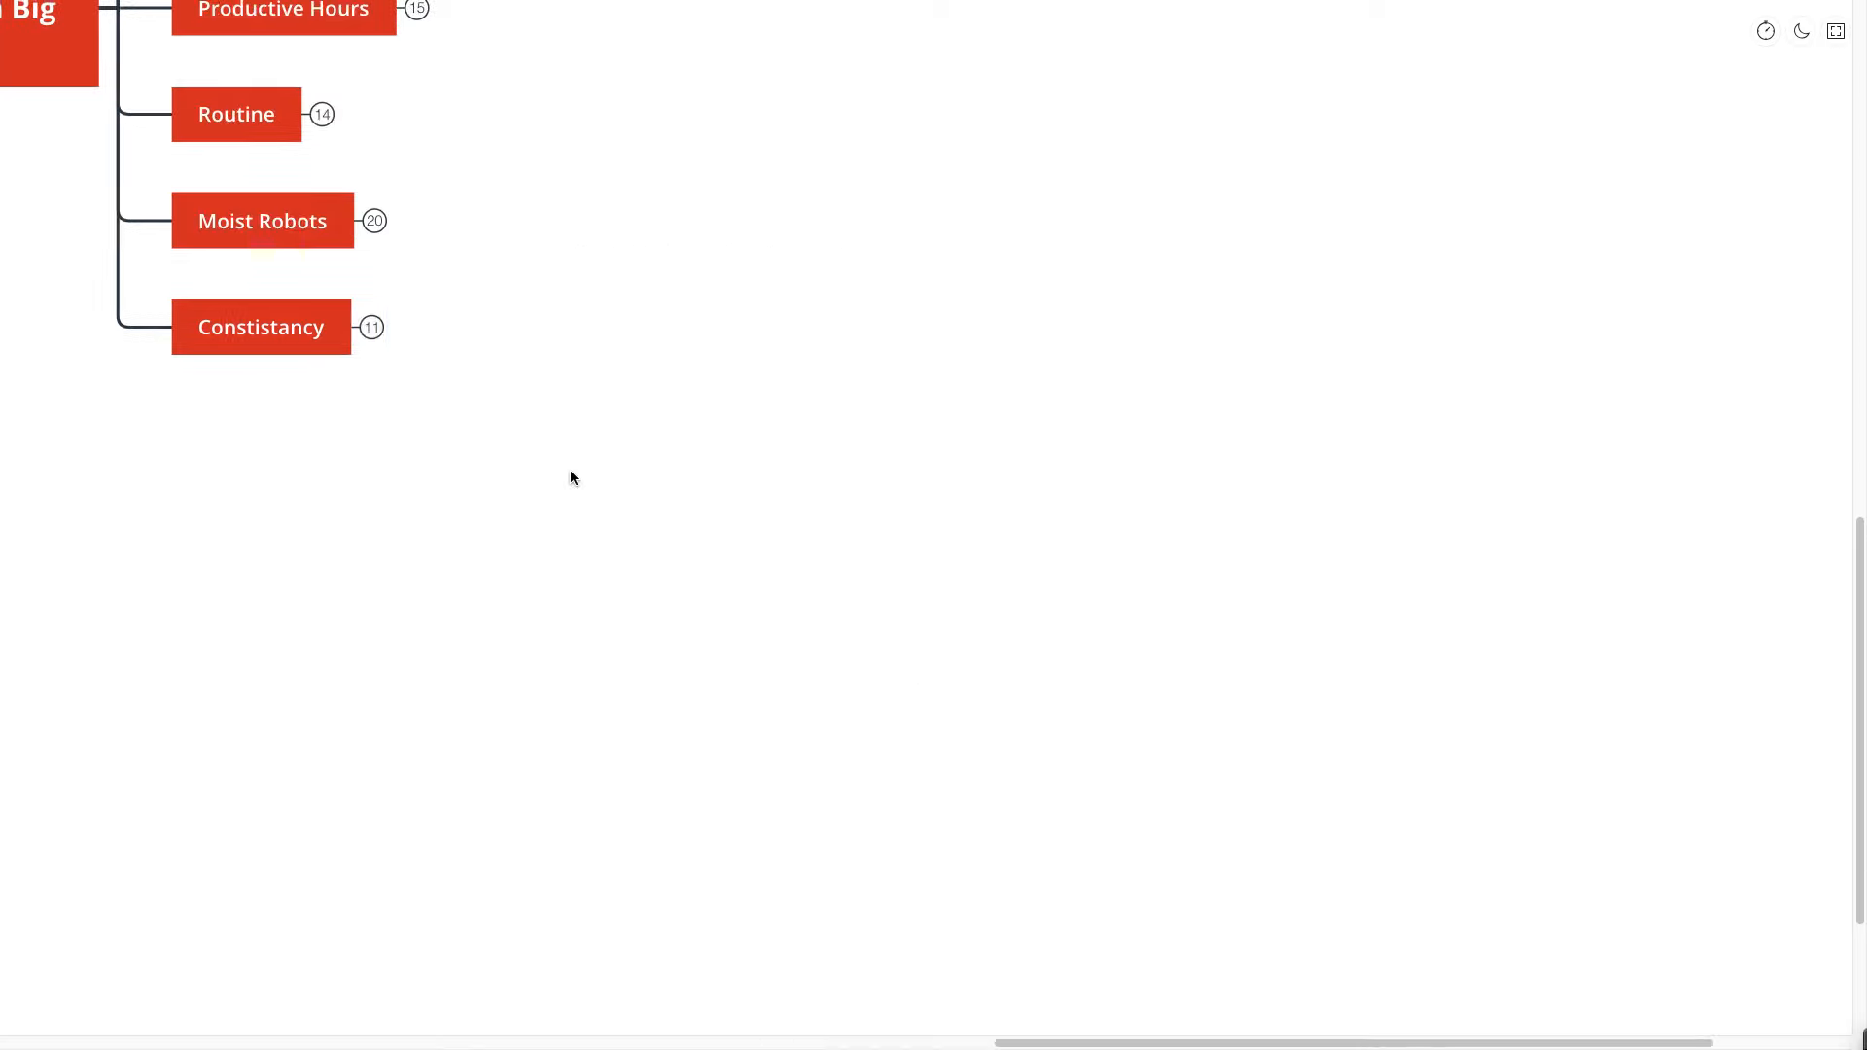
scroll(up, 3)
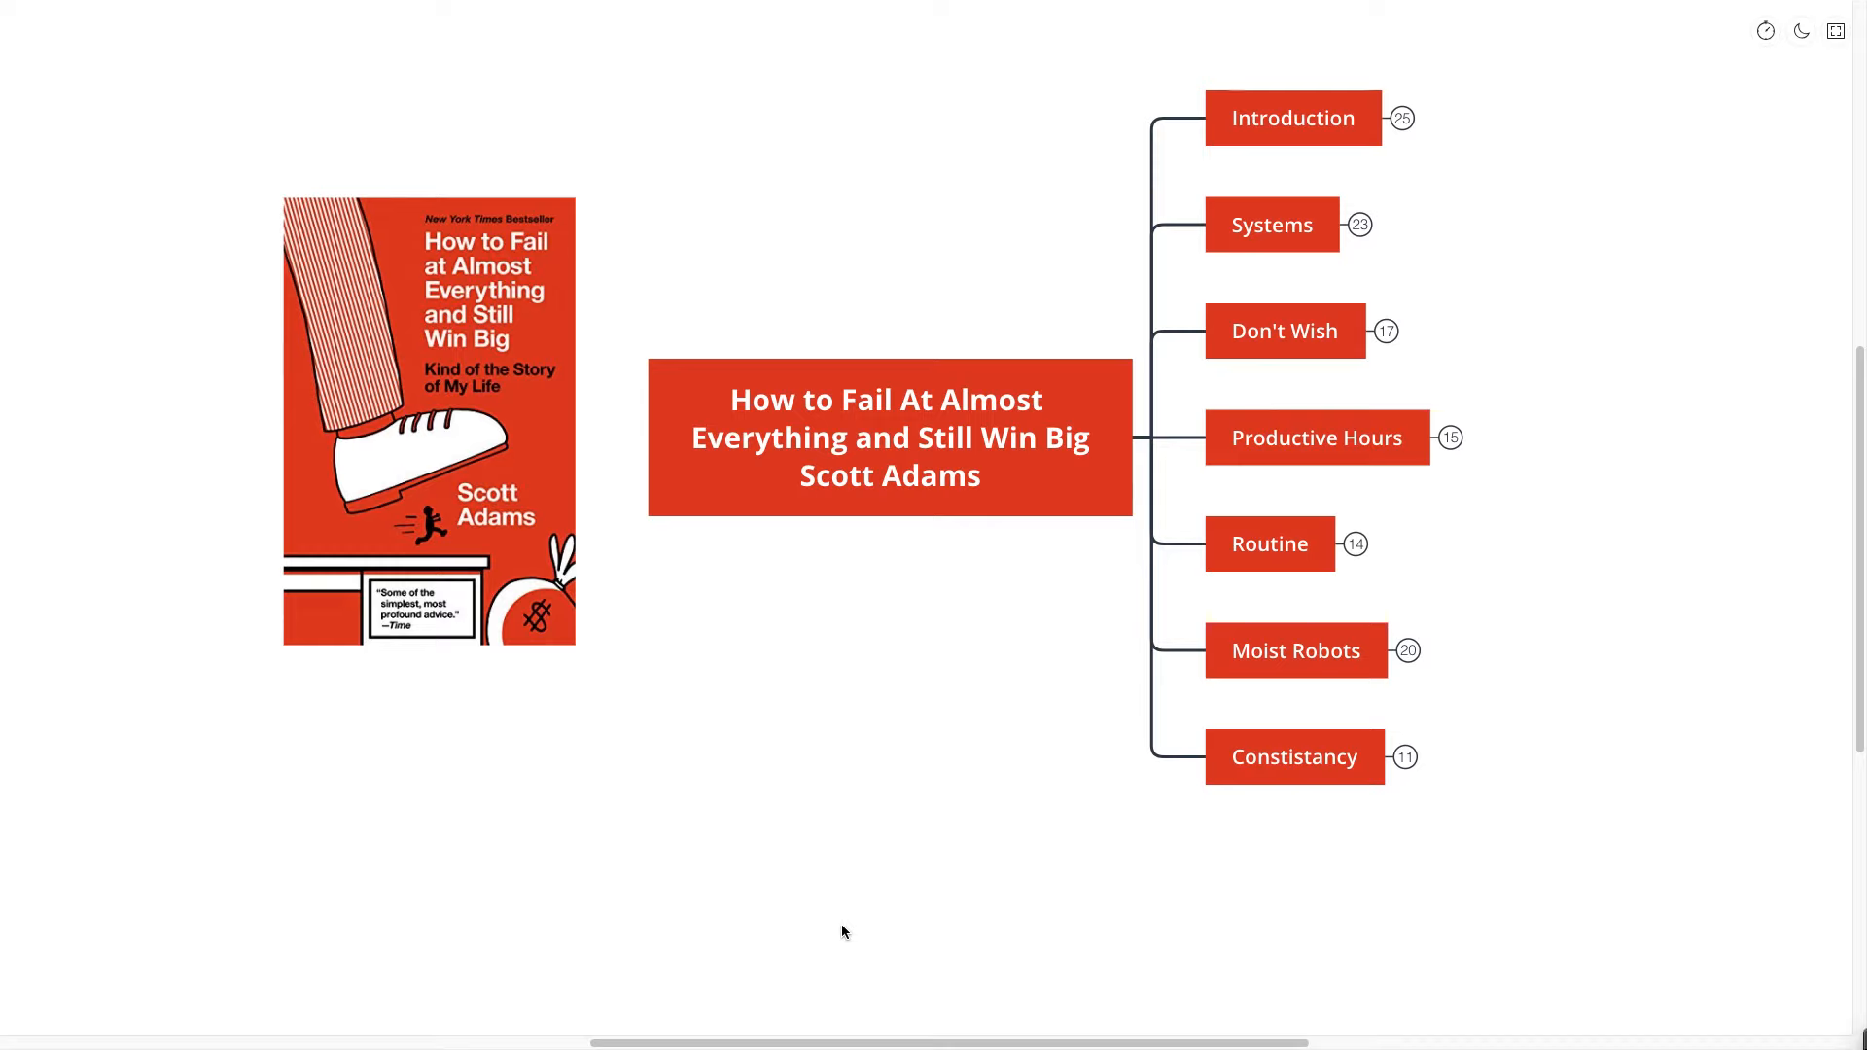
mouse_move(648, 924)
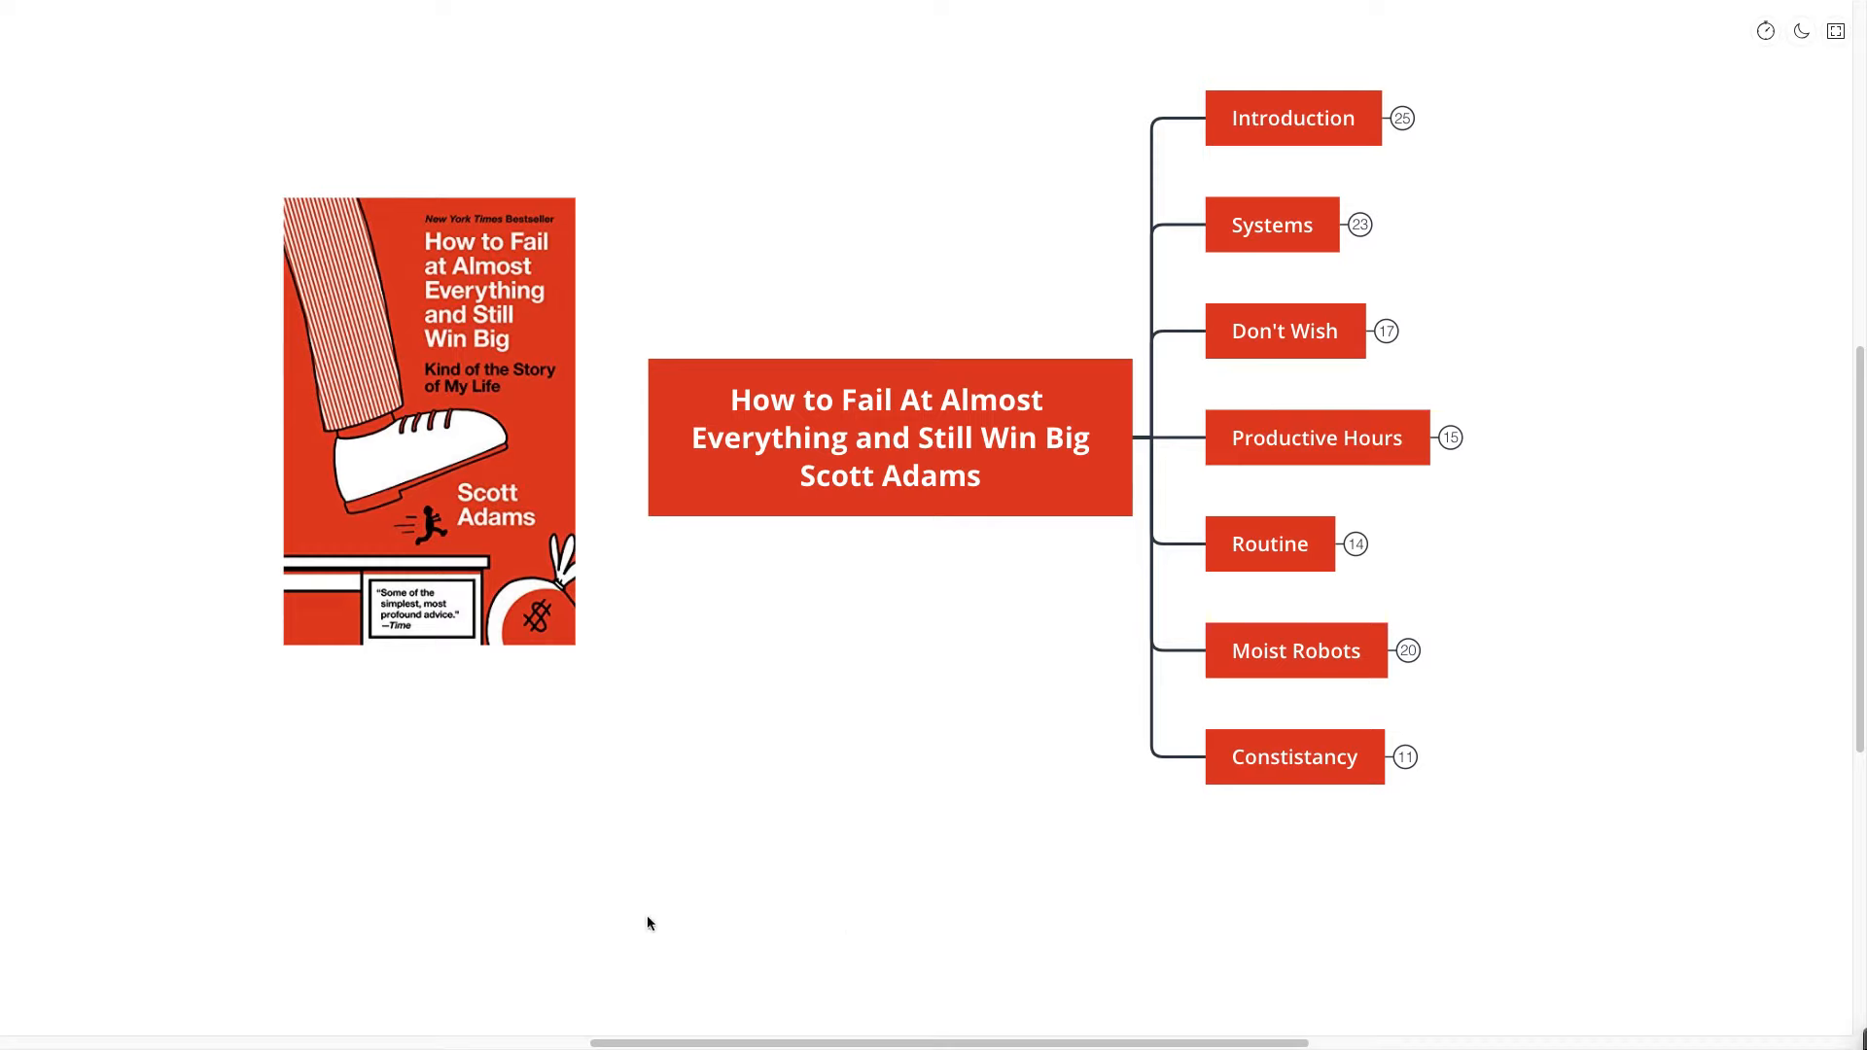